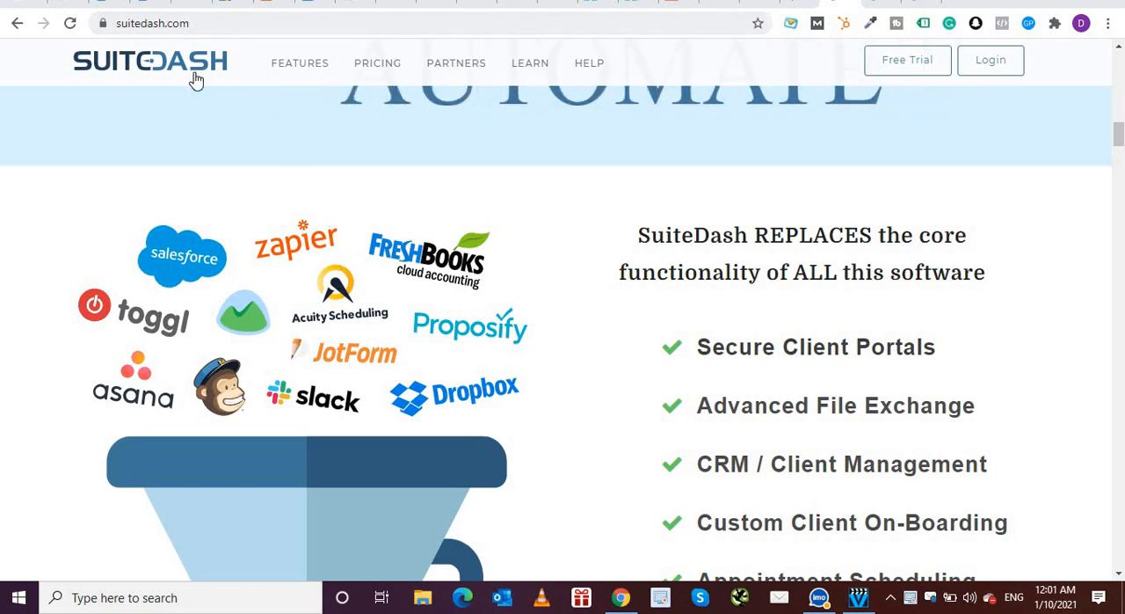
- Open the pricing page and review the monthly plans: Start $19, Thrive $49, Pinnacle $99
{"action": "left_click", "coordinate": [154, 23]}
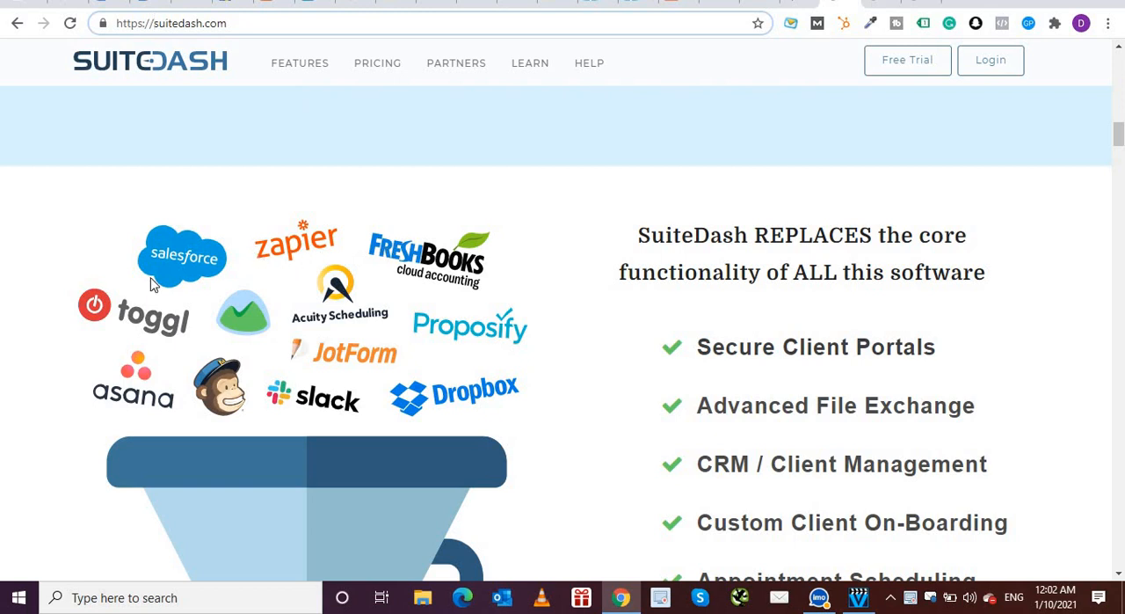
{"action": "scroll", "scroll_direction": "down", "scroll_amount": 3}
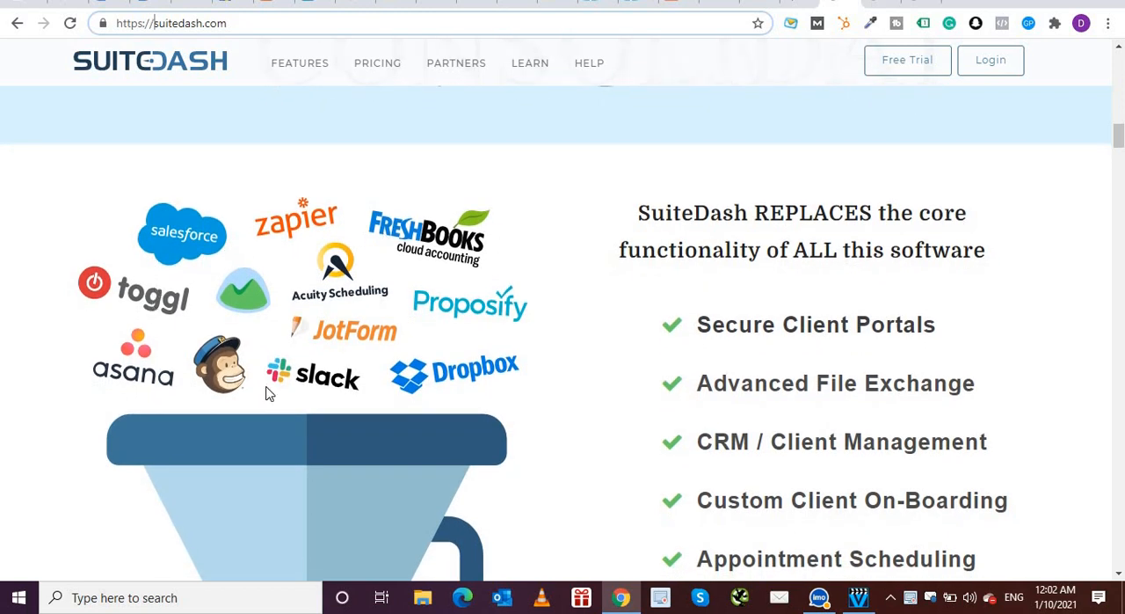
{"action": "mouse_move", "coordinate": [332, 334]}
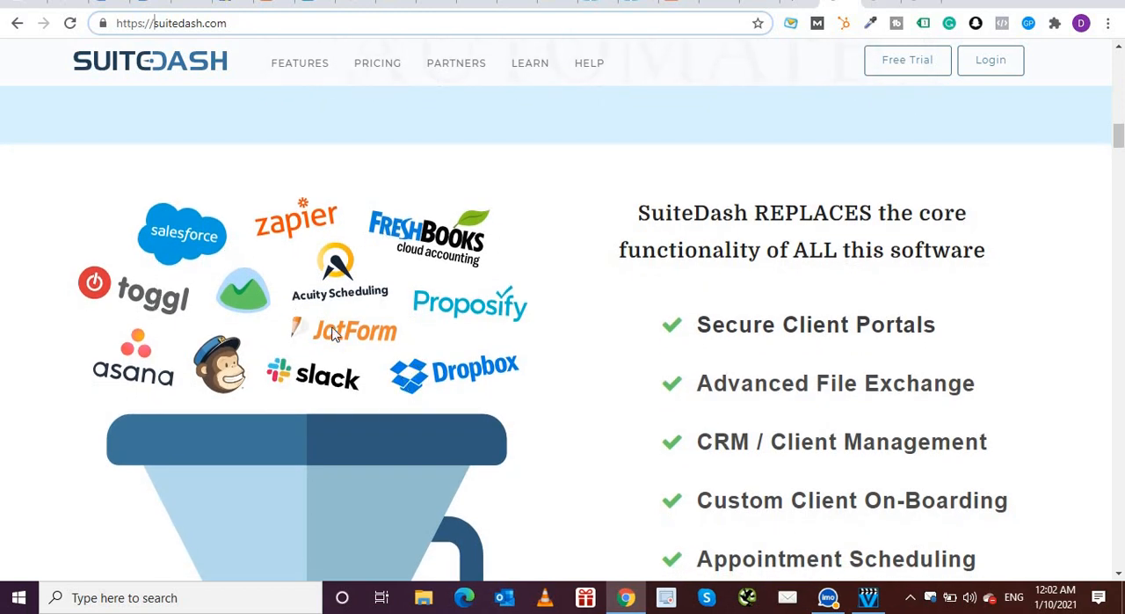
{"action": "scroll", "scroll_direction": "down", "scroll_amount": 3}
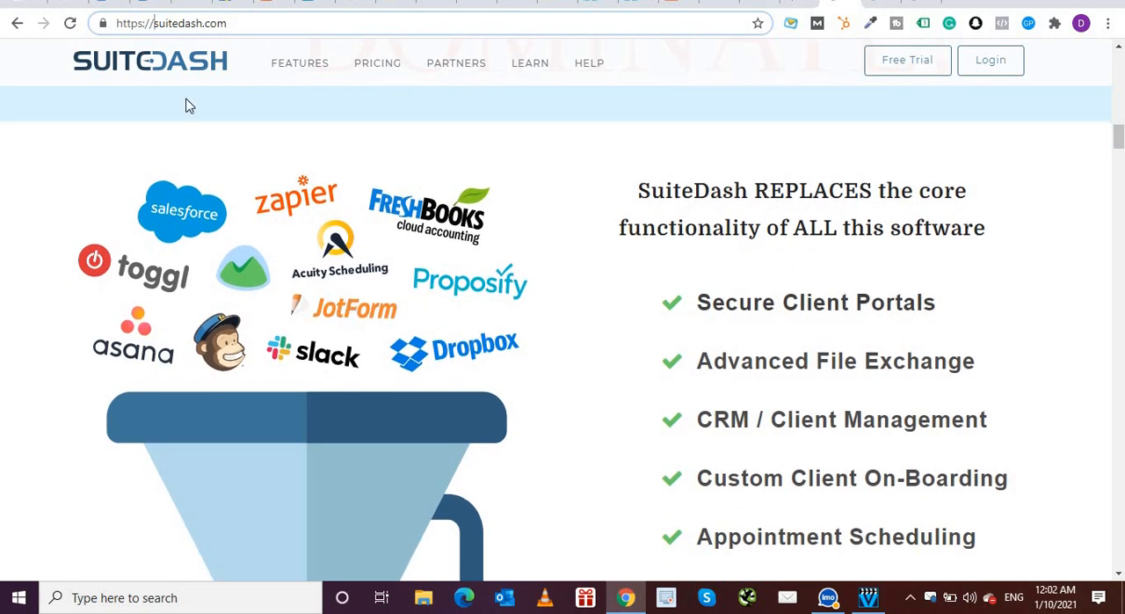
{"action": "mouse_move", "coordinate": [319, 235]}
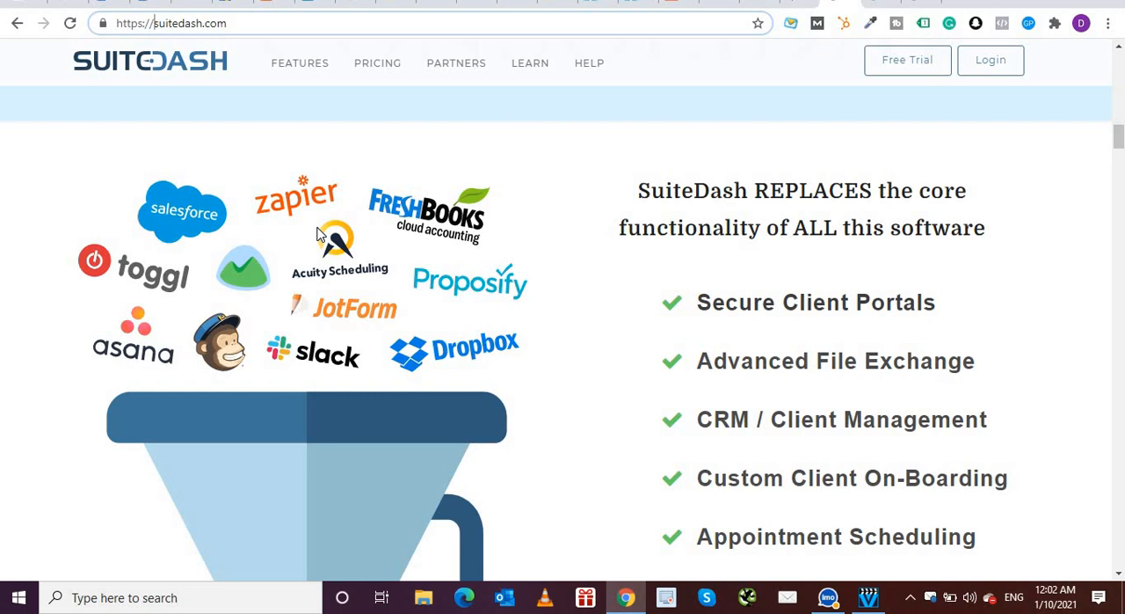
{"action": "mouse_move", "coordinate": [200, 216]}
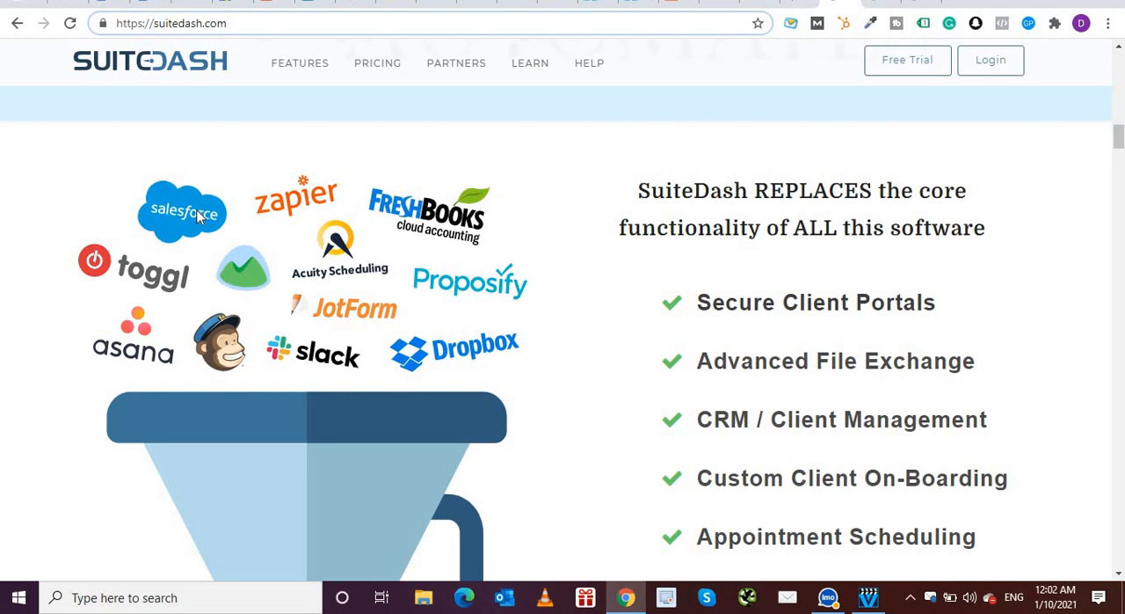
{"action": "mouse_move", "coordinate": [145, 332]}
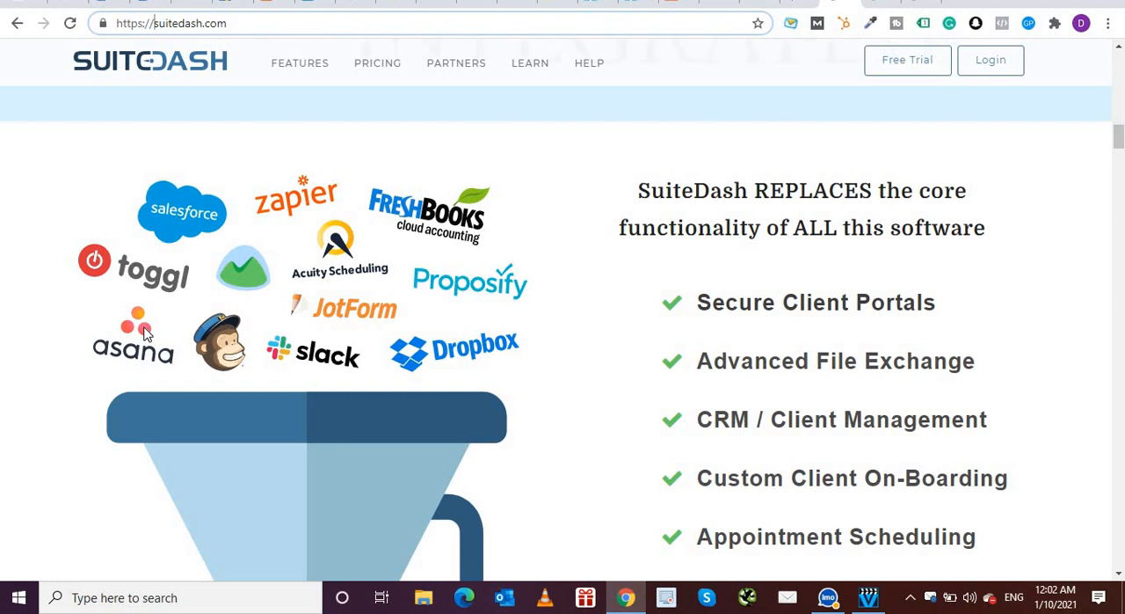
{"action": "mouse_move", "coordinate": [244, 354]}
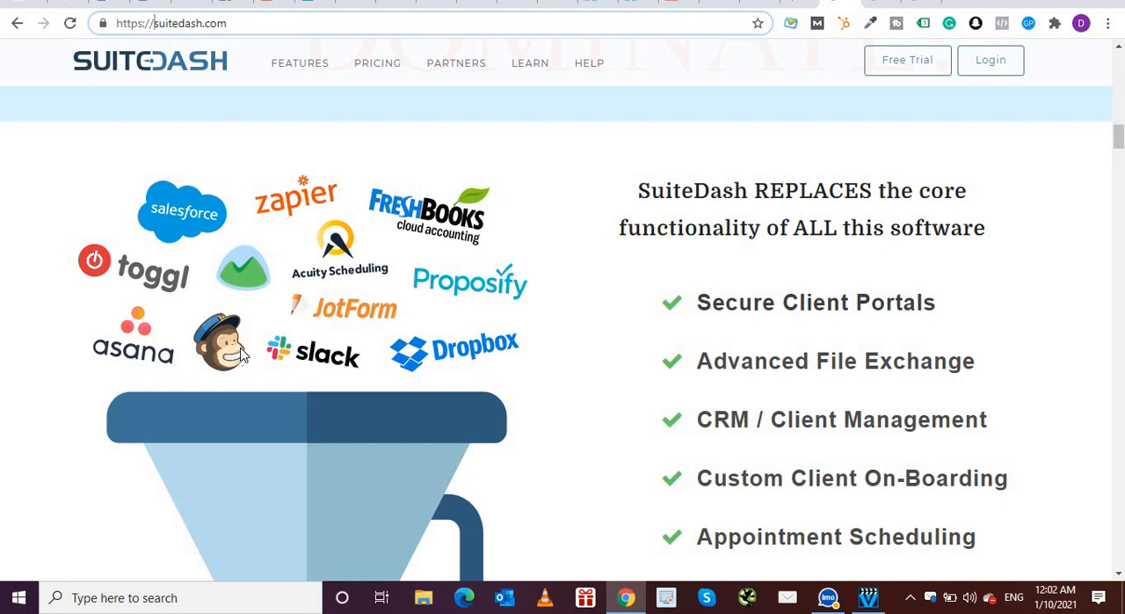
{"action": "mouse_move", "coordinate": [301, 334]}
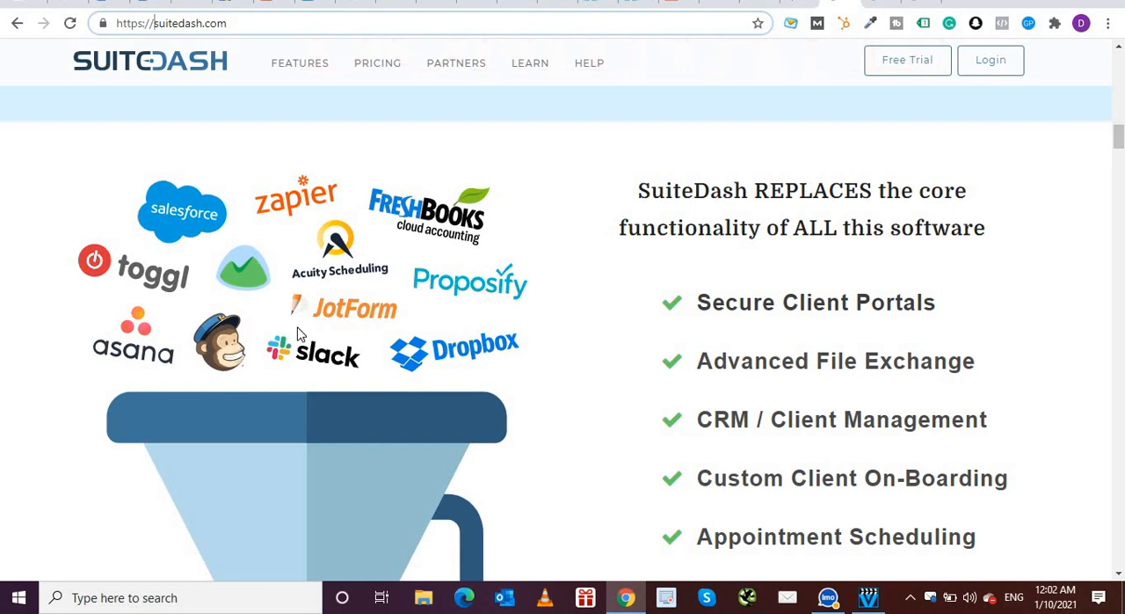
{"action": "mouse_move", "coordinate": [315, 369]}
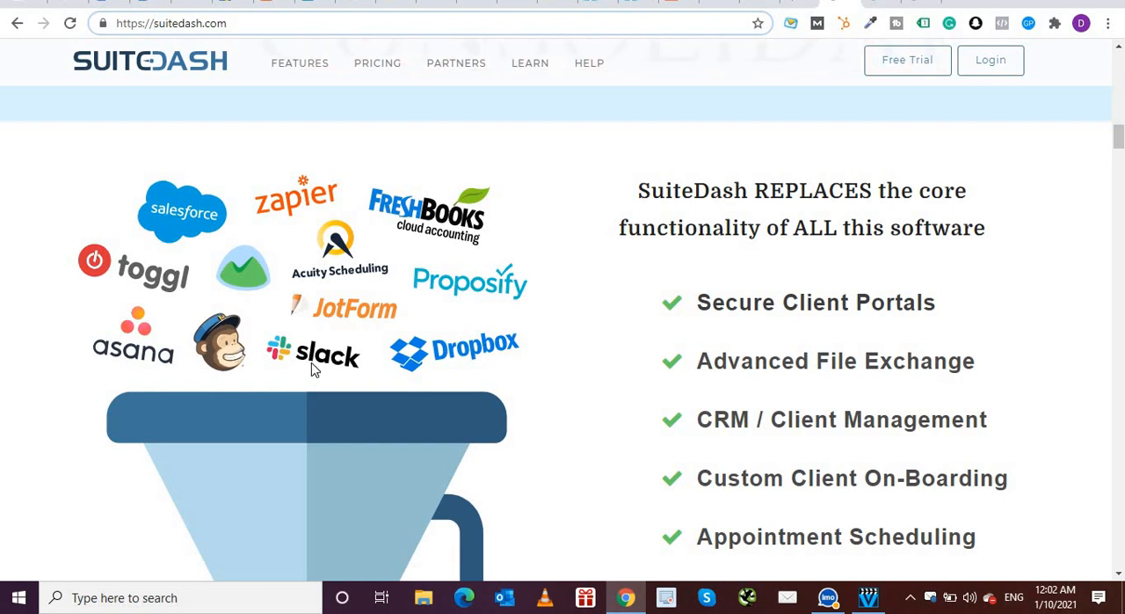
{"action": "mouse_move", "coordinate": [332, 267]}
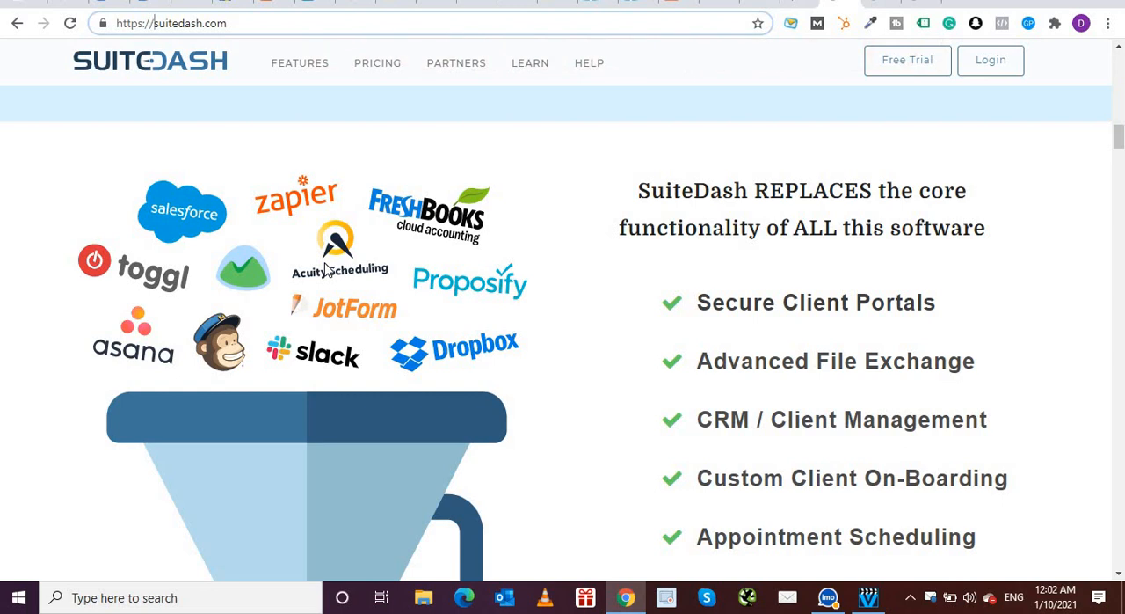
{"action": "mouse_move", "coordinate": [495, 285]}
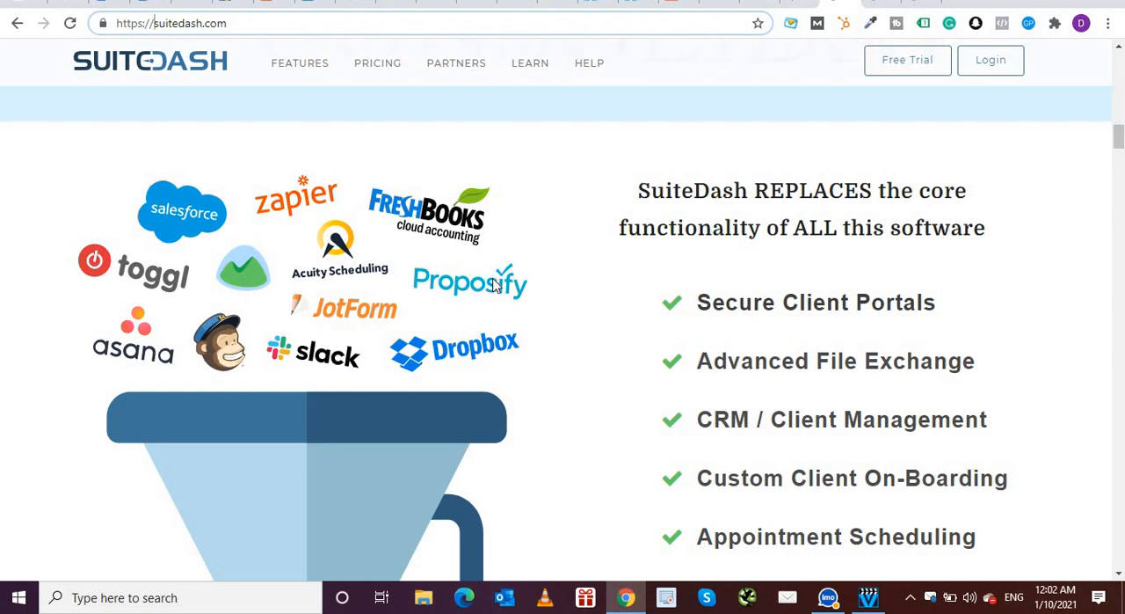
{"action": "mouse_move", "coordinate": [502, 385]}
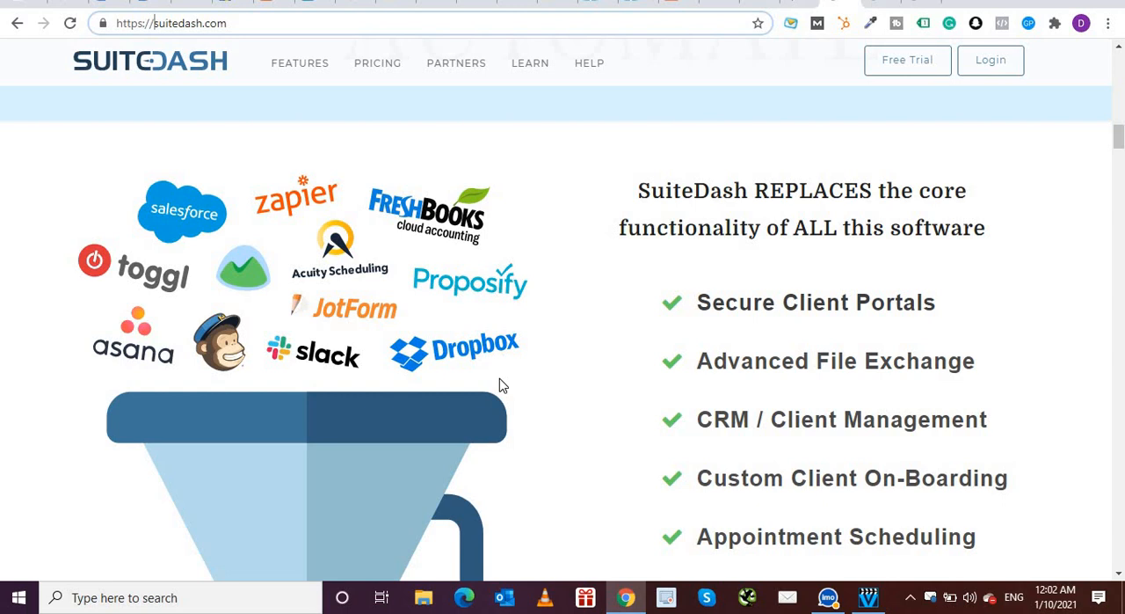
{"action": "mouse_move", "coordinate": [489, 361]}
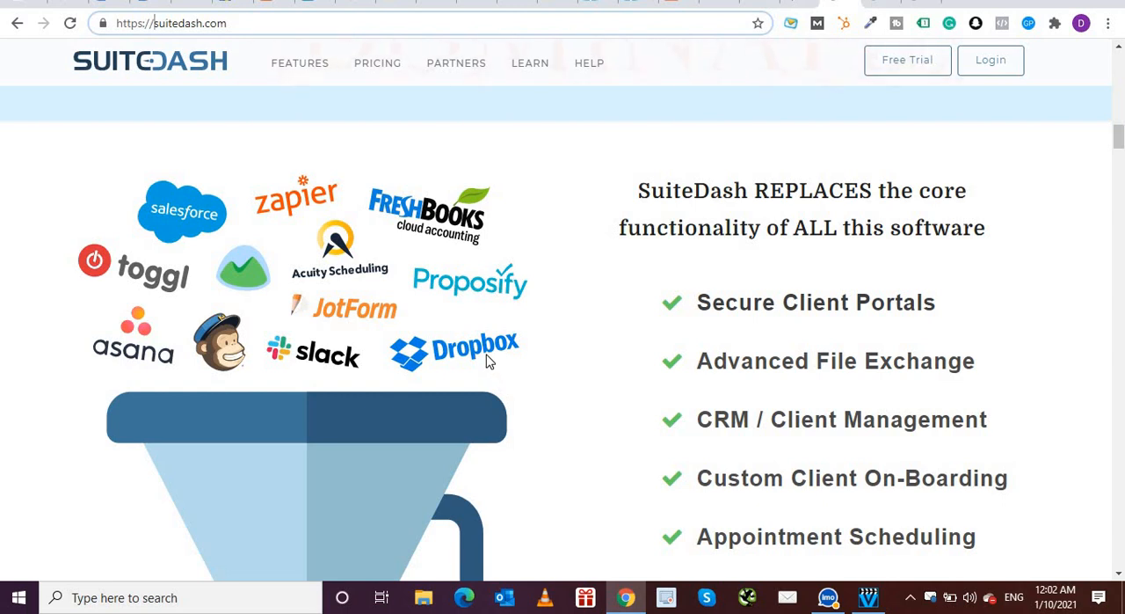
{"action": "mouse_move", "coordinate": [430, 315]}
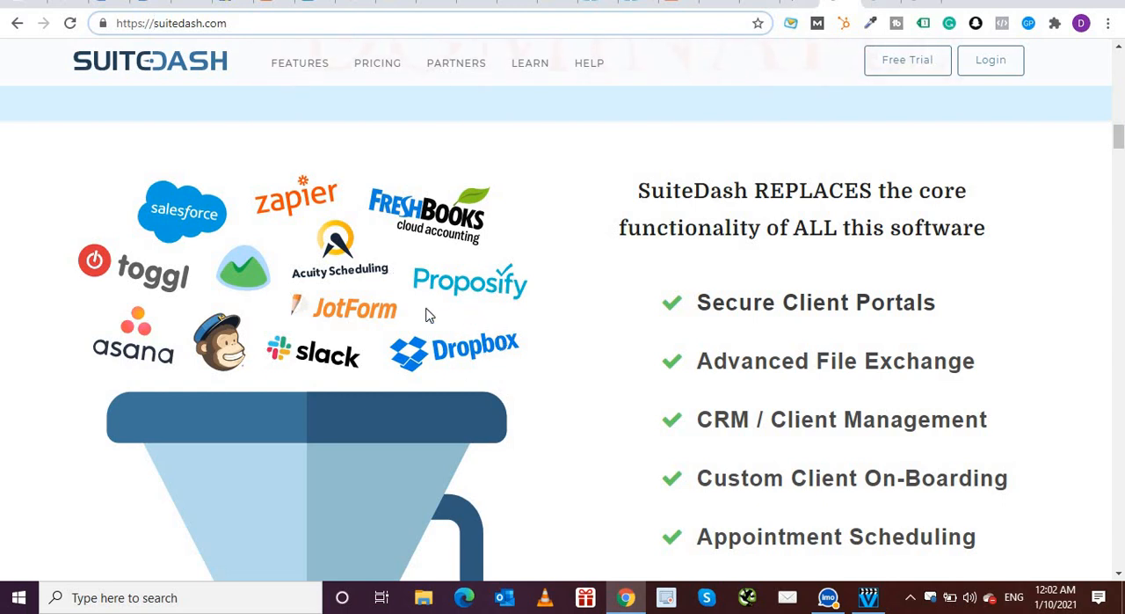
{"action": "mouse_move", "coordinate": [296, 207]}
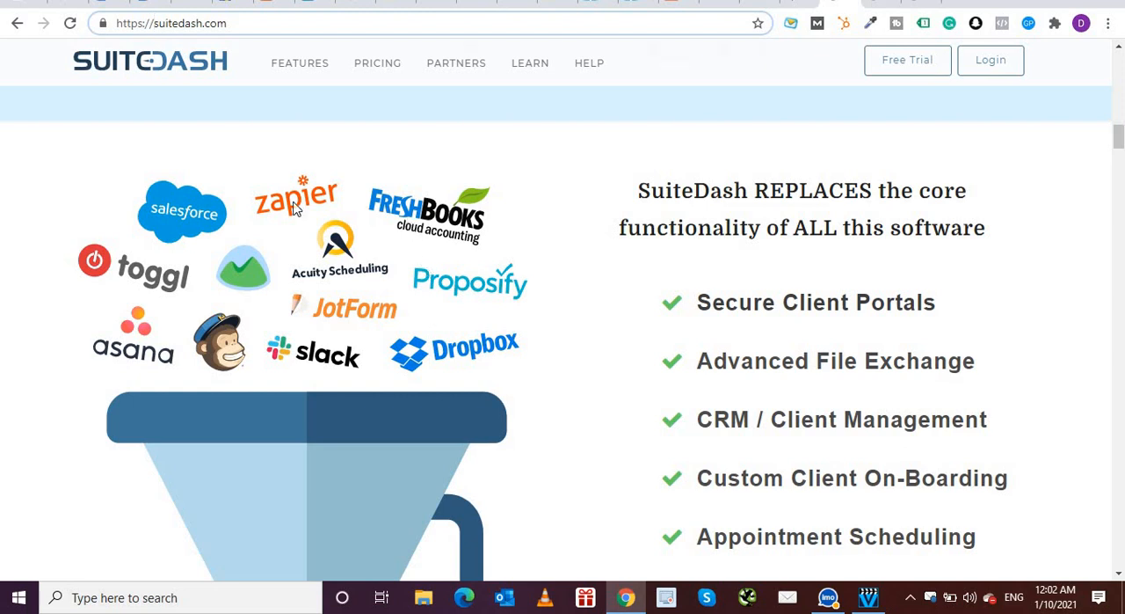
{"action": "mouse_move", "coordinate": [375, 287]}
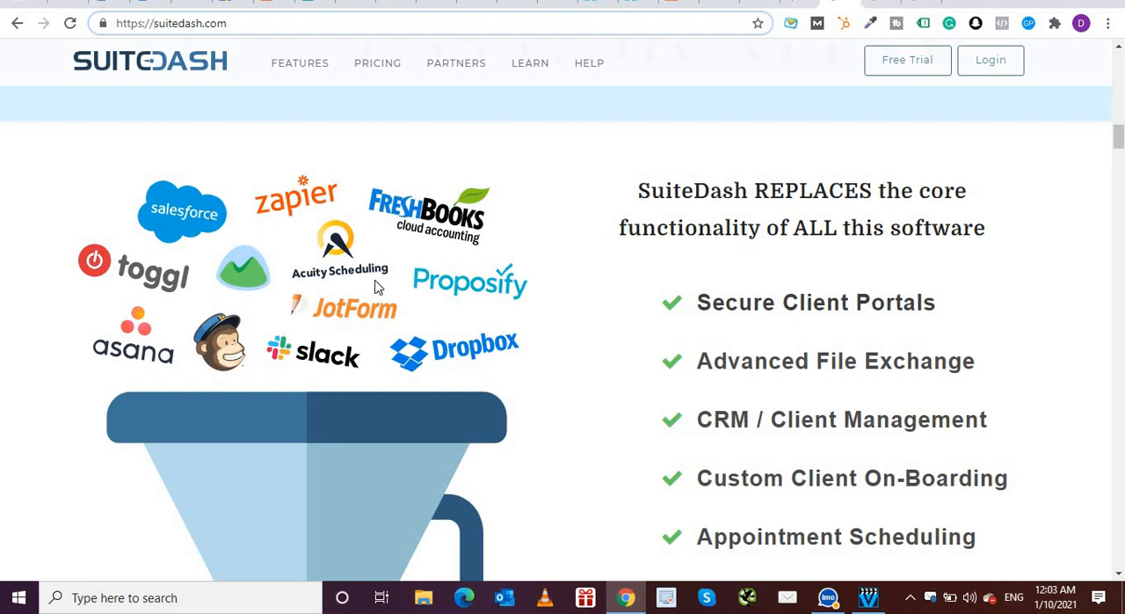
{"action": "mouse_move", "coordinate": [318, 250]}
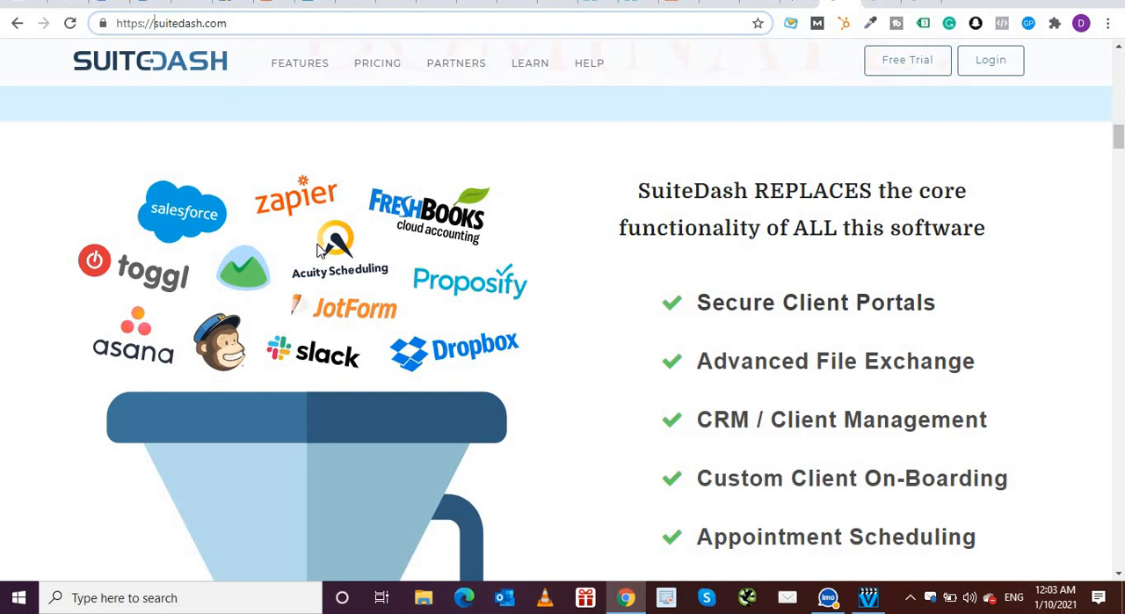
{"action": "mouse_move", "coordinate": [324, 249]}
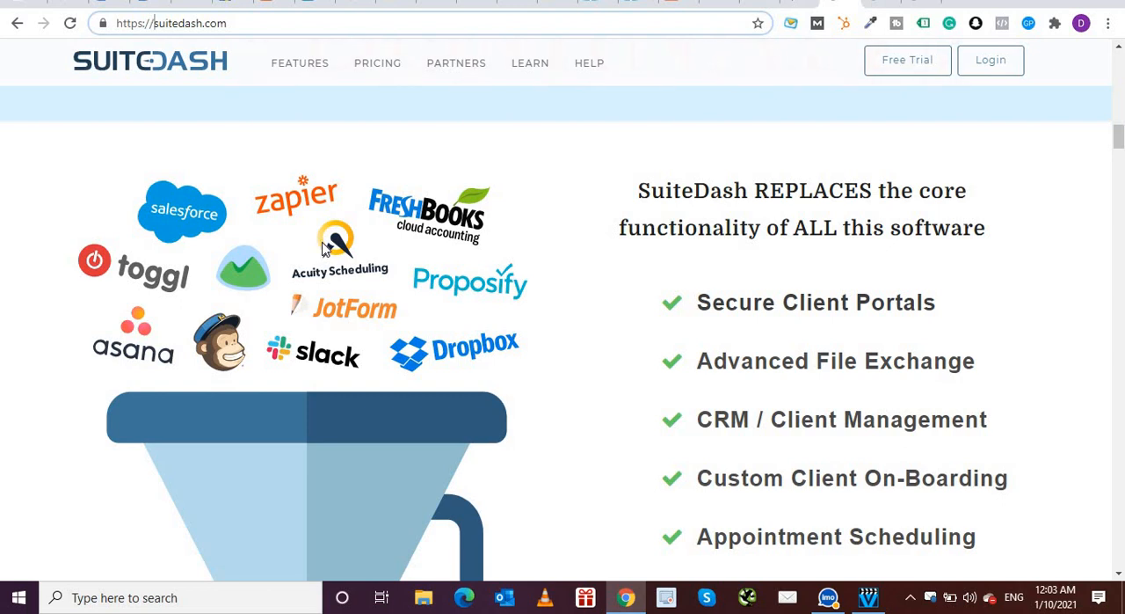
{"action": "mouse_move", "coordinate": [292, 267]}
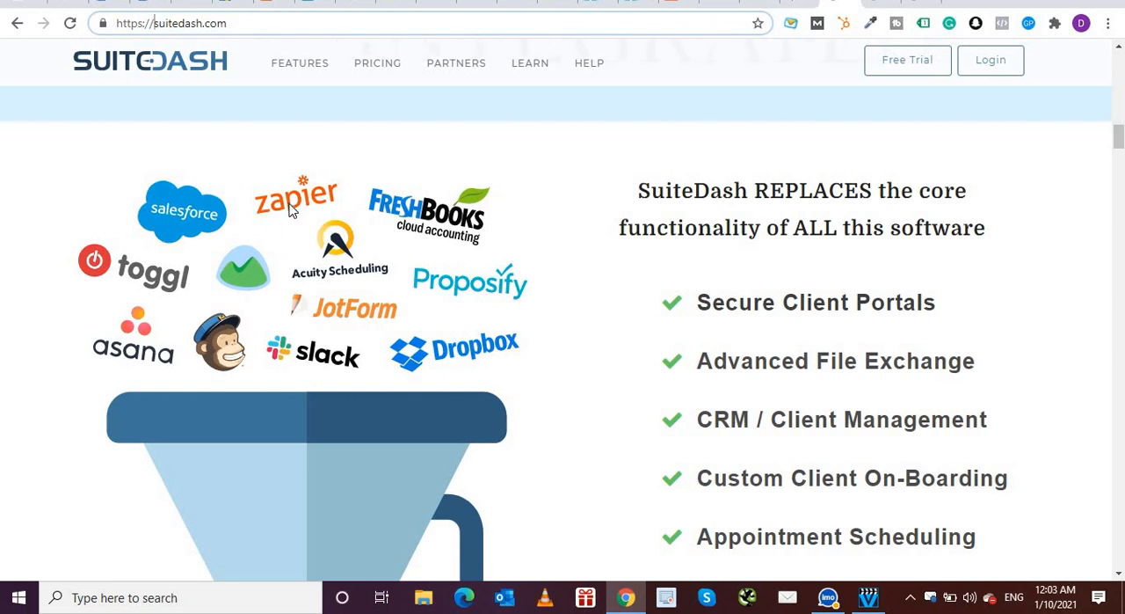
{"action": "mouse_move", "coordinate": [217, 297]}
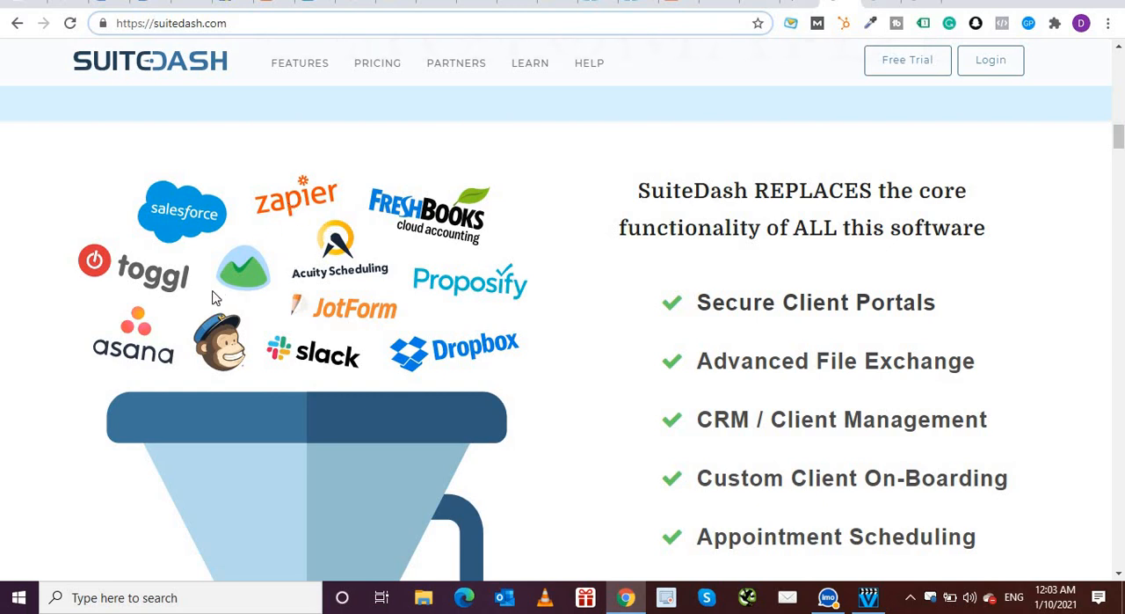
{"action": "mouse_move", "coordinate": [518, 253]}
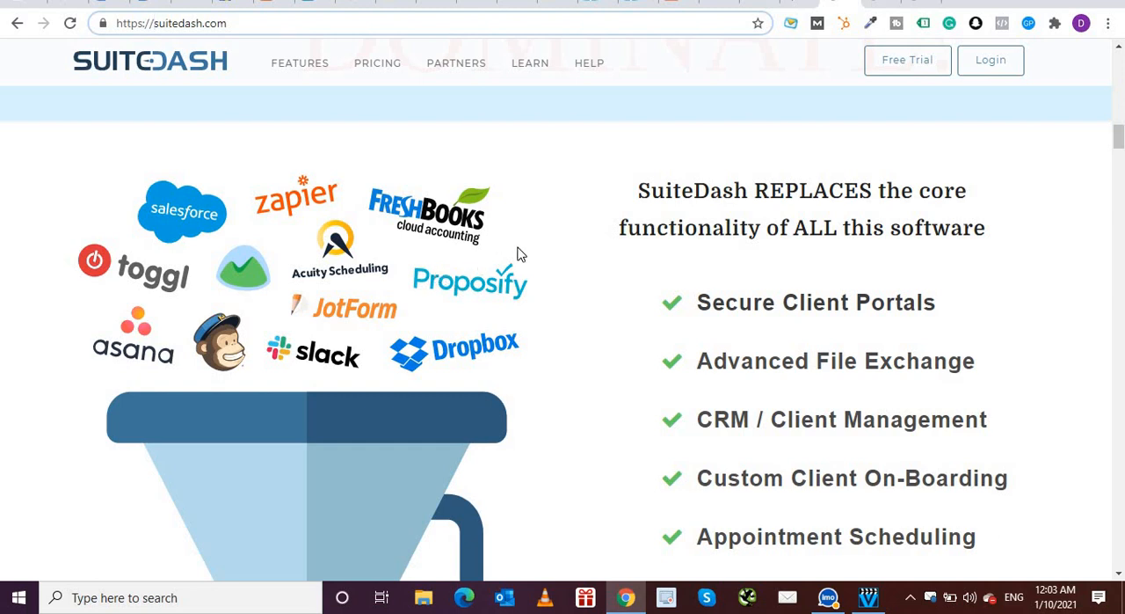
{"action": "mouse_move", "coordinate": [427, 104]}
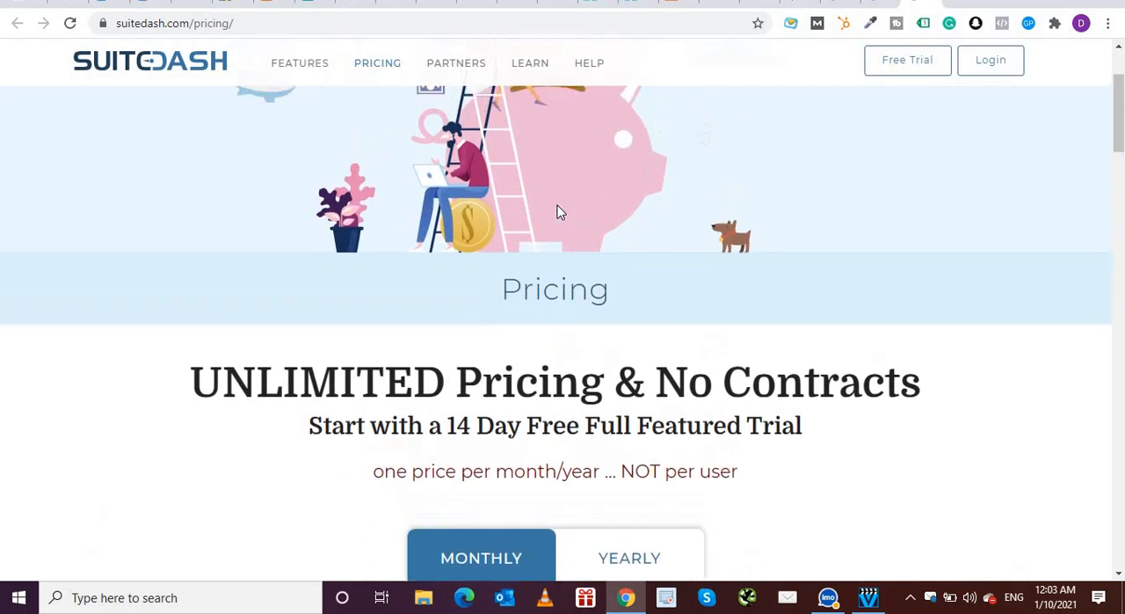
{"action": "scroll", "scroll_direction": "down", "scroll_amount": 3}
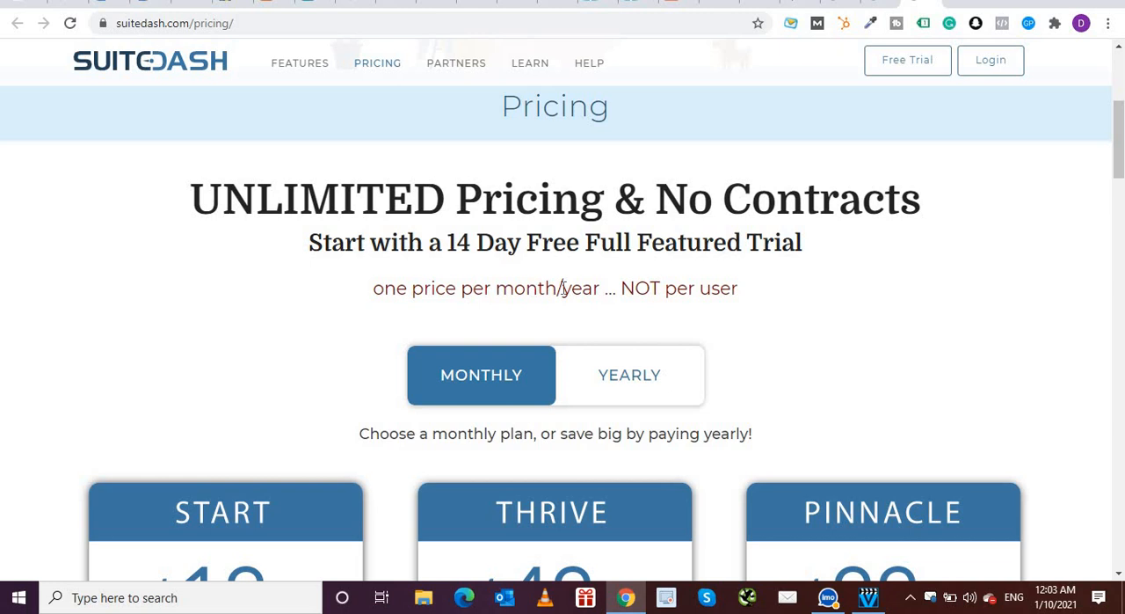
{"action": "mouse_move", "coordinate": [600, 290]}
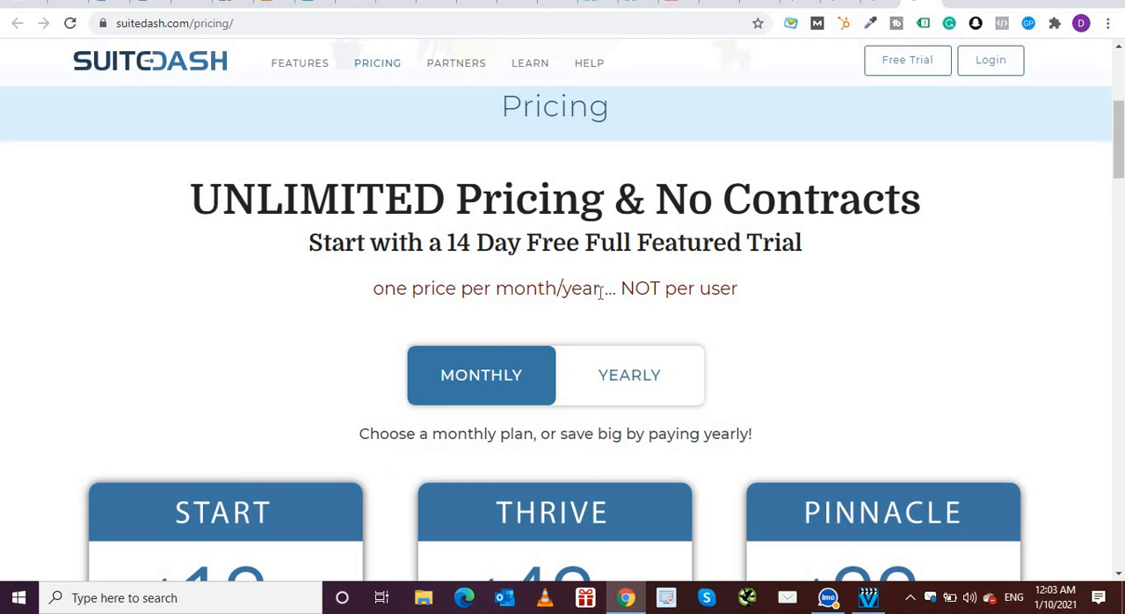
{"action": "scroll", "scroll_direction": "down", "scroll_amount": 3}
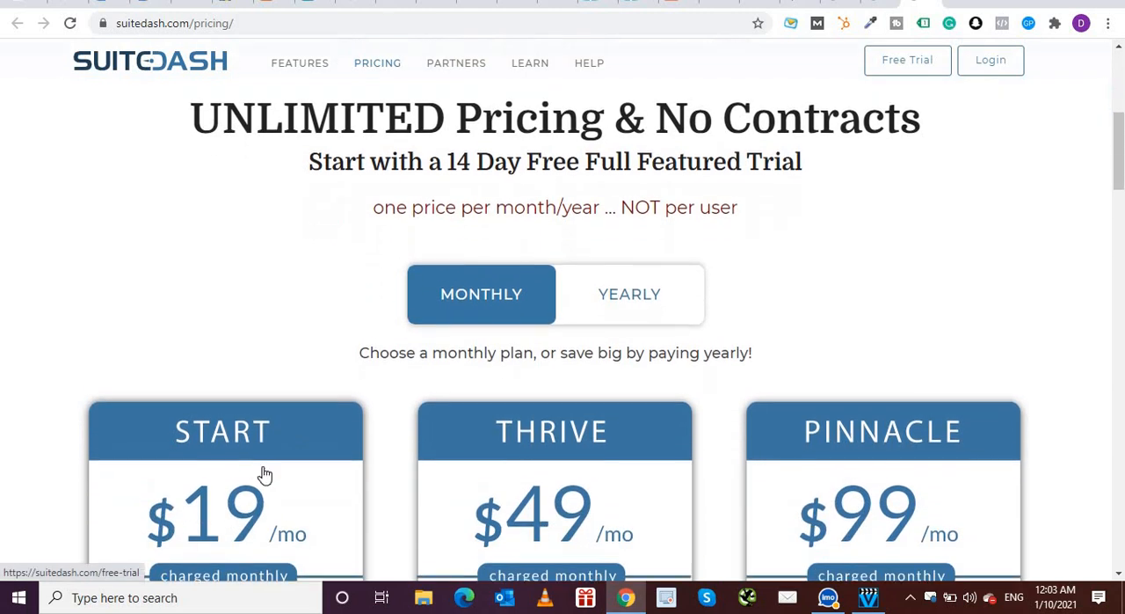
{"action": "scroll", "scroll_direction": "down", "scroll_amount": 3}
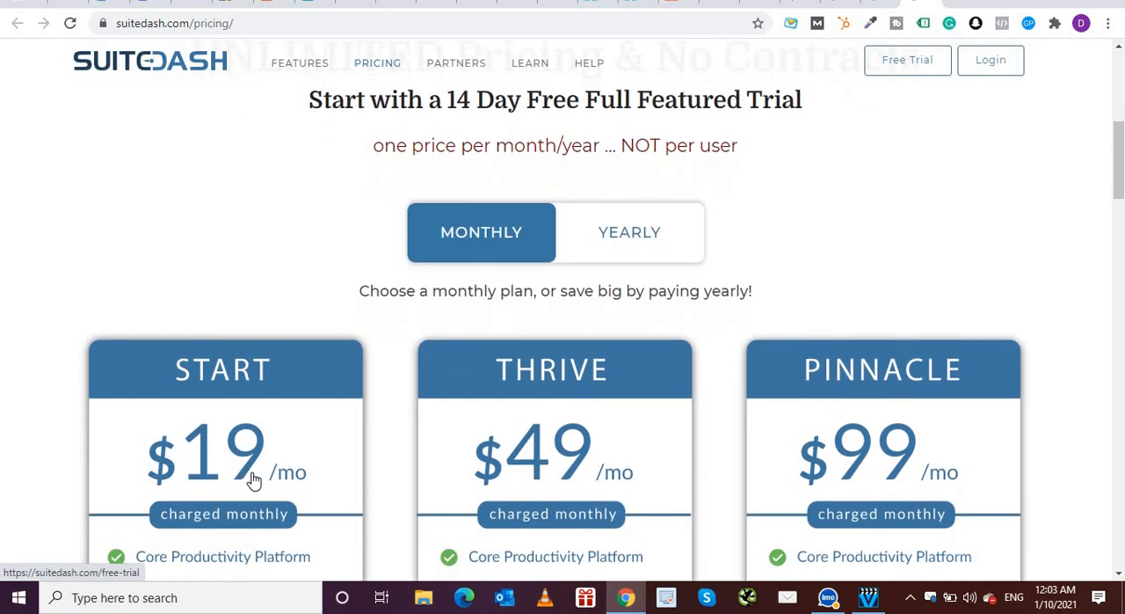
{"action": "scroll", "scroll_direction": "down", "scroll_amount": 3}
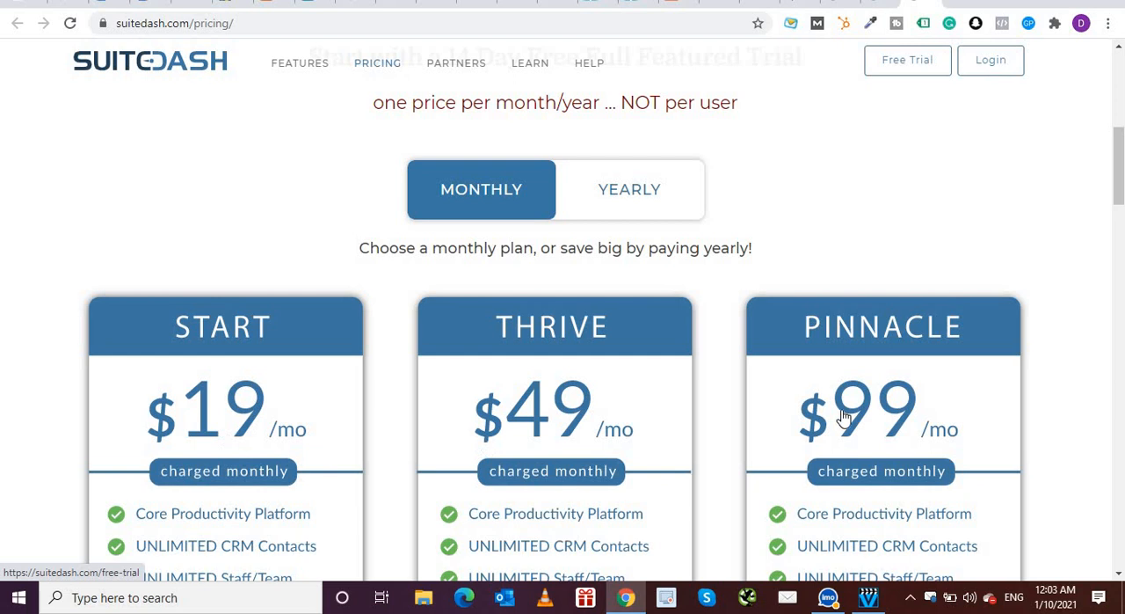
{"action": "mouse_move", "coordinate": [690, 239]}
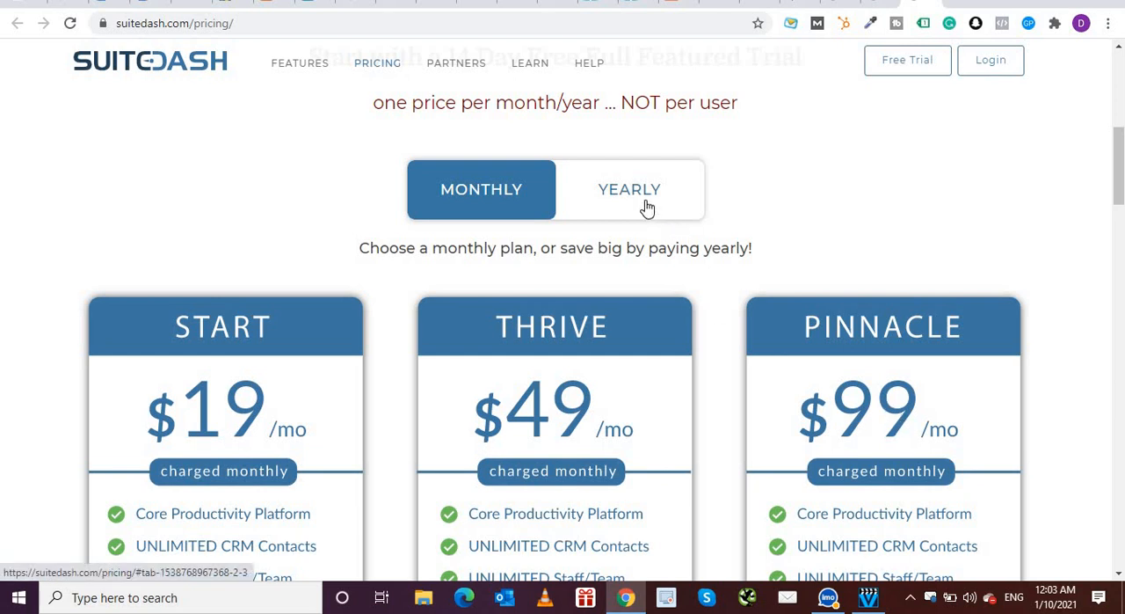
- Switch pricing to yearly billing: Start $15, Thrive $40, Pinnacle $80 per month
{"action": "left_click", "coordinate": [629, 189]}
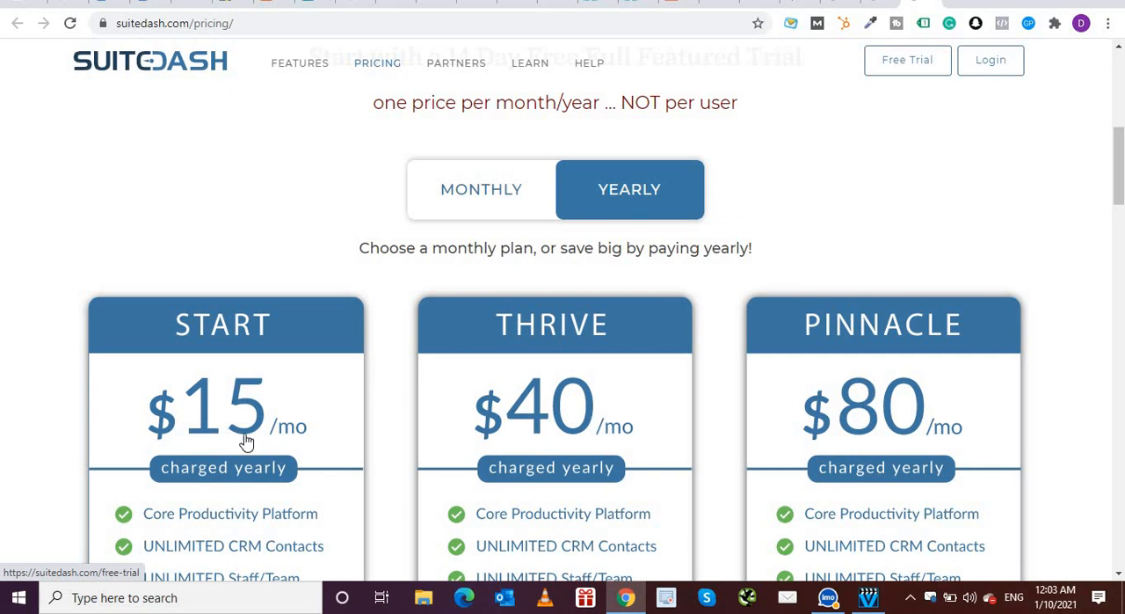
{"action": "mouse_move", "coordinate": [894, 430]}
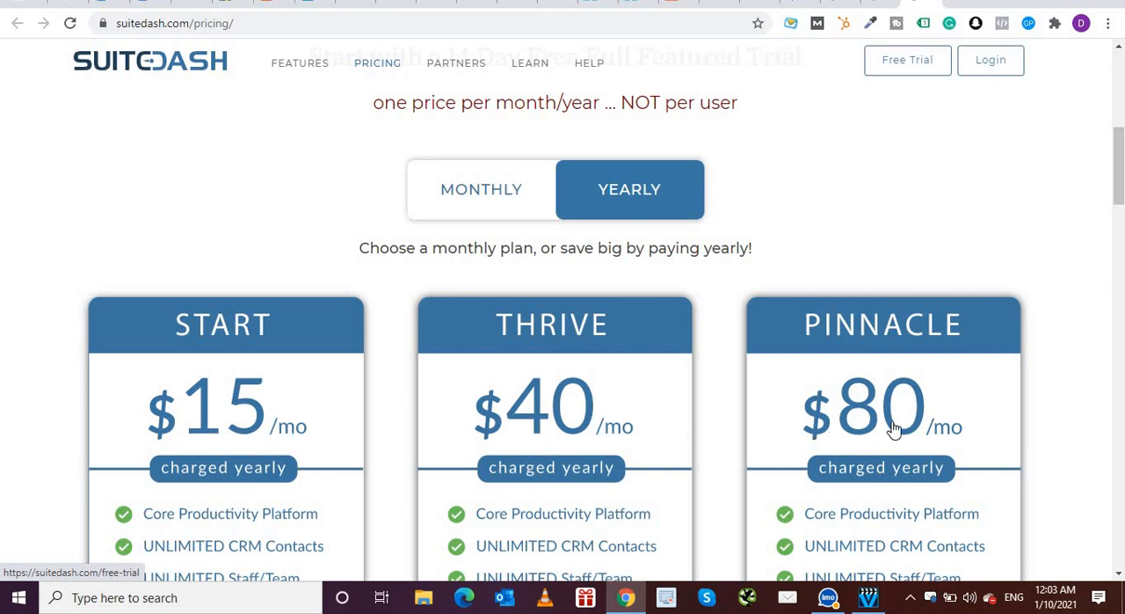
{"action": "scroll", "scroll_direction": "down", "scroll_amount": 3}
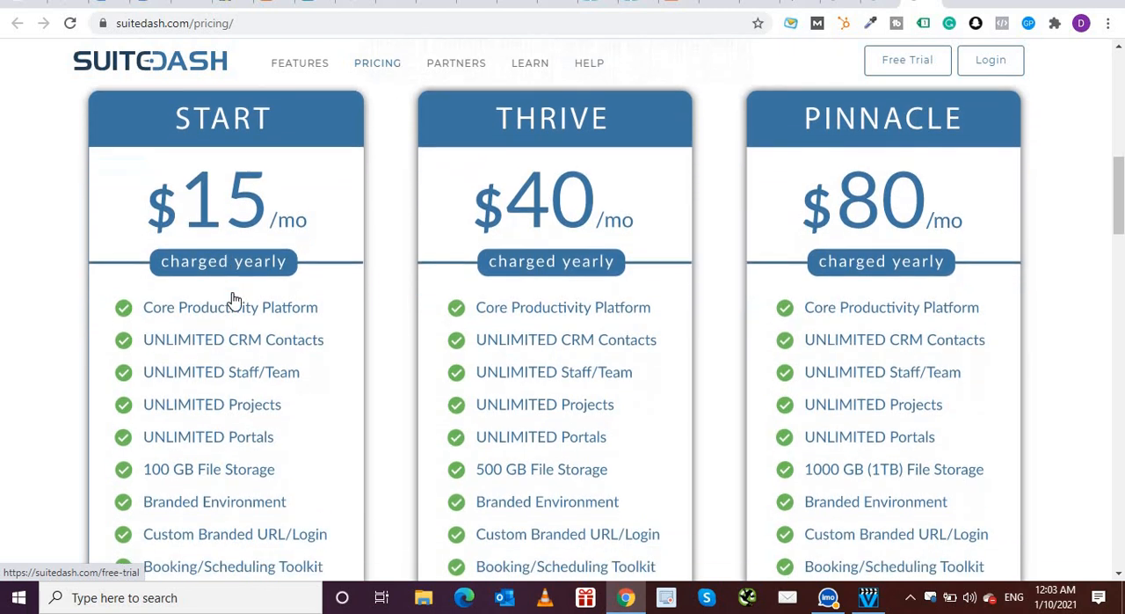
{"action": "scroll", "scroll_direction": "down", "scroll_amount": 3}
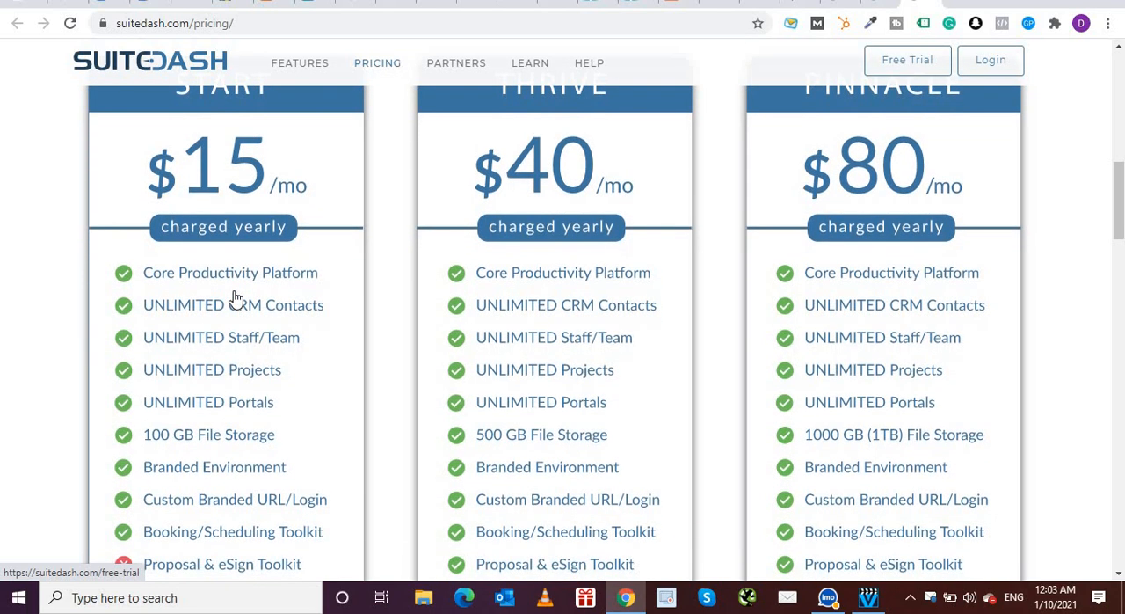
{"action": "mouse_move", "coordinate": [337, 281]}
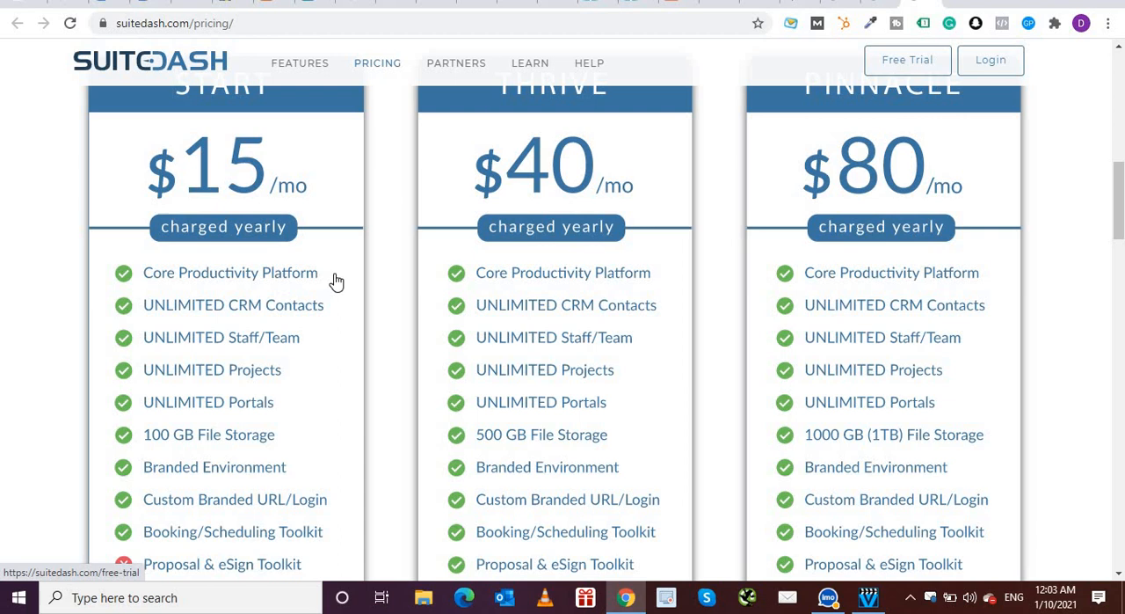
{"action": "mouse_move", "coordinate": [293, 338]}
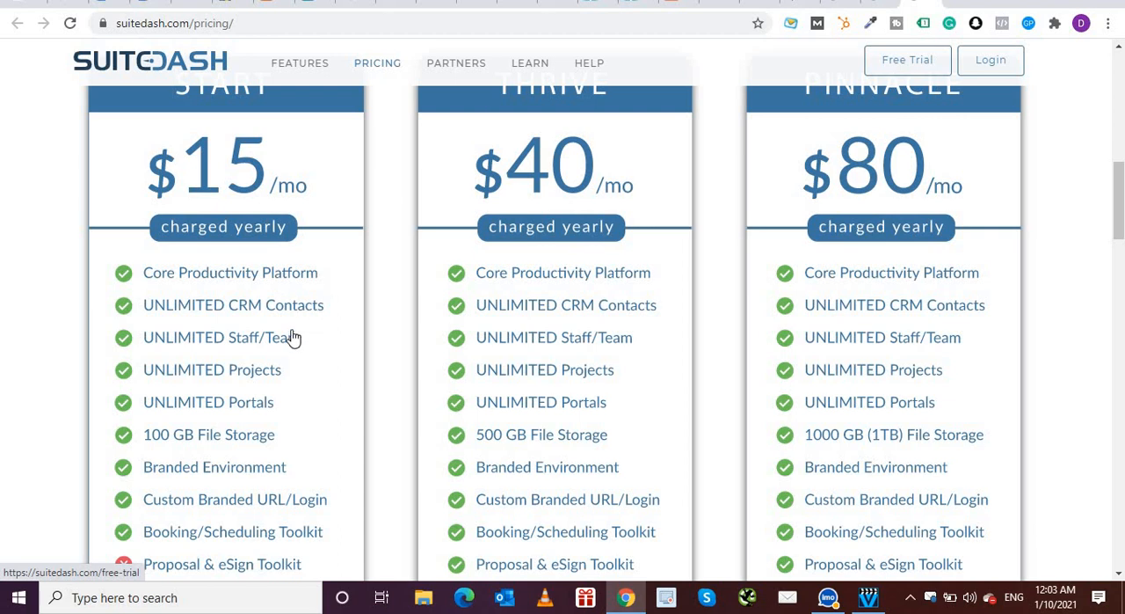
{"action": "mouse_move", "coordinate": [243, 114]}
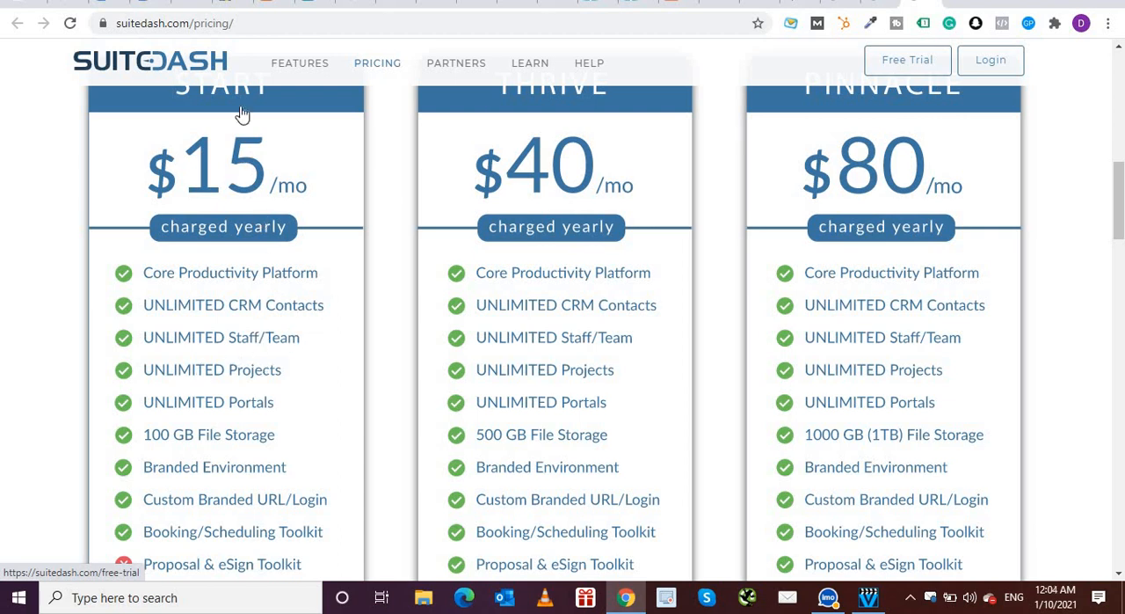
{"action": "mouse_move", "coordinate": [277, 345]}
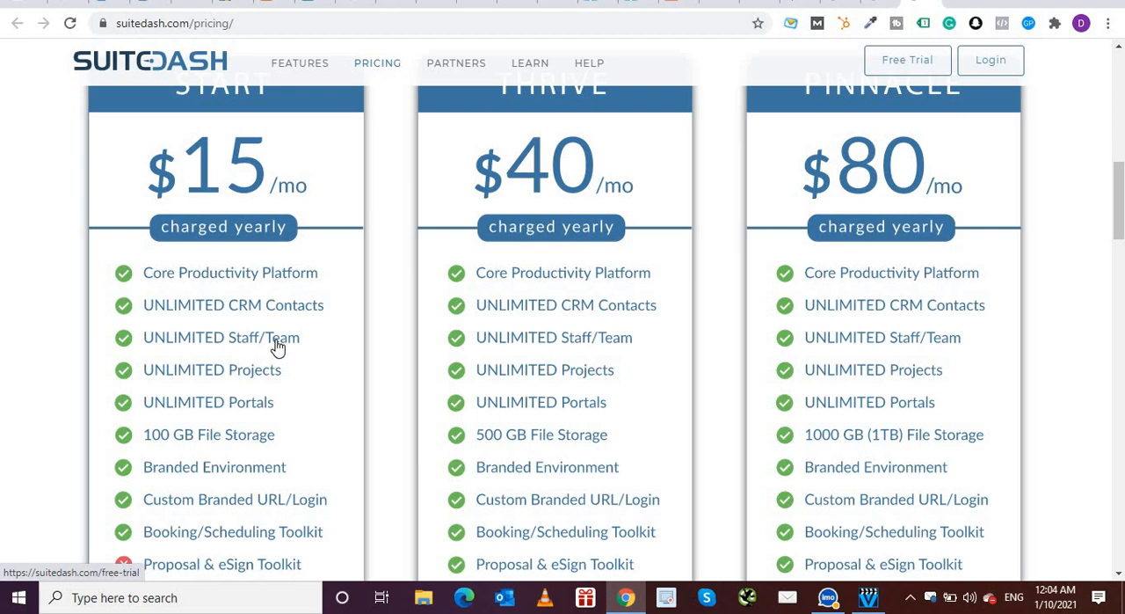
{"action": "mouse_move", "coordinate": [295, 402]}
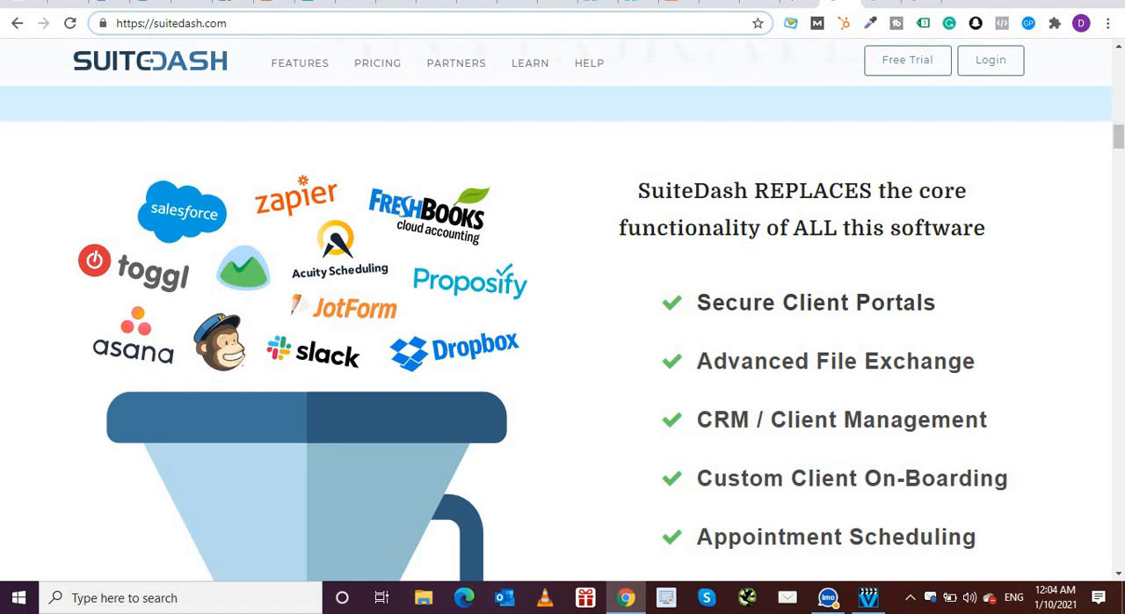
- Return to the yearly comparison and review plan features down to the Start FREE Trial buttons
{"action": "left_click", "coordinate": [377, 62]}
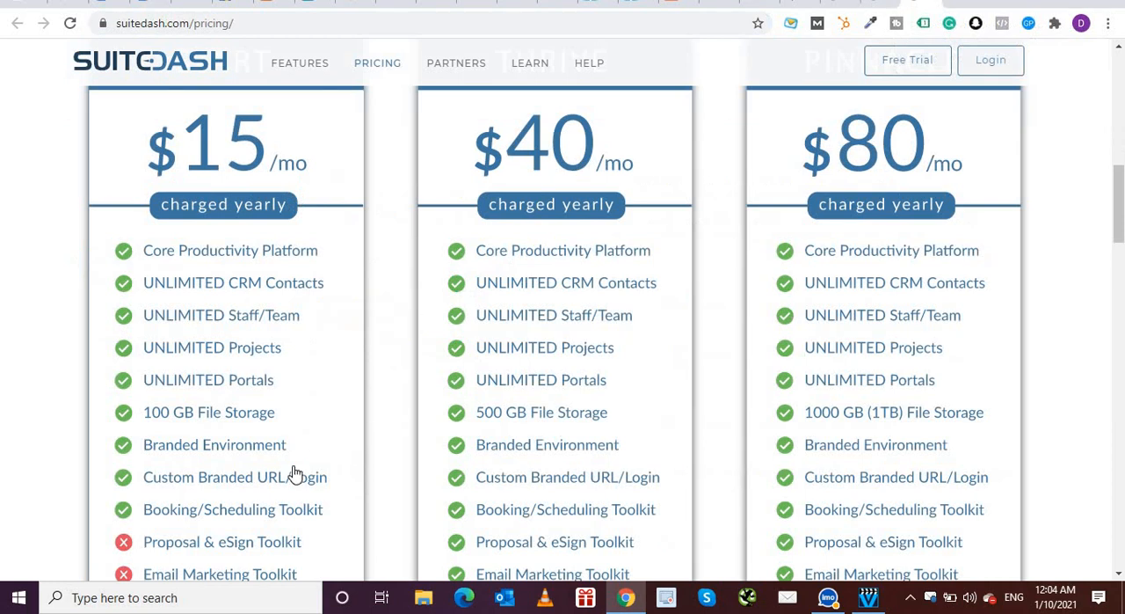
{"action": "mouse_move", "coordinate": [222, 485]}
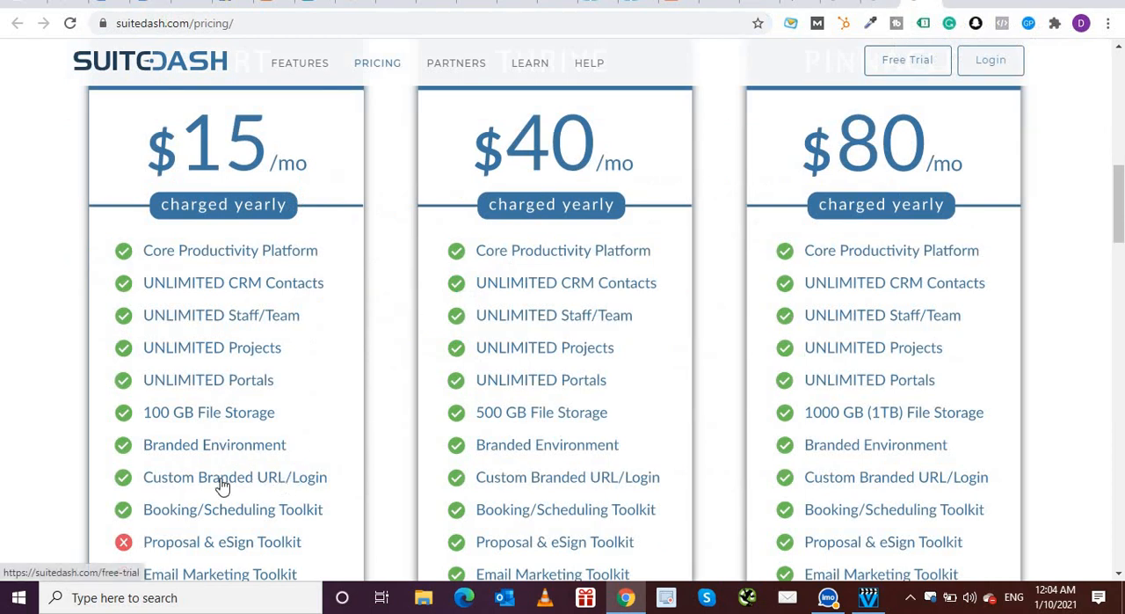
{"action": "mouse_move", "coordinate": [194, 458]}
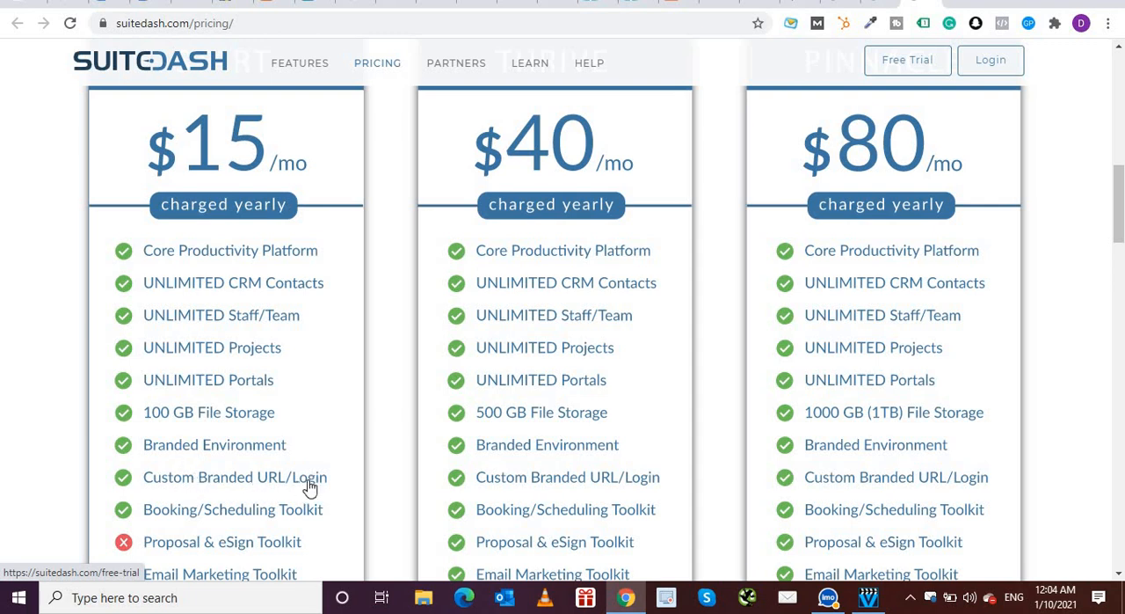
{"action": "mouse_move", "coordinate": [304, 366]}
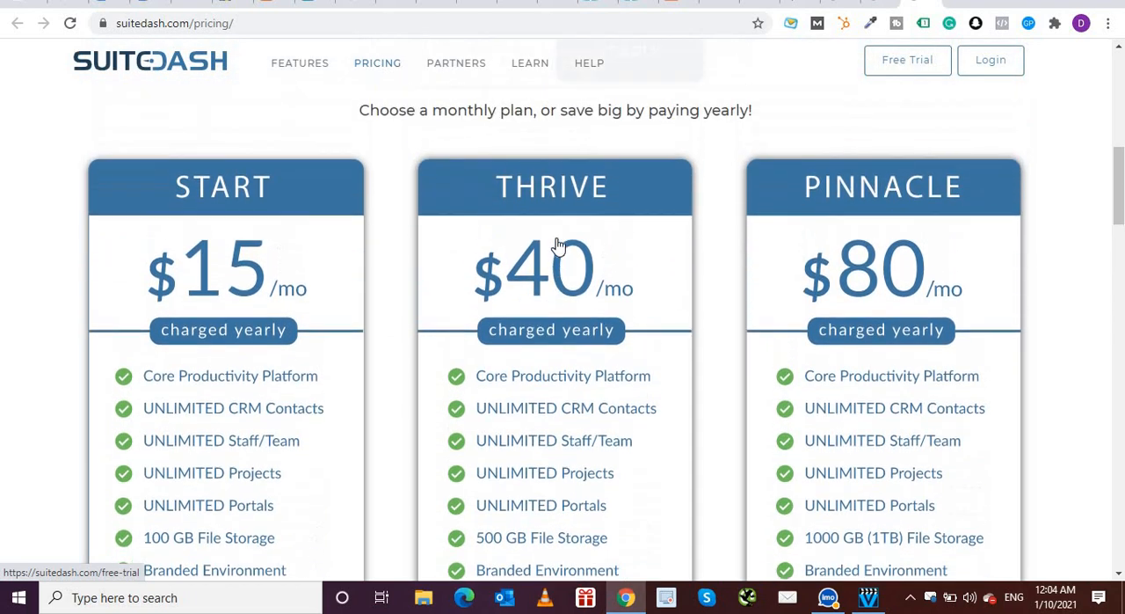
{"action": "scroll", "scroll_direction": "down", "scroll_amount": 3}
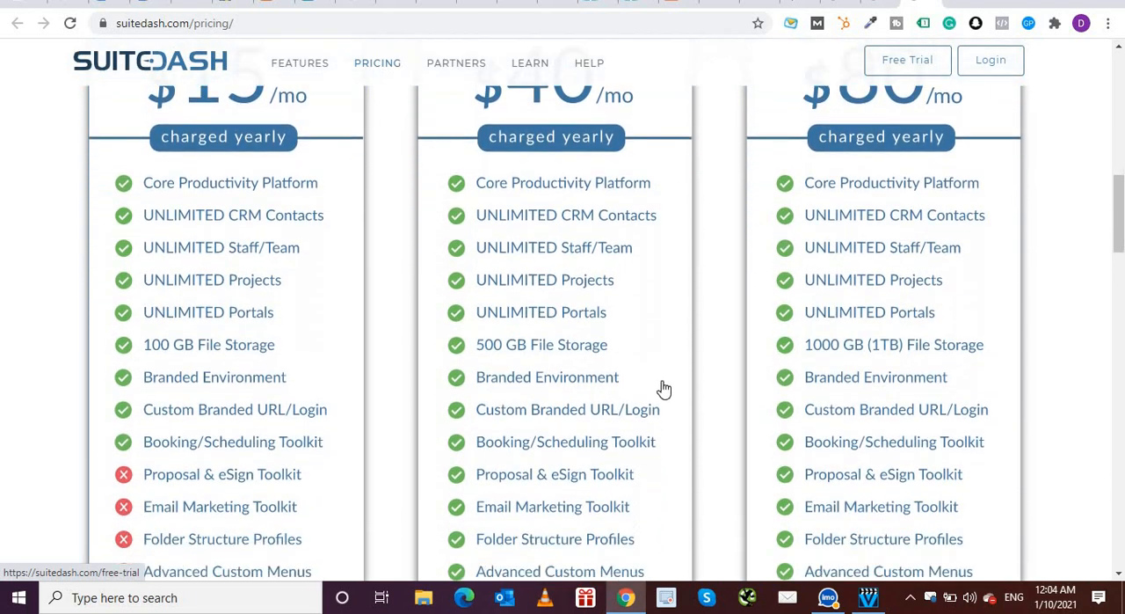
{"action": "scroll", "scroll_direction": "down", "scroll_amount": 3}
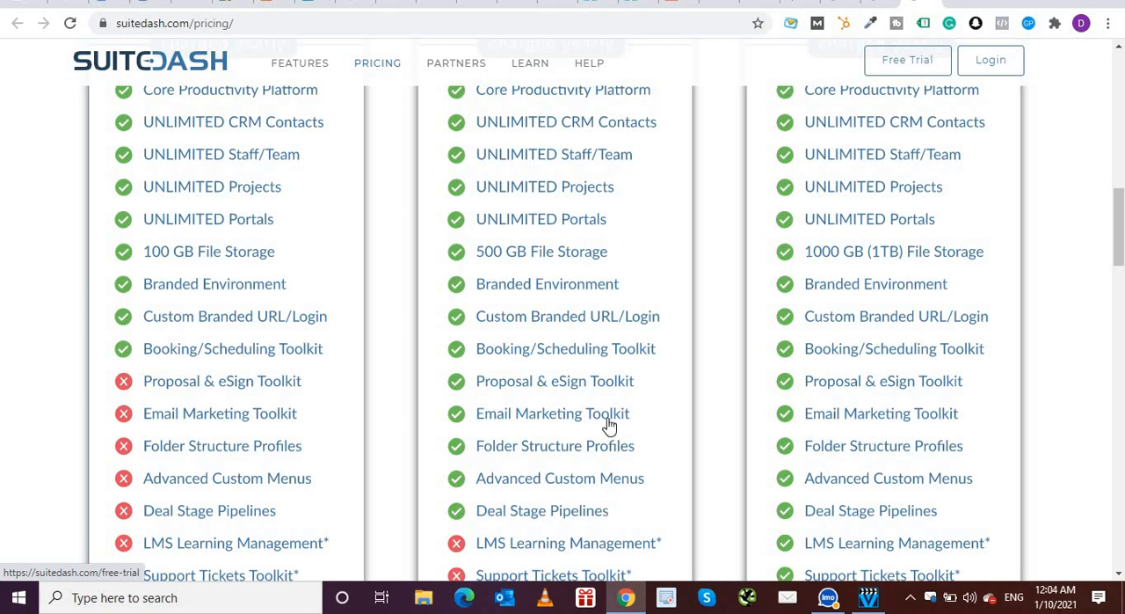
{"action": "mouse_move", "coordinate": [807, 456]}
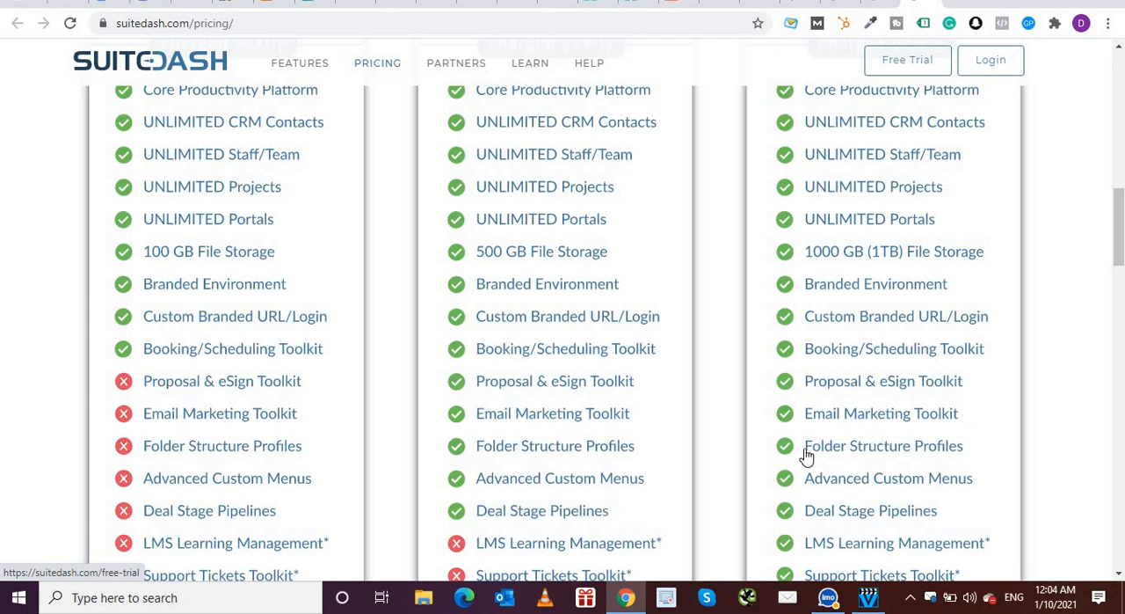
{"action": "scroll", "scroll_direction": "down", "scroll_amount": 3}
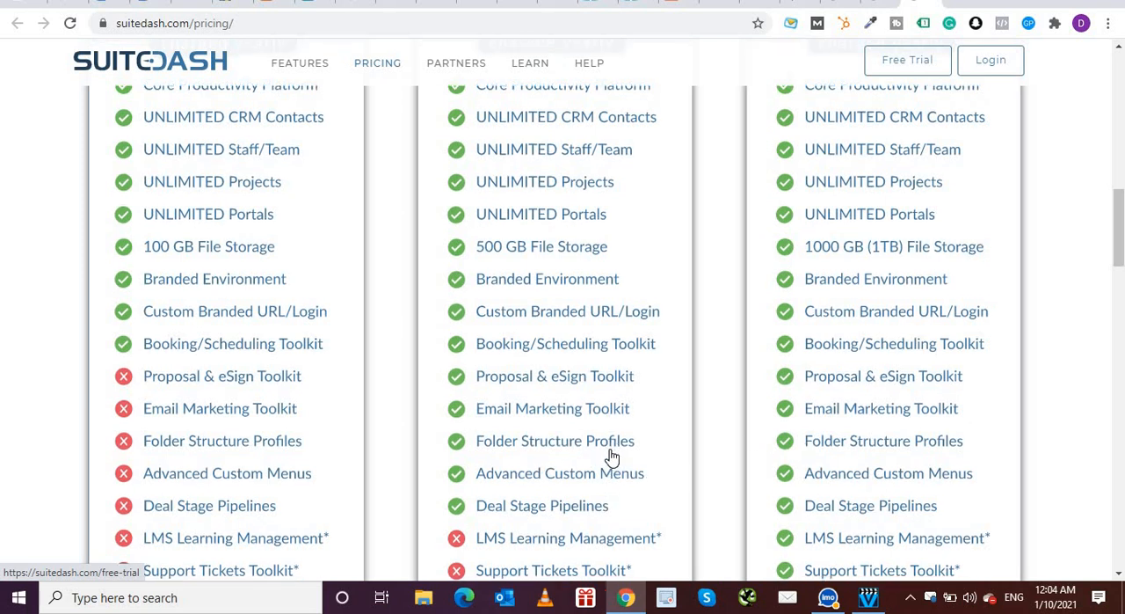
{"action": "scroll", "scroll_direction": "down", "scroll_amount": 3}
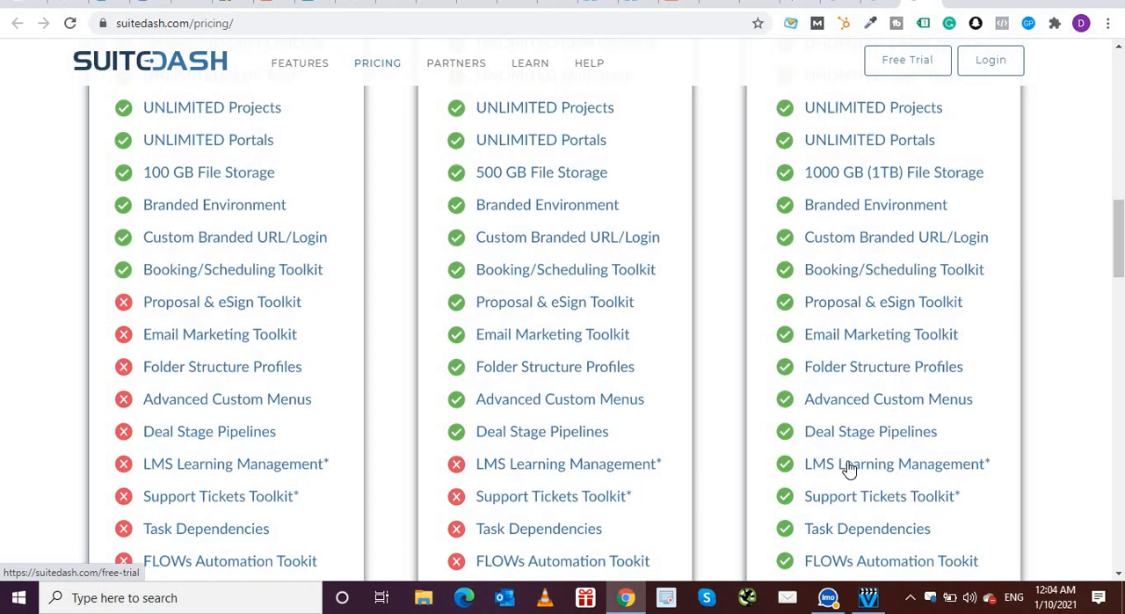
{"action": "mouse_move", "coordinate": [865, 486]}
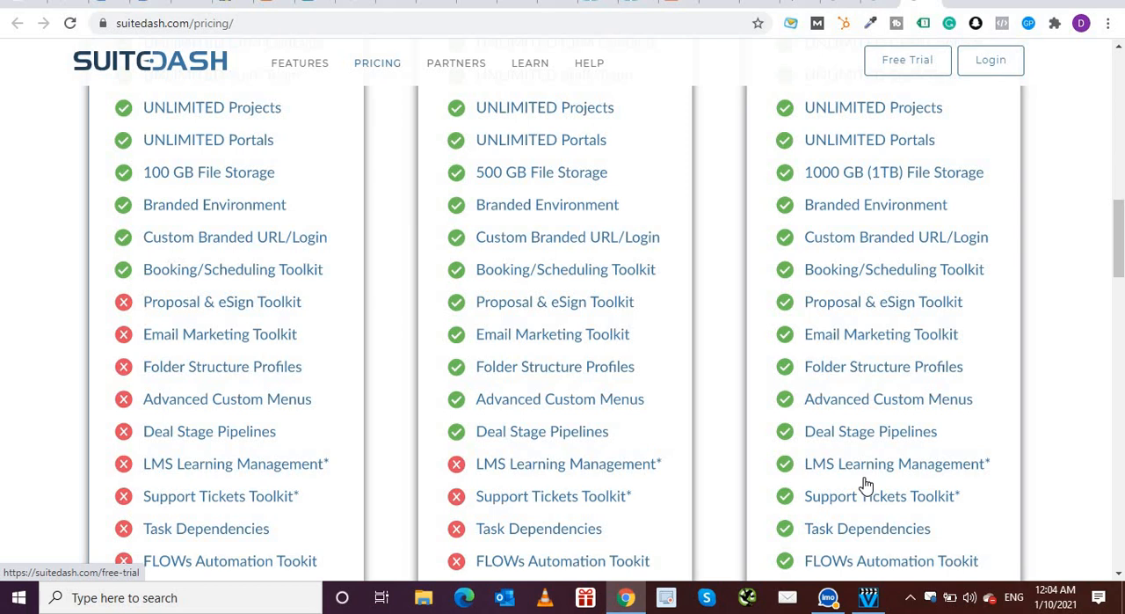
{"action": "mouse_move", "coordinate": [892, 486]}
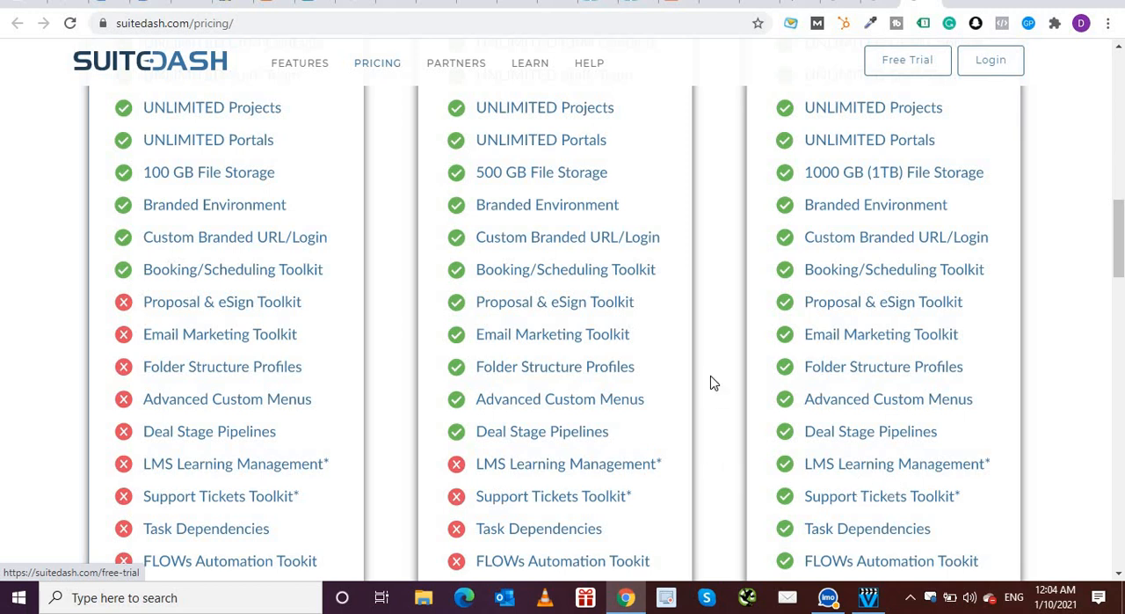
{"action": "scroll", "scroll_direction": "down", "scroll_amount": 3}
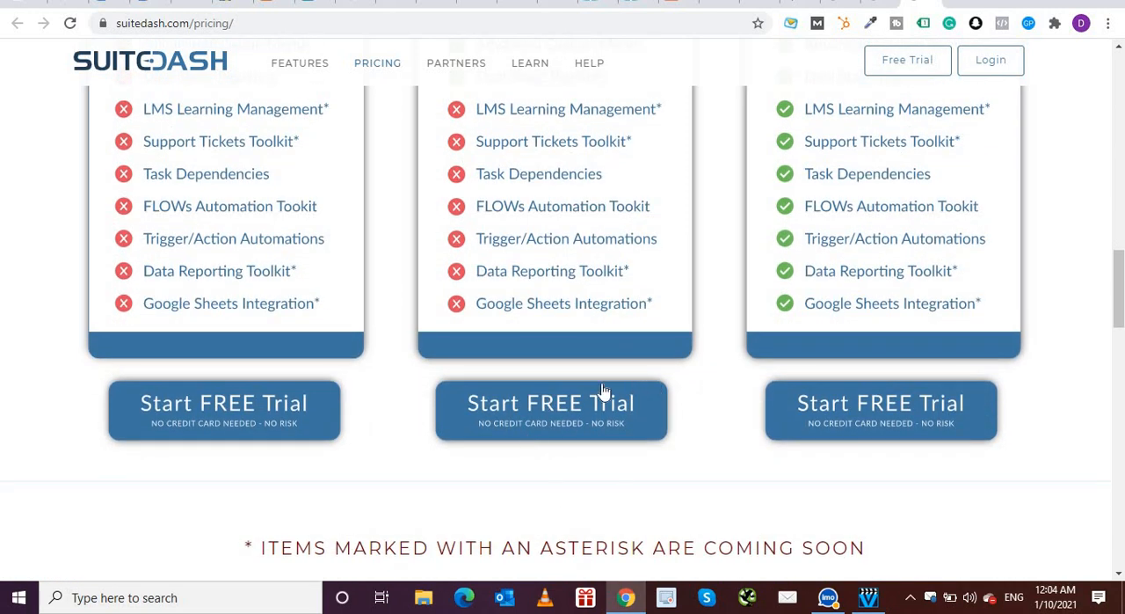
{"action": "scroll", "scroll_direction": "up", "scroll_amount": 3}
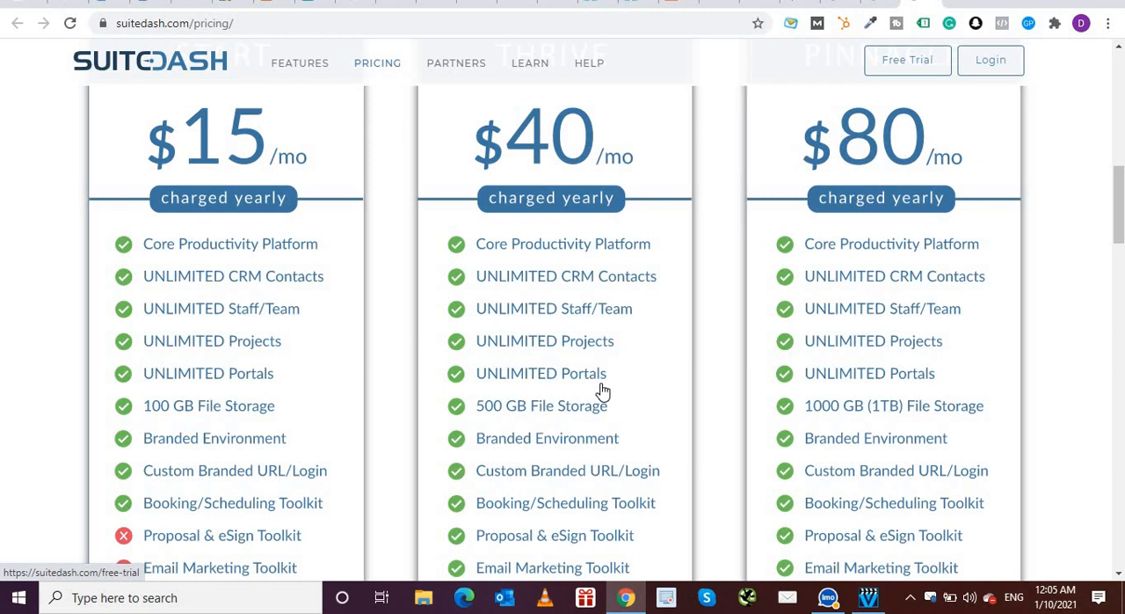
{"action": "mouse_move", "coordinate": [218, 349]}
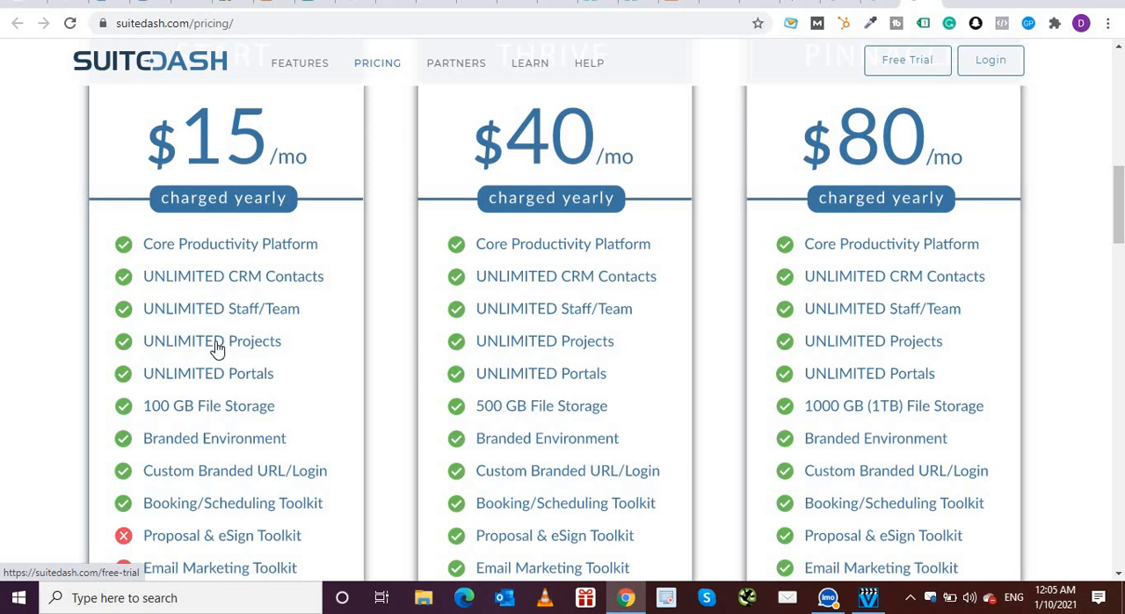
{"action": "mouse_move", "coordinate": [252, 383]}
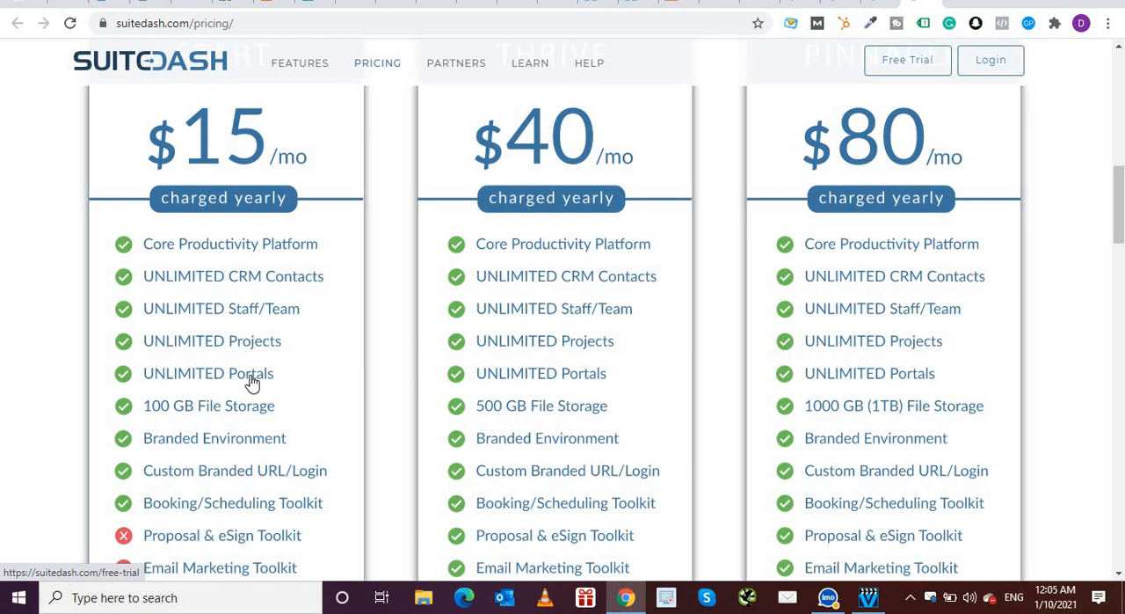
{"action": "mouse_move", "coordinate": [177, 403]}
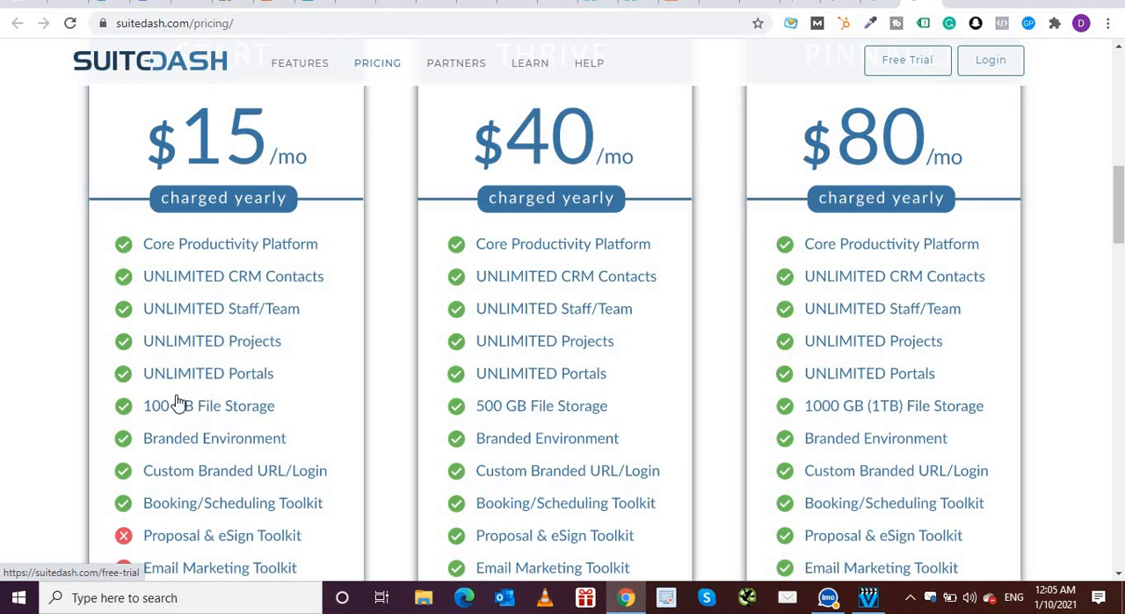
{"action": "mouse_move", "coordinate": [261, 385]}
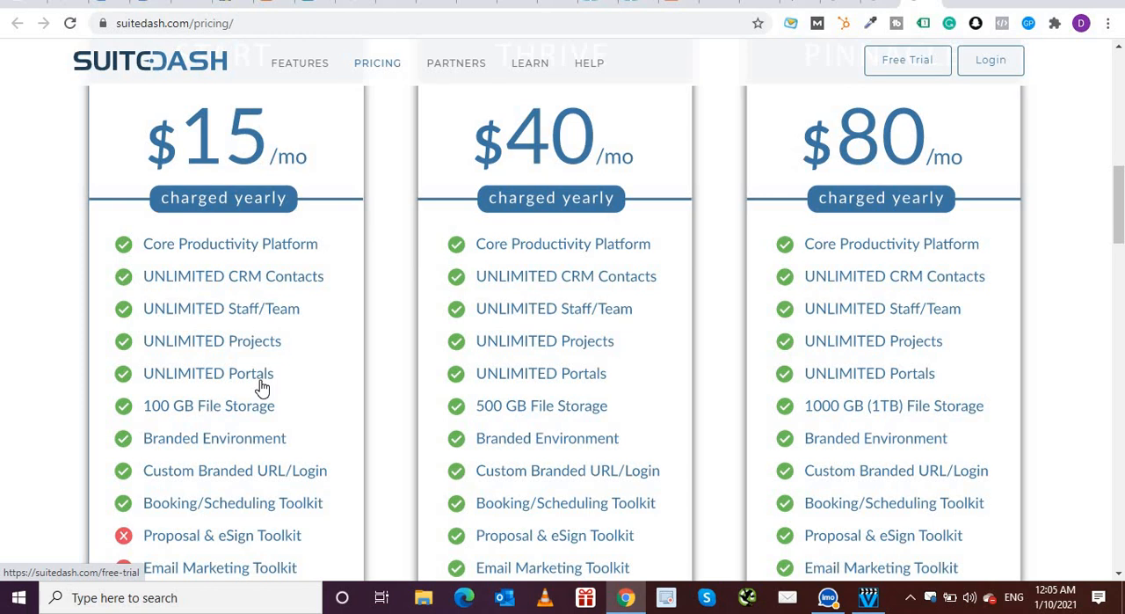
{"action": "mouse_move", "coordinate": [230, 407]}
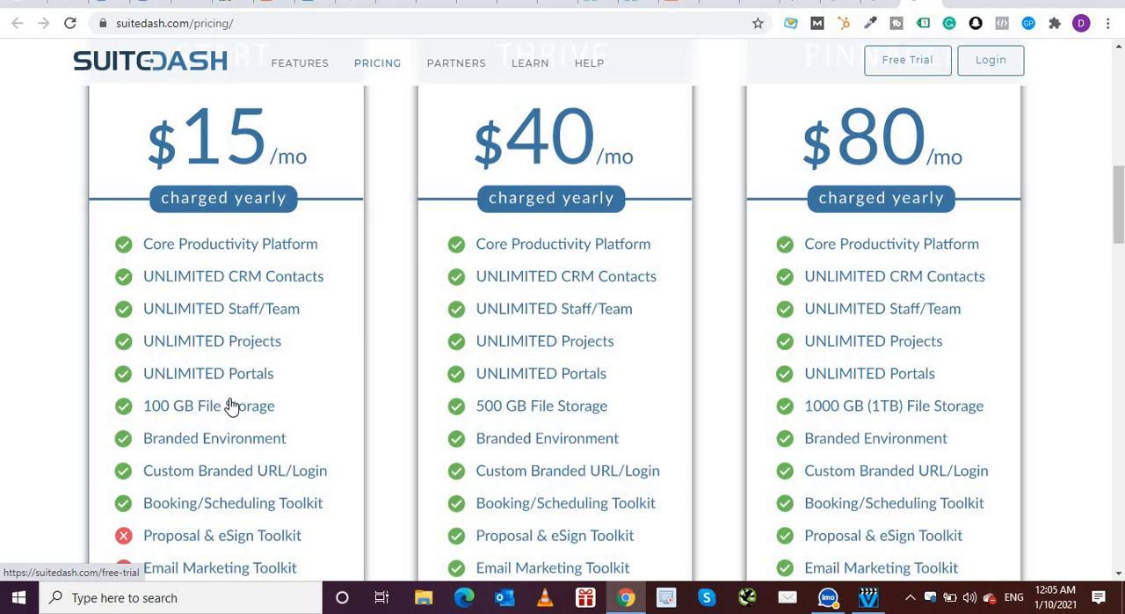
{"action": "mouse_move", "coordinate": [159, 425]}
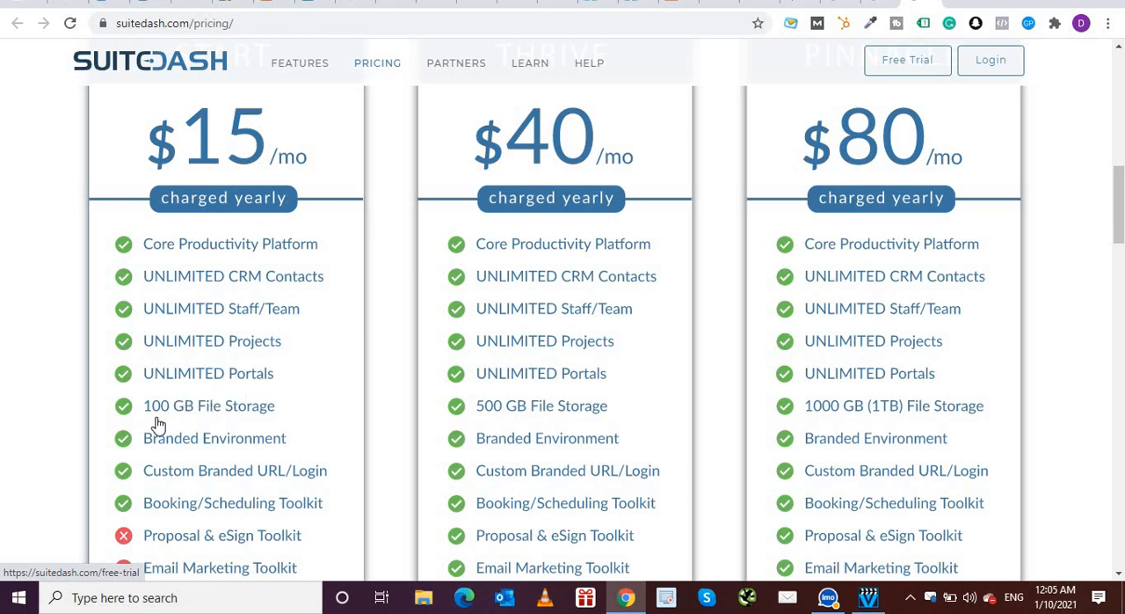
{"action": "mouse_move", "coordinate": [253, 417]}
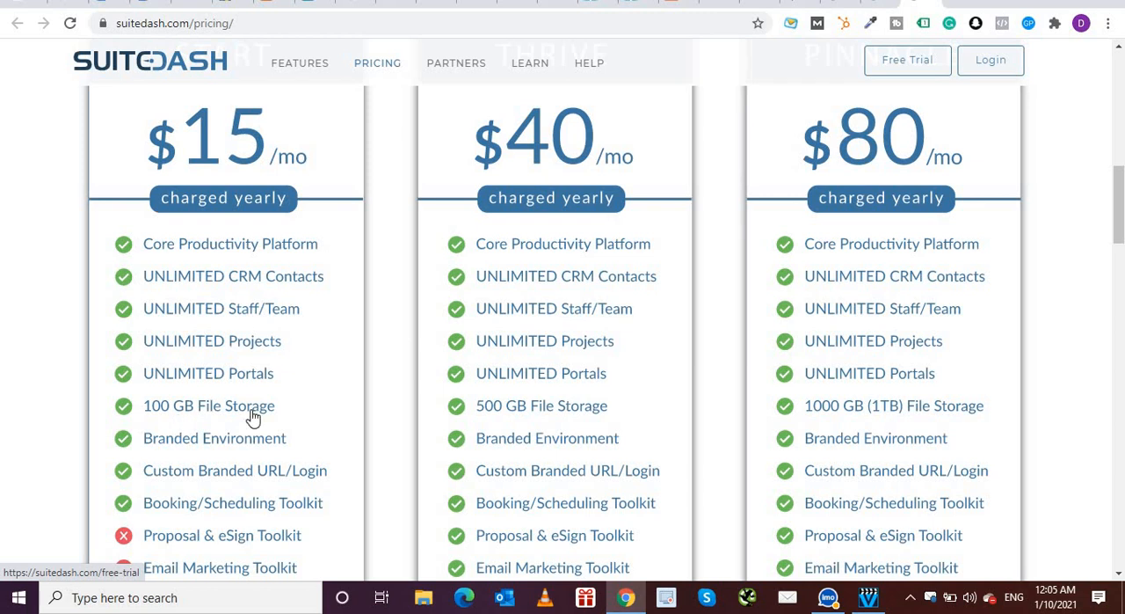
{"action": "mouse_move", "coordinate": [317, 471]}
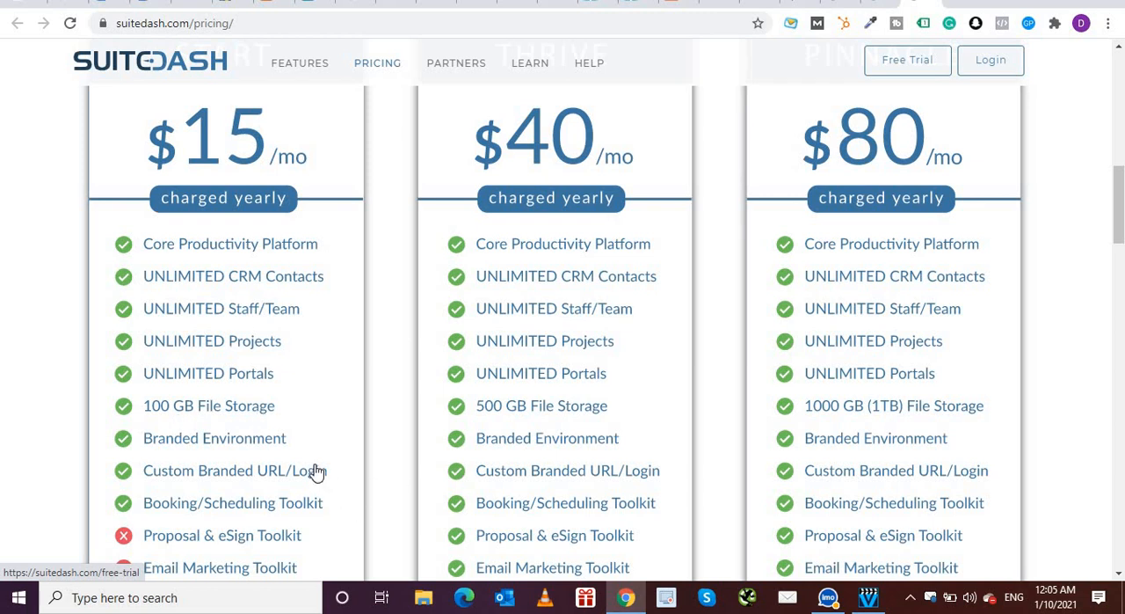
{"action": "mouse_move", "coordinate": [185, 215]}
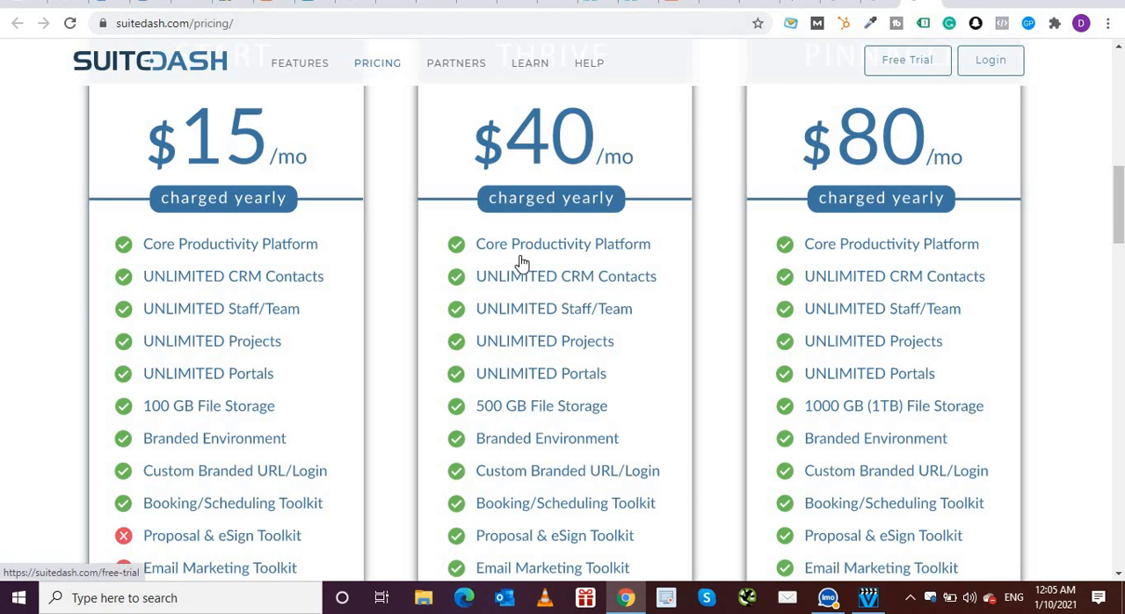
{"action": "mouse_move", "coordinate": [666, 264]}
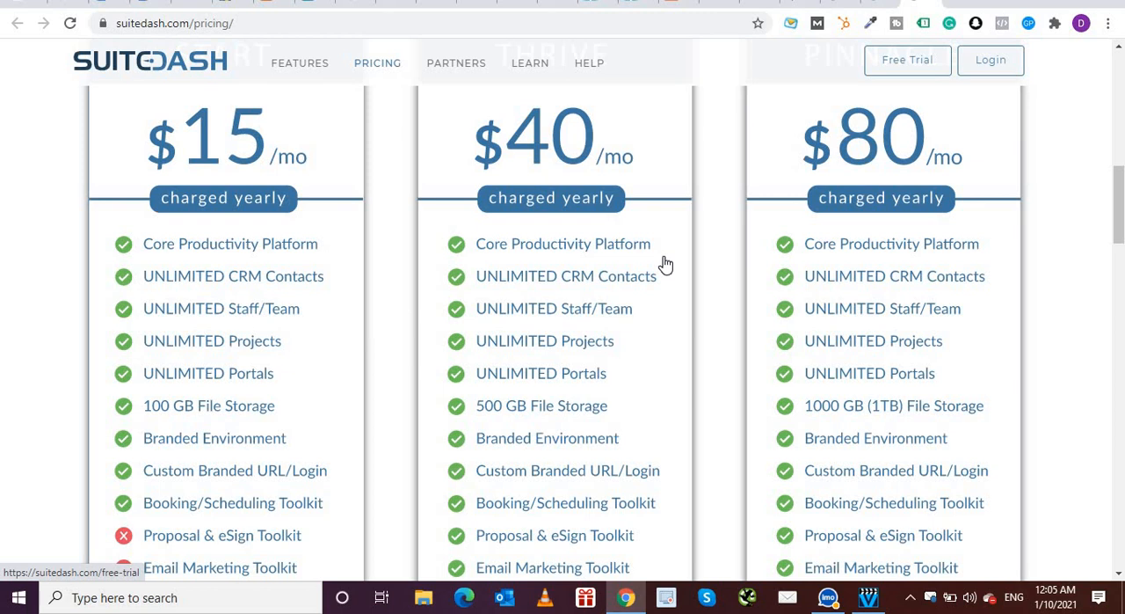
{"action": "mouse_move", "coordinate": [789, 123]}
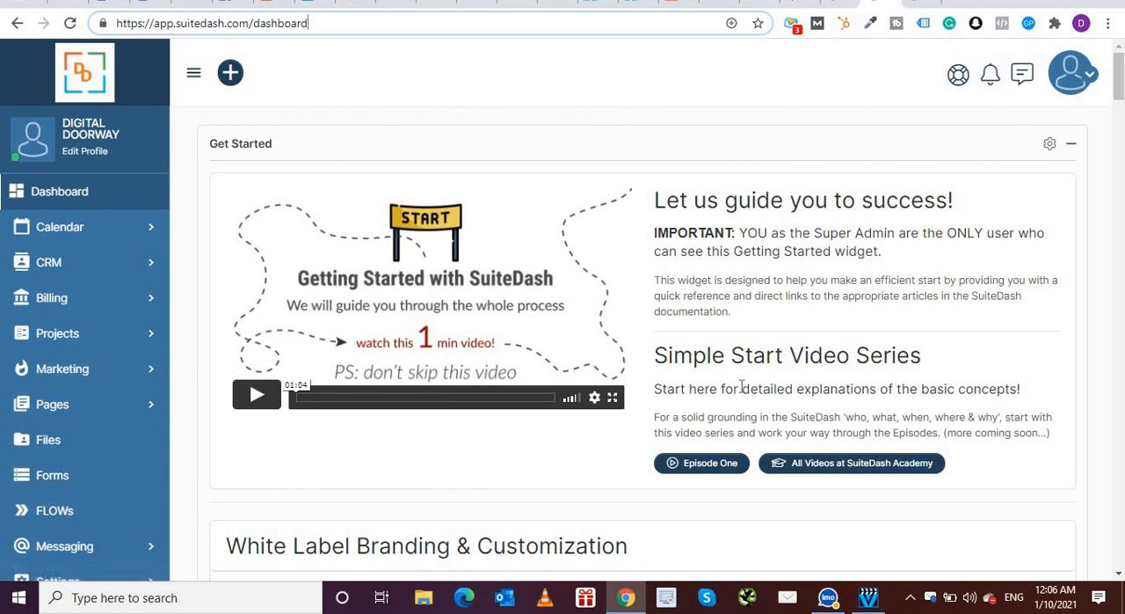
{"action": "mouse_move", "coordinate": [68, 348]}
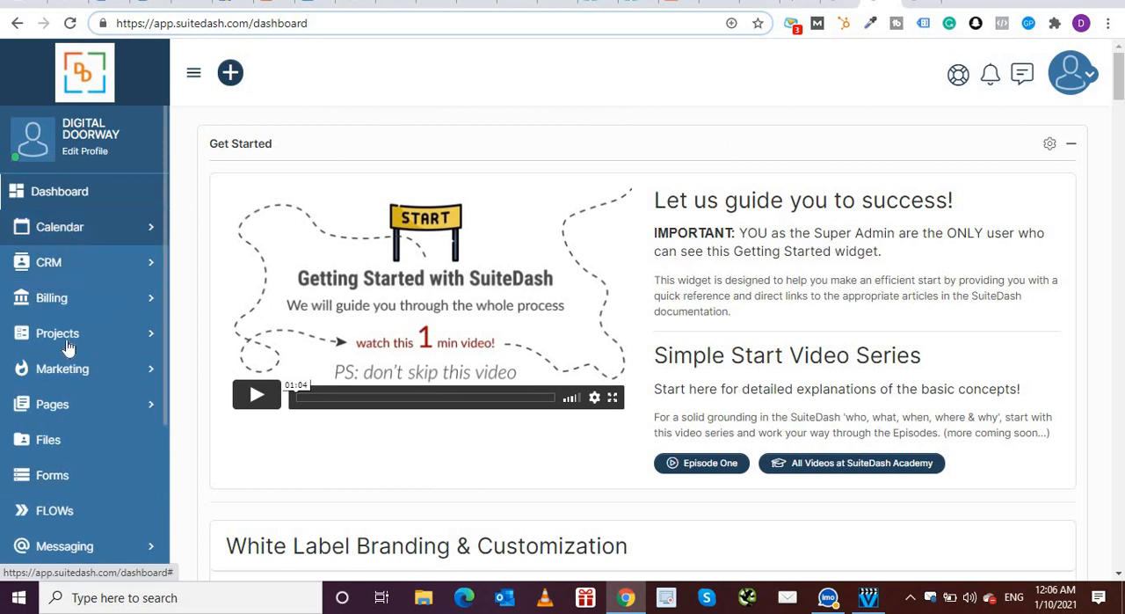
{"action": "mouse_move", "coordinate": [85, 411]}
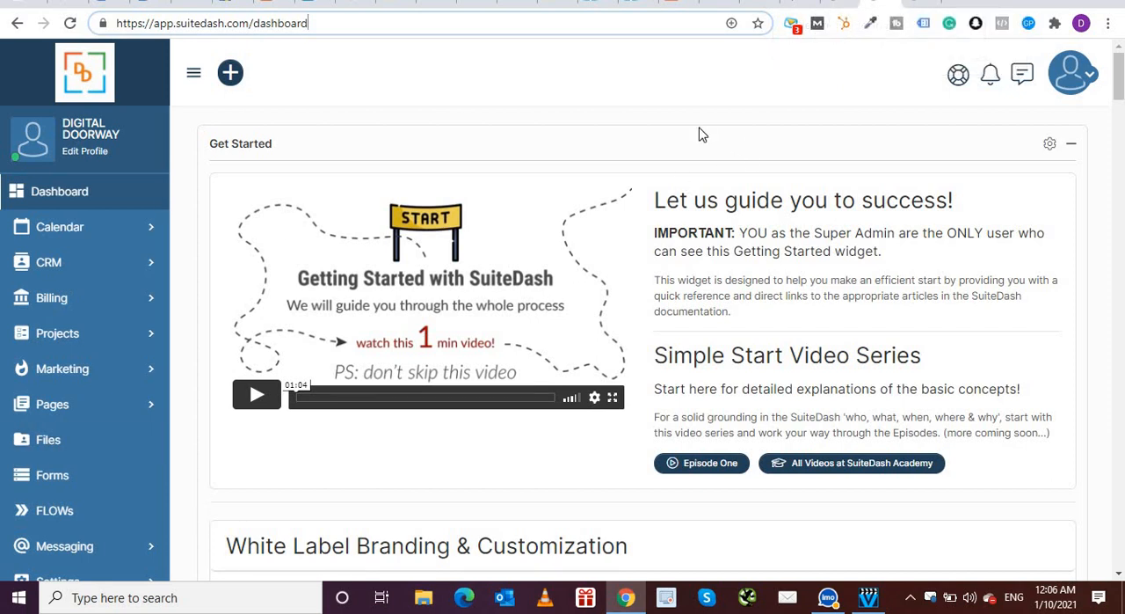
{"action": "mouse_move", "coordinate": [310, 300]}
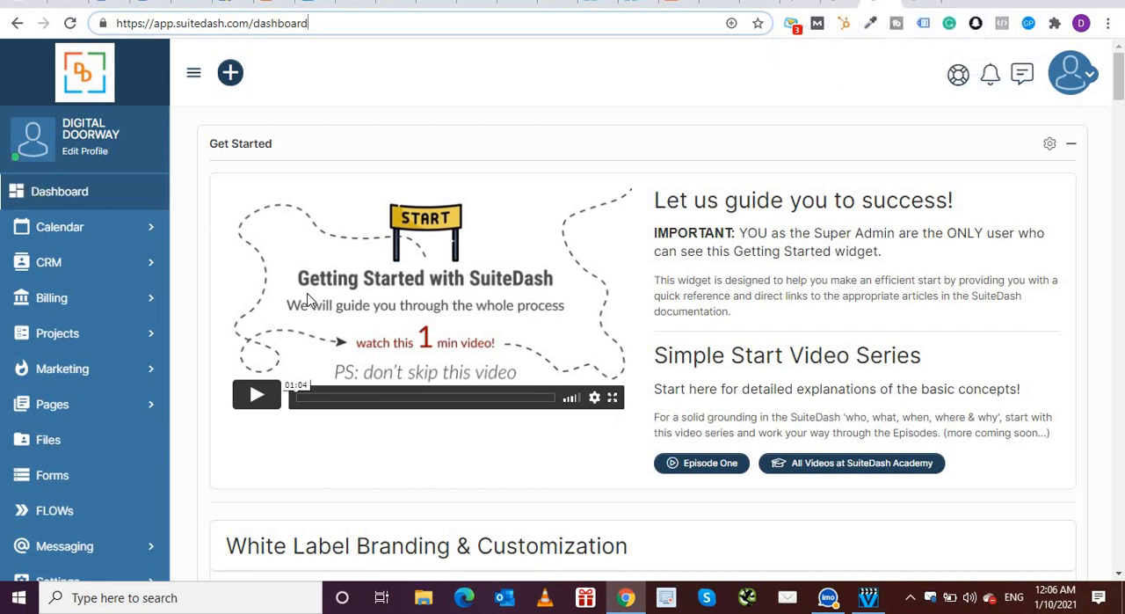
{"action": "mouse_move", "coordinate": [400, 323]}
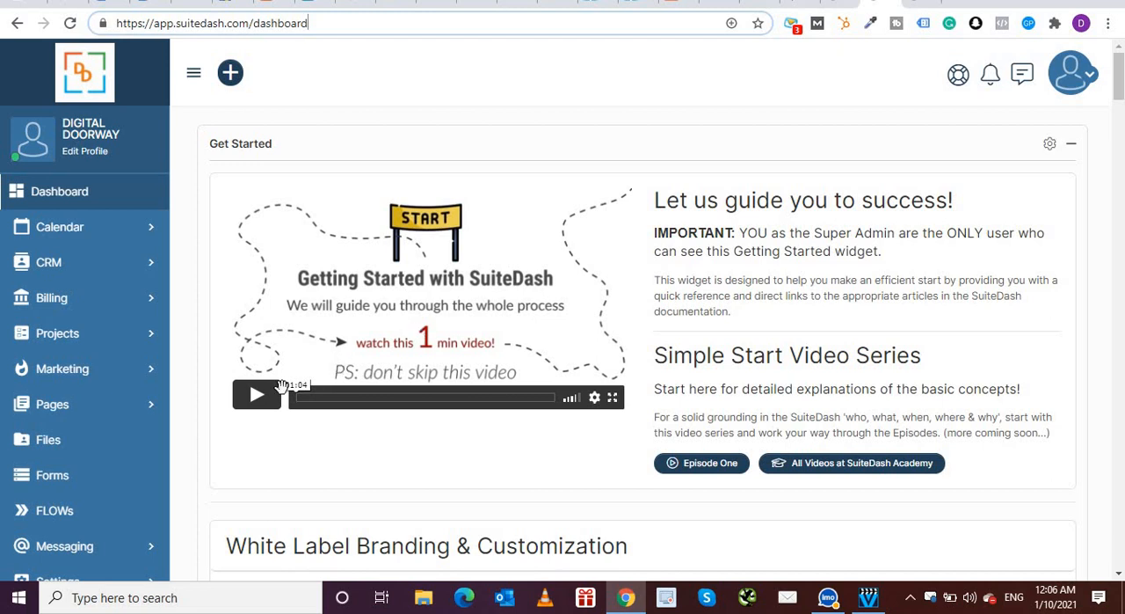
- Scroll down through the Dashboard's help and guide article sections
{"action": "scroll", "scroll_direction": "down", "scroll_amount": 3}
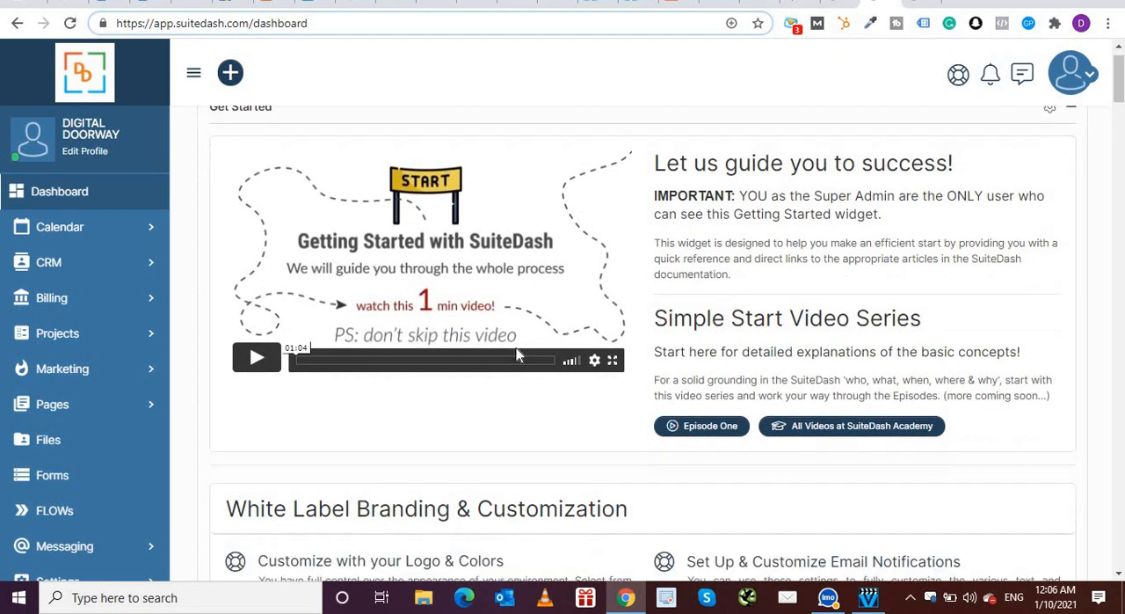
{"action": "scroll", "scroll_direction": "down", "scroll_amount": 3}
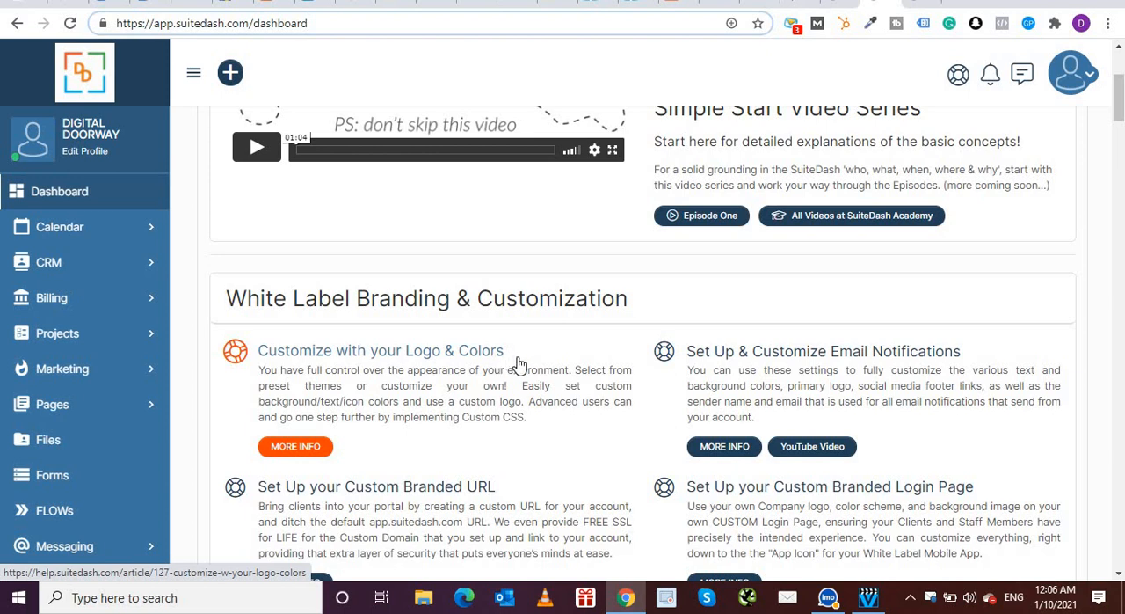
{"action": "mouse_move", "coordinate": [690, 378]}
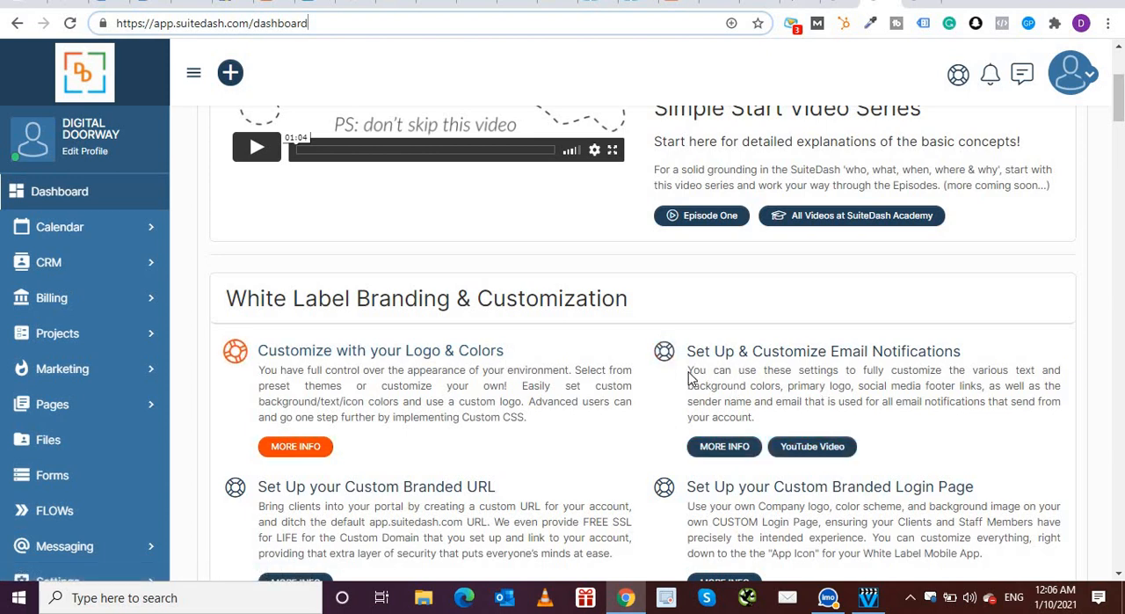
{"action": "scroll", "scroll_direction": "down", "scroll_amount": 3}
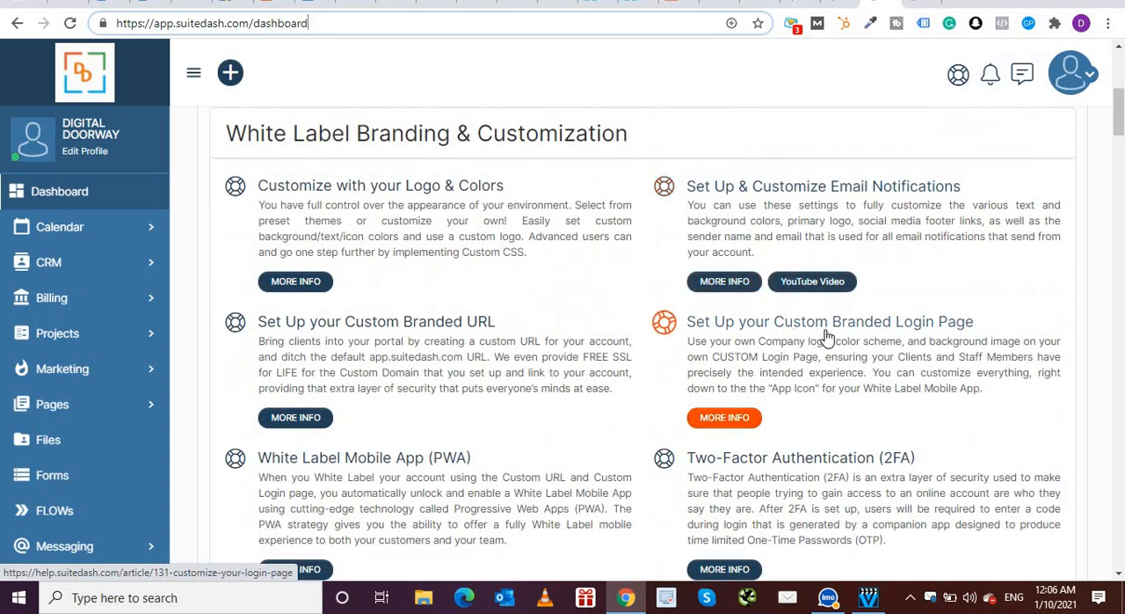
{"action": "scroll", "scroll_direction": "down", "scroll_amount": 3}
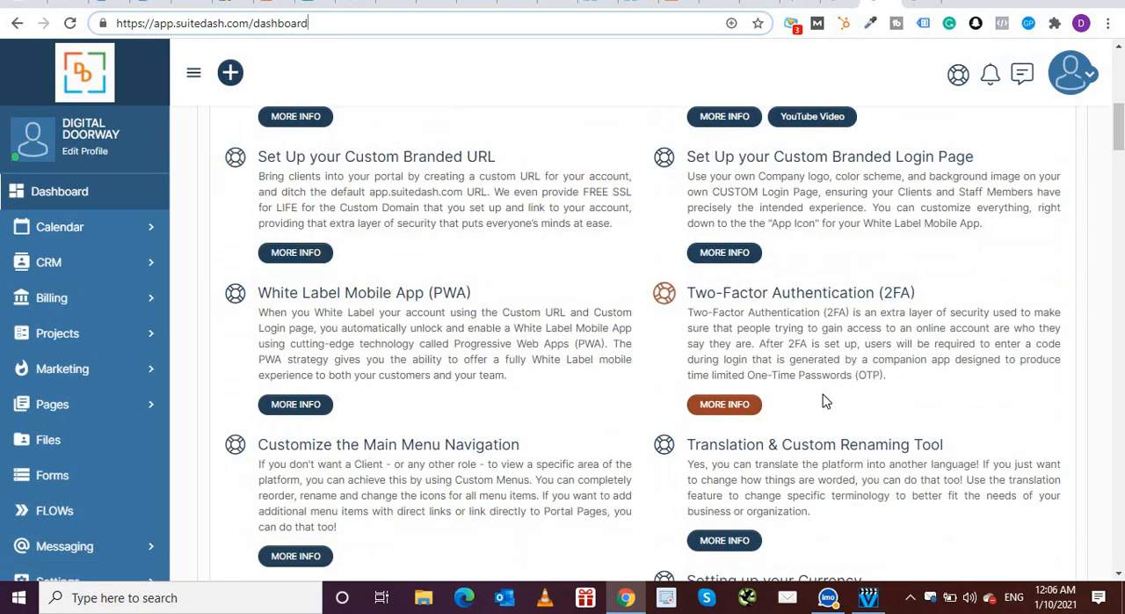
{"action": "scroll", "scroll_direction": "down", "scroll_amount": 3}
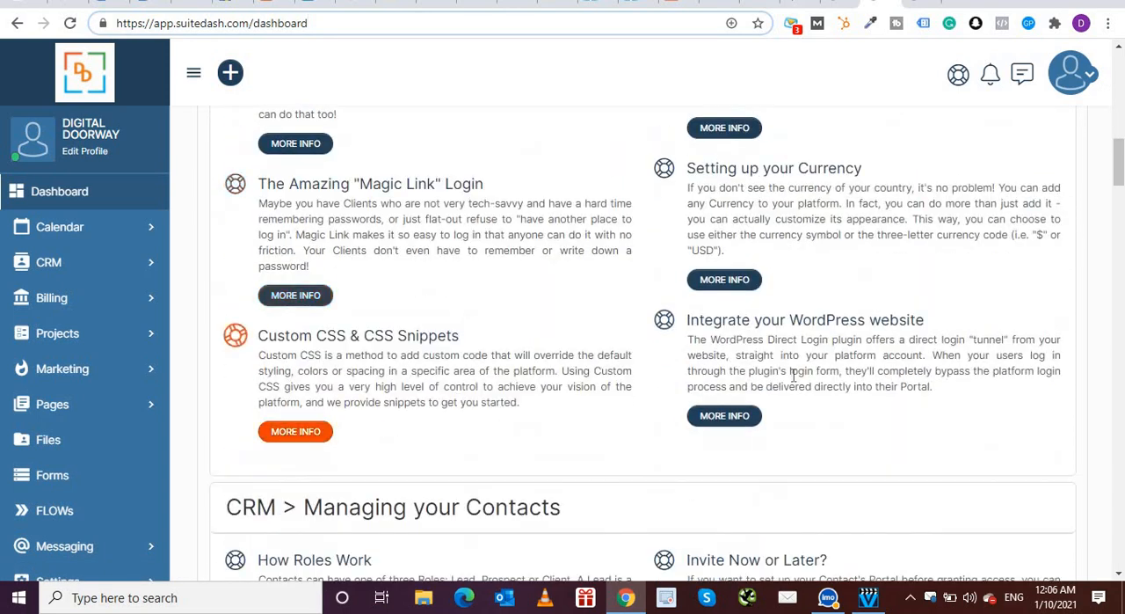
{"action": "scroll", "scroll_direction": "down", "scroll_amount": 3}
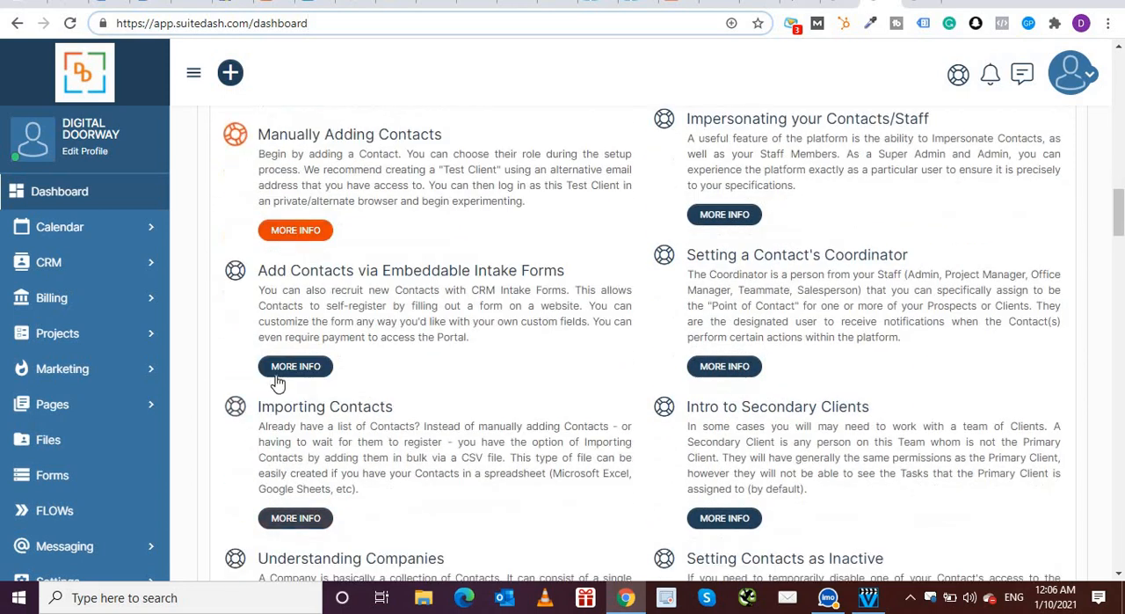
{"action": "scroll", "scroll_direction": "down", "scroll_amount": 3}
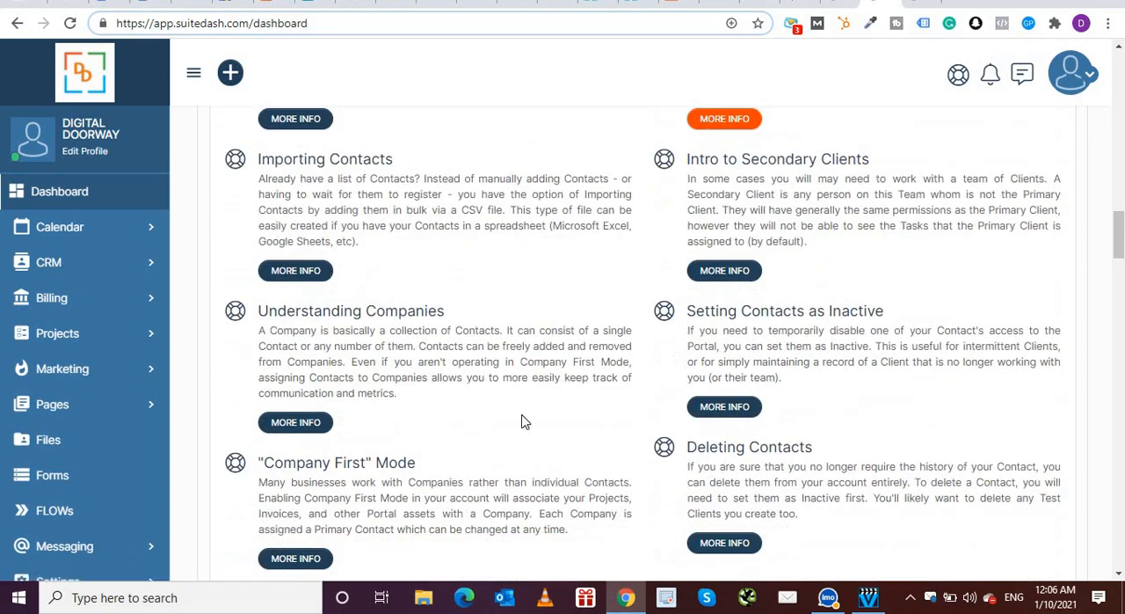
{"action": "scroll", "scroll_direction": "down", "scroll_amount": 3}
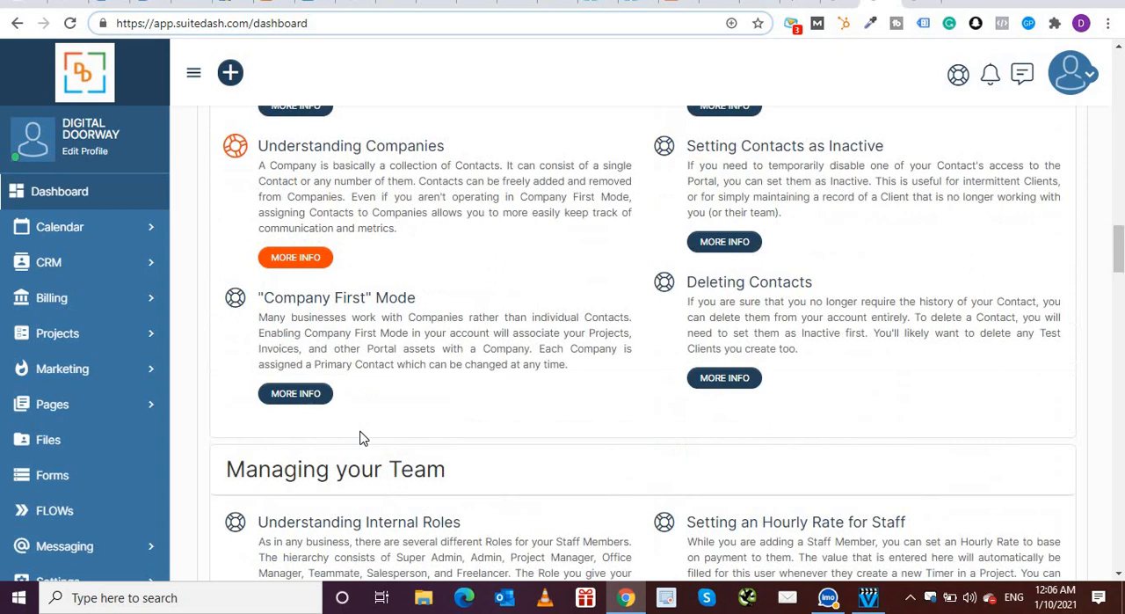
{"action": "scroll", "scroll_direction": "down", "scroll_amount": 3}
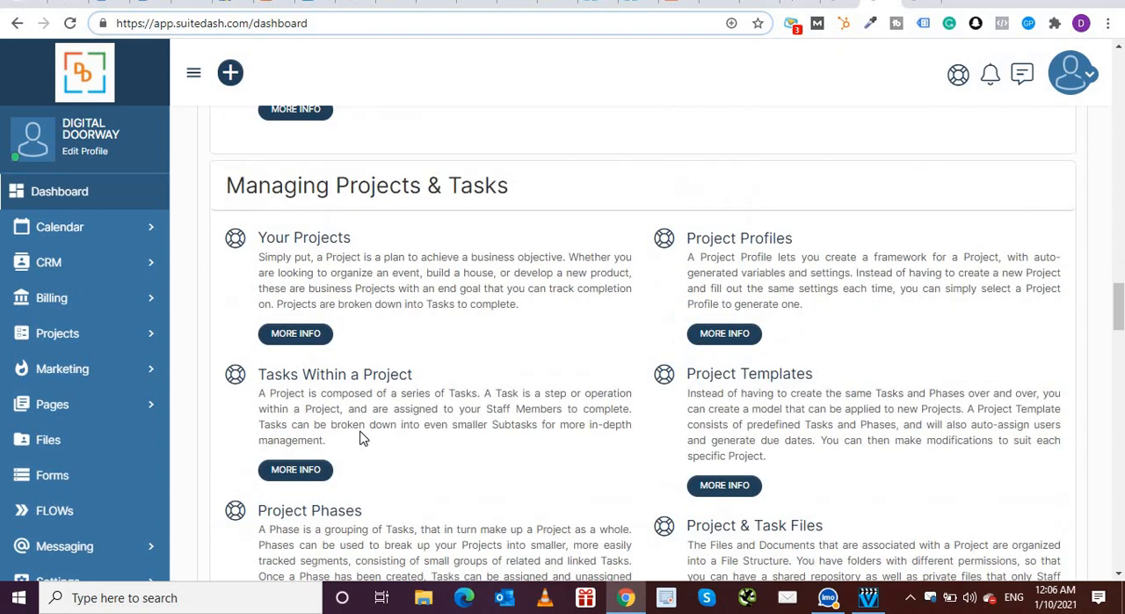
{"action": "scroll", "scroll_direction": "down", "scroll_amount": 3}
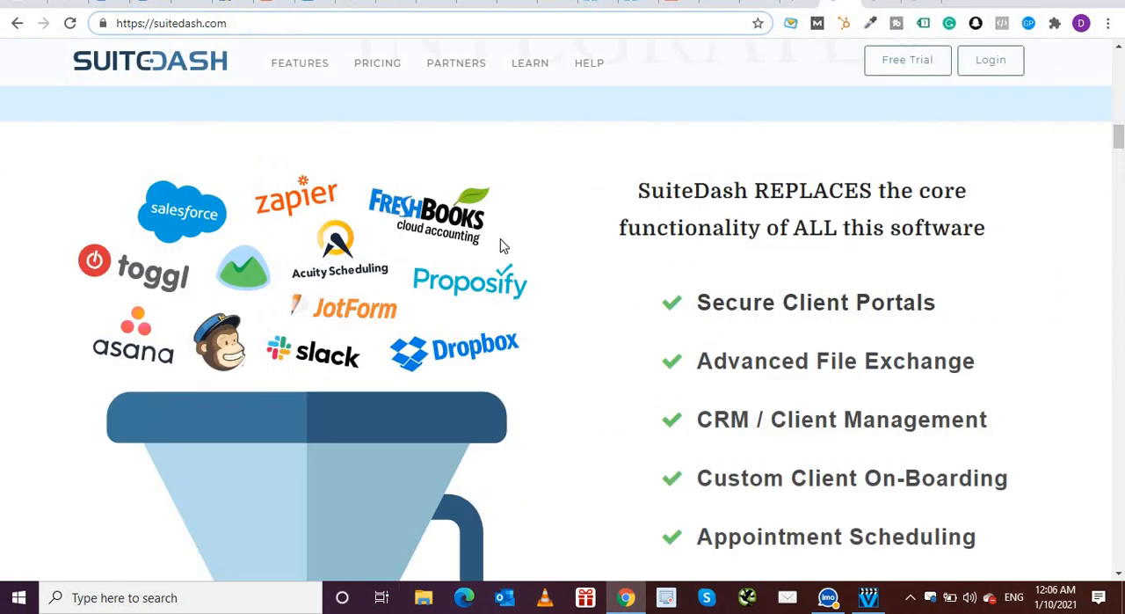
- Switch back to the app.suitedash.com Dashboard tab
{"action": "left_click", "coordinate": [300, 62]}
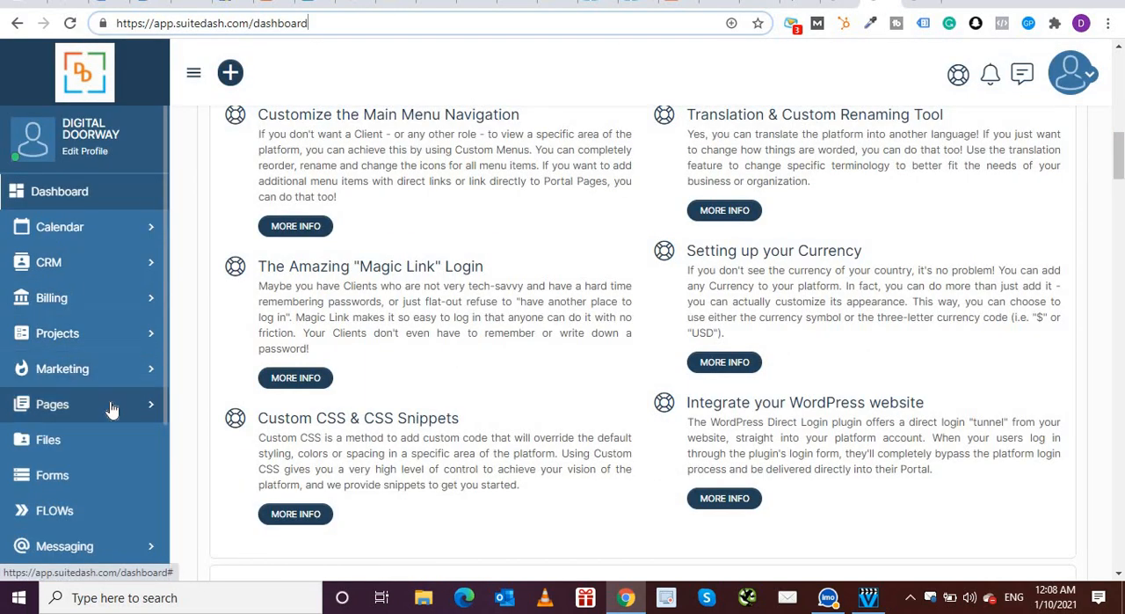
{"action": "left_click", "coordinate": [52, 404]}
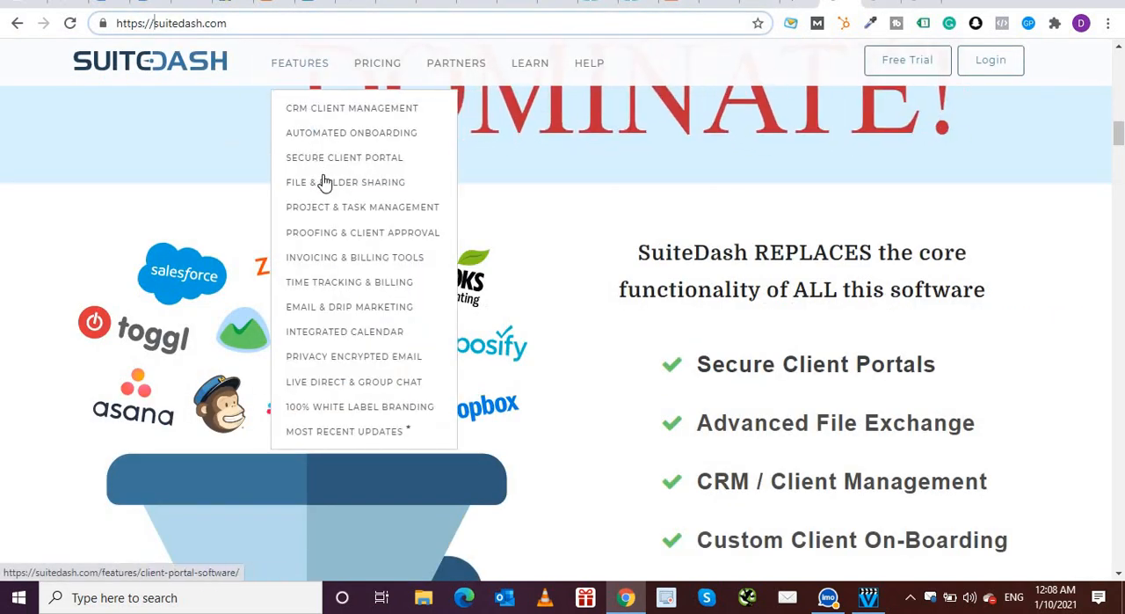
{"action": "mouse_move", "coordinate": [326, 188]}
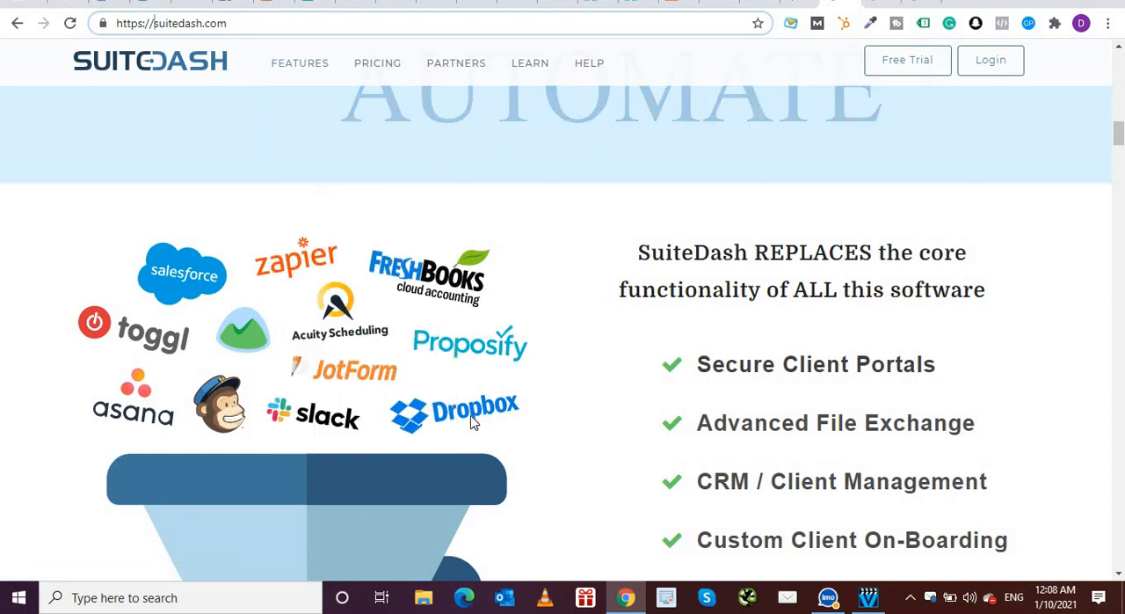
{"action": "left_click", "coordinate": [299, 62]}
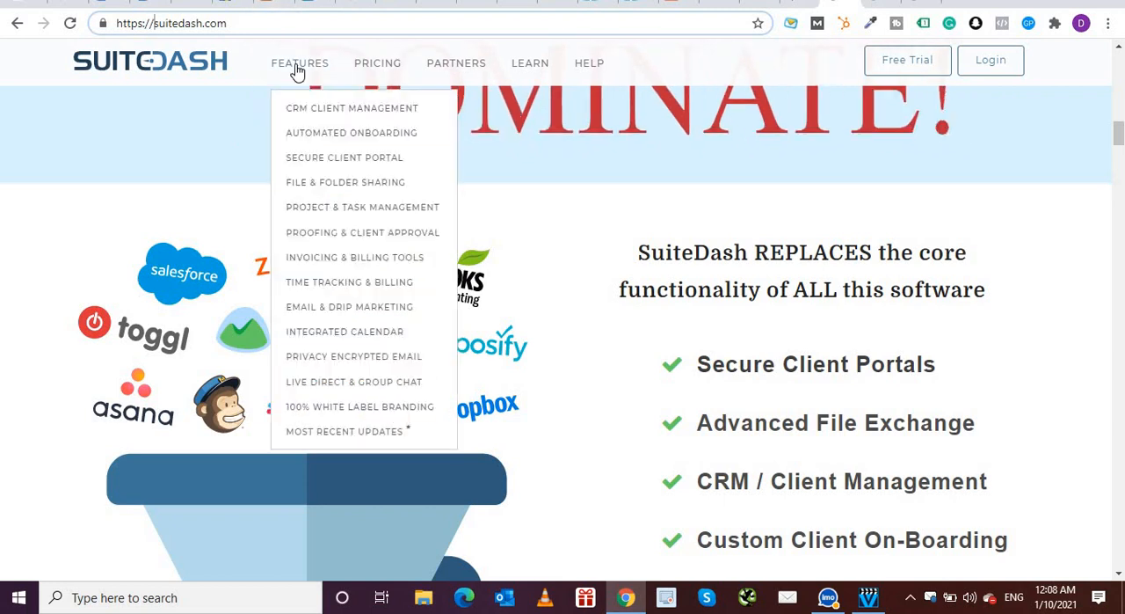
{"action": "mouse_move", "coordinate": [362, 206]}
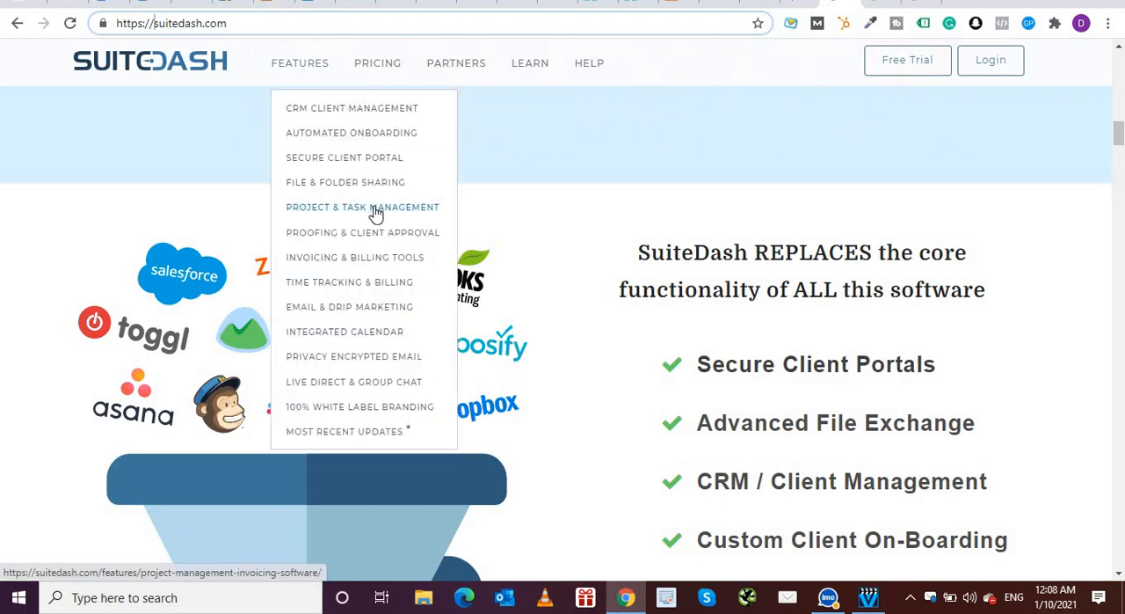
{"action": "mouse_move", "coordinate": [346, 182]}
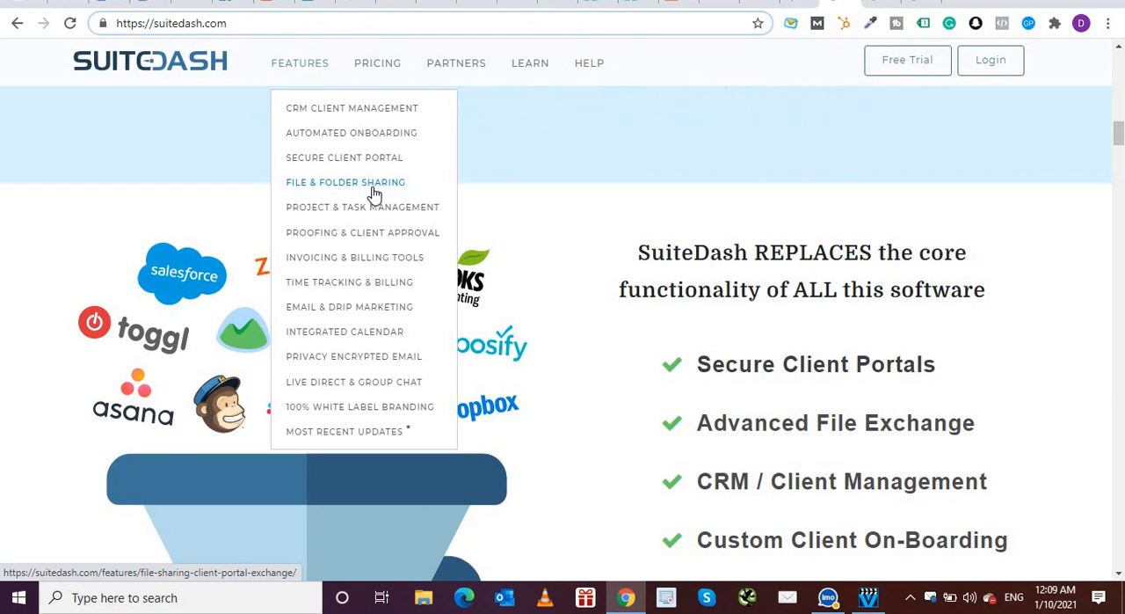
{"action": "mouse_move", "coordinate": [362, 207]}
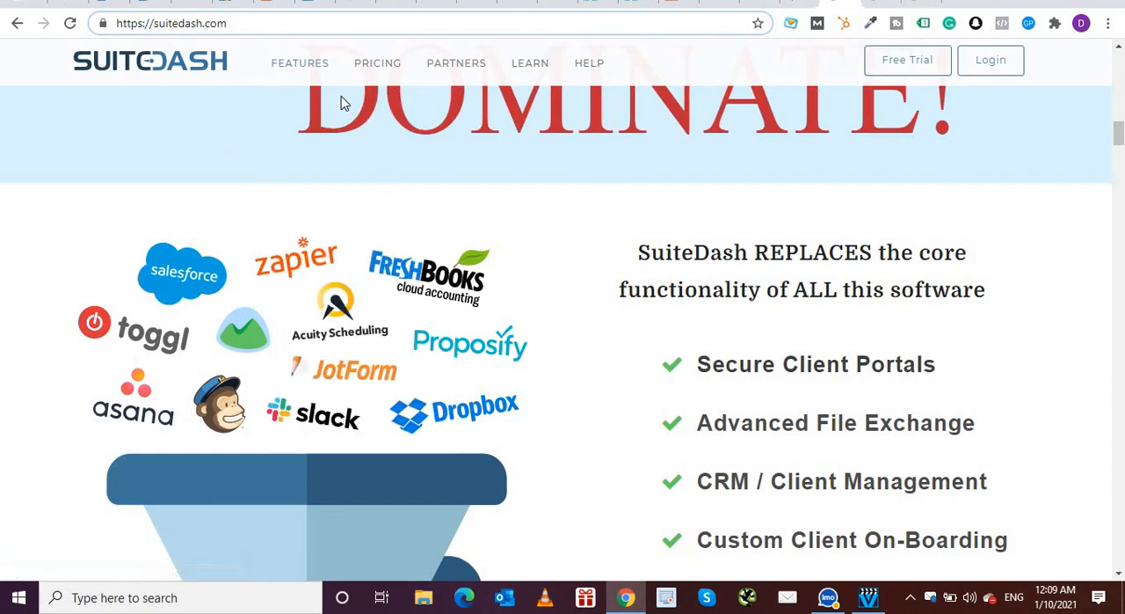
{"action": "left_click", "coordinate": [300, 62]}
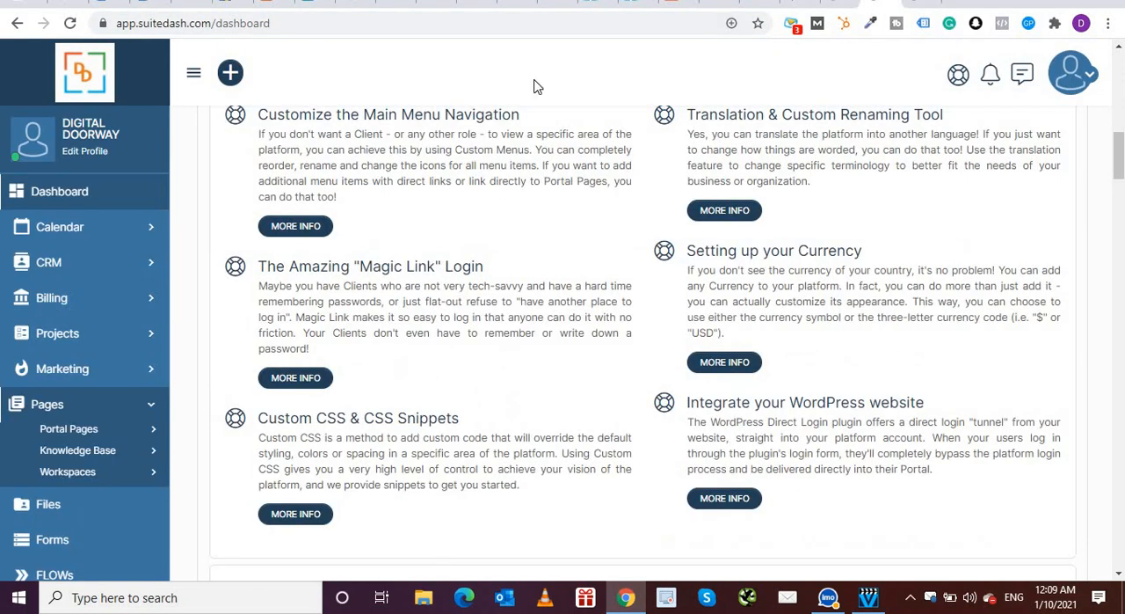
{"action": "mouse_move", "coordinate": [57, 333]}
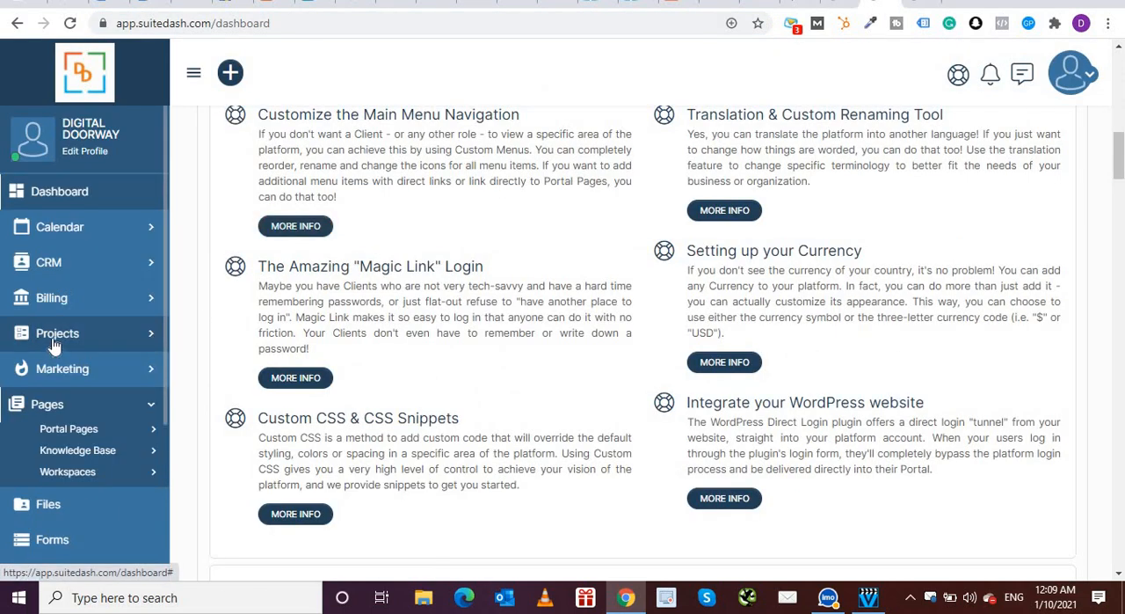
- Expand Projects, open the empty project list, and start a new project with Add Project
{"action": "left_click", "coordinate": [57, 333]}
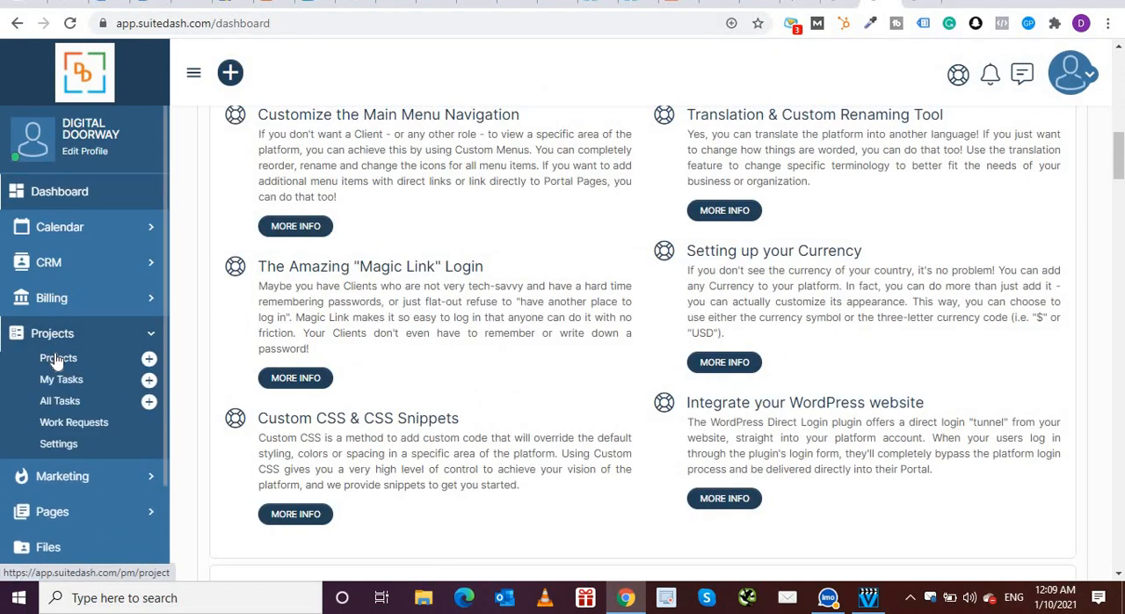
{"action": "left_click", "coordinate": [58, 358]}
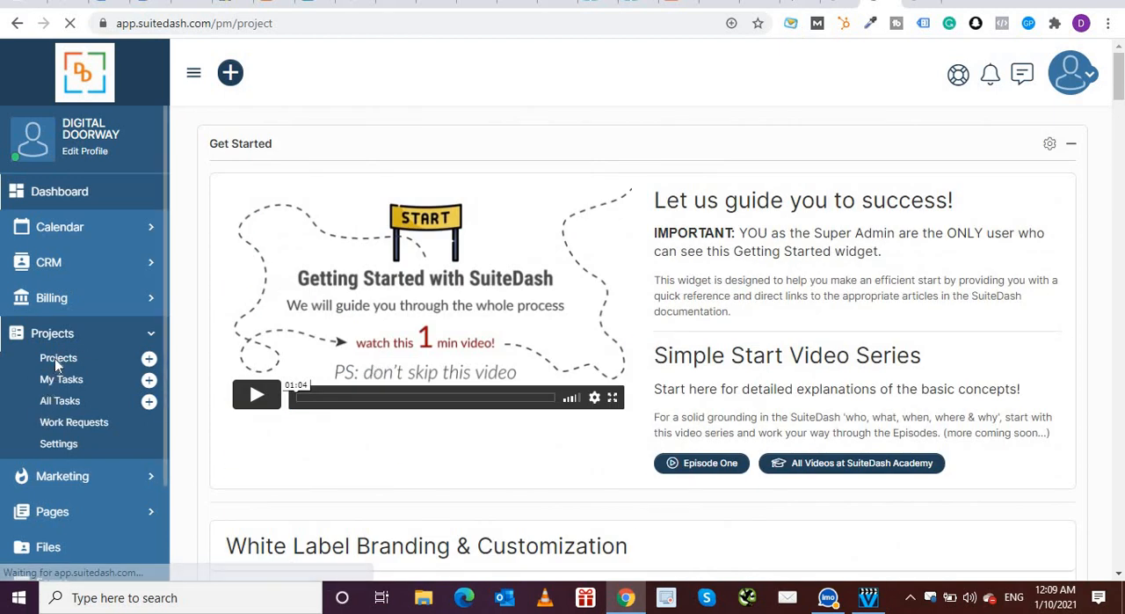
{"action": "left_click", "coordinate": [58, 357]}
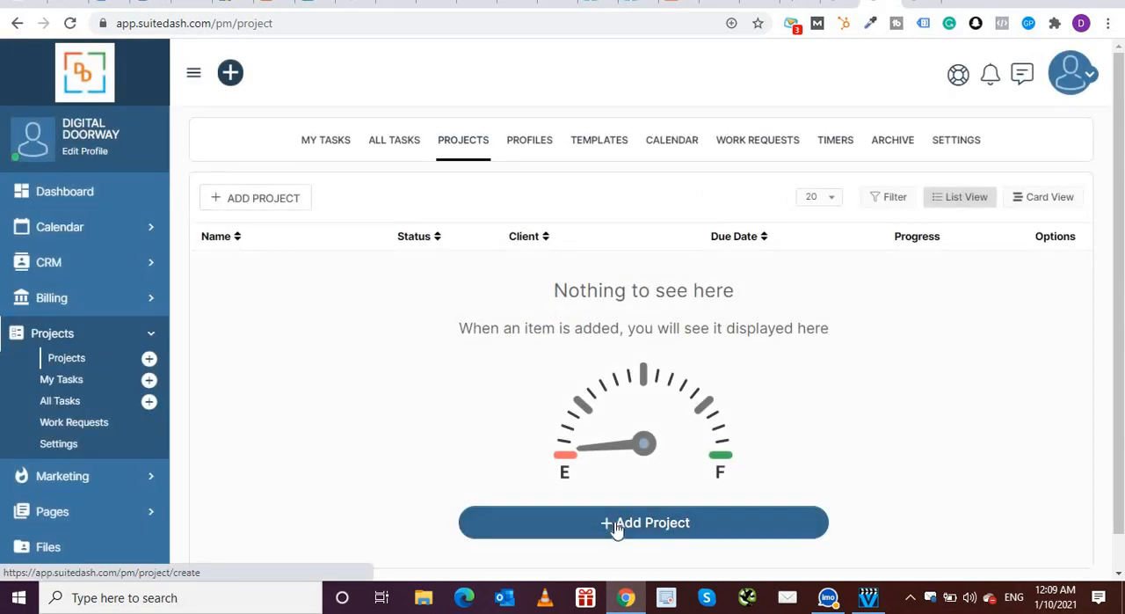
{"action": "left_click", "coordinate": [644, 522]}
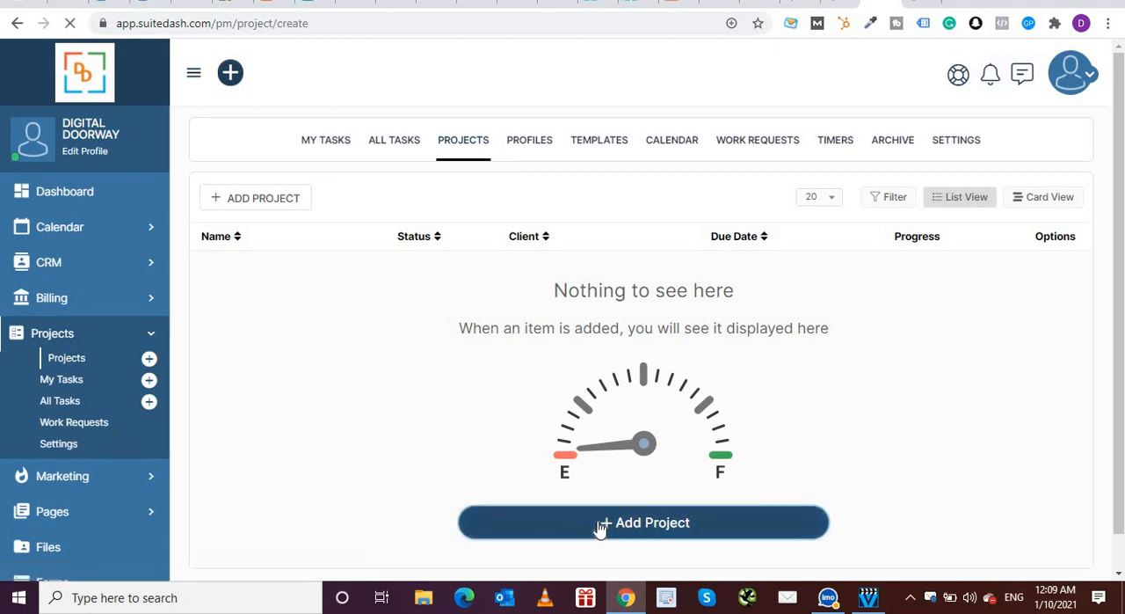
{"action": "left_click", "coordinate": [643, 522]}
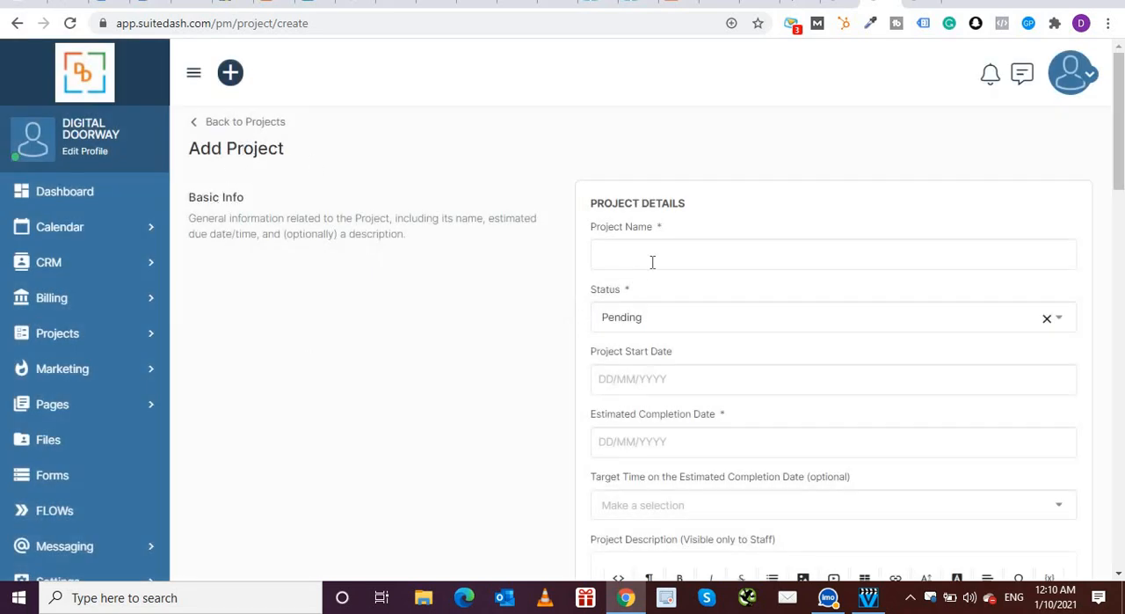
- Review the Add Project client, team, template and economics sections, then go back to Projects unsaved
{"action": "left_click", "coordinate": [830, 317]}
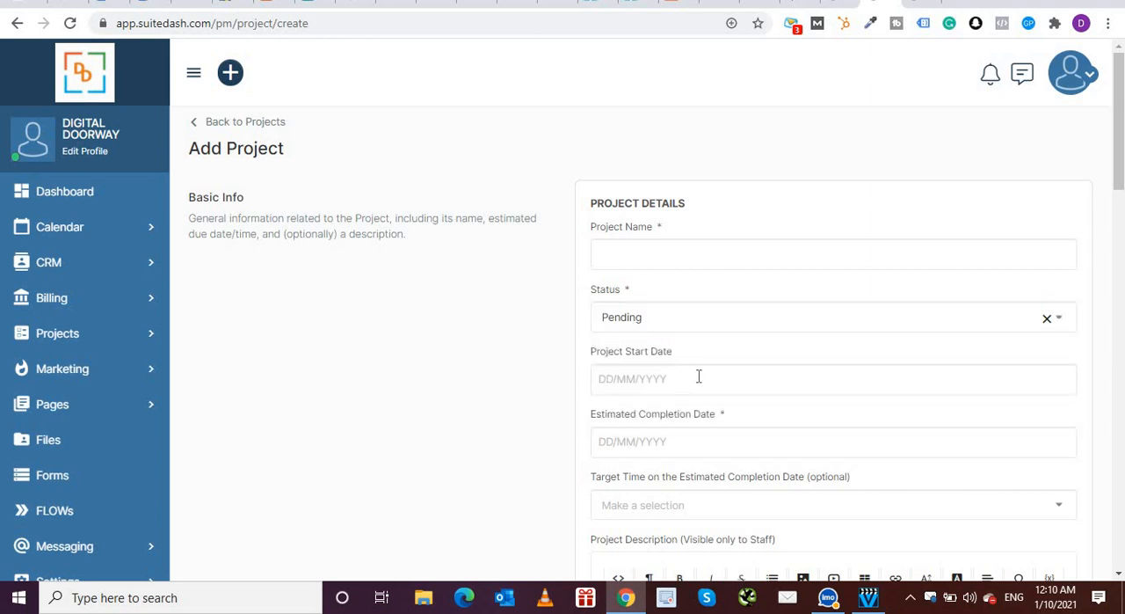
{"action": "scroll", "scroll_direction": "down", "scroll_amount": 3}
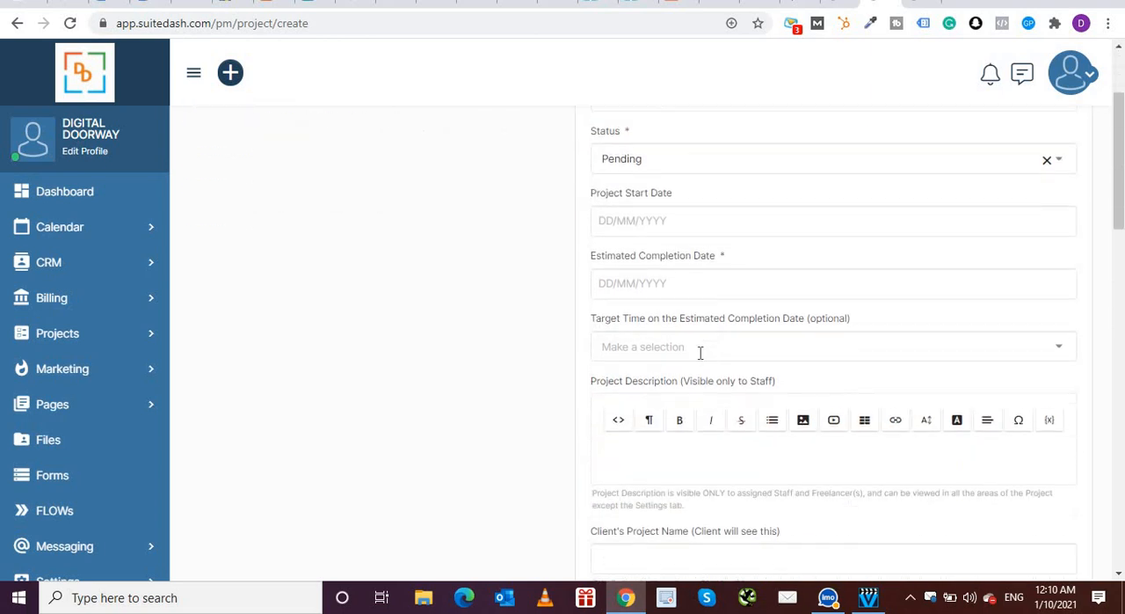
{"action": "scroll", "scroll_direction": "down", "scroll_amount": 3}
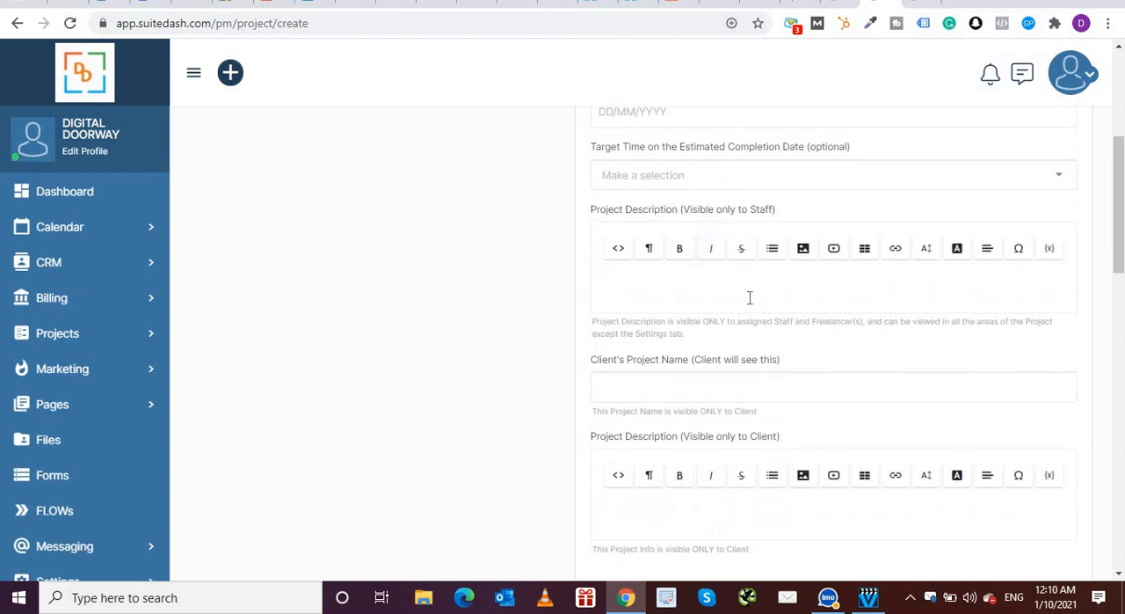
{"action": "mouse_move", "coordinate": [711, 248]}
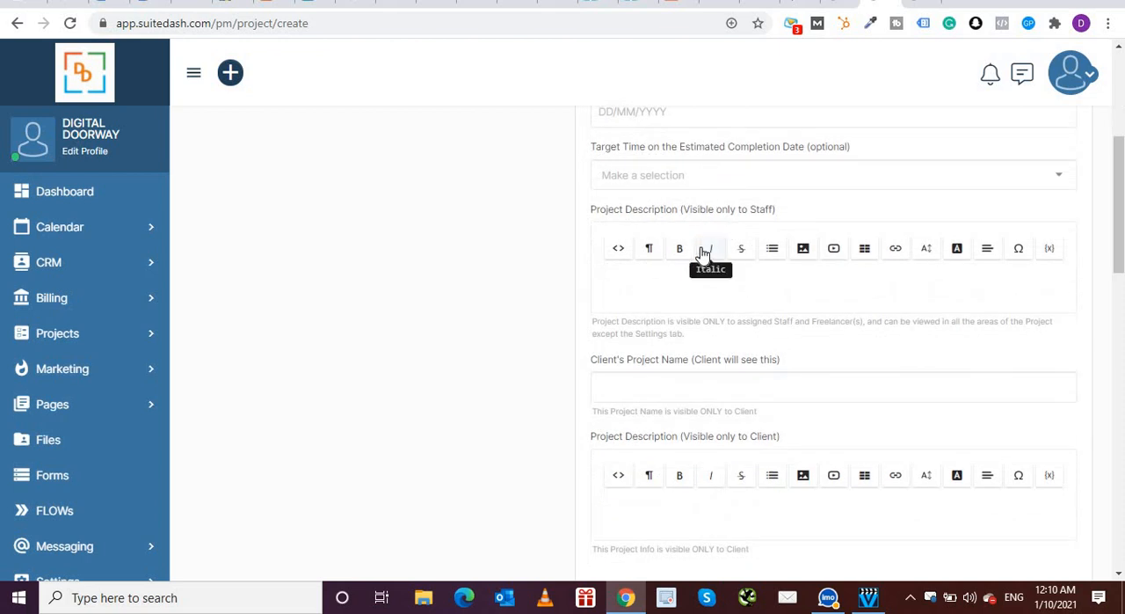
{"action": "mouse_move", "coordinate": [739, 363]}
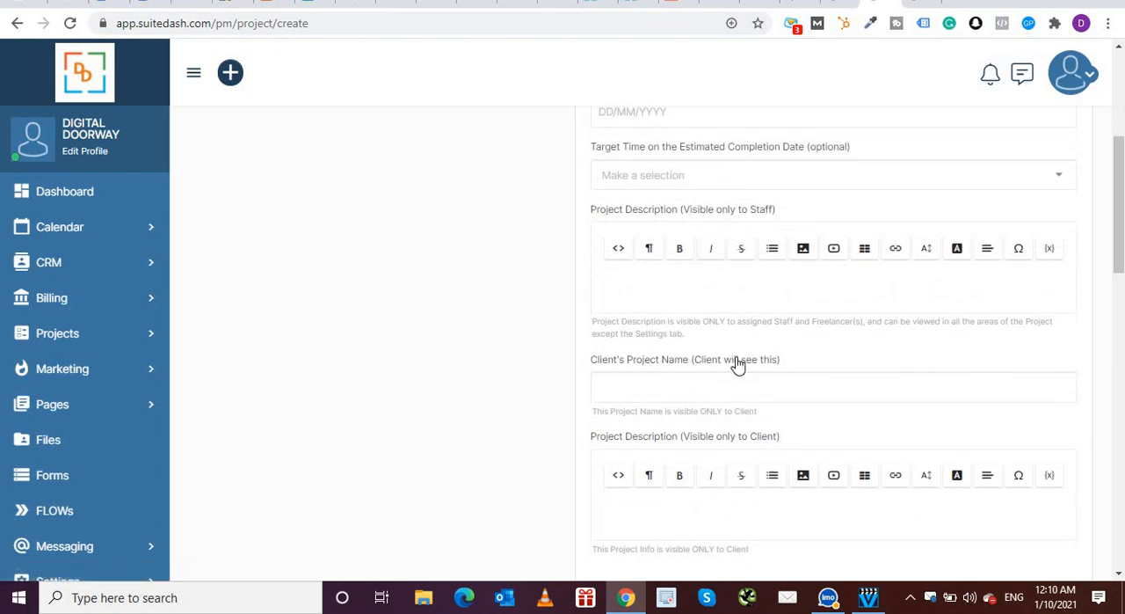
{"action": "scroll", "scroll_direction": "down", "scroll_amount": 3}
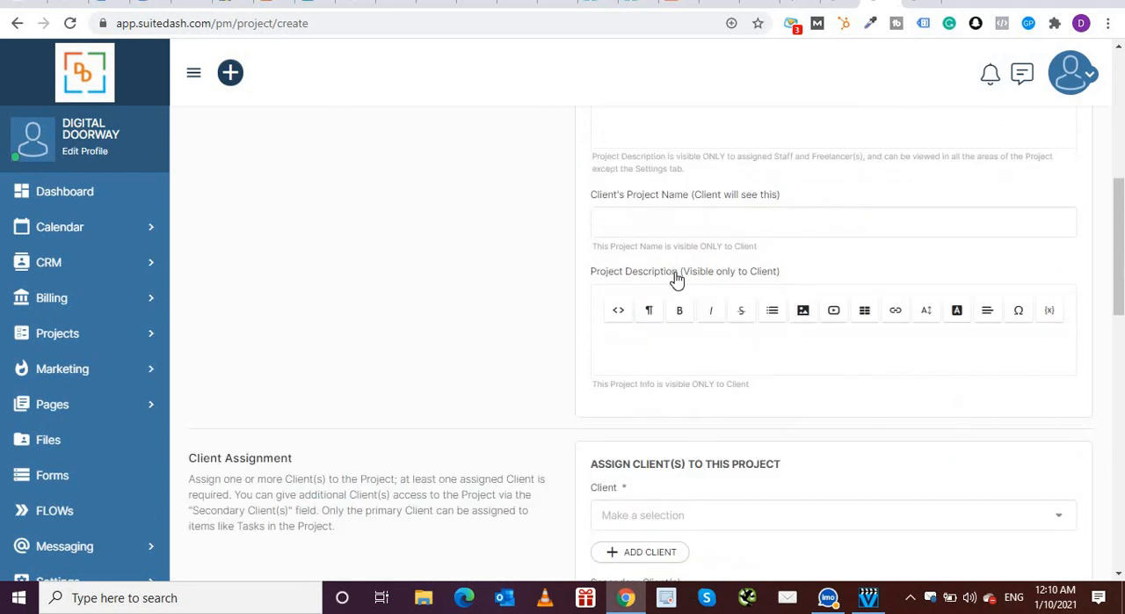
{"action": "scroll", "scroll_direction": "down", "scroll_amount": 3}
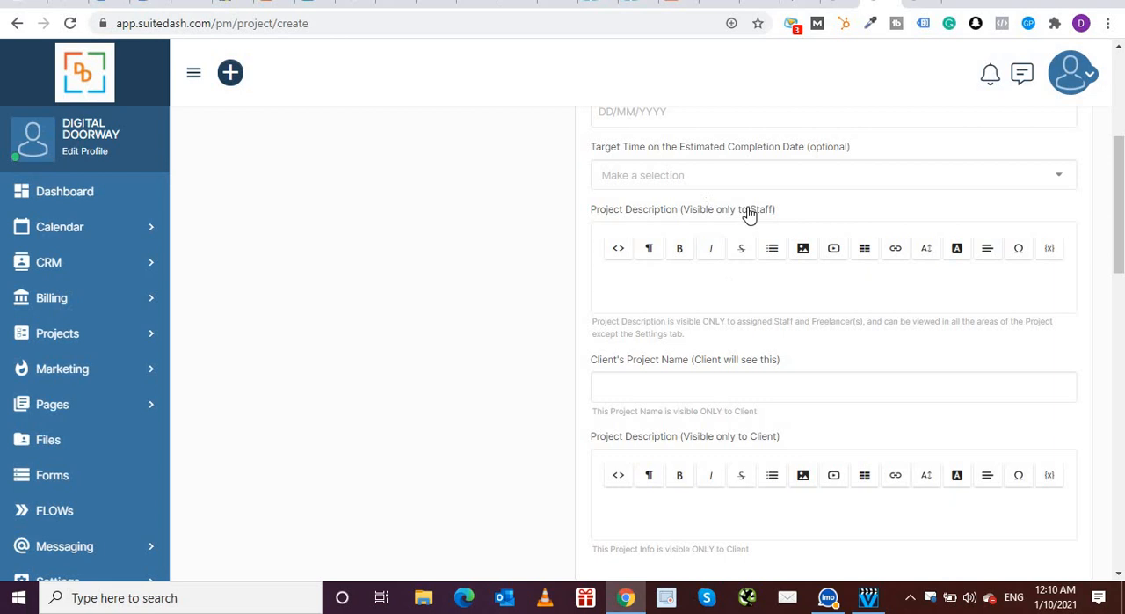
{"action": "mouse_move", "coordinate": [762, 430]}
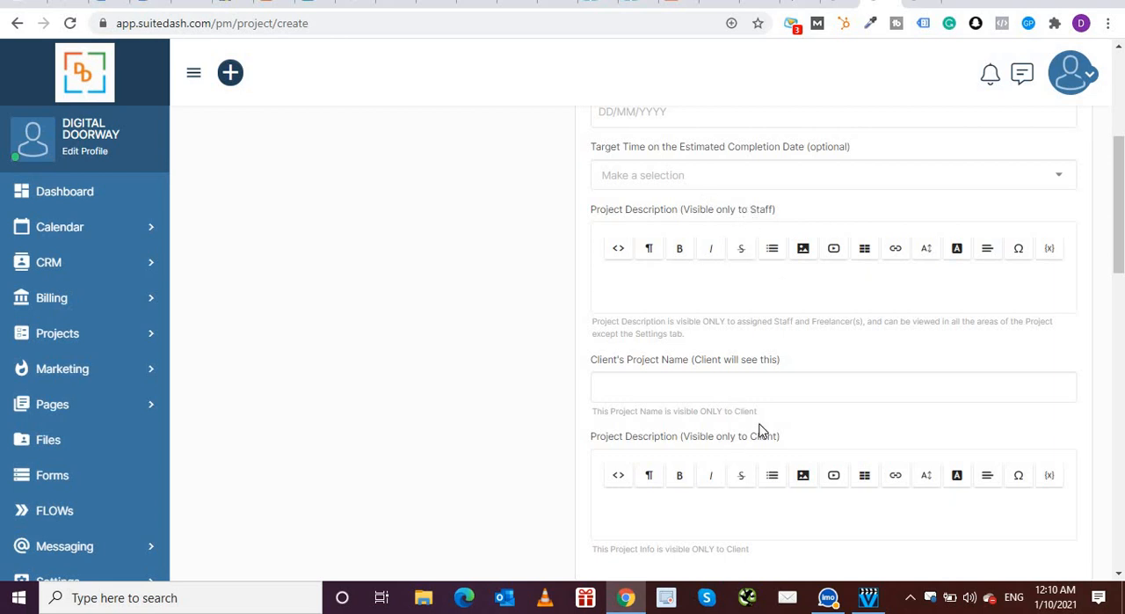
{"action": "scroll", "scroll_direction": "down", "scroll_amount": 3}
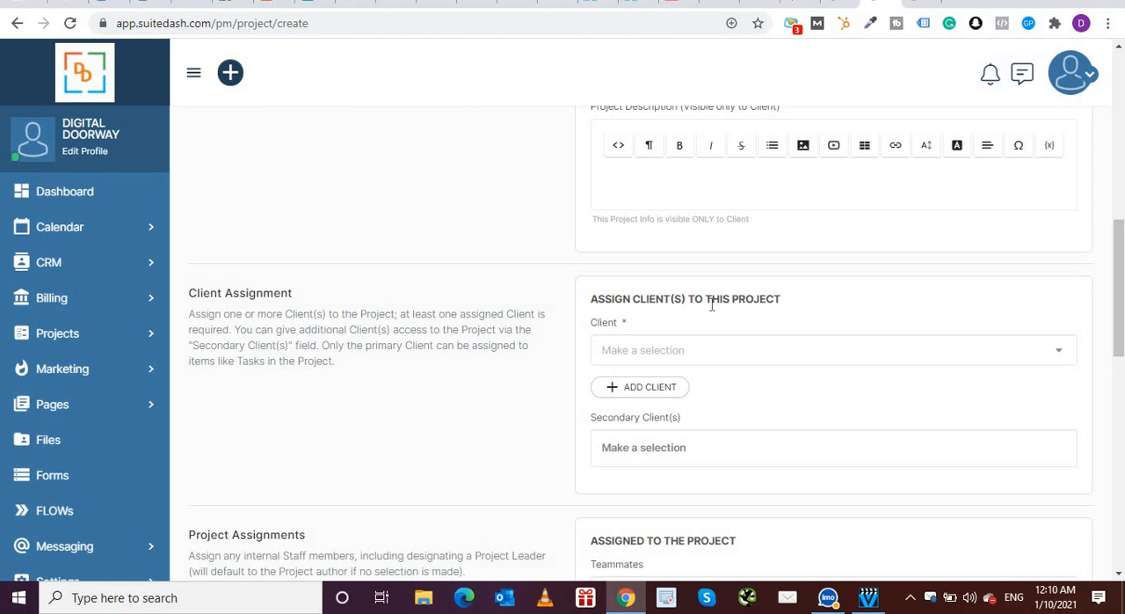
{"action": "scroll", "scroll_direction": "down", "scroll_amount": 3}
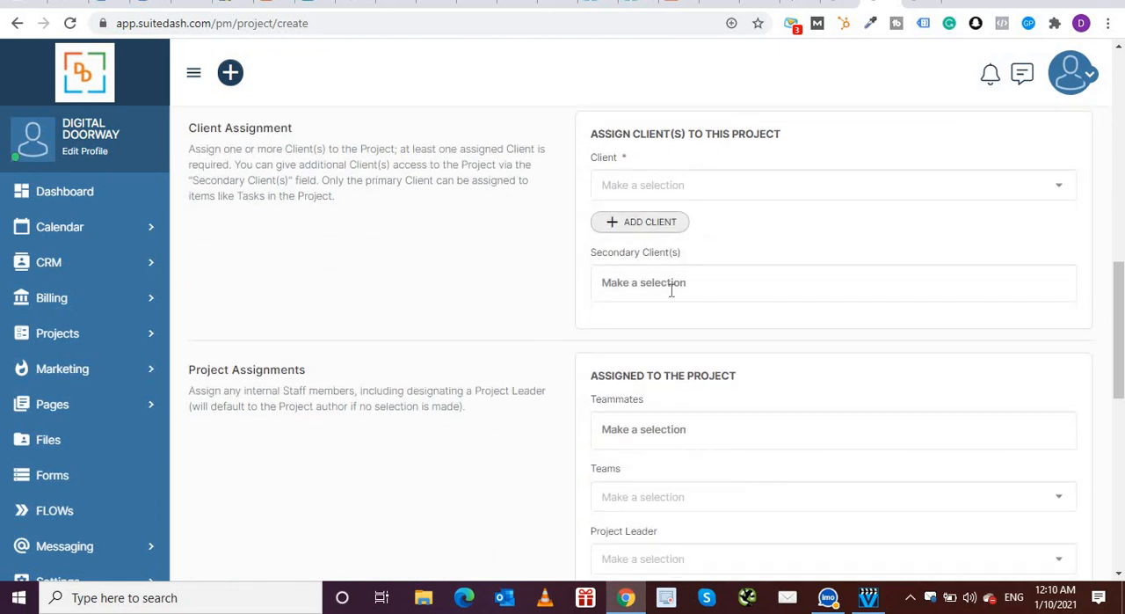
{"action": "scroll", "scroll_direction": "down", "scroll_amount": 3}
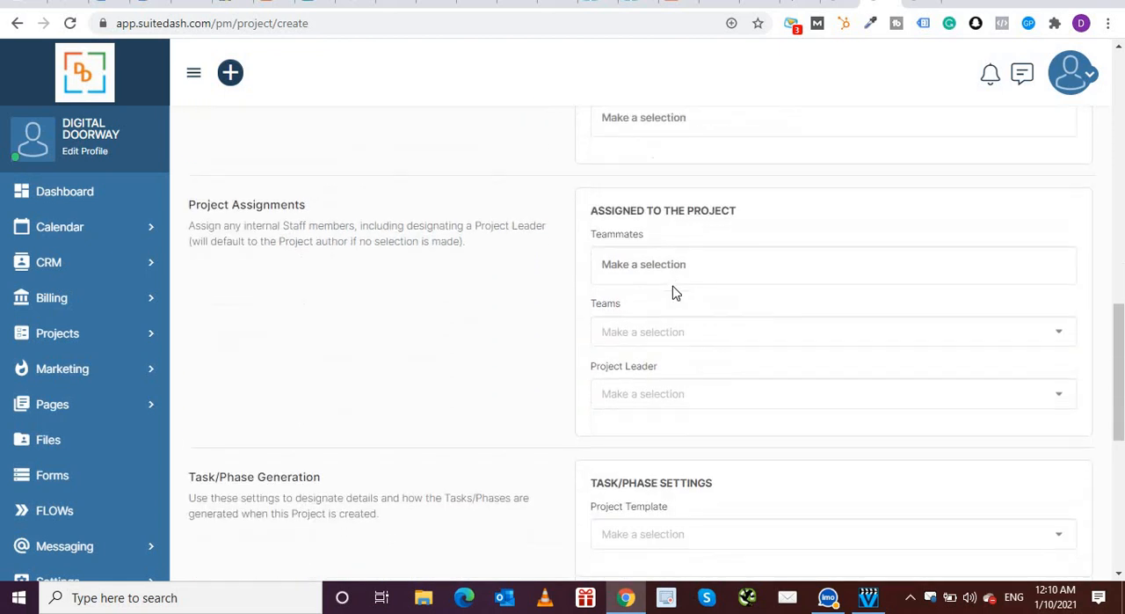
{"action": "scroll", "scroll_direction": "down", "scroll_amount": 3}
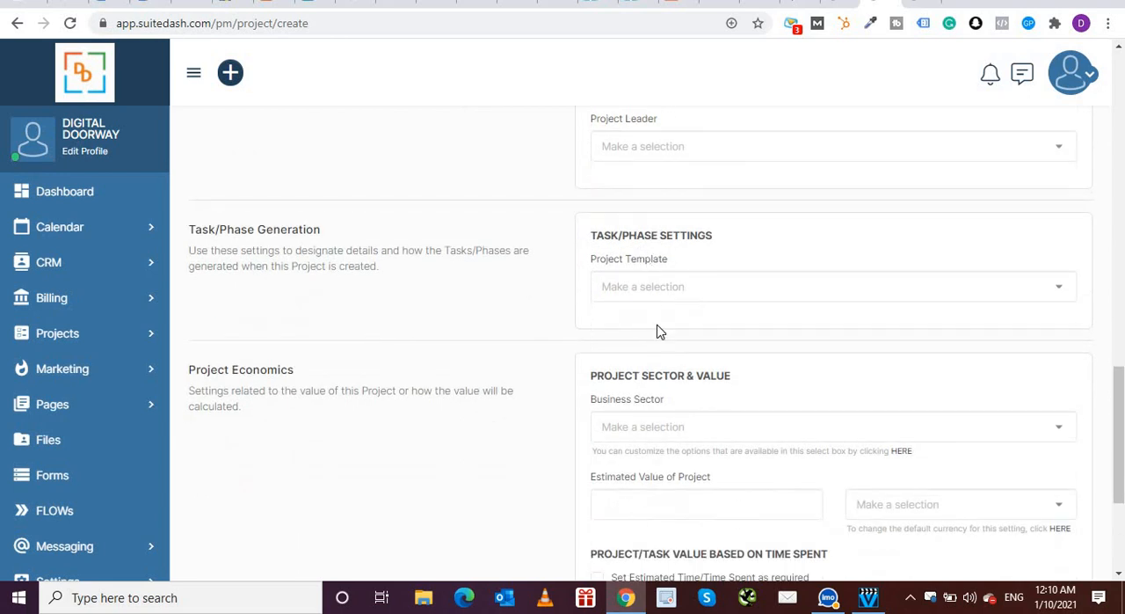
{"action": "scroll", "scroll_direction": "down", "scroll_amount": 3}
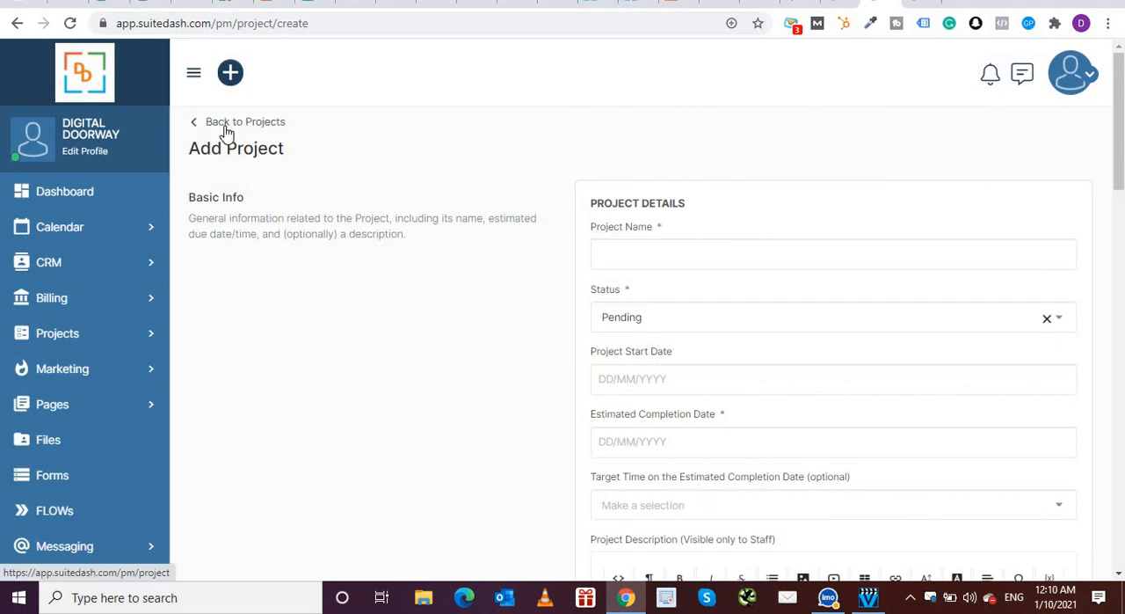
{"action": "left_click", "coordinate": [244, 121]}
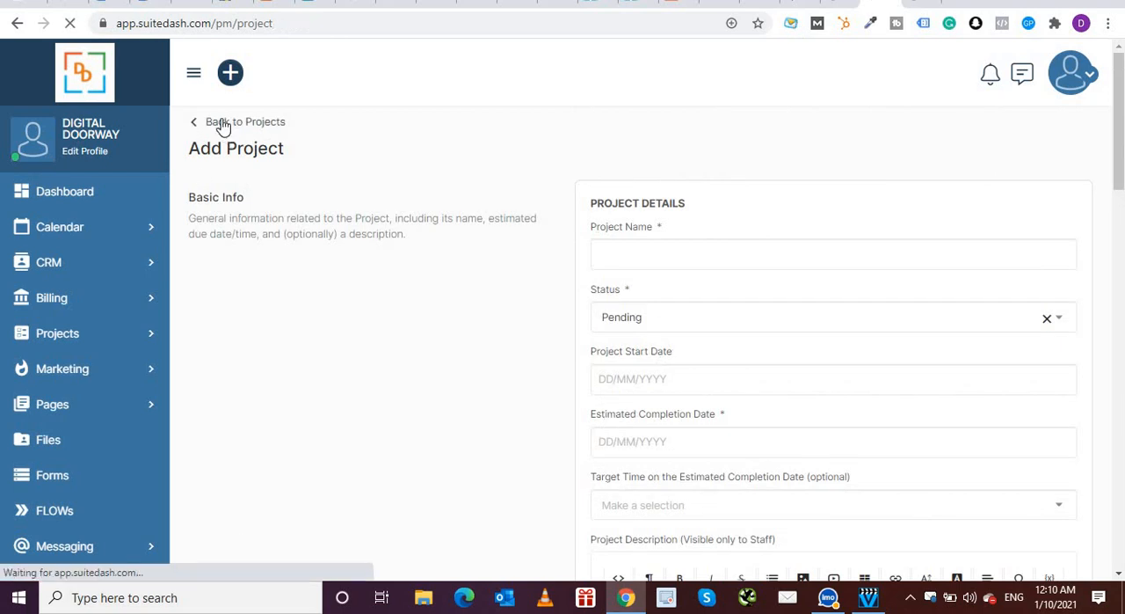
{"action": "mouse_move", "coordinate": [95, 354]}
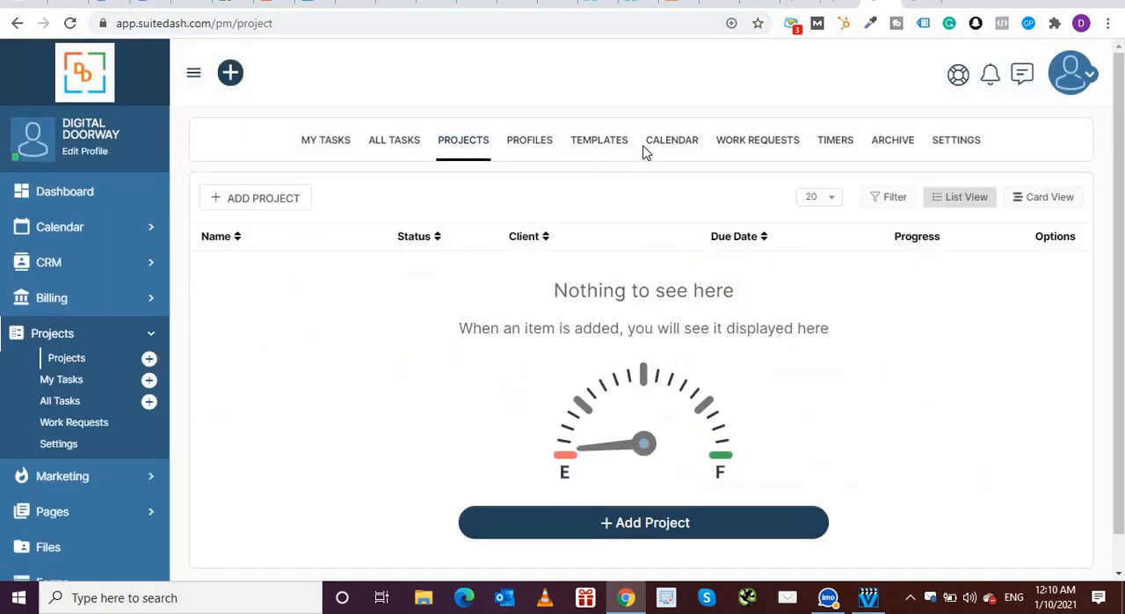
- Open the January 2021 task calendar and bring up the Add Task form
{"action": "left_click", "coordinate": [672, 140]}
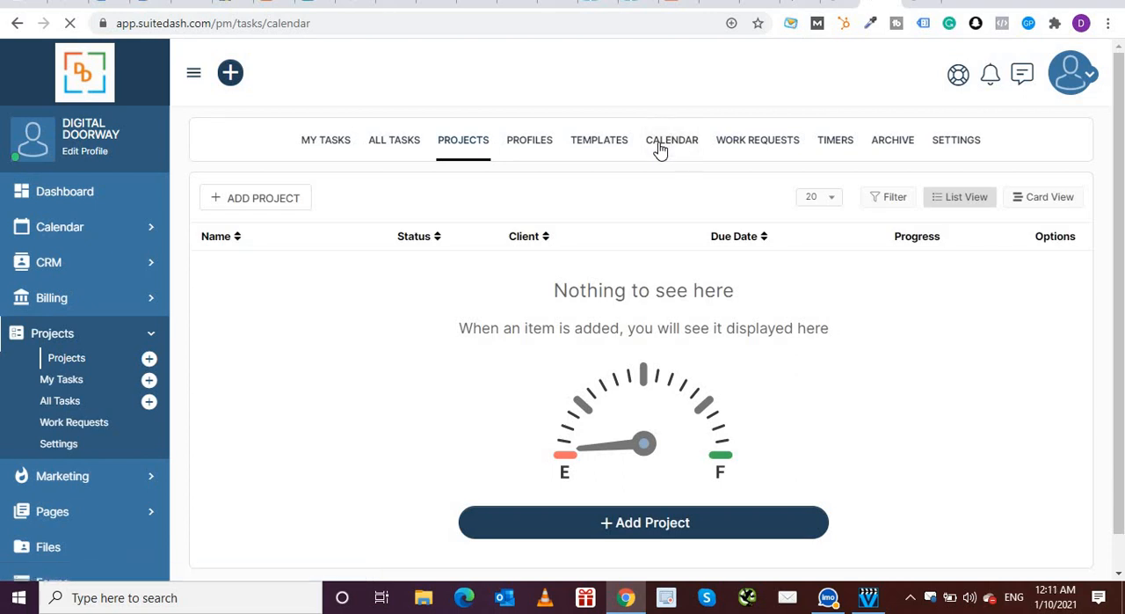
{"action": "left_click", "coordinate": [671, 140]}
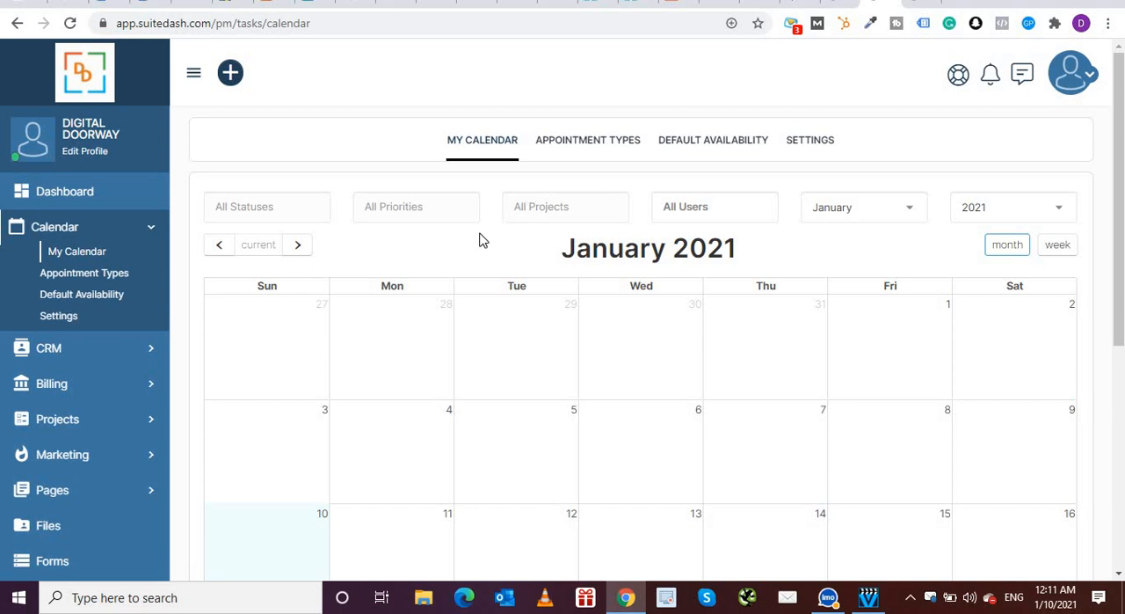
{"action": "left_click", "coordinate": [230, 72]}
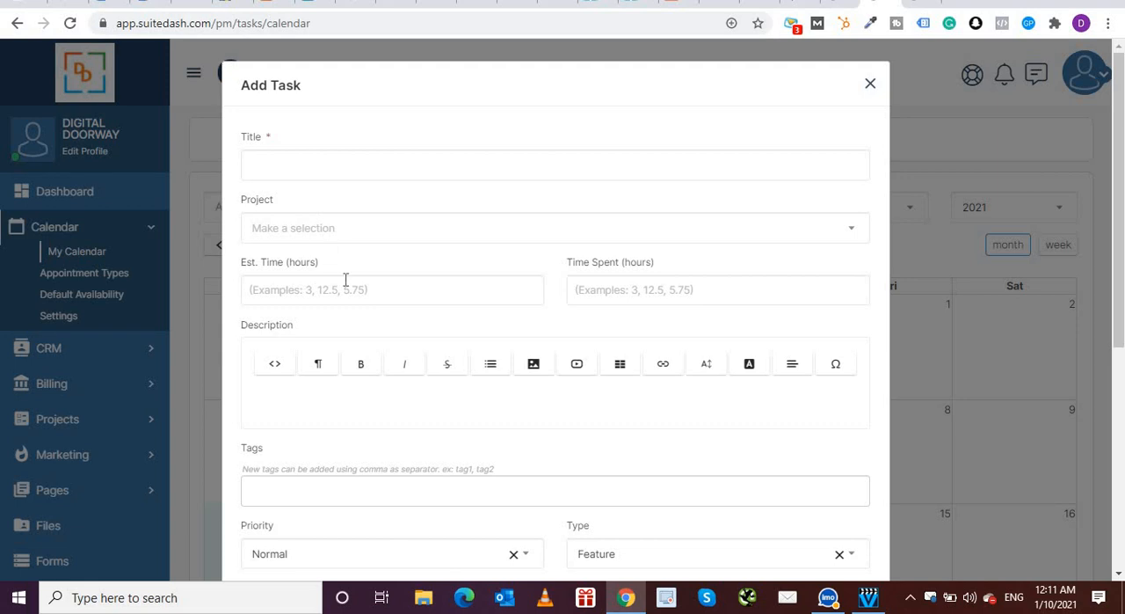
{"action": "scroll", "scroll_direction": "down", "scroll_amount": 3}
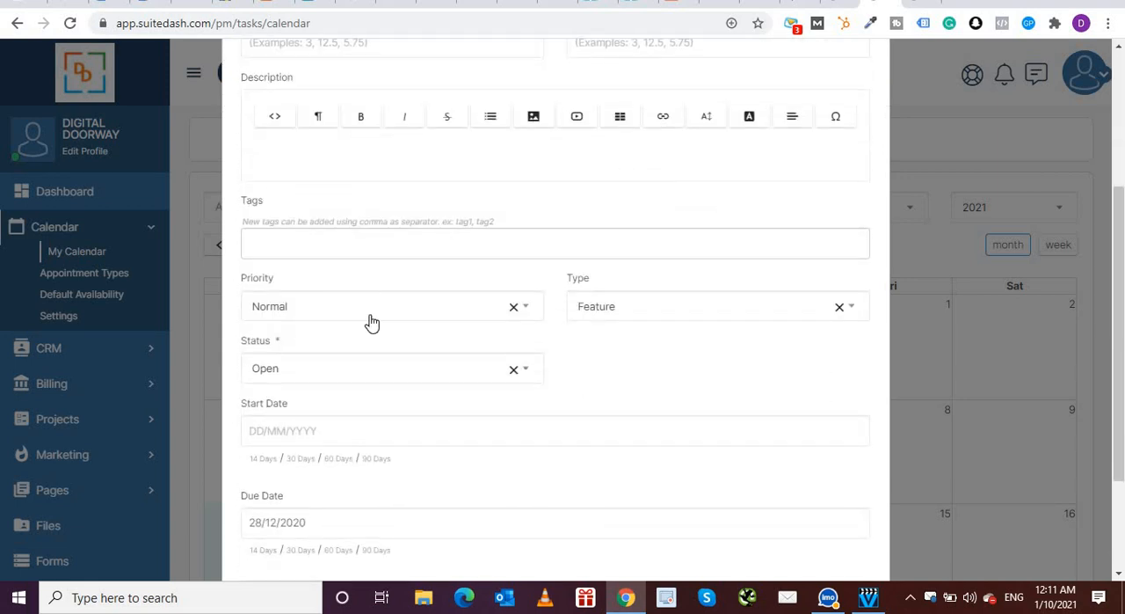
{"action": "mouse_move", "coordinate": [632, 319]}
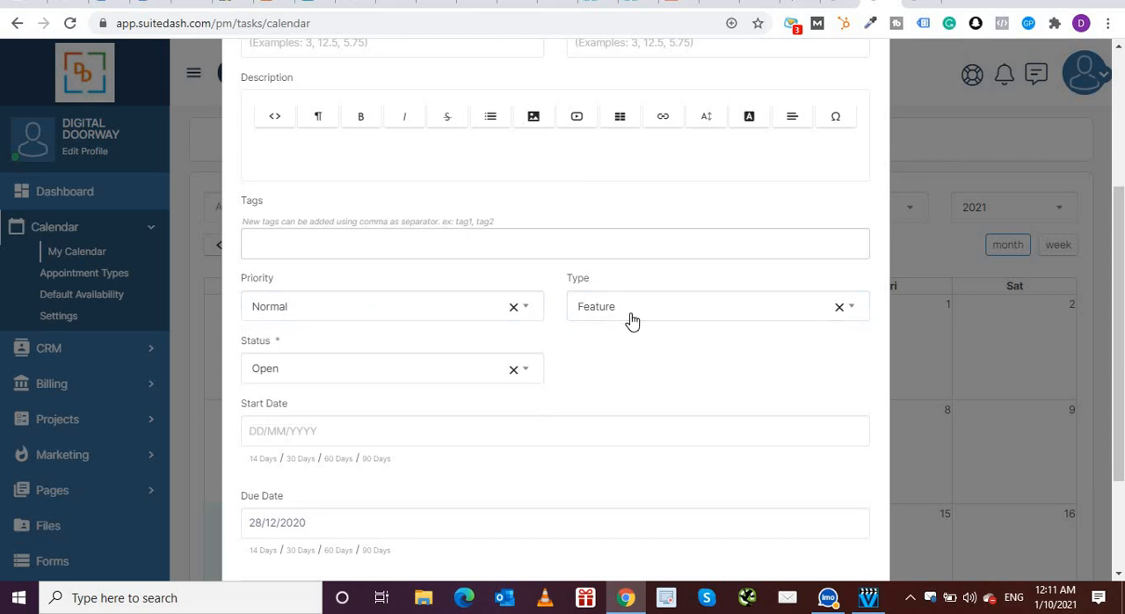
{"action": "scroll", "scroll_direction": "down", "scroll_amount": 3}
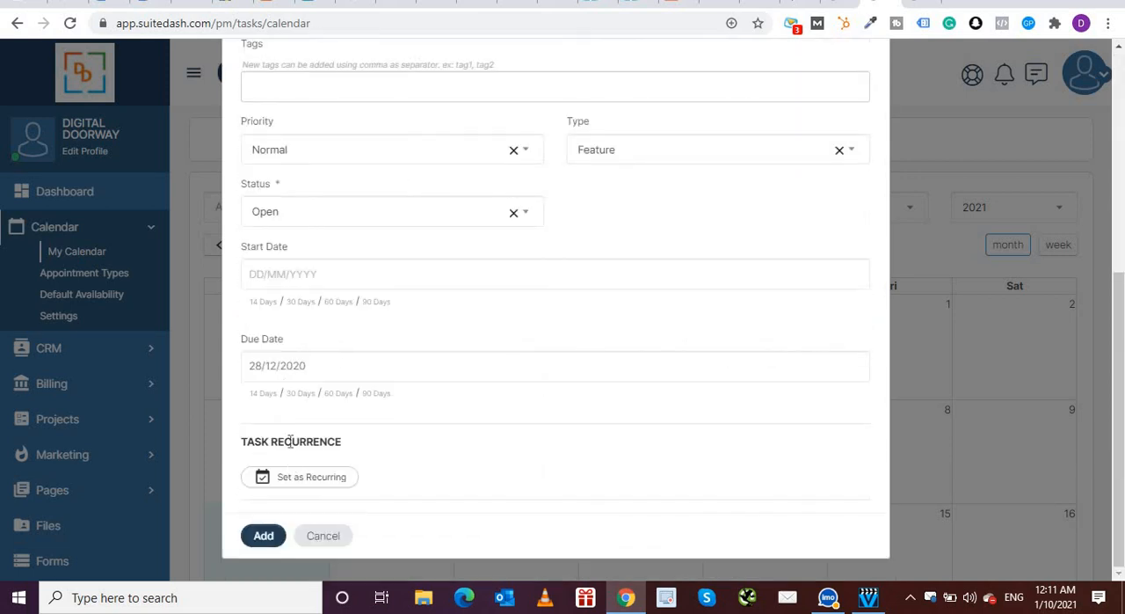
{"action": "mouse_move", "coordinate": [322, 535]}
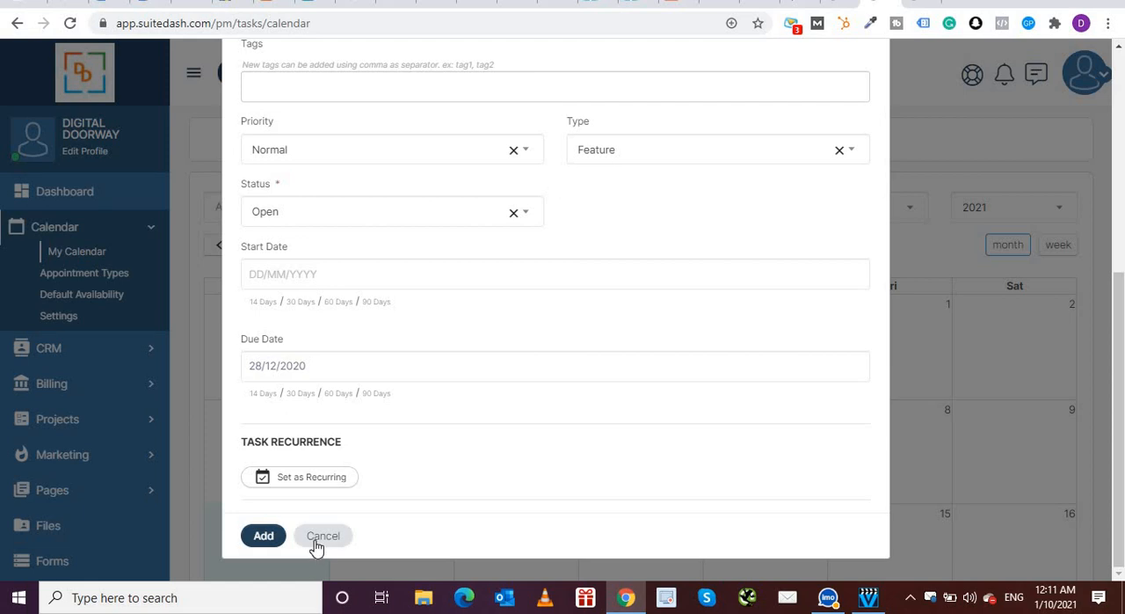
{"action": "left_click", "coordinate": [323, 535]}
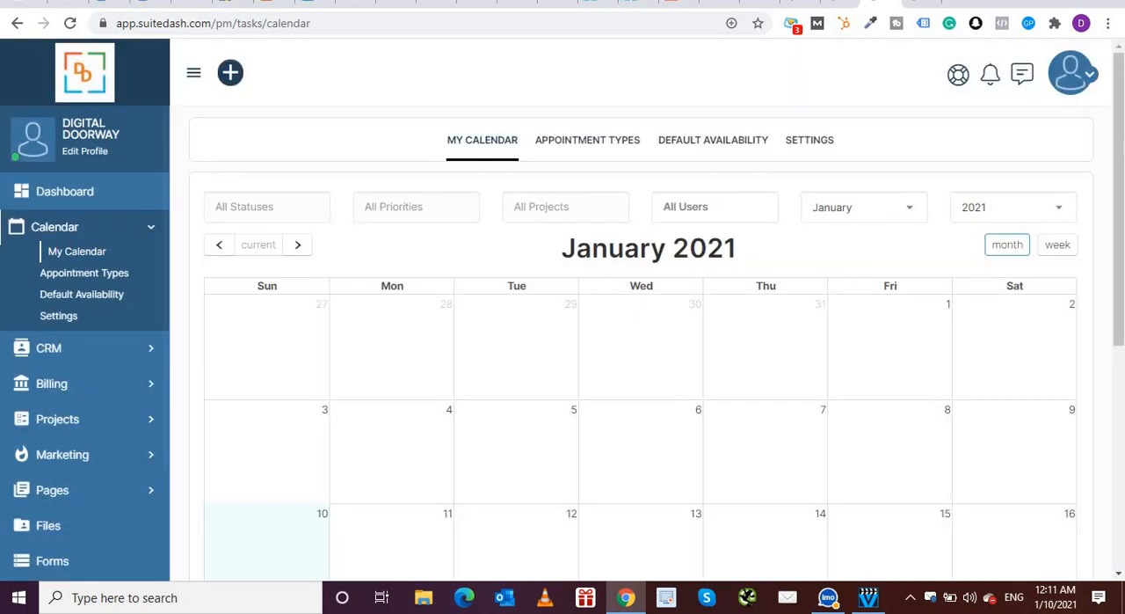
- Go back to the Projects page and open the empty Timers list
{"action": "left_click", "coordinate": [16, 23]}
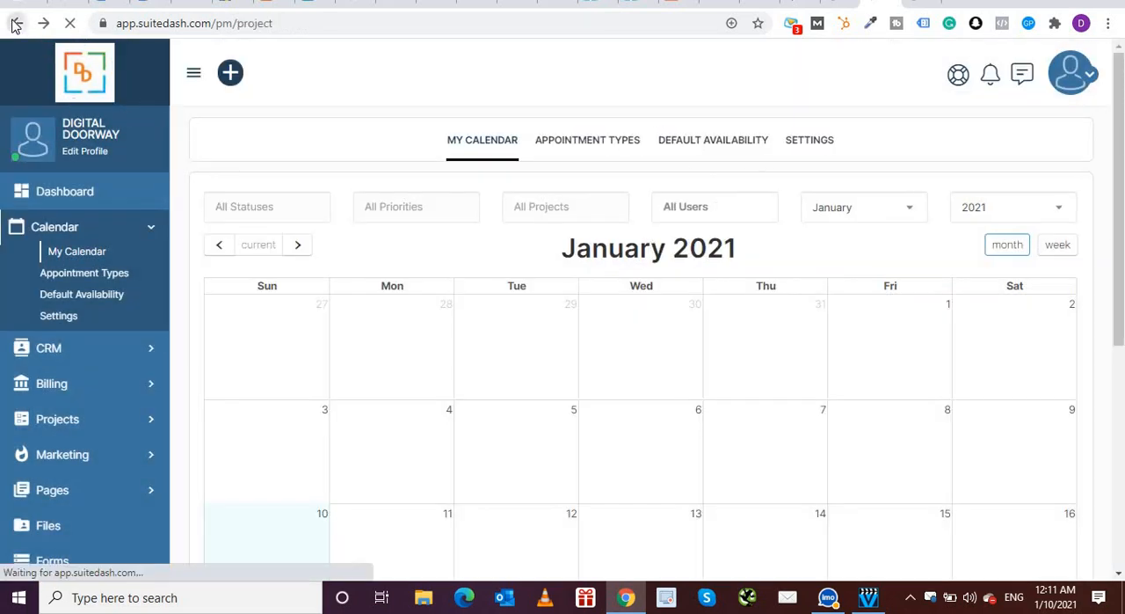
{"action": "mouse_move", "coordinate": [900, 188]}
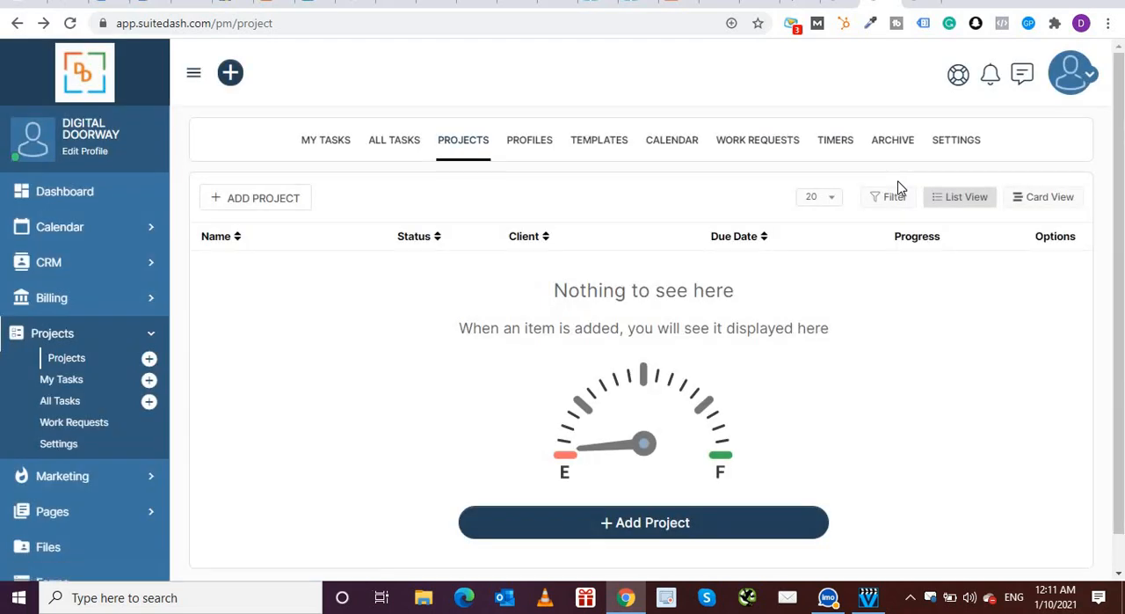
{"action": "mouse_move", "coordinate": [835, 140]}
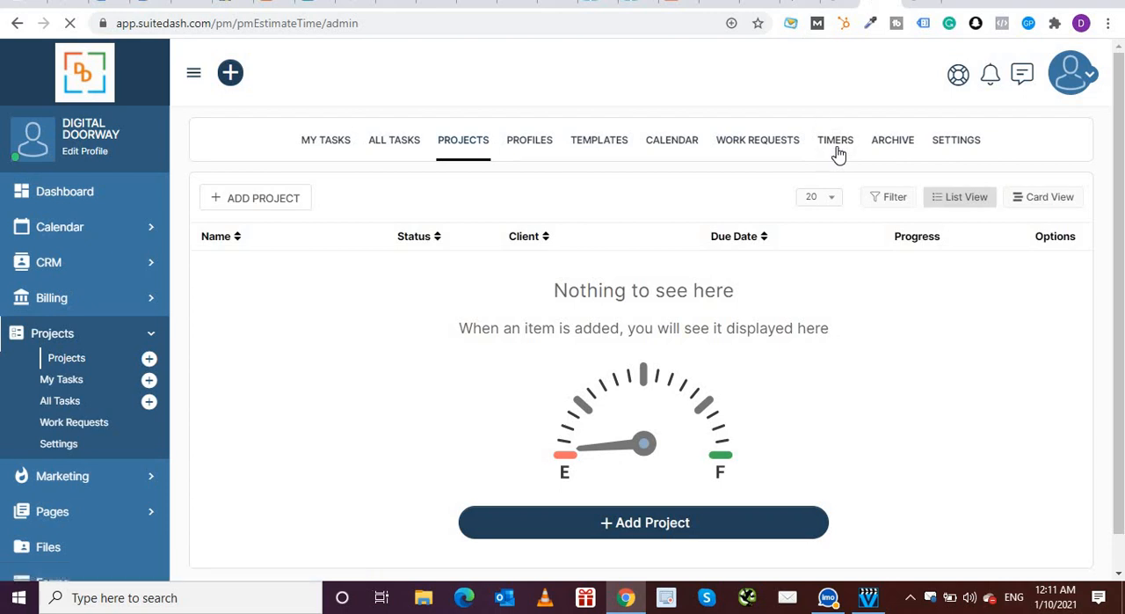
{"action": "left_click", "coordinate": [835, 140]}
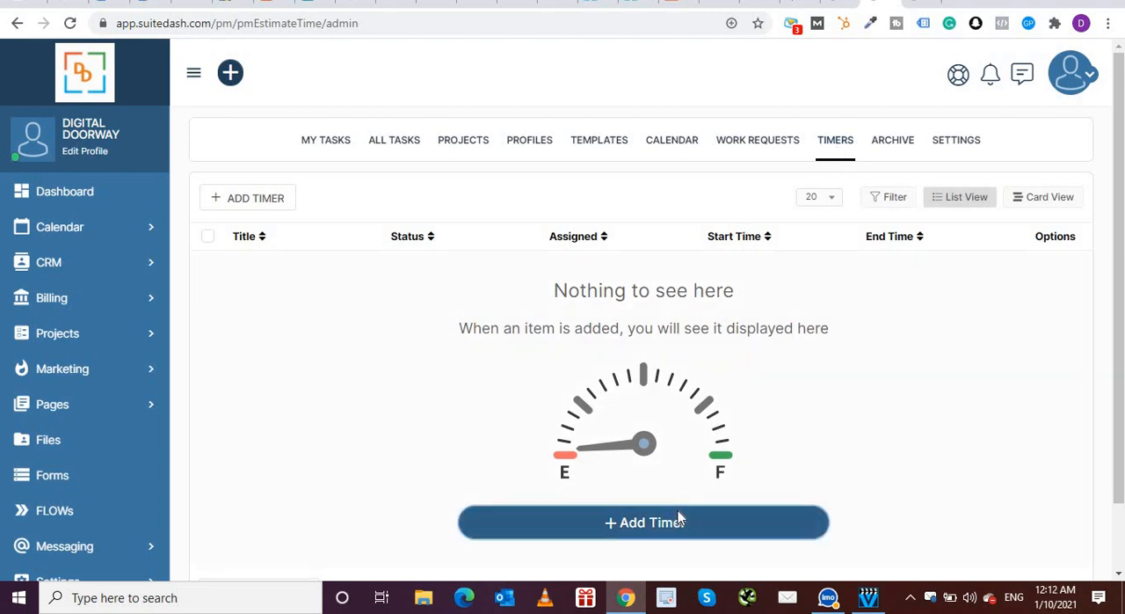
{"action": "left_click", "coordinate": [643, 522]}
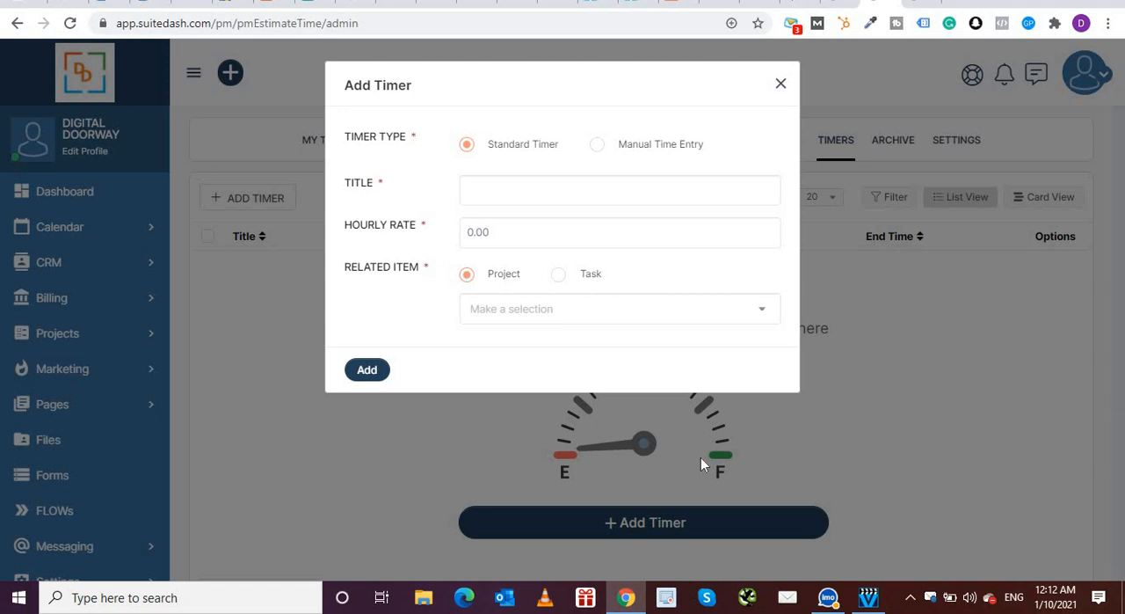
{"action": "mouse_move", "coordinate": [583, 161]}
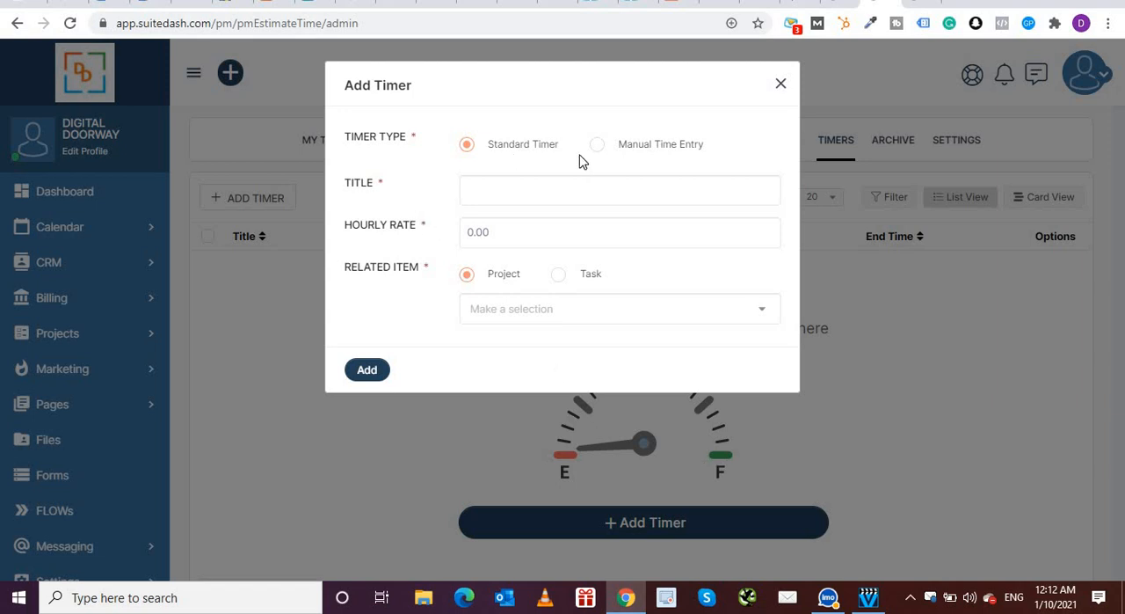
{"action": "mouse_move", "coordinate": [648, 150]}
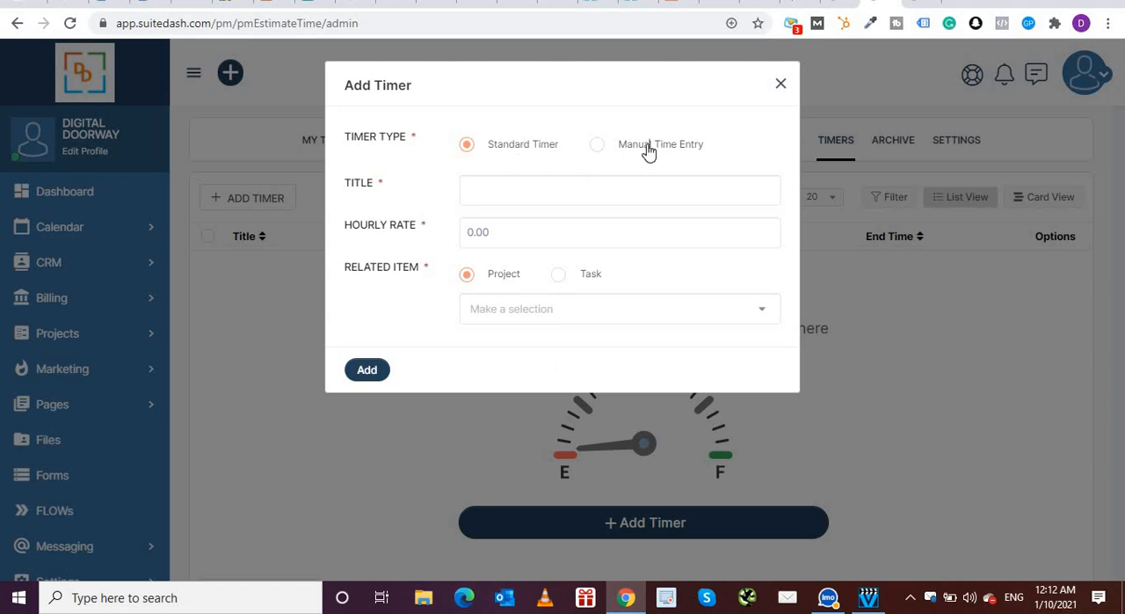
{"action": "mouse_move", "coordinate": [566, 165]}
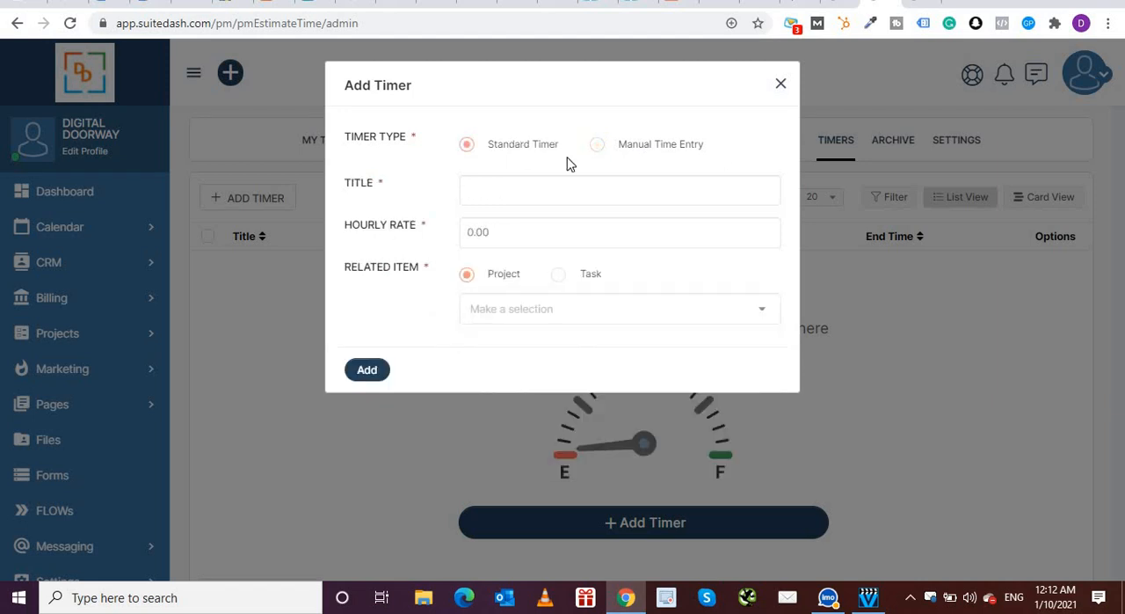
{"action": "left_click", "coordinate": [616, 309]}
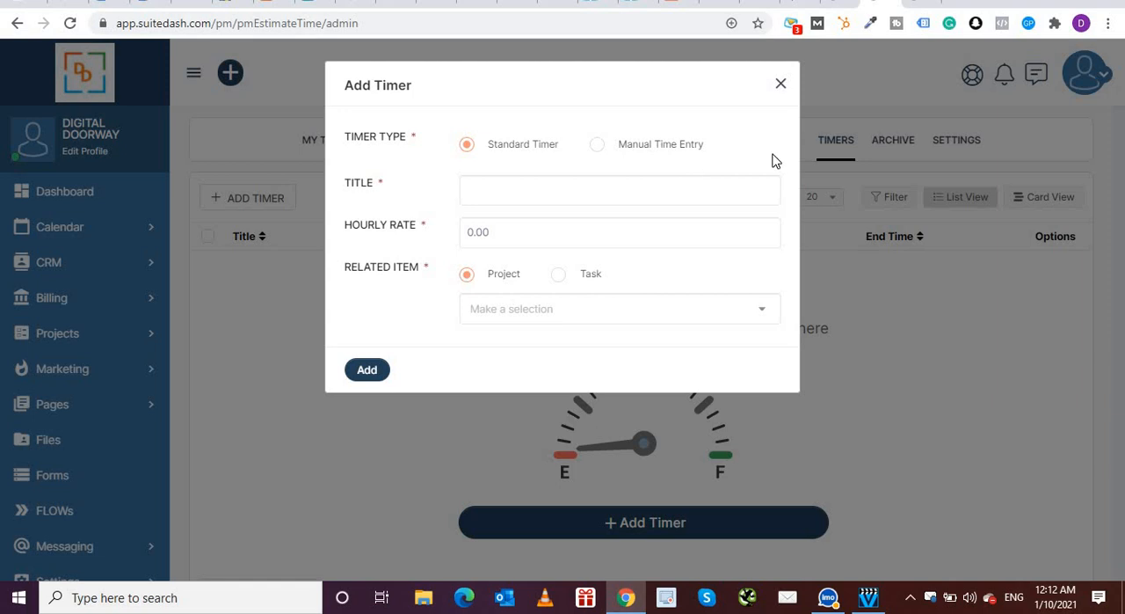
{"action": "left_click", "coordinate": [780, 82]}
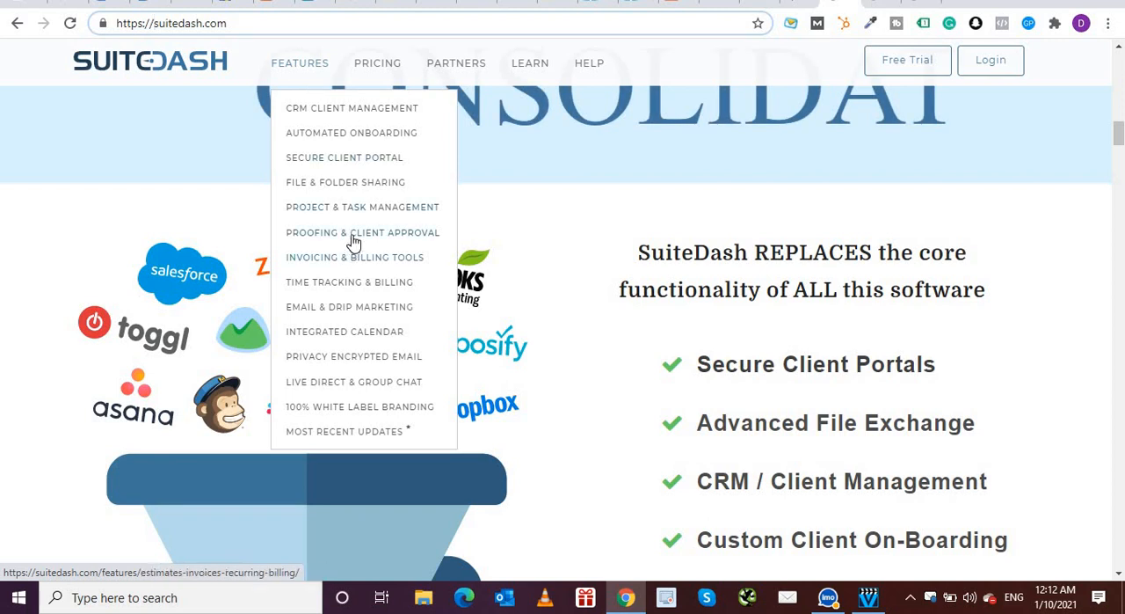
{"action": "mouse_move", "coordinate": [372, 237]}
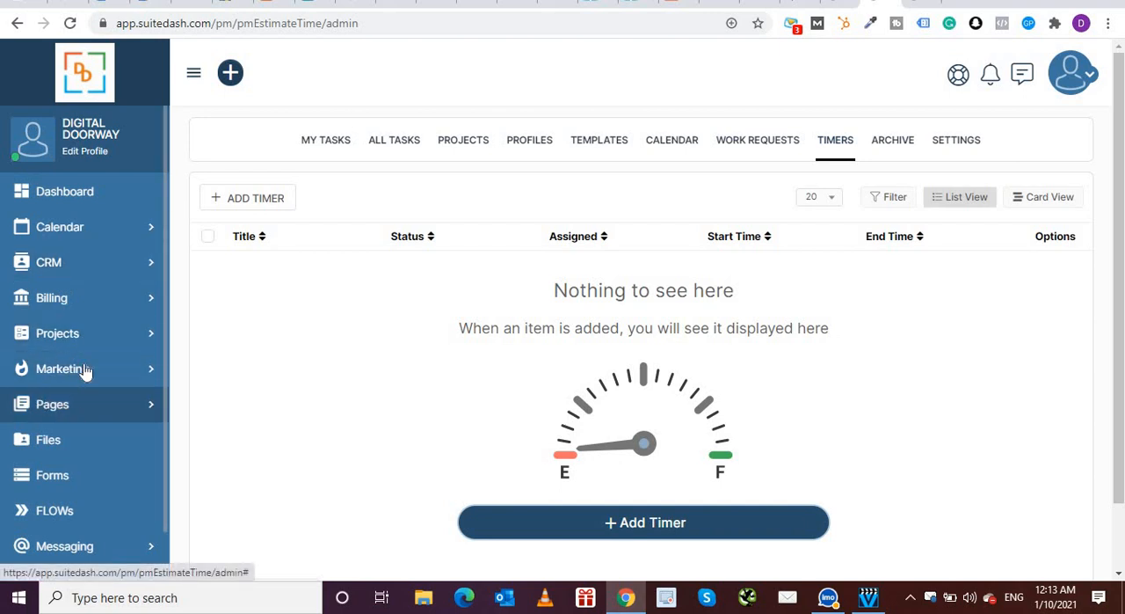
- Toggle the Projects sidebar menu, then expand Billing to list its pages
{"action": "left_click", "coordinate": [57, 332]}
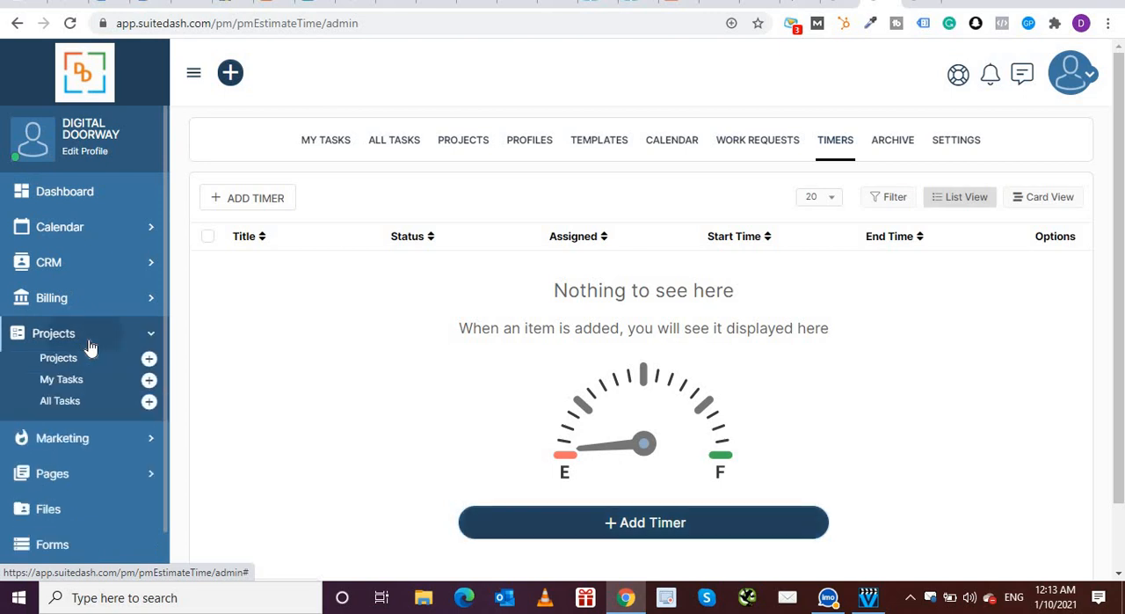
{"action": "left_click", "coordinate": [52, 333]}
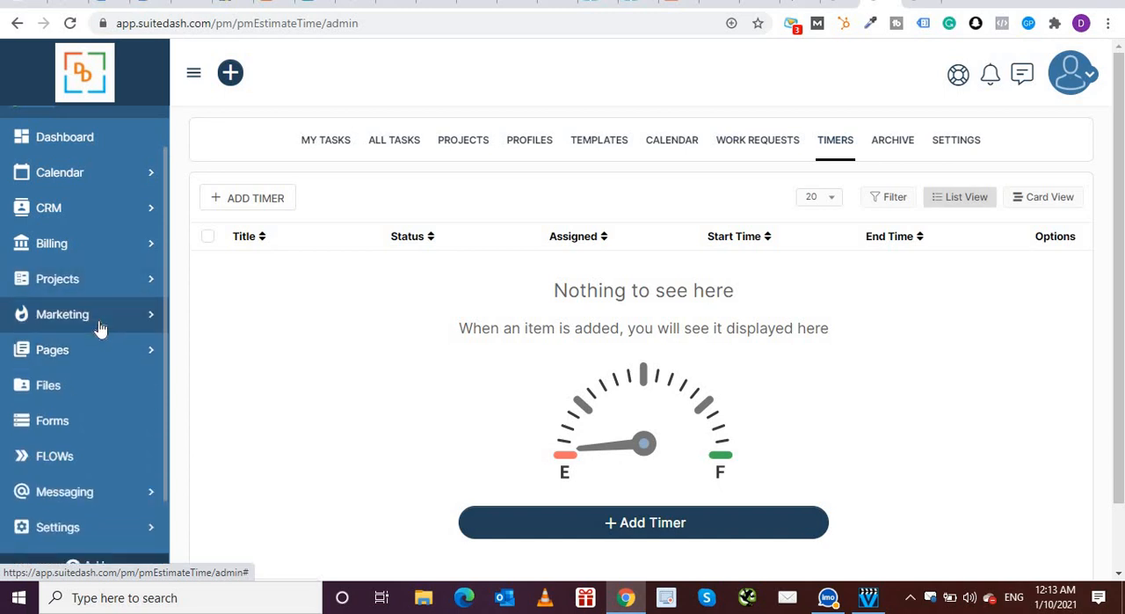
{"action": "left_click", "coordinate": [52, 349]}
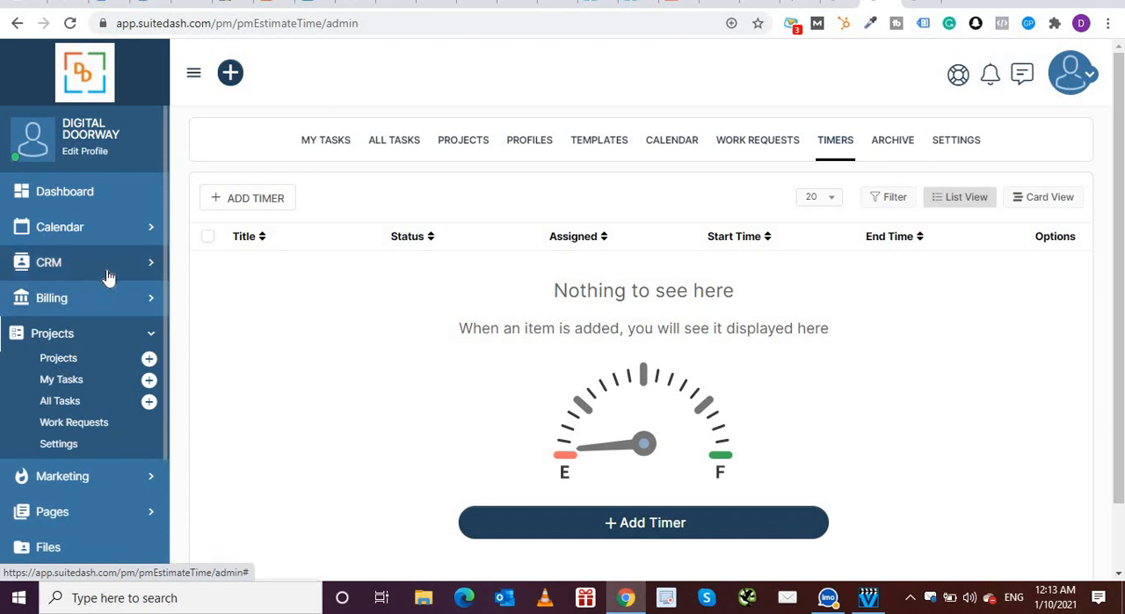
{"action": "left_click", "coordinate": [50, 297]}
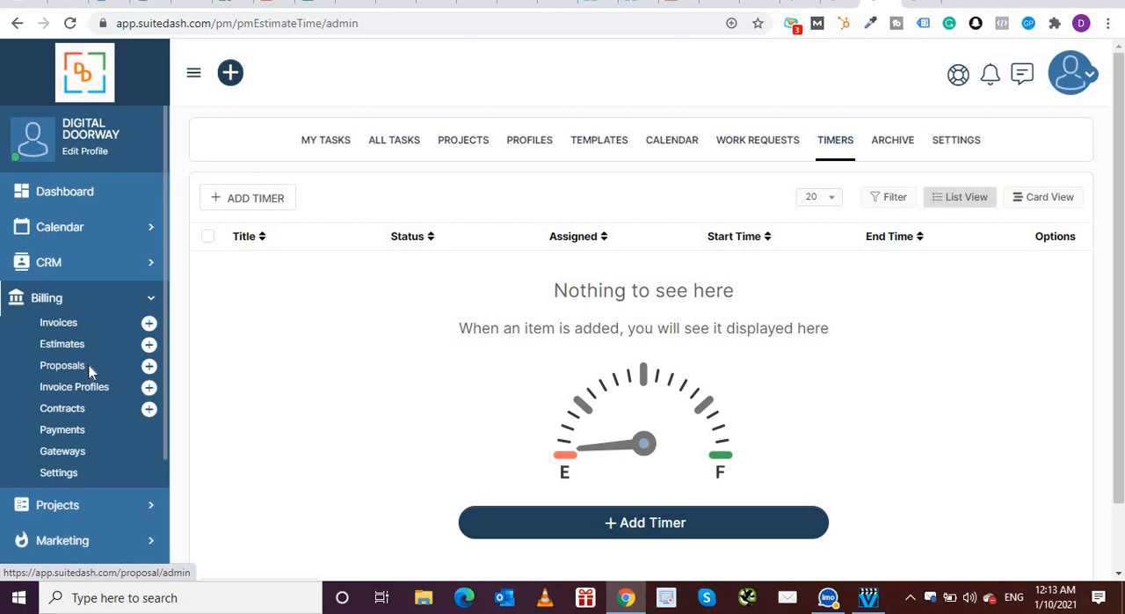
{"action": "mouse_move", "coordinate": [86, 397]}
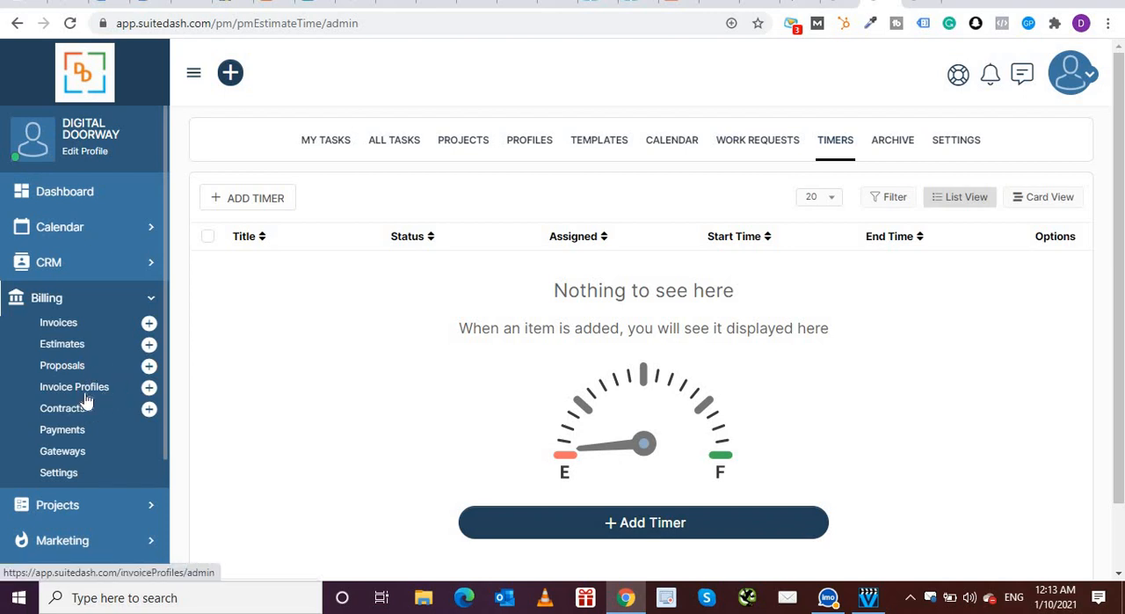
{"action": "mouse_move", "coordinate": [75, 413]}
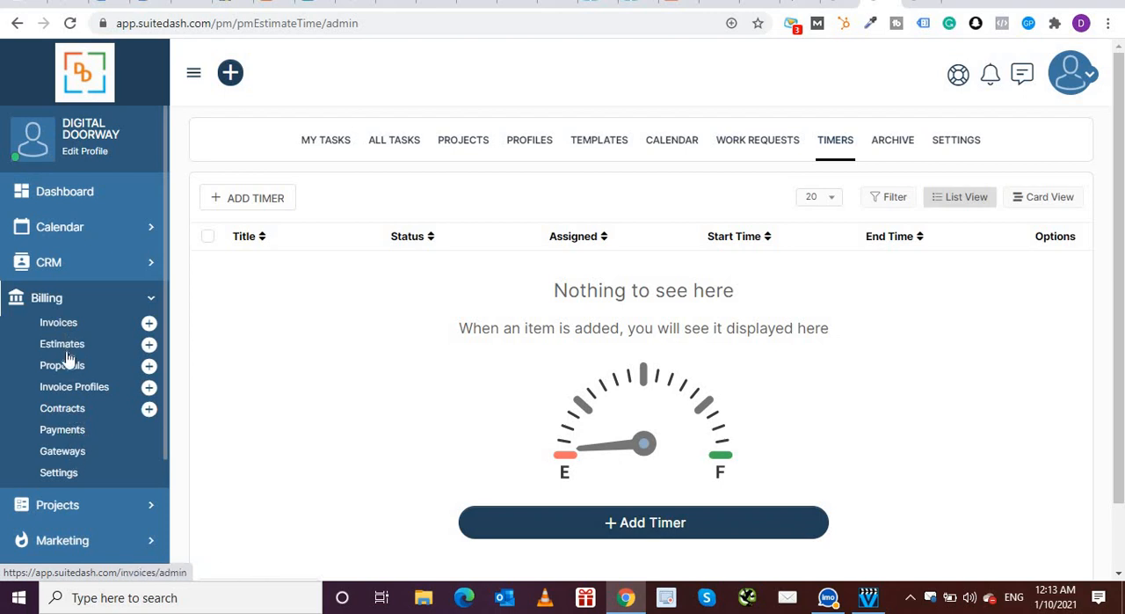
- Open Proposals, showing the $3,000 'Google adwords & Coaching' proposal, then the Invoices list
{"action": "left_click", "coordinate": [62, 364]}
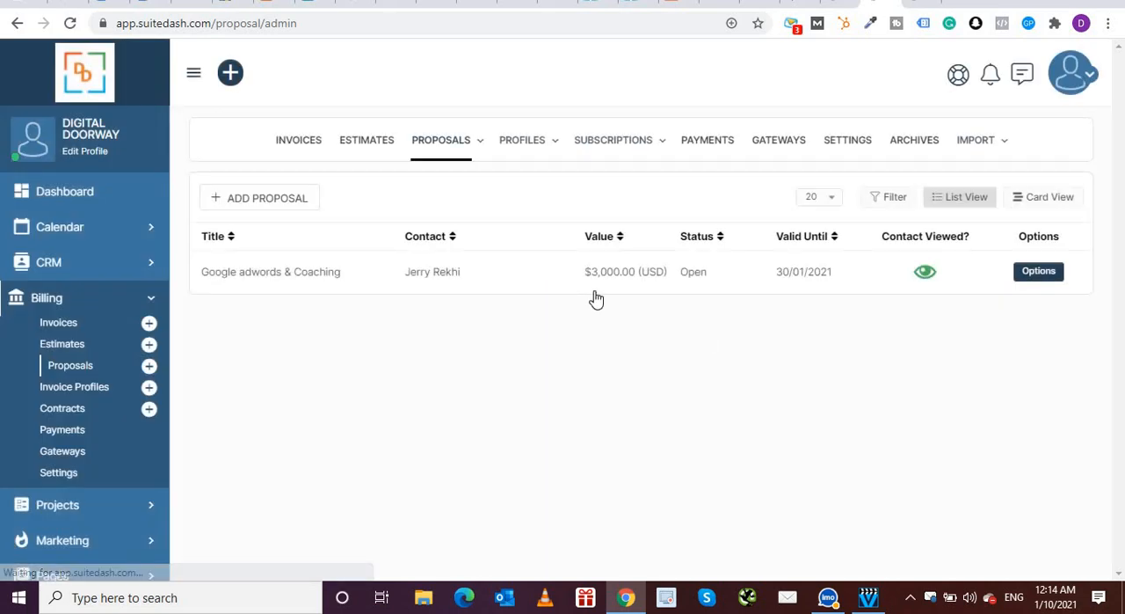
{"action": "mouse_move", "coordinate": [62, 343]}
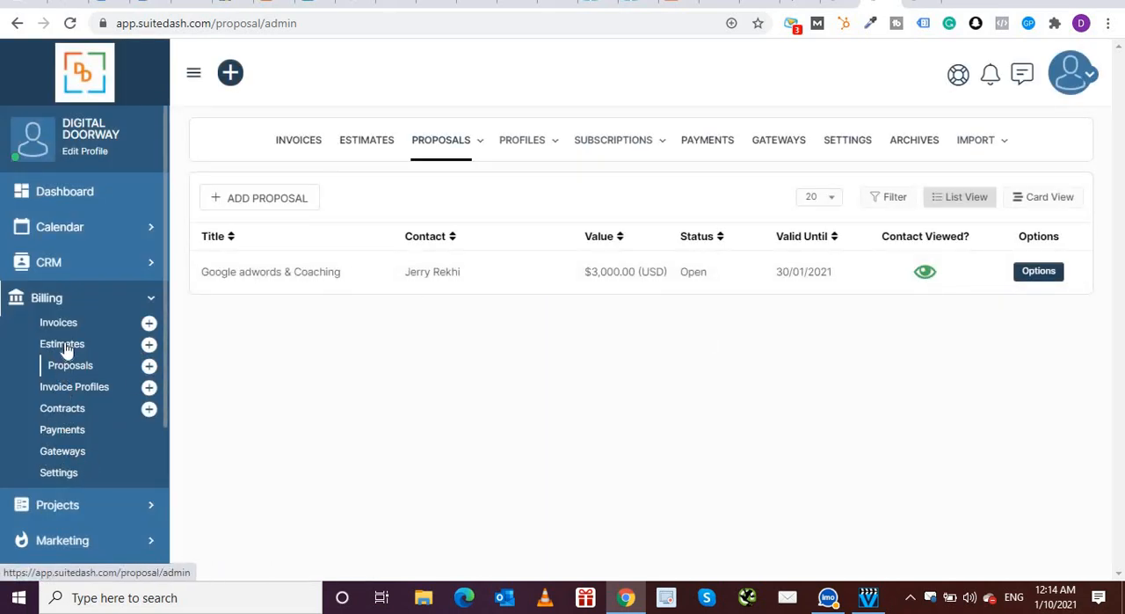
{"action": "left_click", "coordinate": [58, 322]}
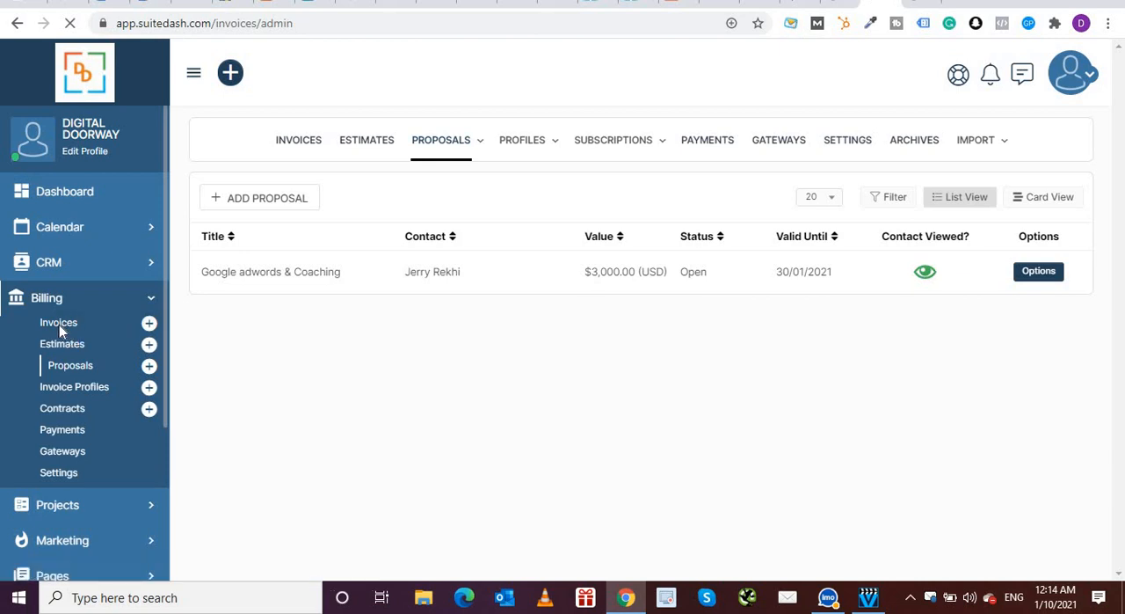
- Open Billing > Invoices, showing the single $0.00 draft invoice due 08/01/2021
{"action": "left_click", "coordinate": [58, 322]}
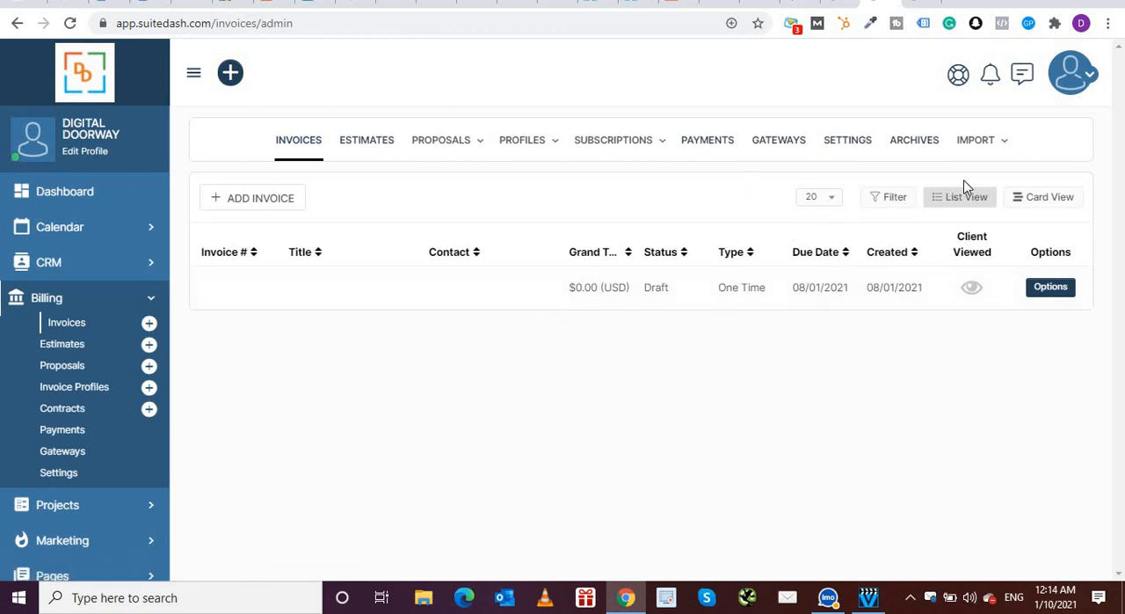
{"action": "mouse_move", "coordinate": [252, 197]}
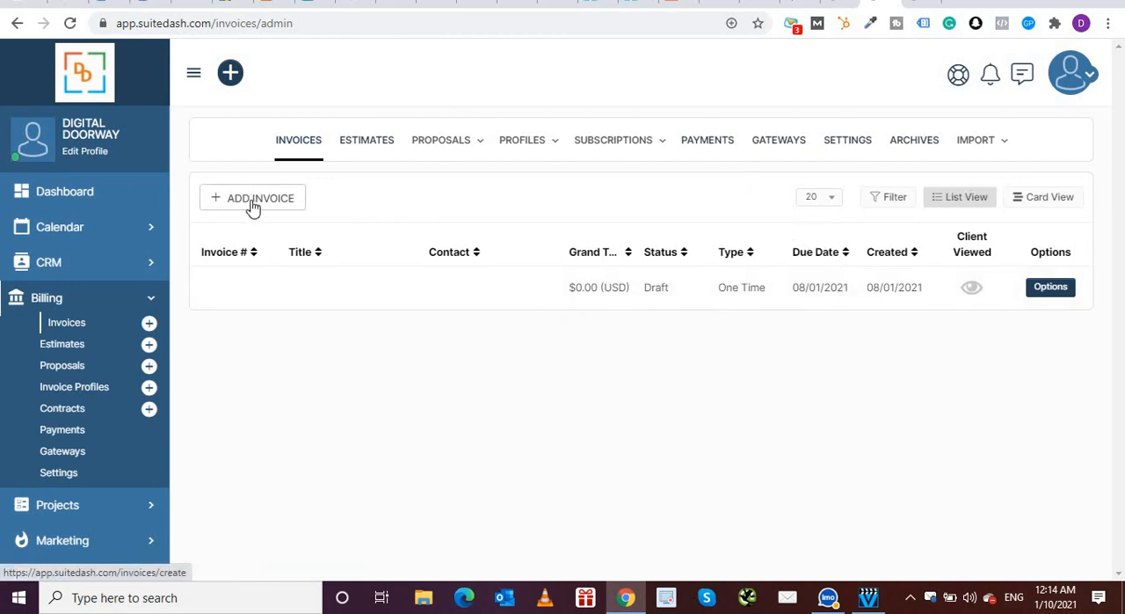
{"action": "mouse_move", "coordinate": [623, 295]}
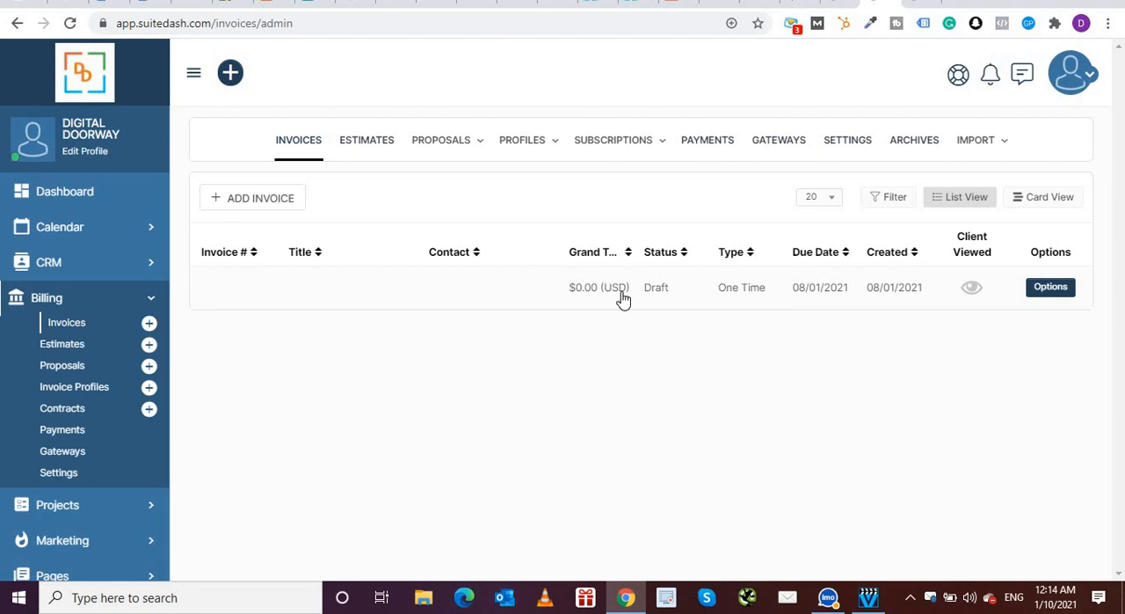
{"action": "mouse_move", "coordinate": [604, 292]}
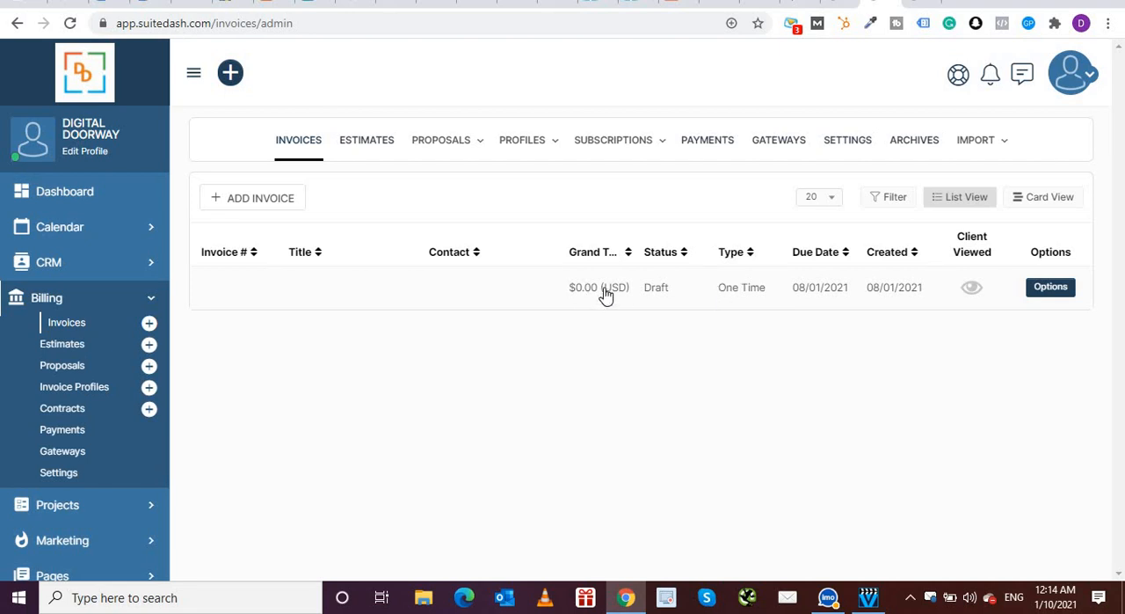
{"action": "mouse_move", "coordinate": [88, 343]}
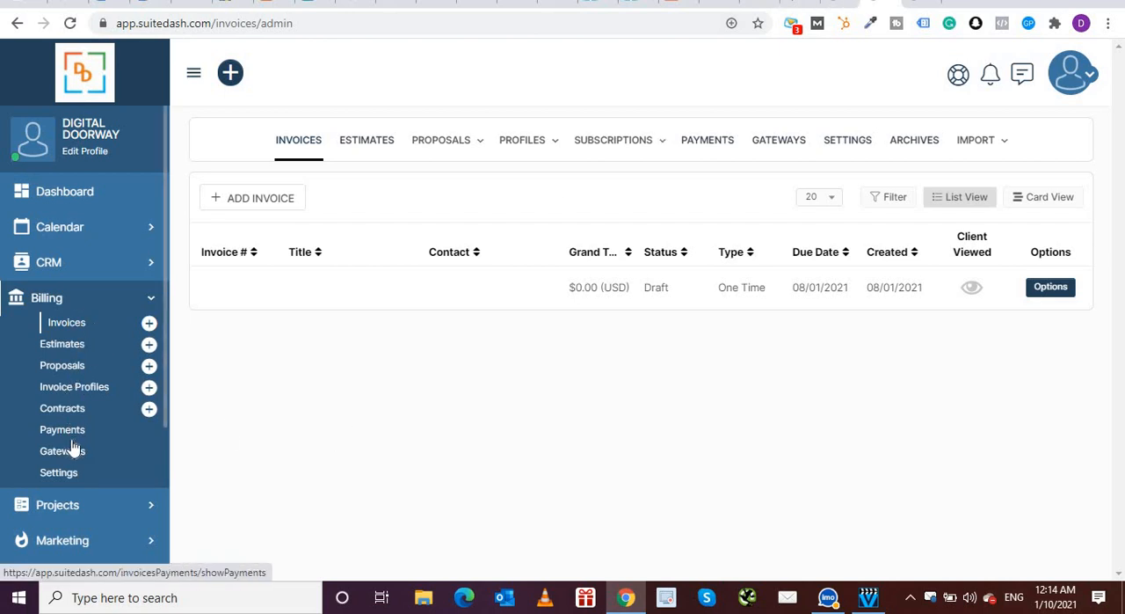
{"action": "mouse_move", "coordinate": [62, 450]}
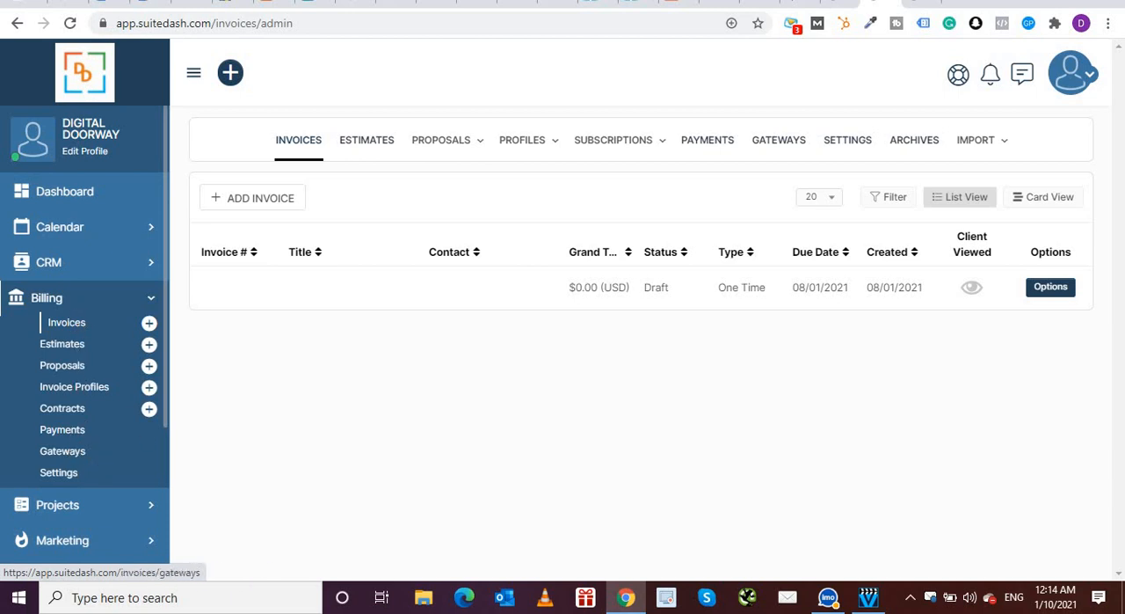
{"action": "mouse_move", "coordinate": [74, 386]}
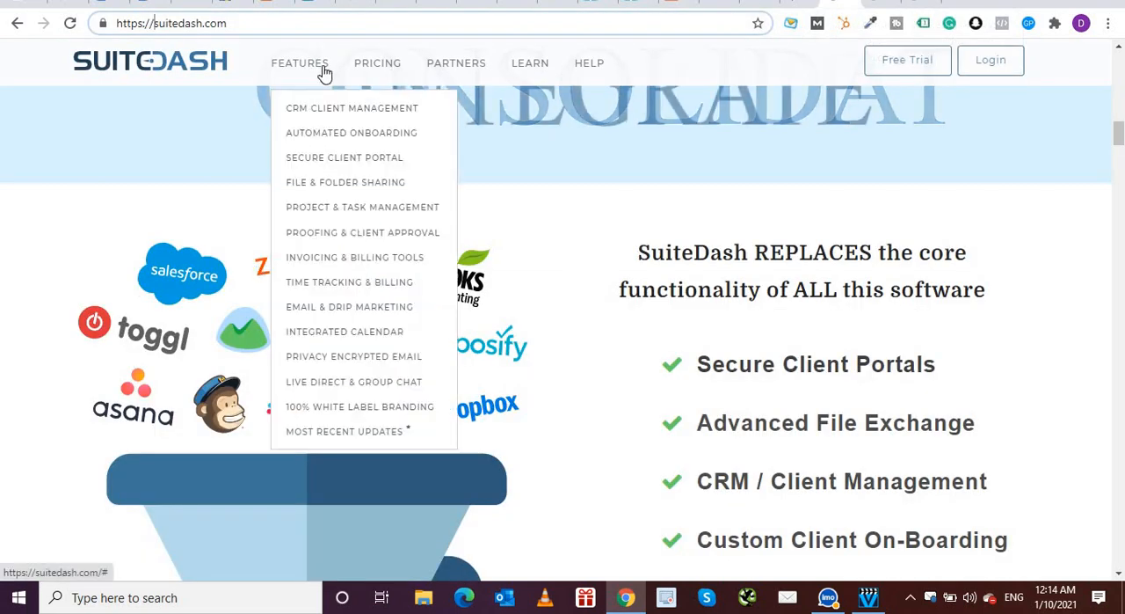
{"action": "mouse_move", "coordinate": [349, 281]}
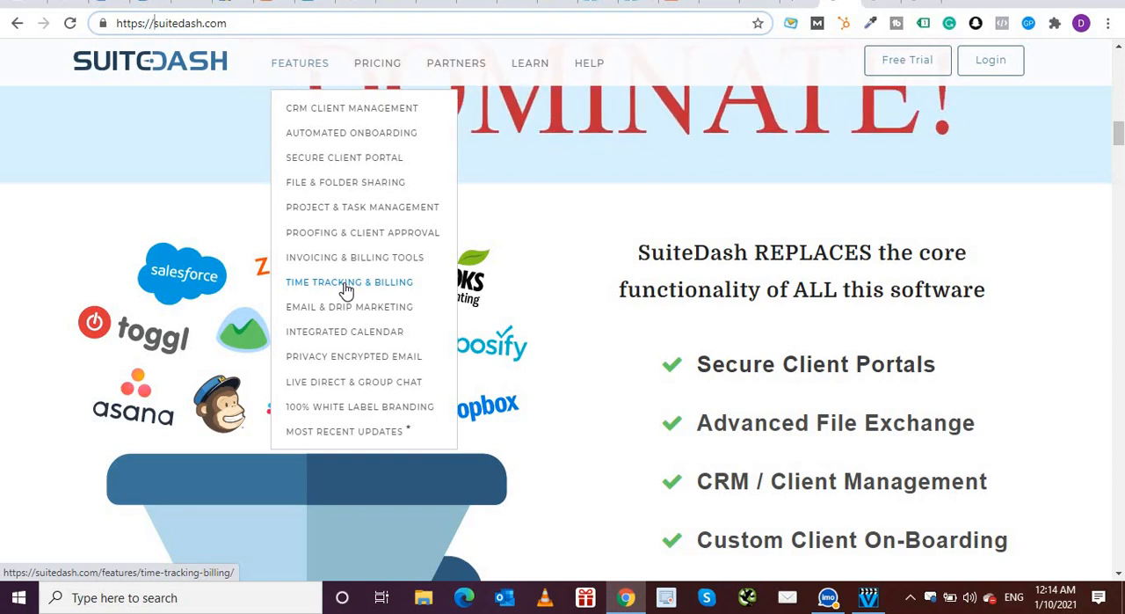
{"action": "mouse_move", "coordinate": [344, 303]}
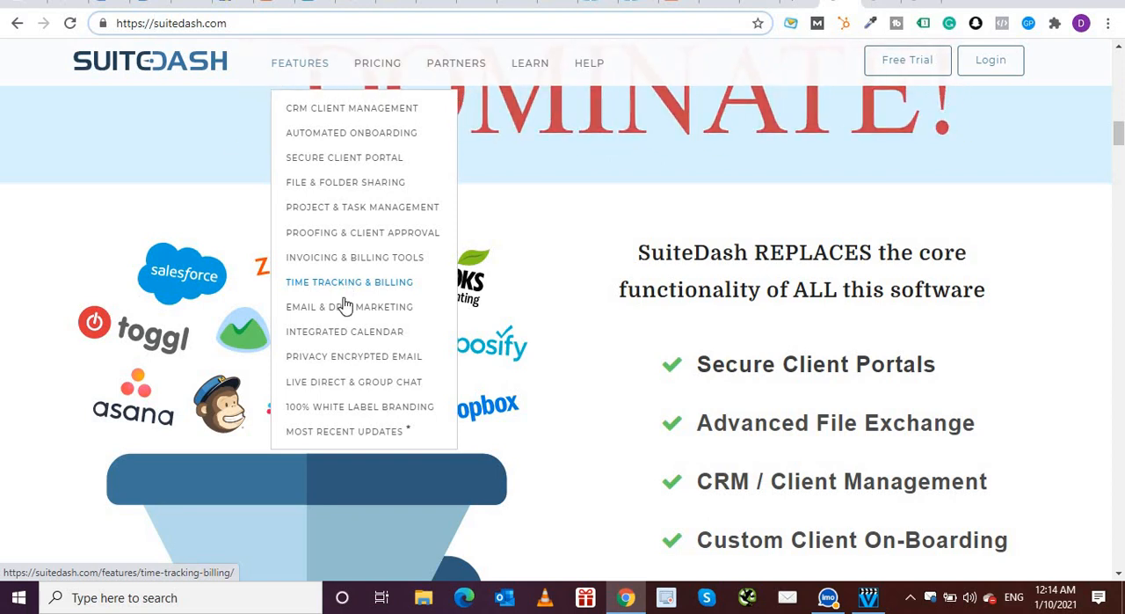
{"action": "mouse_move", "coordinate": [349, 307]}
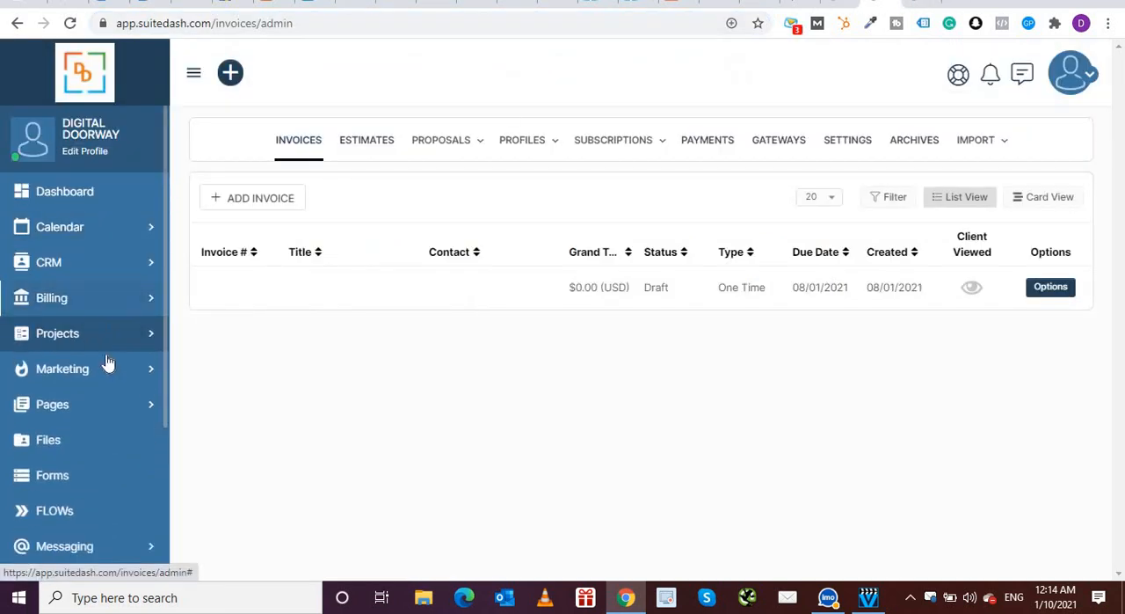
- Expand Marketing and open Campaigns, listing the draft 'Test campaign'
{"action": "left_click", "coordinate": [61, 368]}
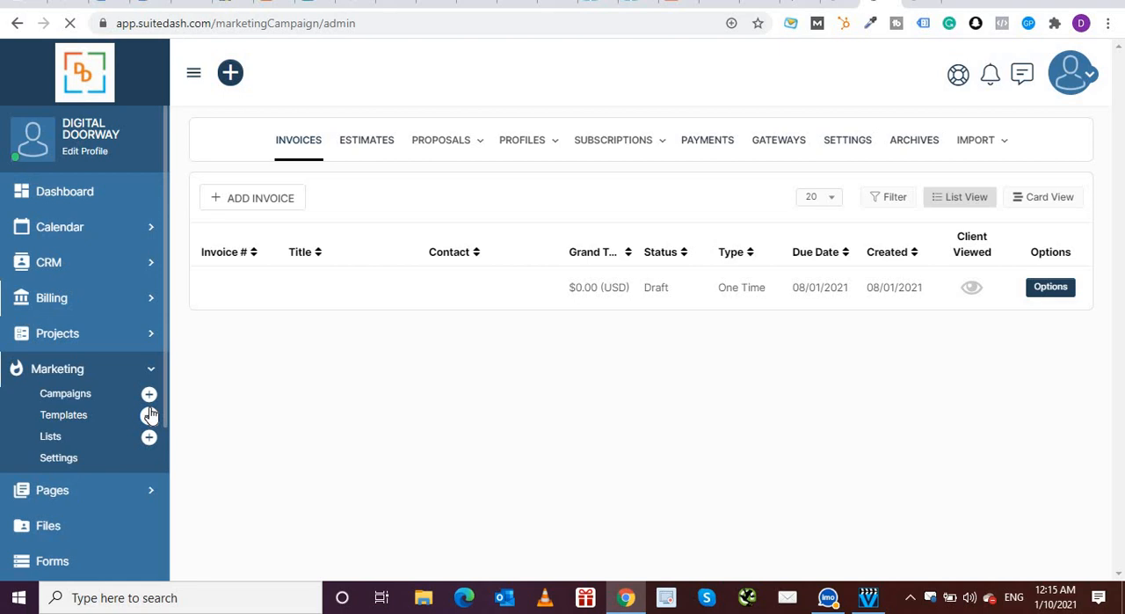
{"action": "left_click", "coordinate": [65, 393]}
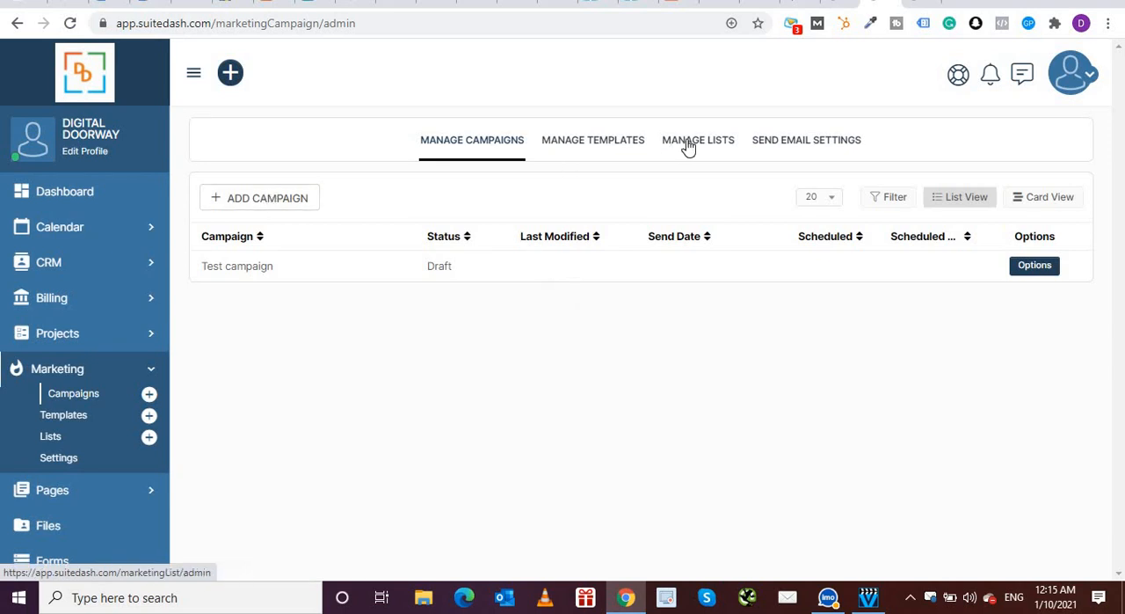
{"action": "mouse_move", "coordinate": [791, 145]}
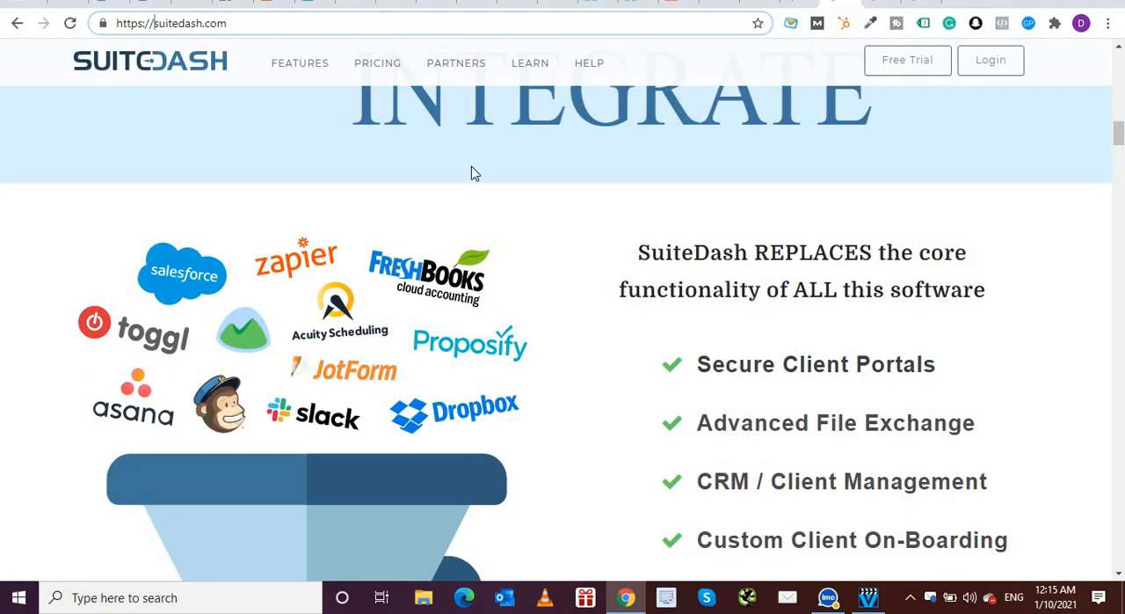
- Open the website's Features menu listing pages such as Email & Drip Marketing
{"action": "left_click", "coordinate": [300, 62]}
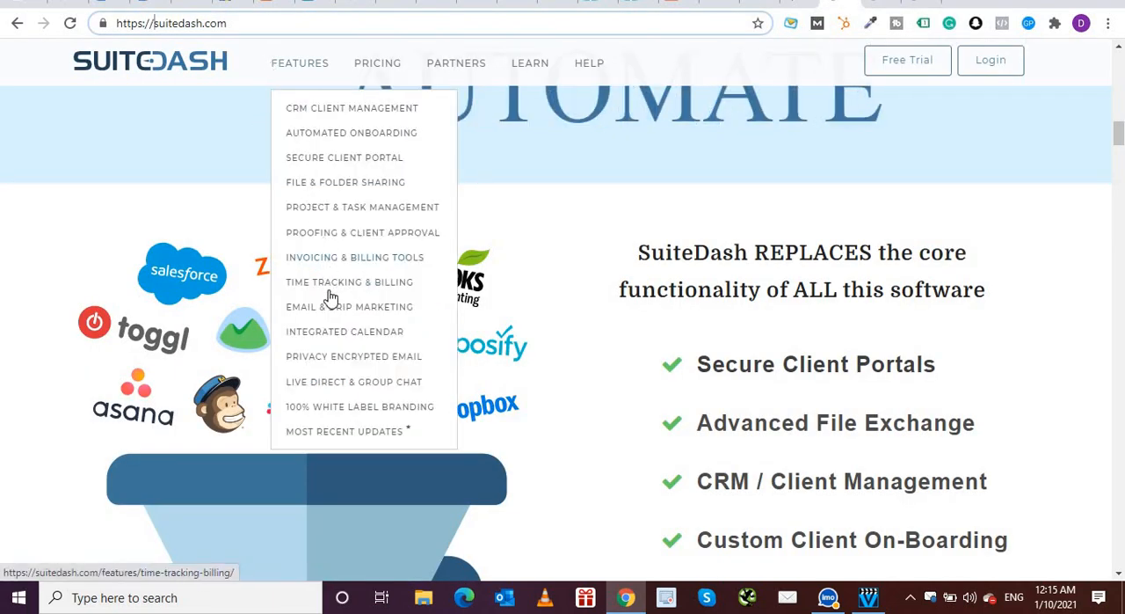
{"action": "mouse_move", "coordinate": [344, 331]}
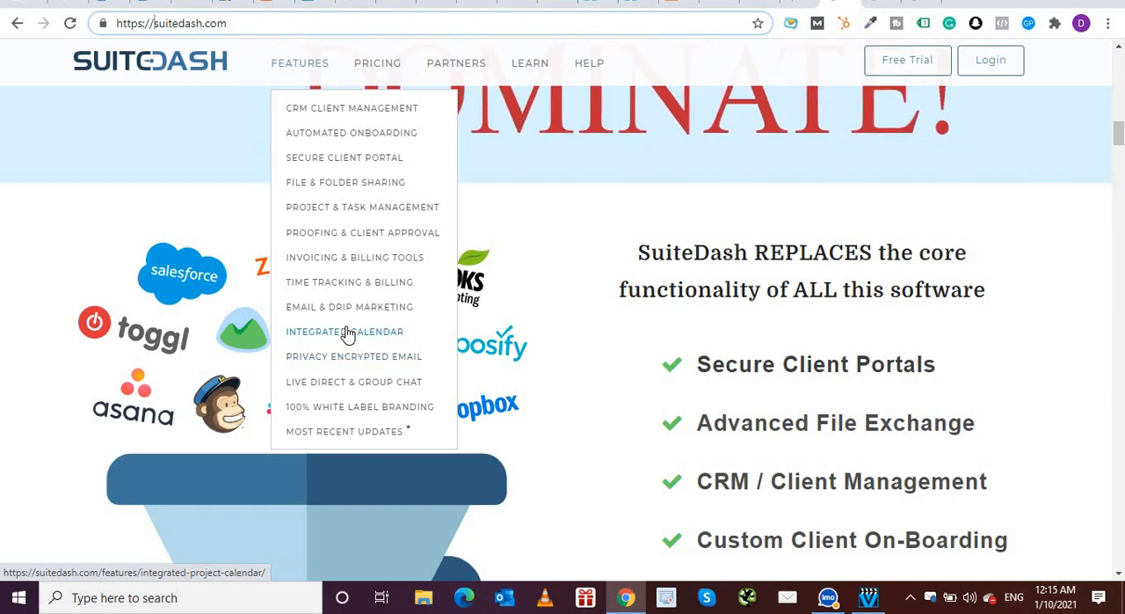
{"action": "mouse_move", "coordinate": [345, 372]}
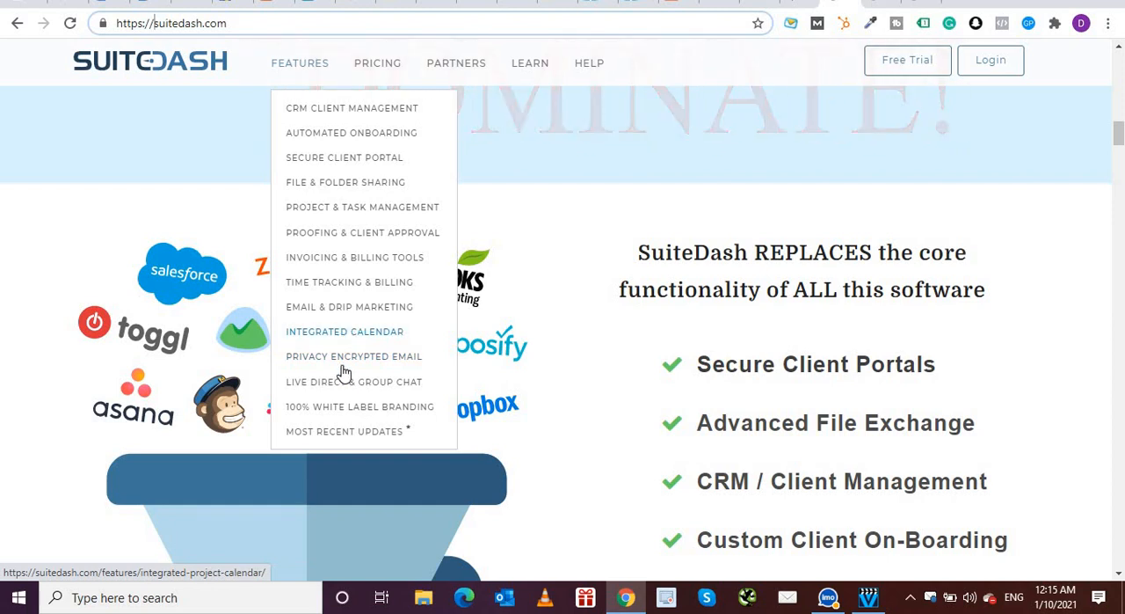
{"action": "mouse_move", "coordinate": [353, 356]}
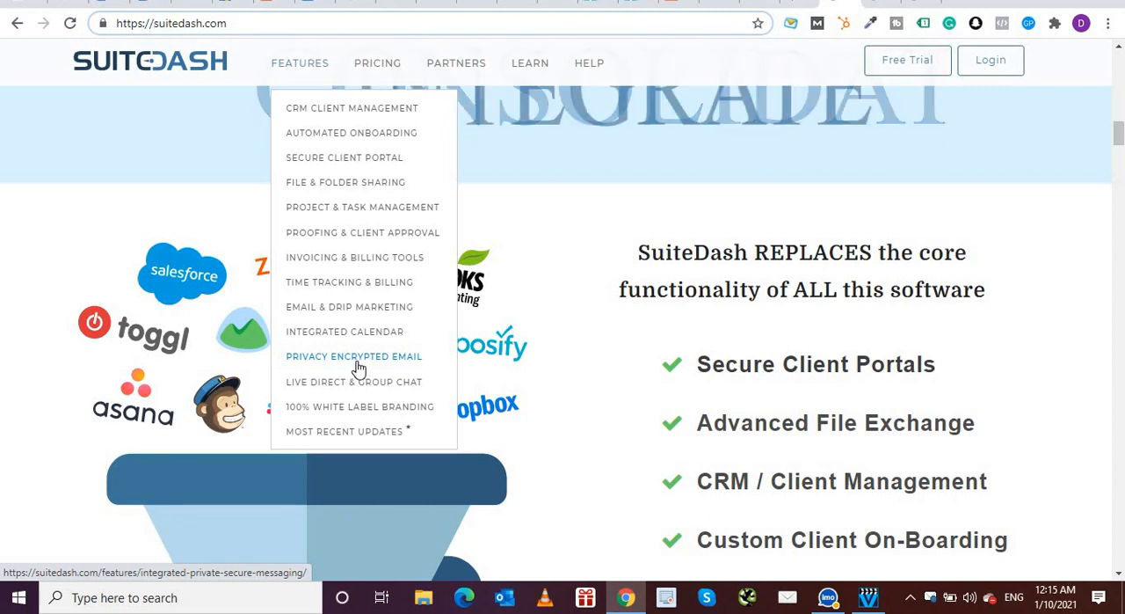
{"action": "mouse_move", "coordinate": [353, 382]}
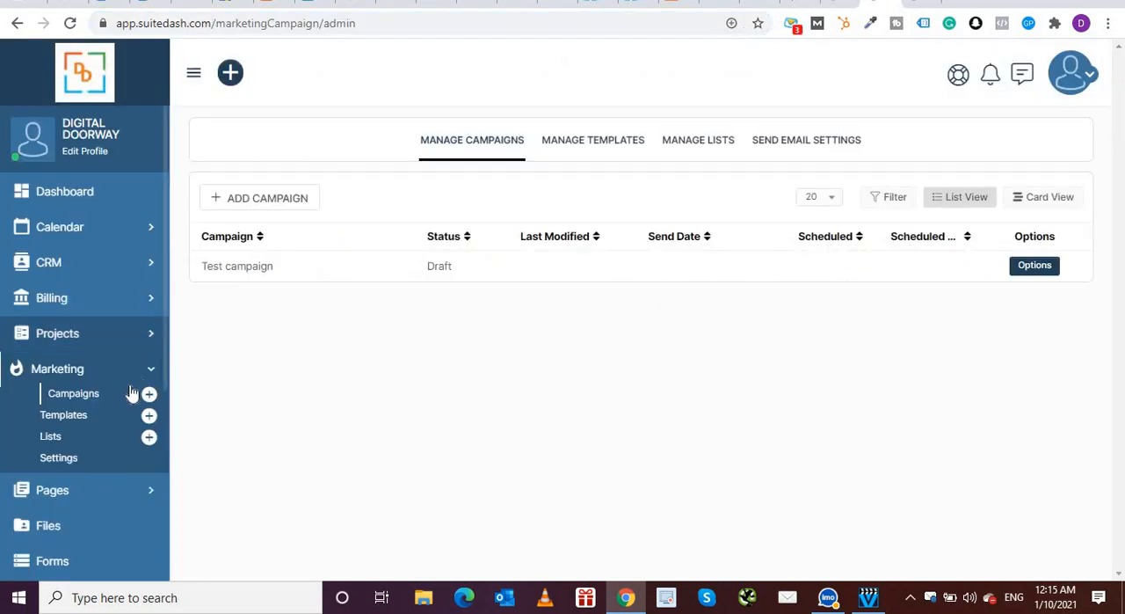
- Expand Messaging in the app sidebar to reveal its Inbox and Sent pages
{"action": "scroll", "scroll_direction": "down", "scroll_amount": 3}
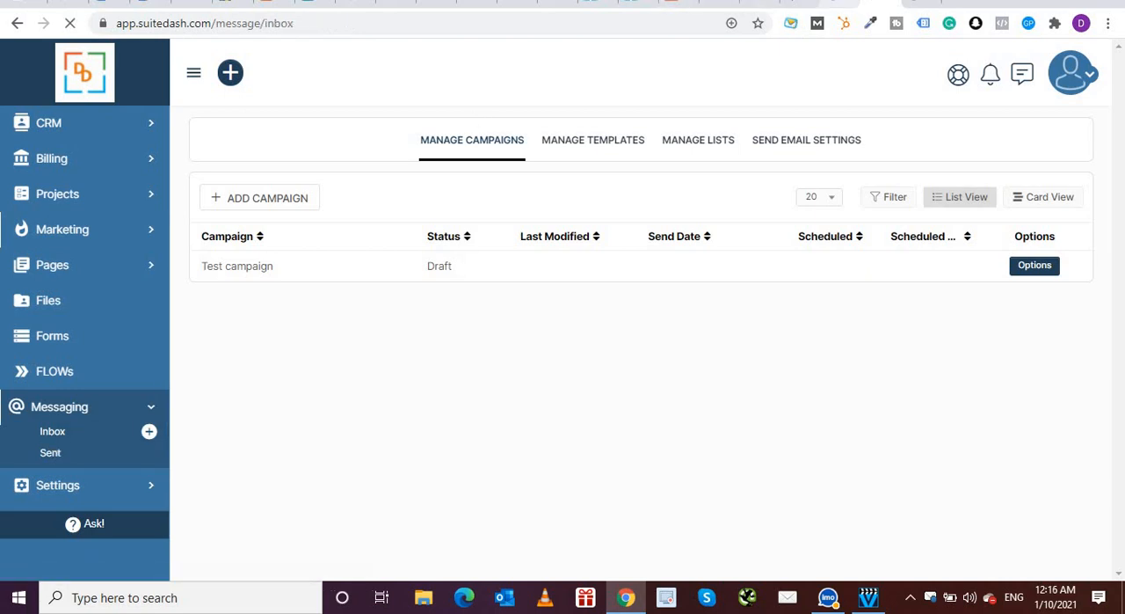
{"action": "left_click", "coordinate": [52, 430]}
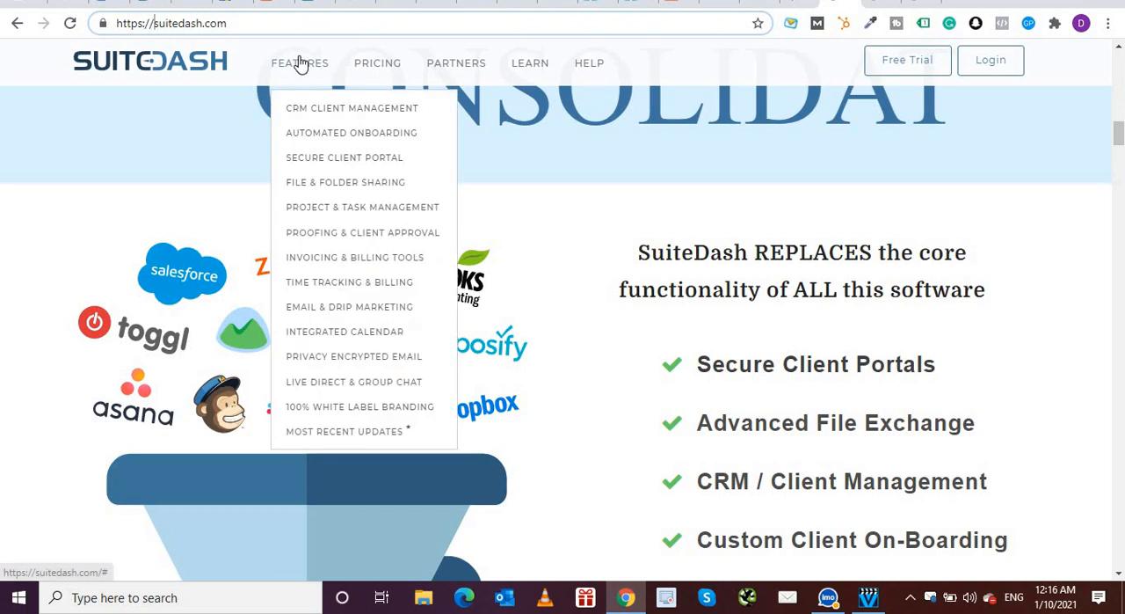
{"action": "mouse_move", "coordinate": [385, 407]}
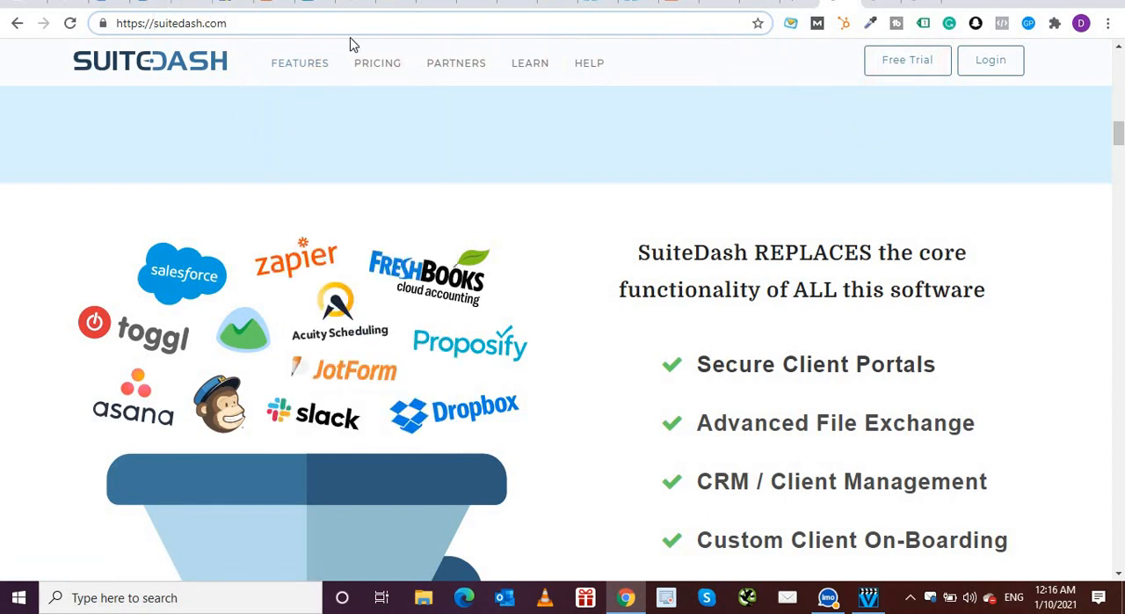
- Reopen the website's Features menu showing Email & Drip Marketing and Integrated Calendar
{"action": "left_click", "coordinate": [300, 63]}
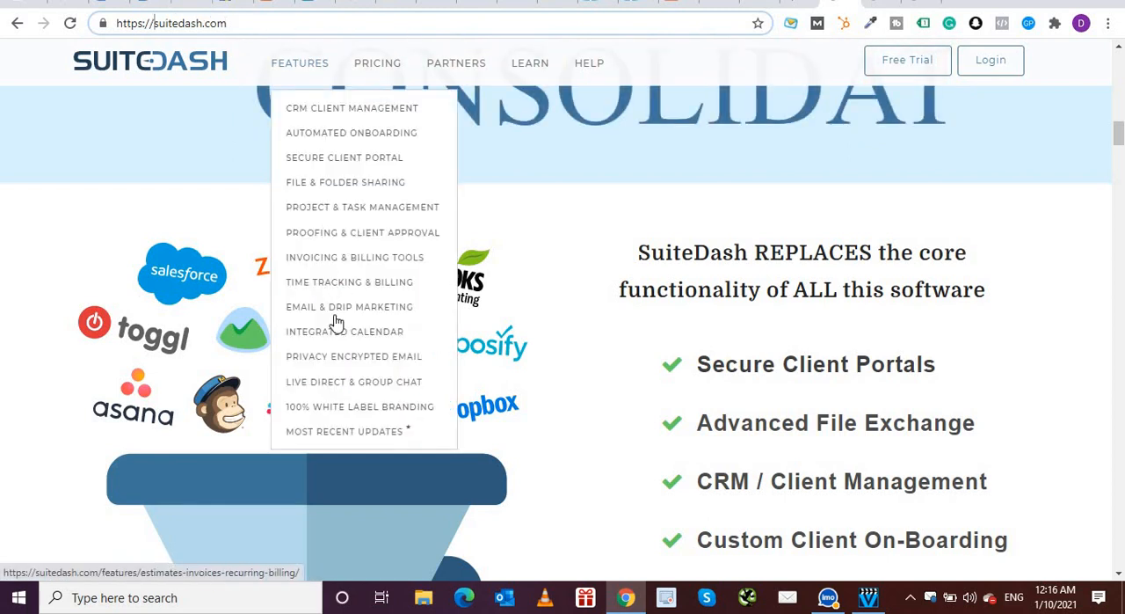
{"action": "mouse_move", "coordinate": [355, 406]}
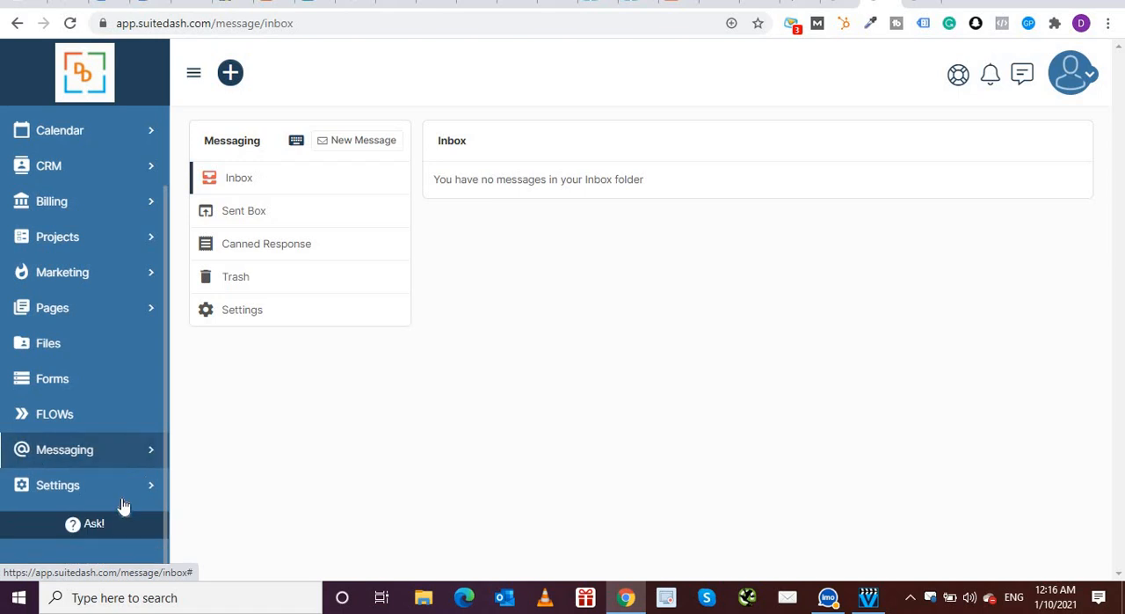
- Expand Settings in the app sidebar, then return to the suitedash.com website
{"action": "left_click", "coordinate": [58, 484]}
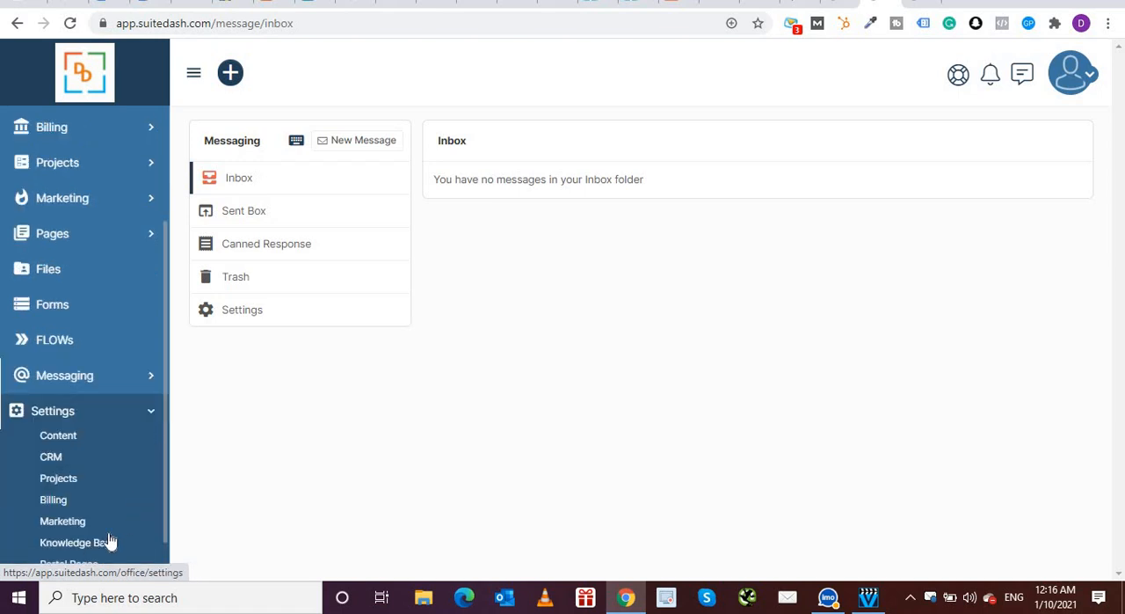
{"action": "scroll", "scroll_direction": "down", "scroll_amount": 3}
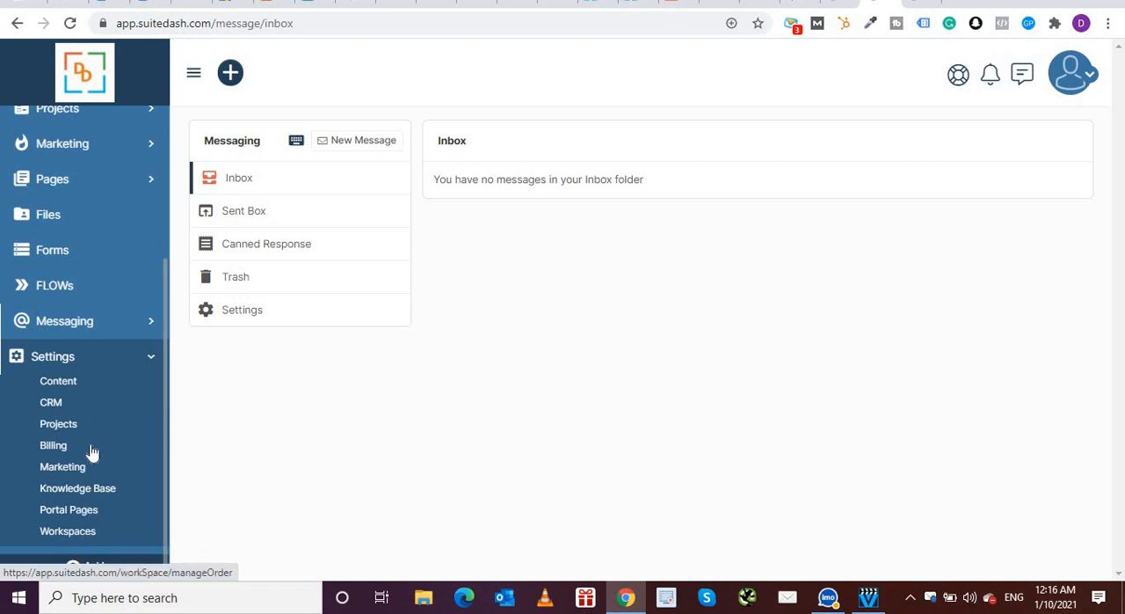
{"action": "left_click", "coordinate": [52, 356]}
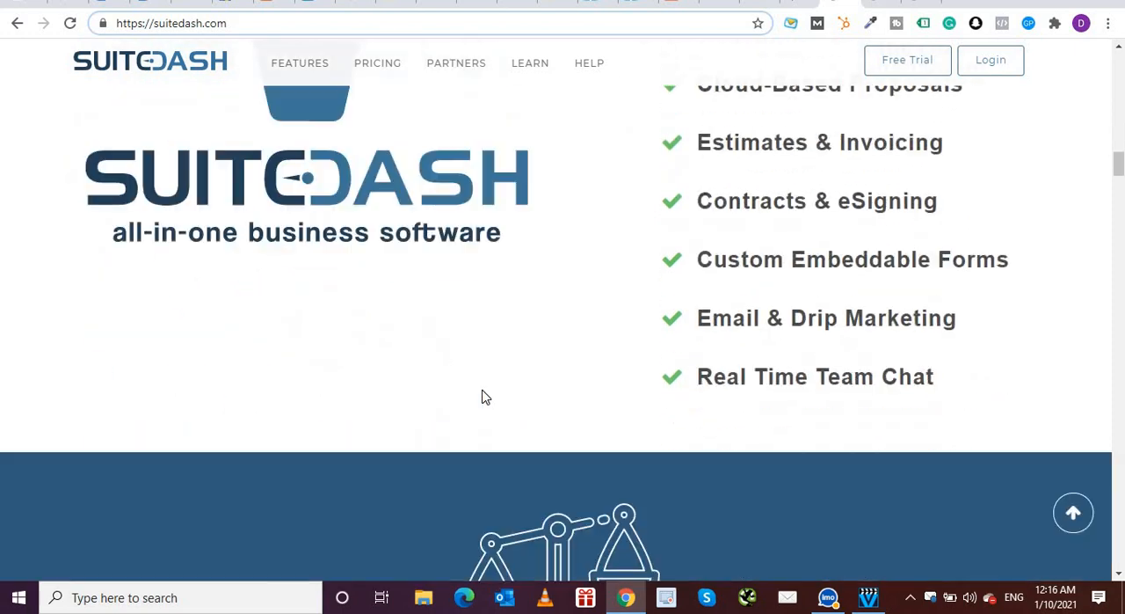
- Open Roadmap from the website footer, starting with First Quarter, 2021 plans
{"action": "scroll", "scroll_direction": "down", "scroll_amount": 3}
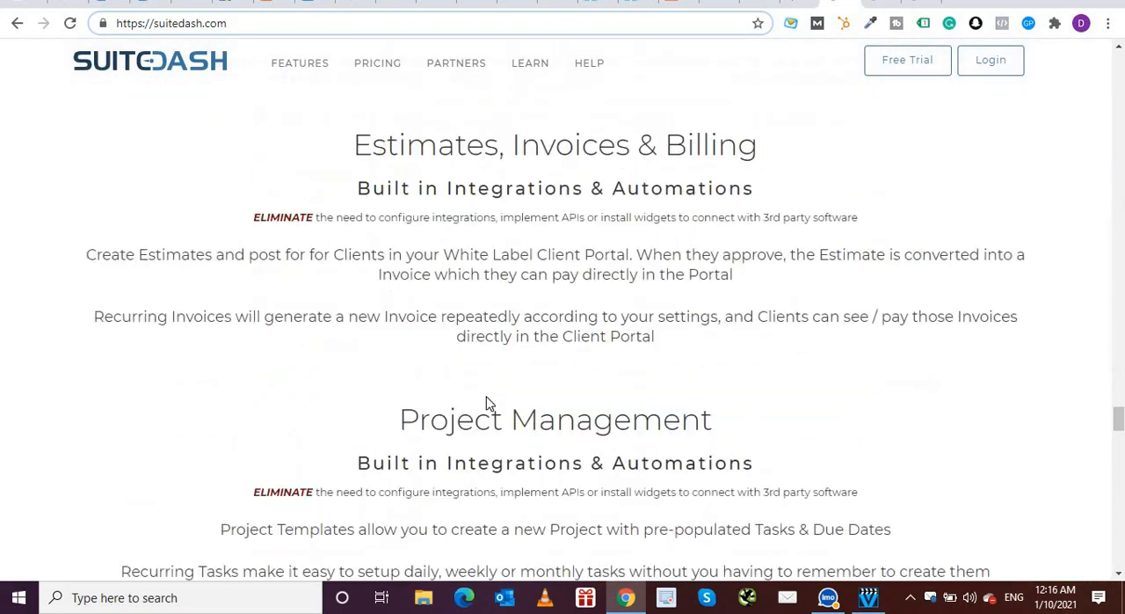
{"action": "scroll", "scroll_direction": "down", "scroll_amount": 3}
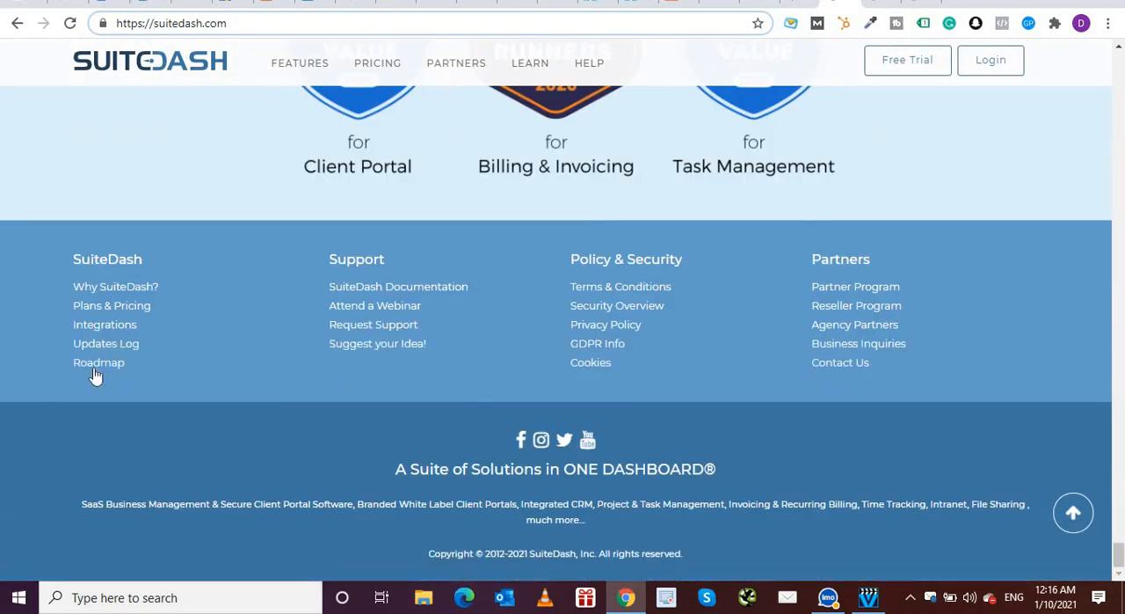
{"action": "left_click", "coordinate": [98, 362]}
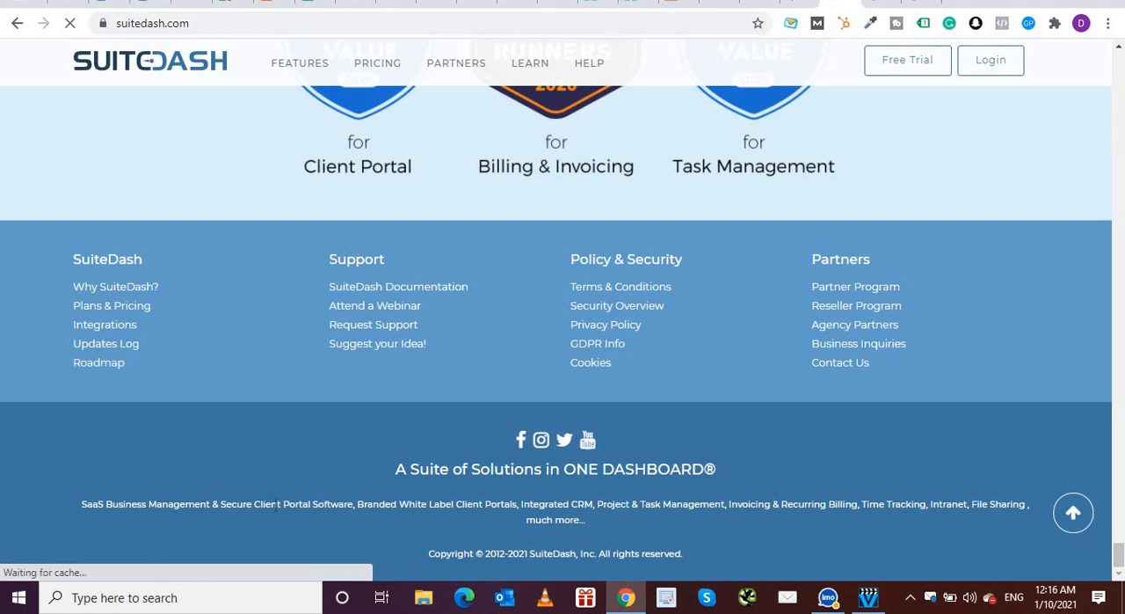
{"action": "left_click", "coordinate": [98, 362]}
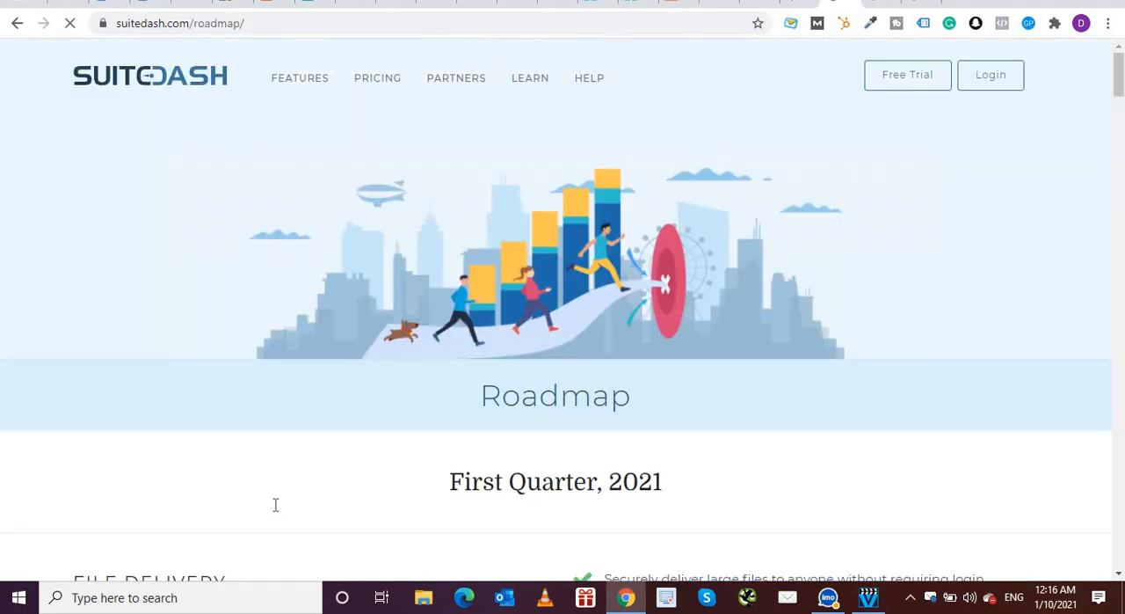
{"action": "scroll", "scroll_direction": "down", "scroll_amount": 3}
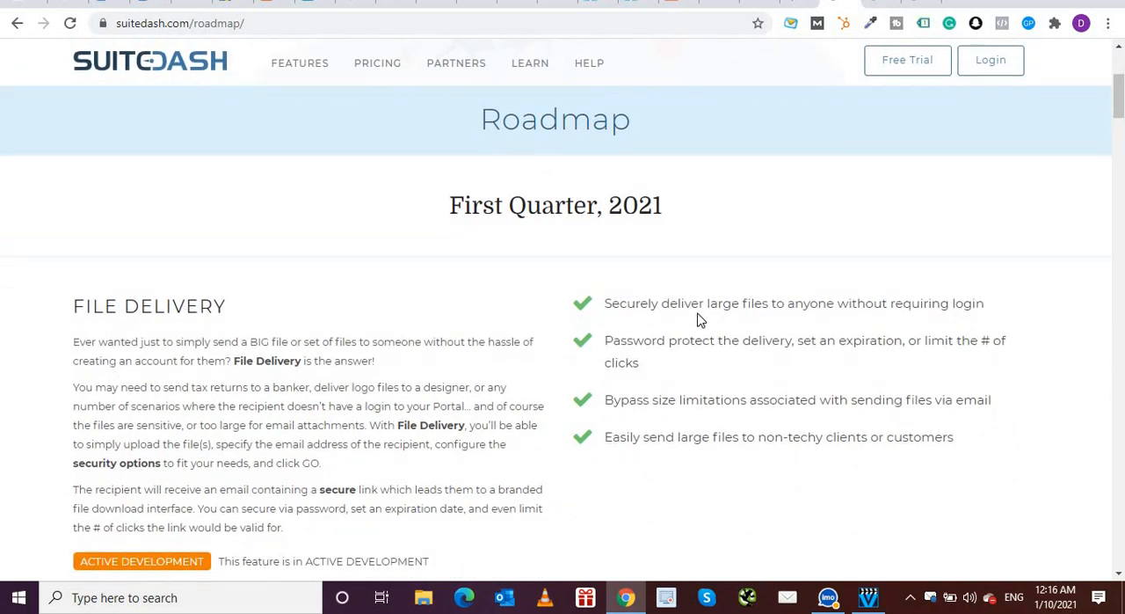
{"action": "mouse_move", "coordinate": [909, 319]}
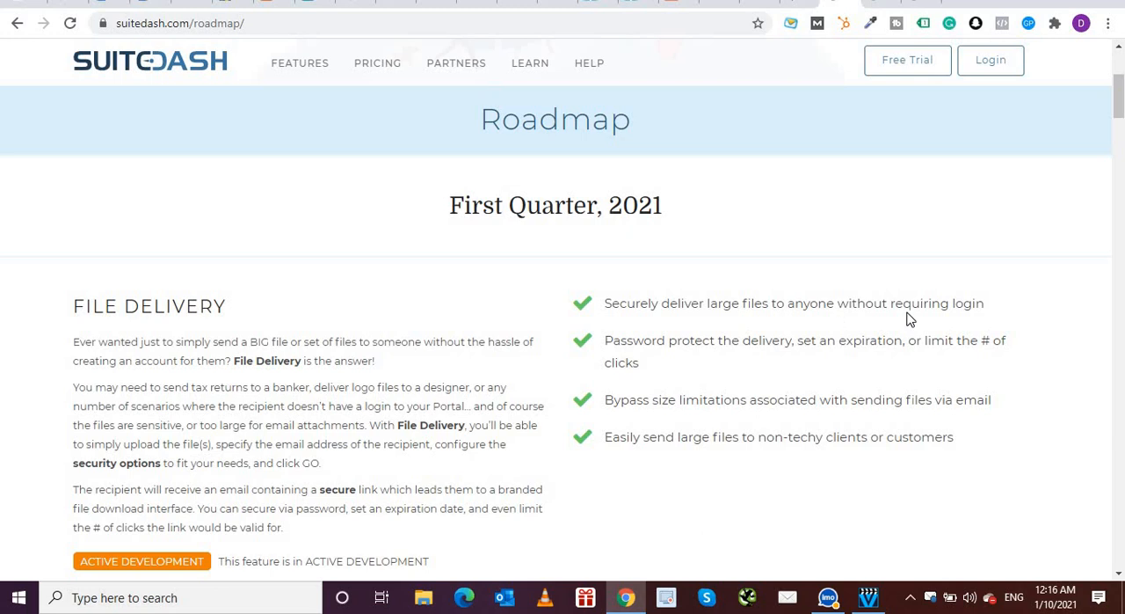
{"action": "mouse_move", "coordinate": [690, 358]}
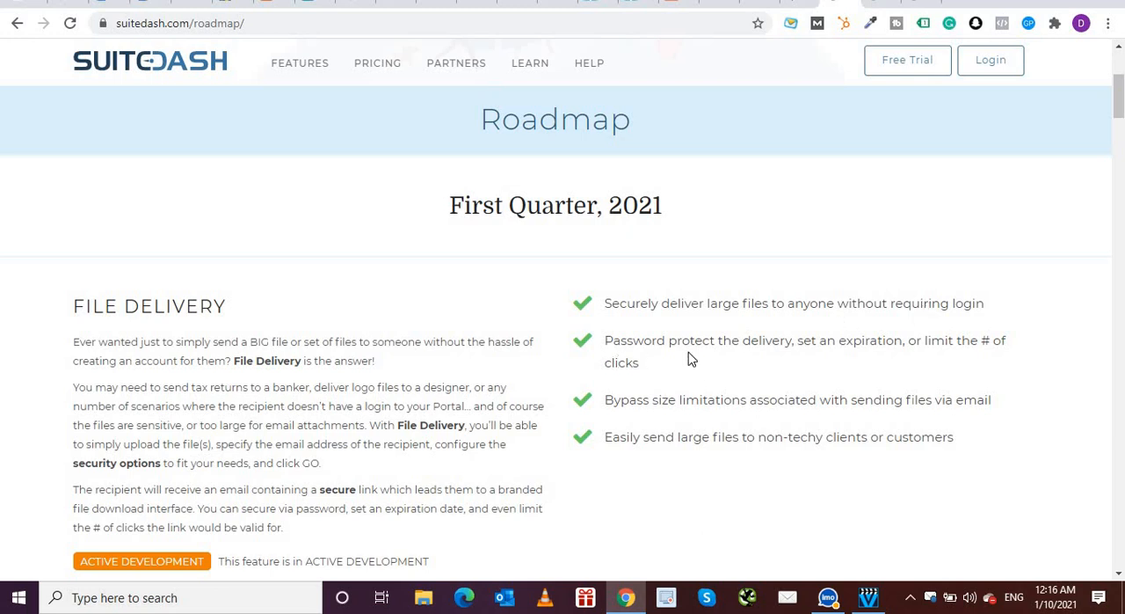
{"action": "mouse_move", "coordinate": [808, 369]}
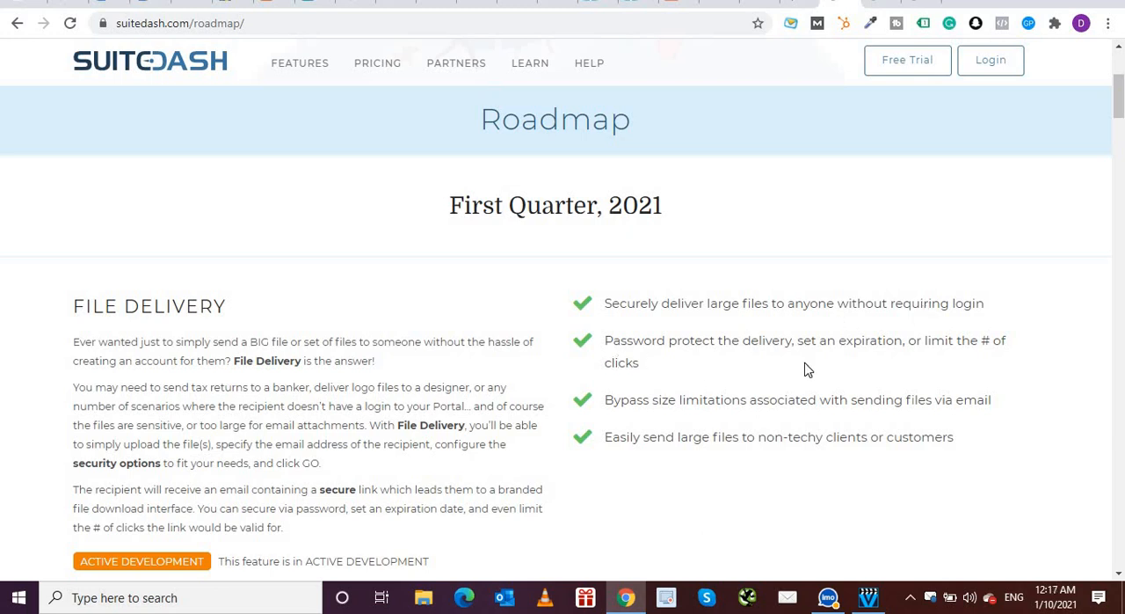
{"action": "mouse_move", "coordinate": [710, 373]}
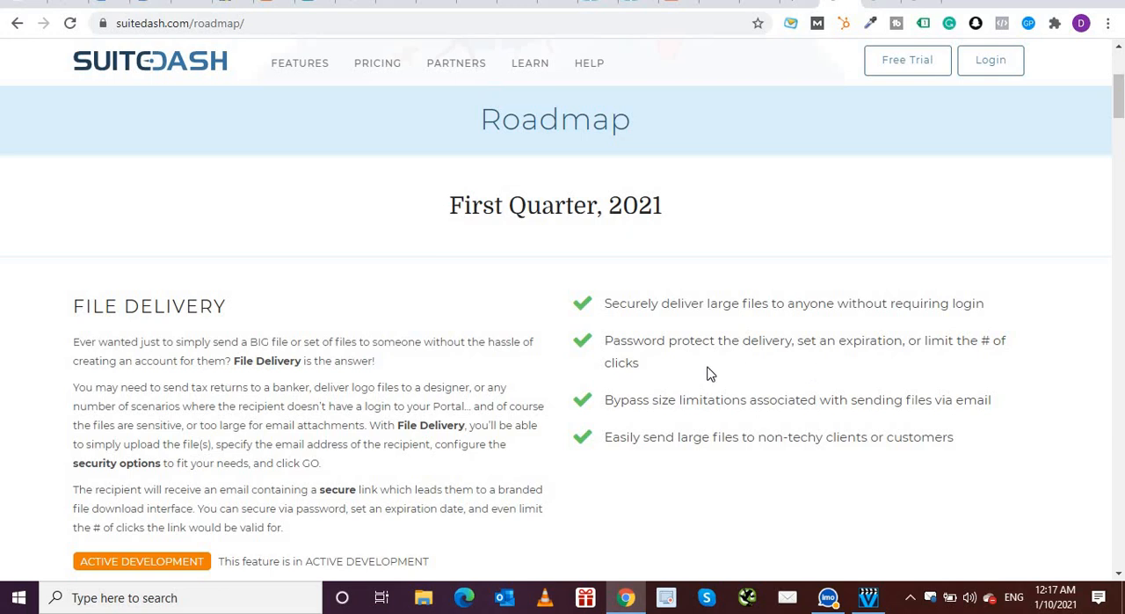
{"action": "mouse_move", "coordinate": [609, 398]}
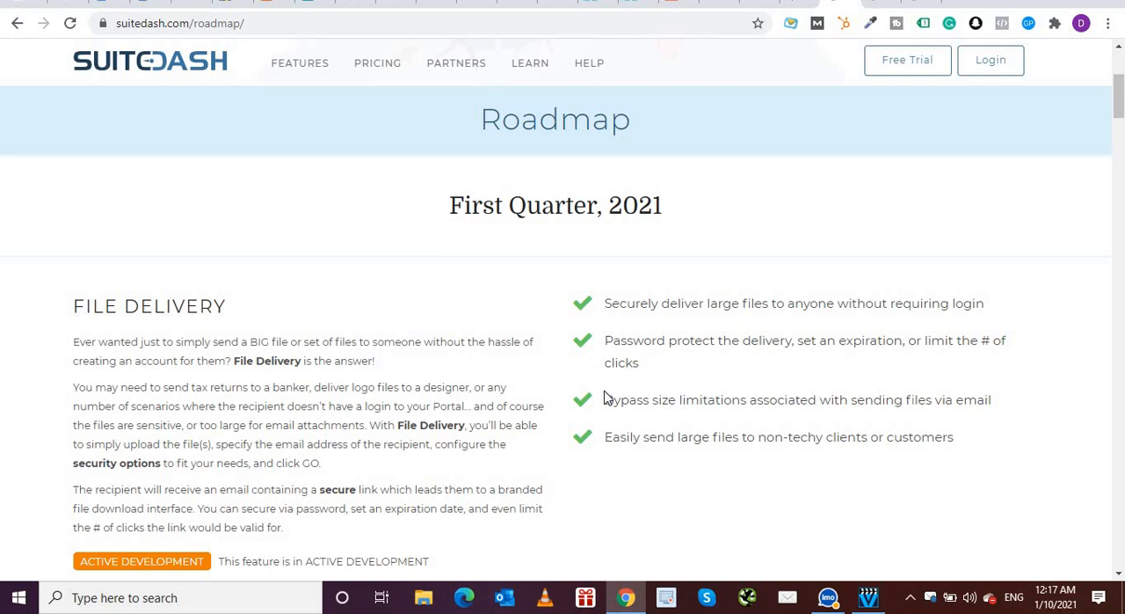
{"action": "mouse_move", "coordinate": [607, 399]}
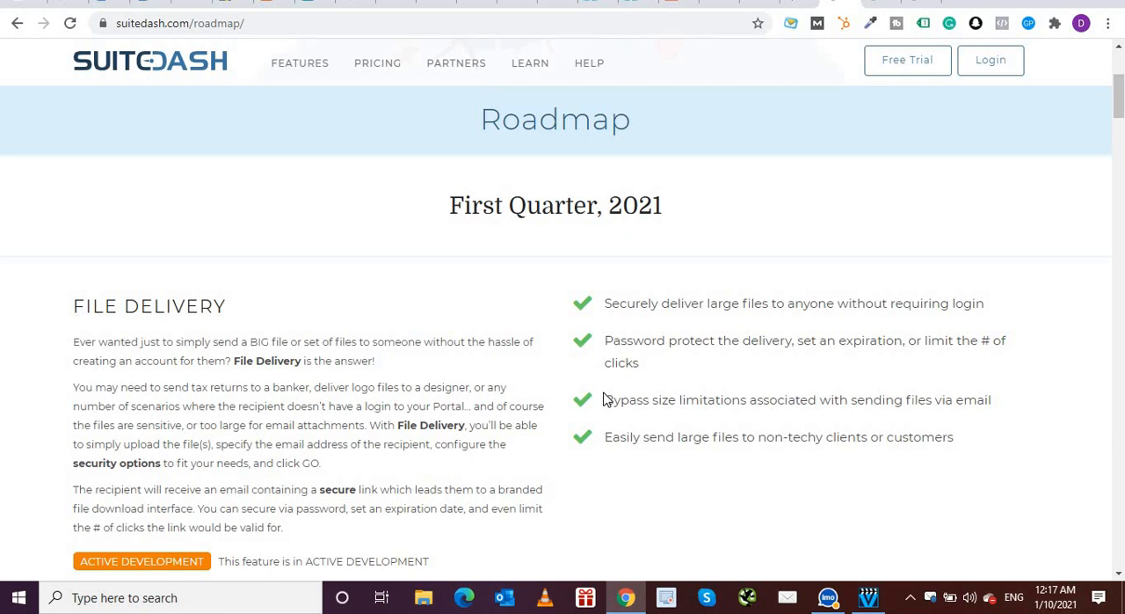
{"action": "mouse_move", "coordinate": [776, 354]}
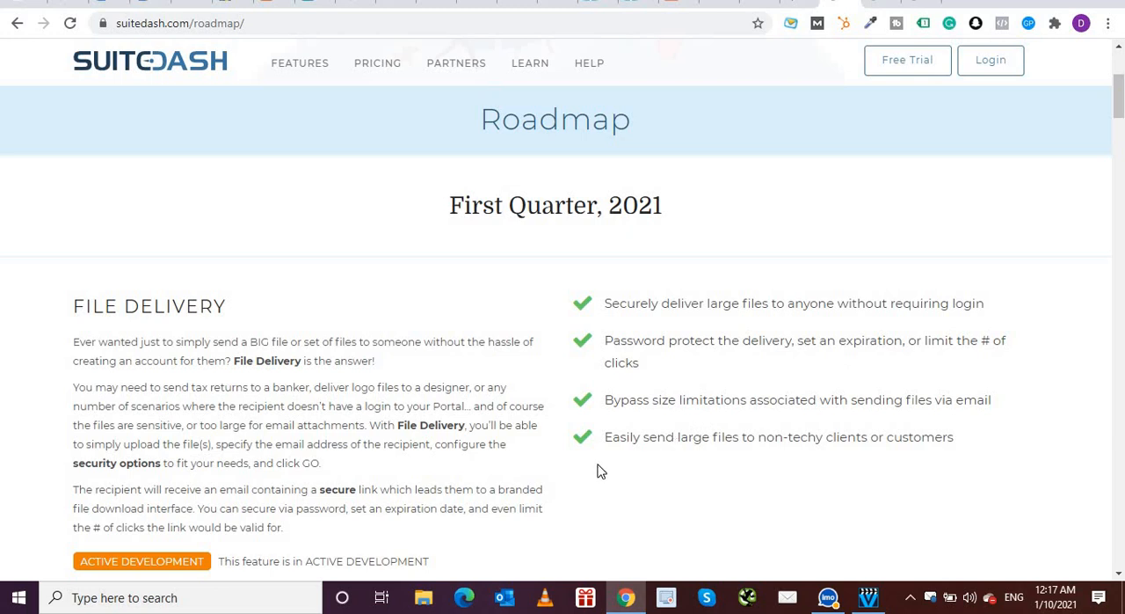
- Scroll the Roadmap past Template Library to Appointment Scheduling Toolkit 2.0 and Drag/Drop Content Builder
{"action": "scroll", "scroll_direction": "down", "scroll_amount": 3}
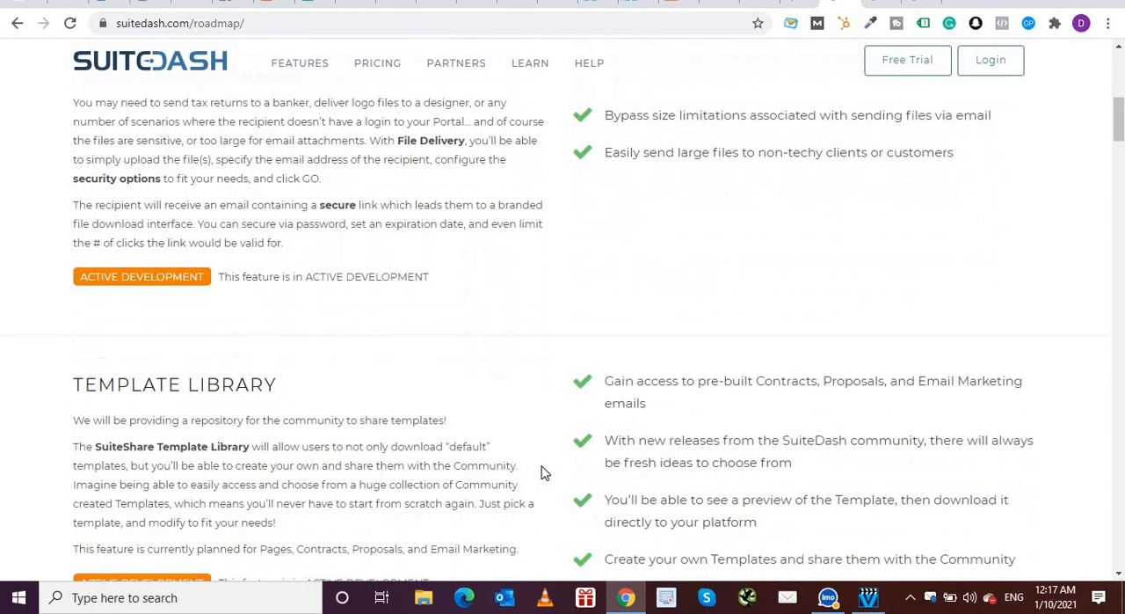
{"action": "scroll", "scroll_direction": "down", "scroll_amount": 3}
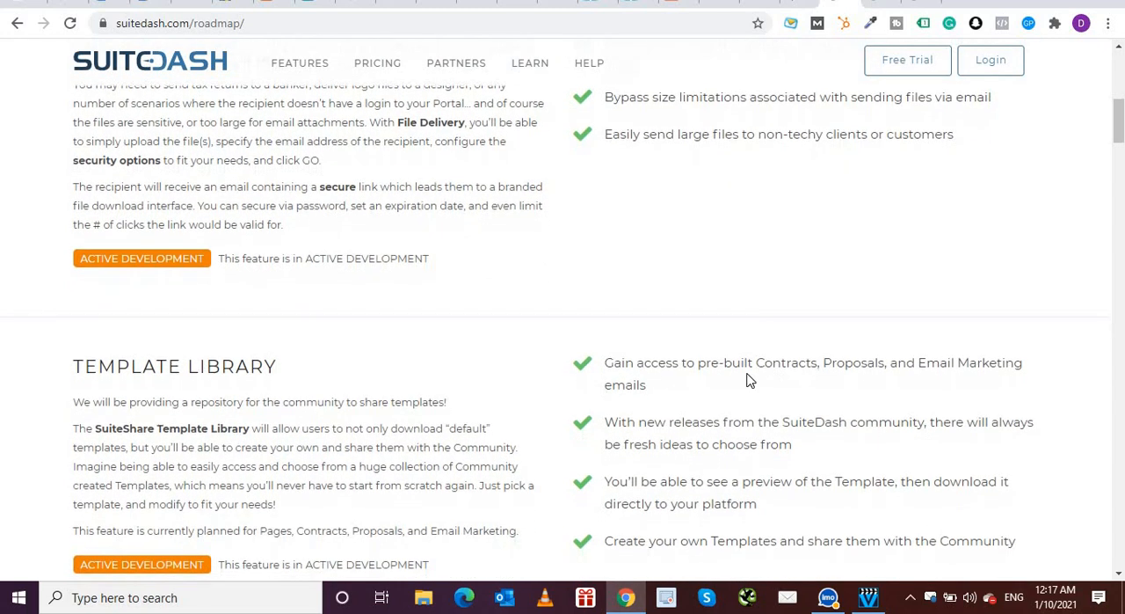
{"action": "scroll", "scroll_direction": "down", "scroll_amount": 3}
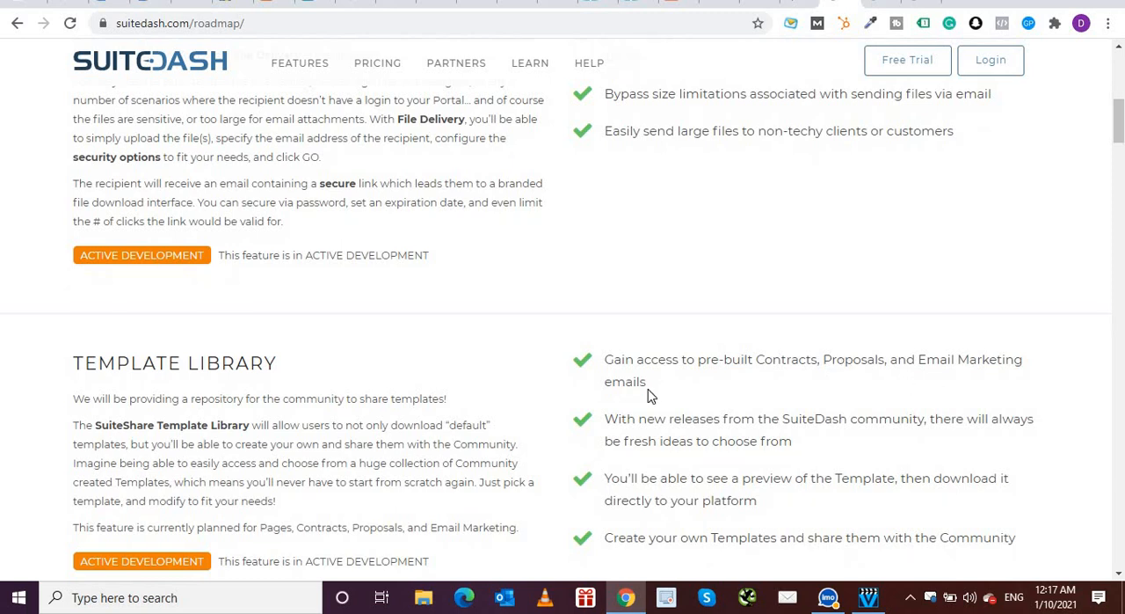
{"action": "mouse_move", "coordinate": [647, 410]}
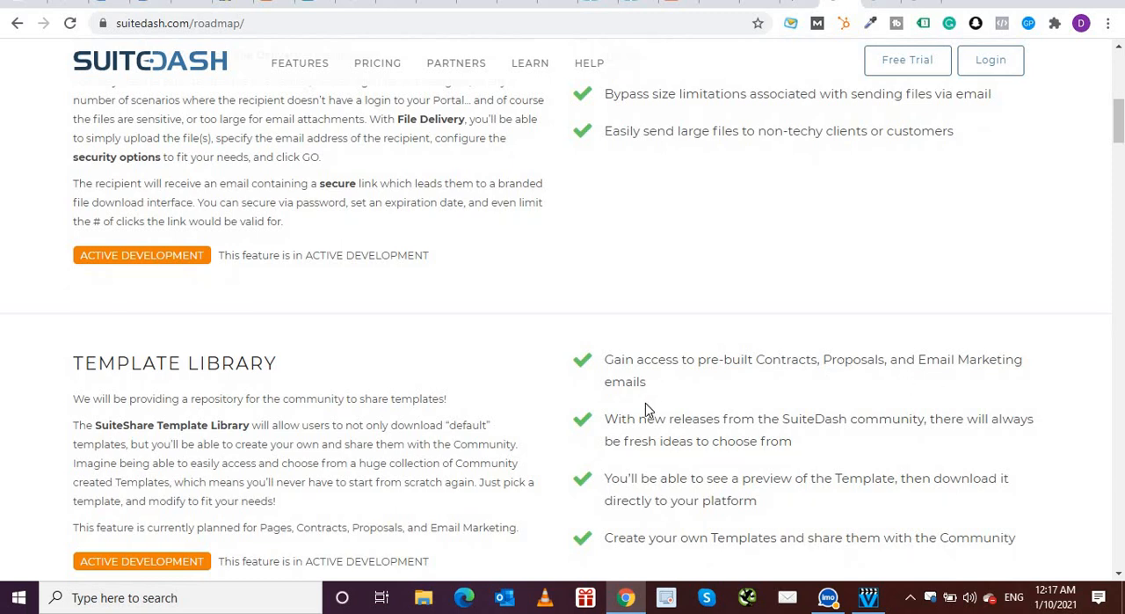
{"action": "scroll", "scroll_direction": "down", "scroll_amount": 3}
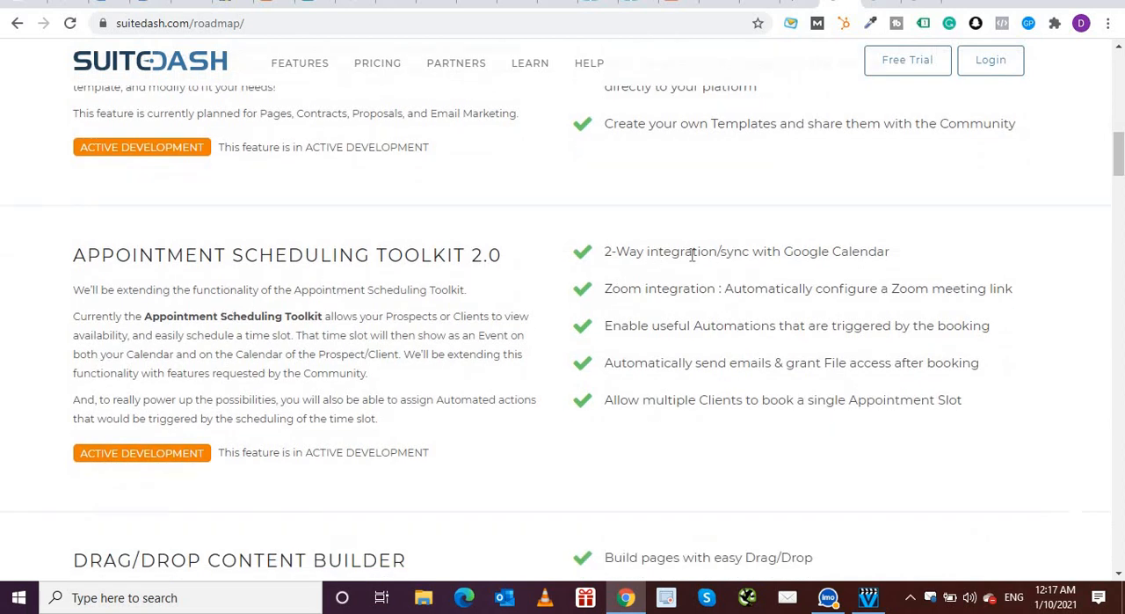
{"action": "mouse_move", "coordinate": [858, 252]}
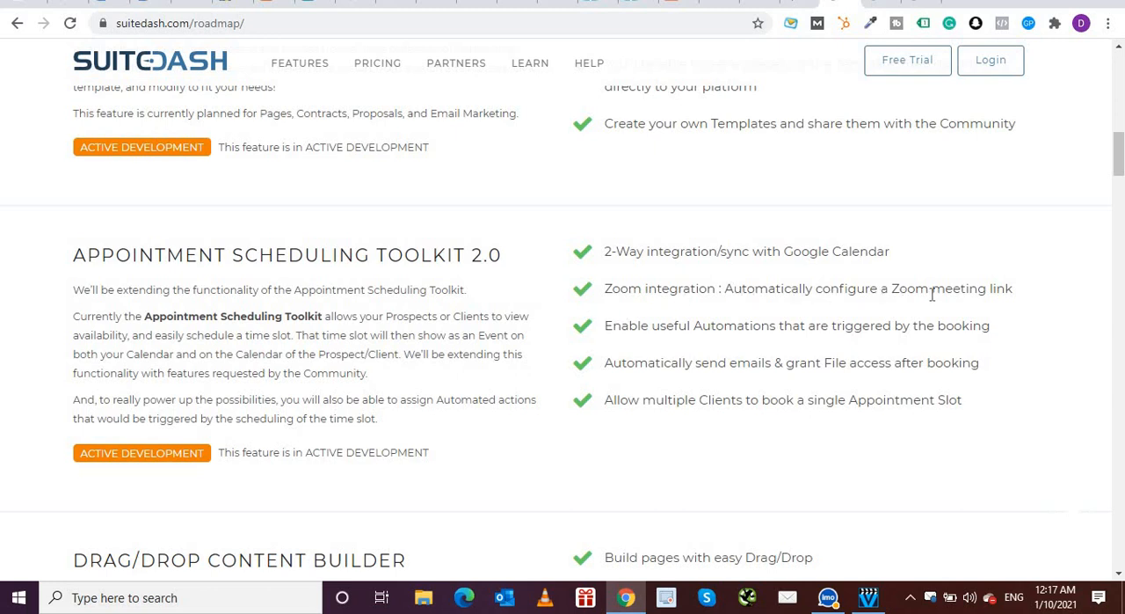
{"action": "scroll", "scroll_direction": "down", "scroll_amount": 3}
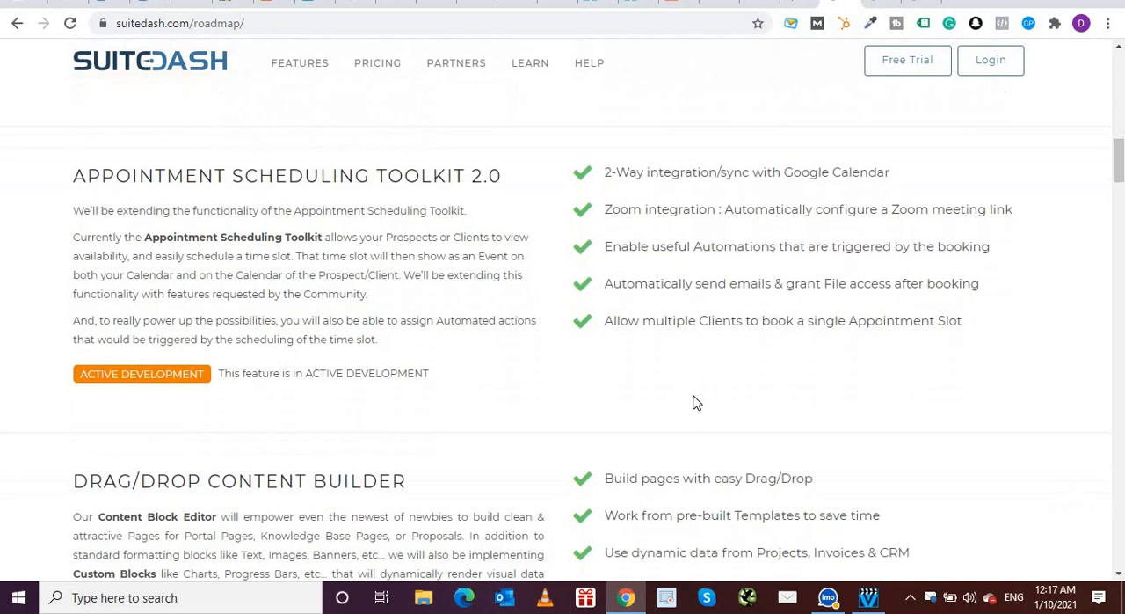
{"action": "scroll", "scroll_direction": "down", "scroll_amount": 3}
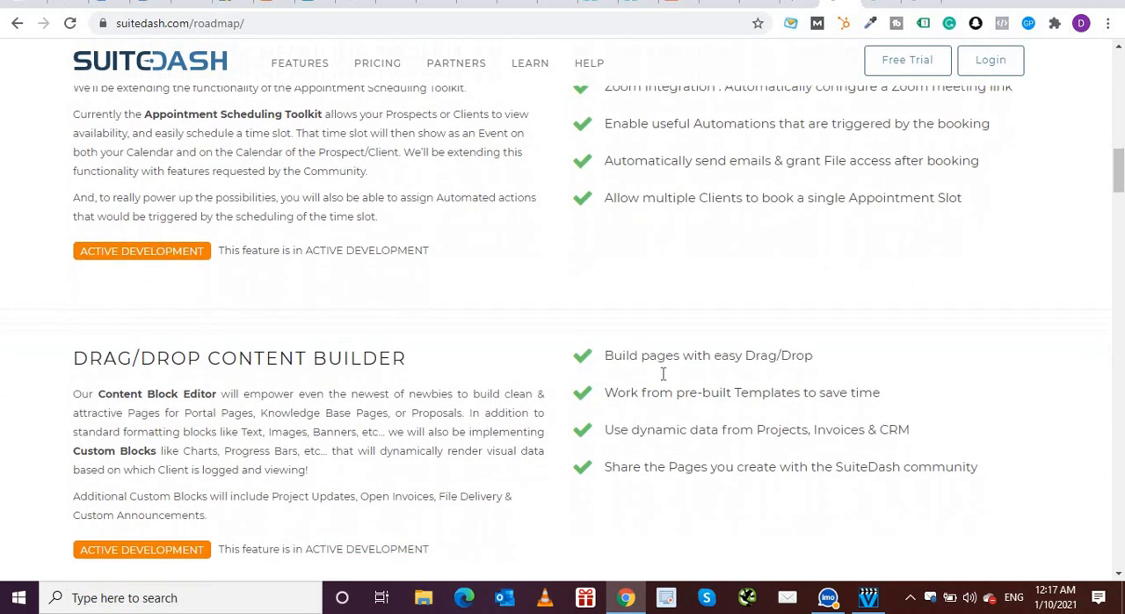
{"action": "scroll", "scroll_direction": "down", "scroll_amount": 3}
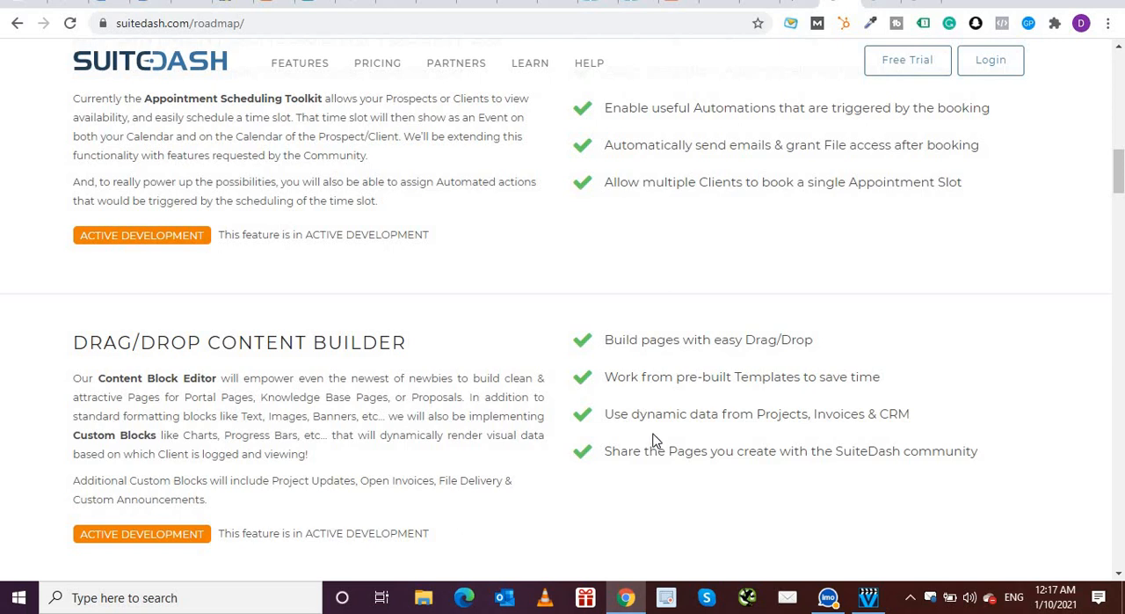
- Scroll down to ACH Payments via Stripe and select the word ACH in its heading
{"action": "scroll", "scroll_direction": "down", "scroll_amount": 3}
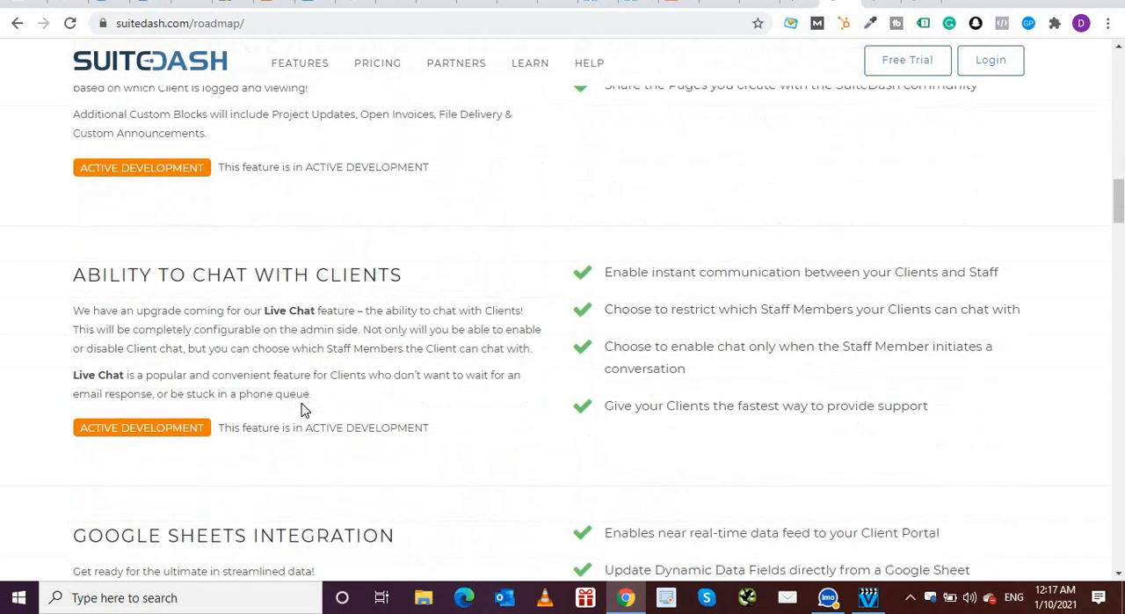
{"action": "scroll", "scroll_direction": "up", "scroll_amount": 3}
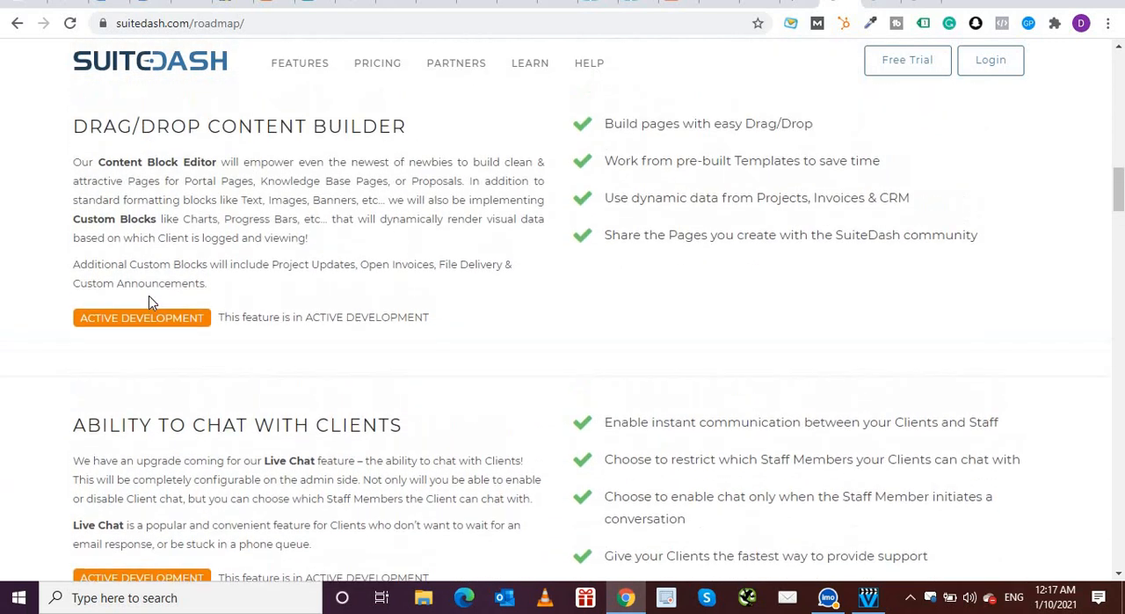
{"action": "scroll", "scroll_direction": "down", "scroll_amount": 3}
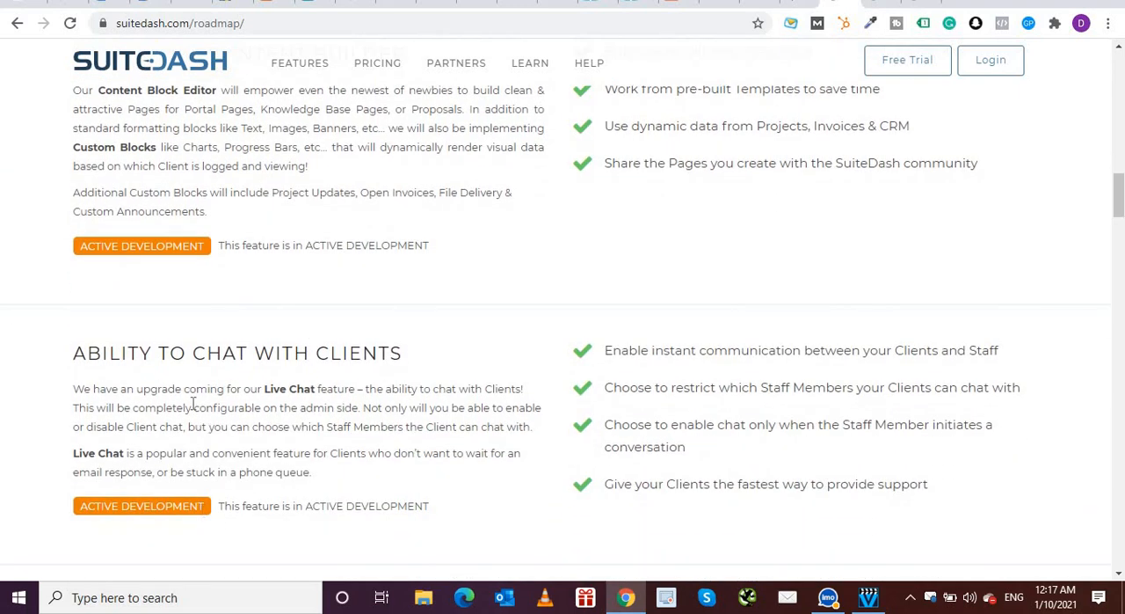
{"action": "scroll", "scroll_direction": "down", "scroll_amount": 3}
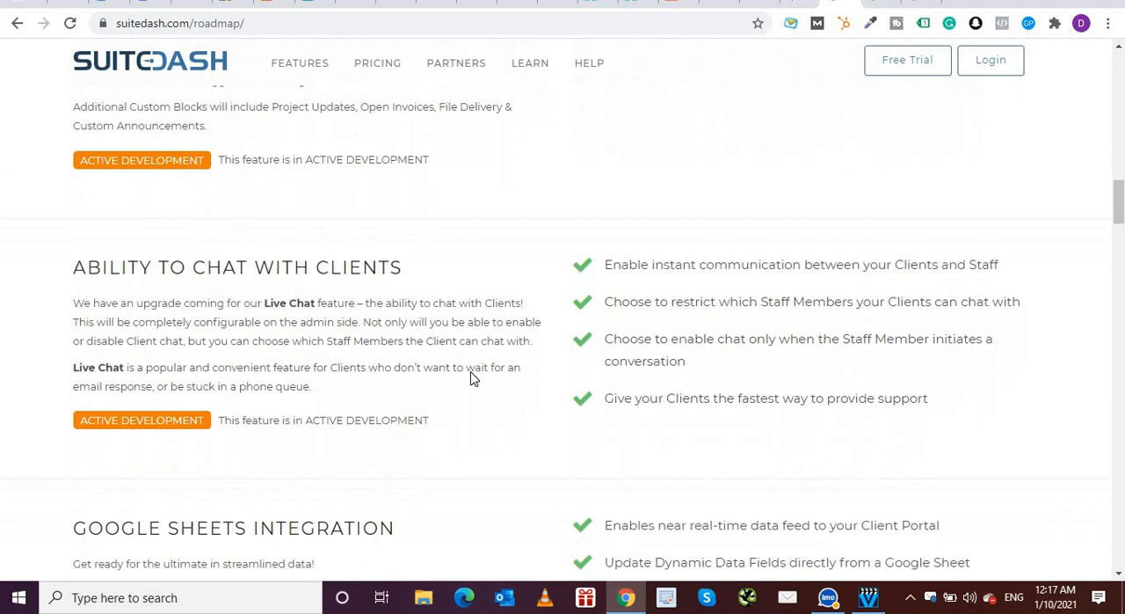
{"action": "scroll", "scroll_direction": "down", "scroll_amount": 3}
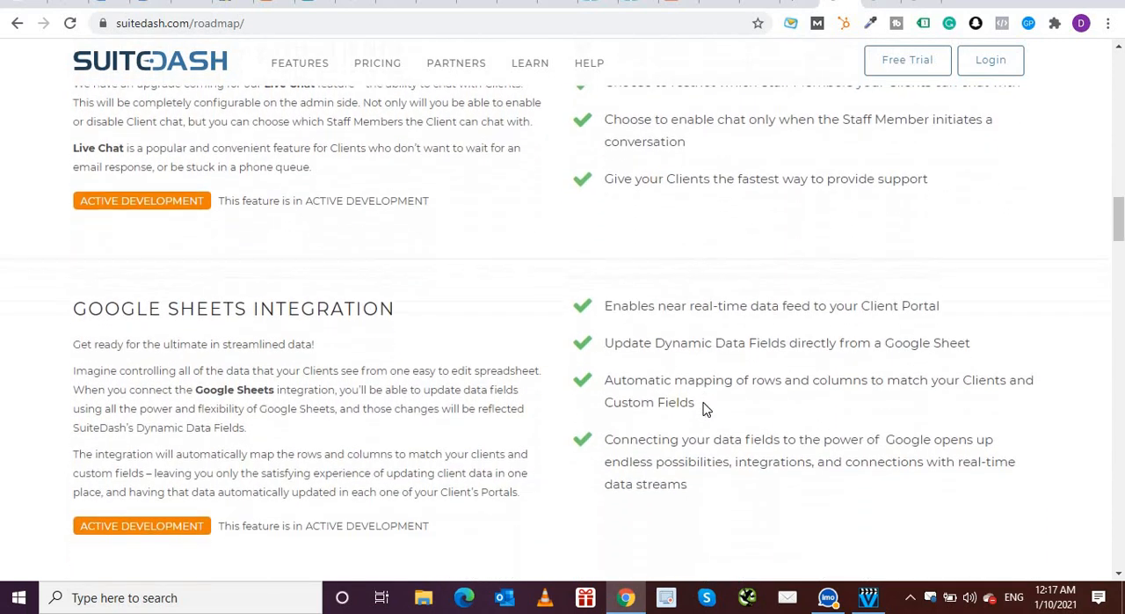
{"action": "scroll", "scroll_direction": "down", "scroll_amount": 3}
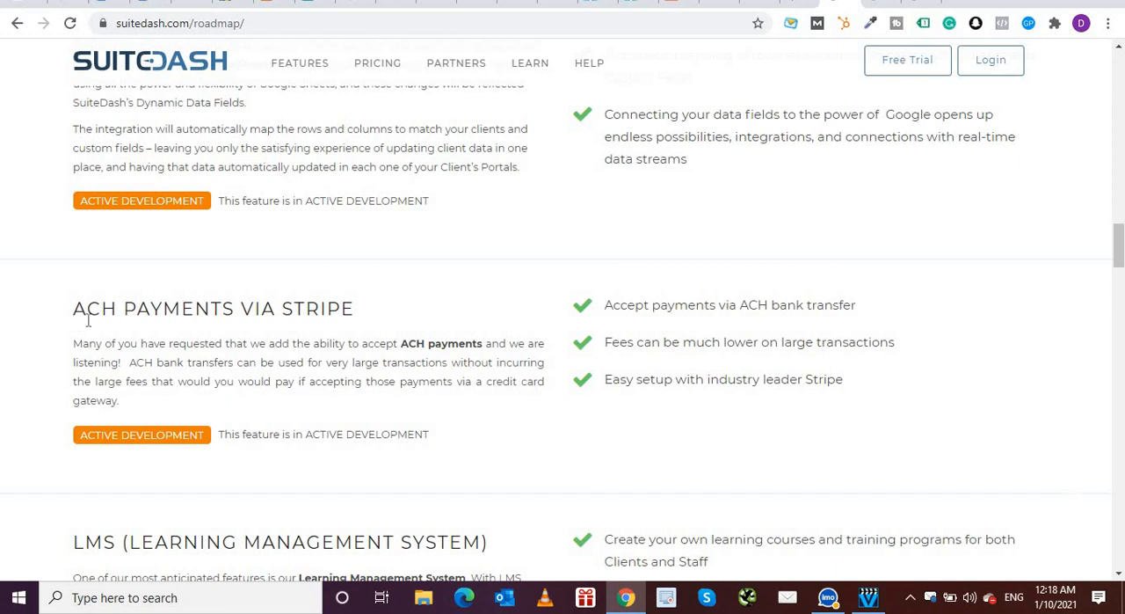
{"action": "double_click", "coordinate": [93, 308]}
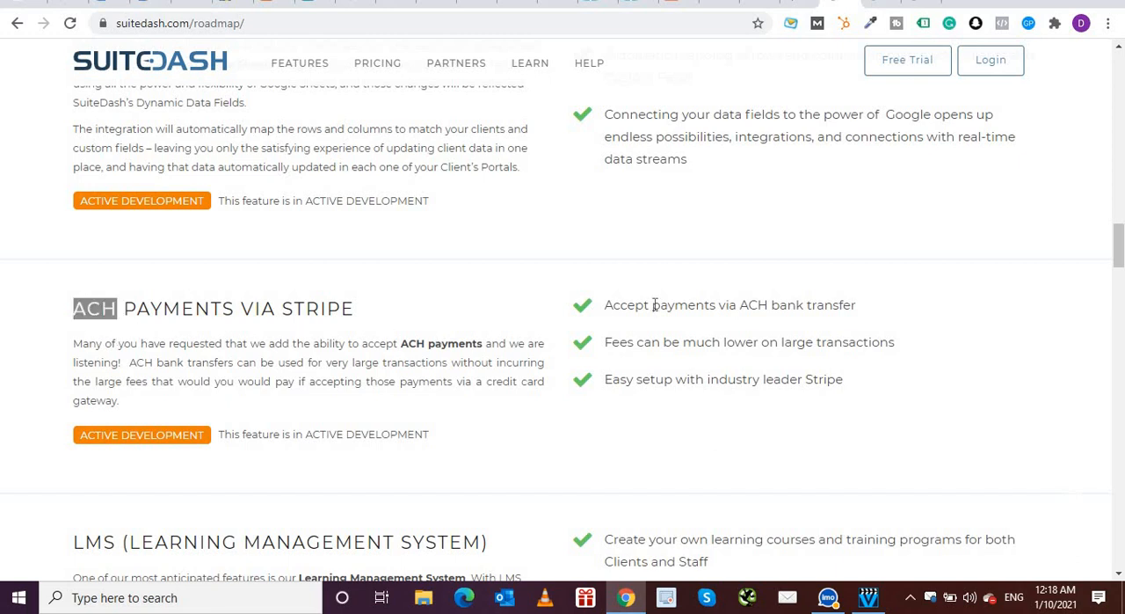
{"action": "mouse_move", "coordinate": [527, 453]}
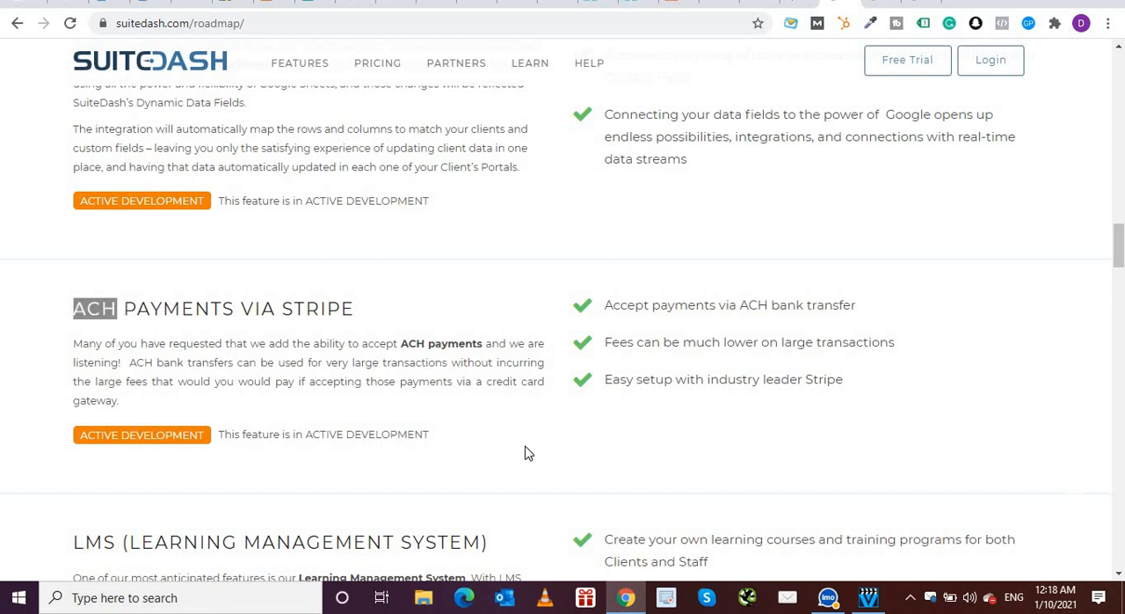
- Scroll to the roadmap's LMS entry, then open the app's Dashboard
{"action": "scroll", "scroll_direction": "down", "scroll_amount": 3}
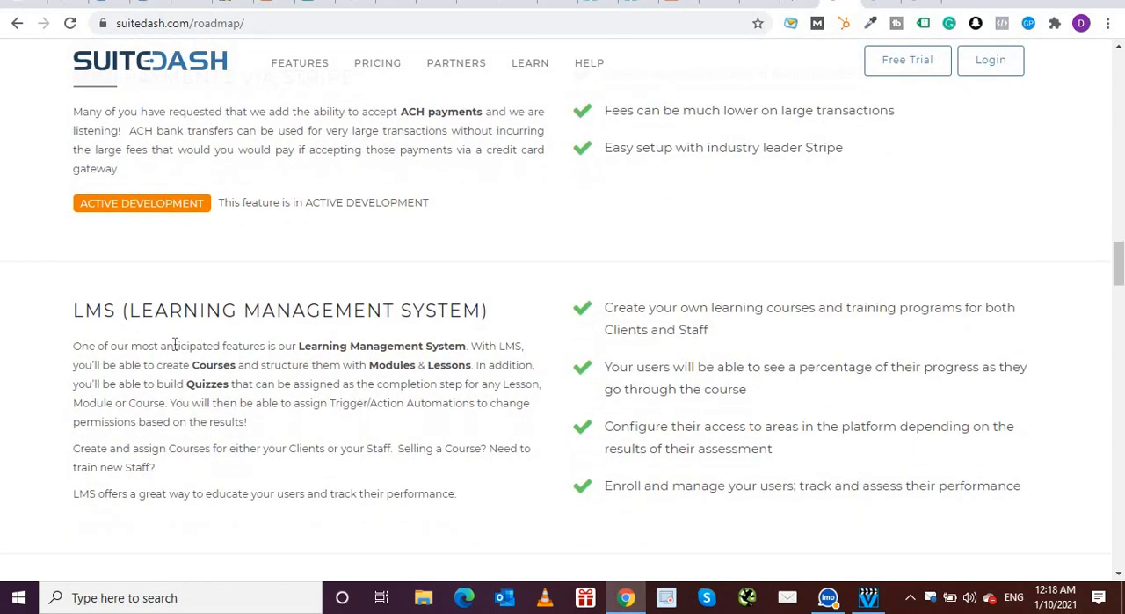
{"action": "mouse_move", "coordinate": [528, 319]}
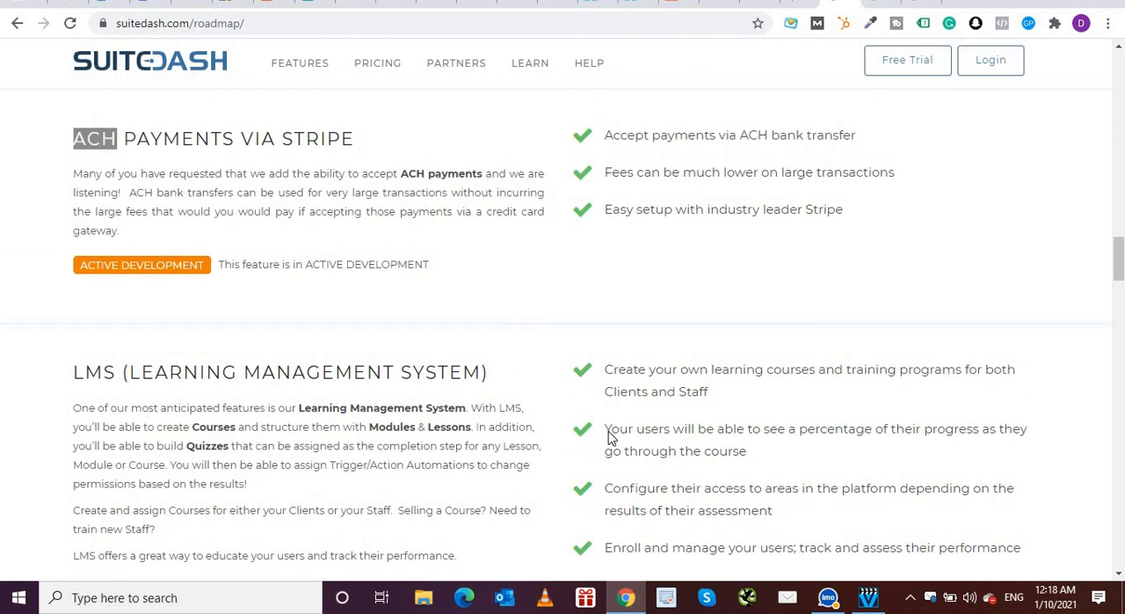
{"action": "mouse_move", "coordinate": [939, 384]}
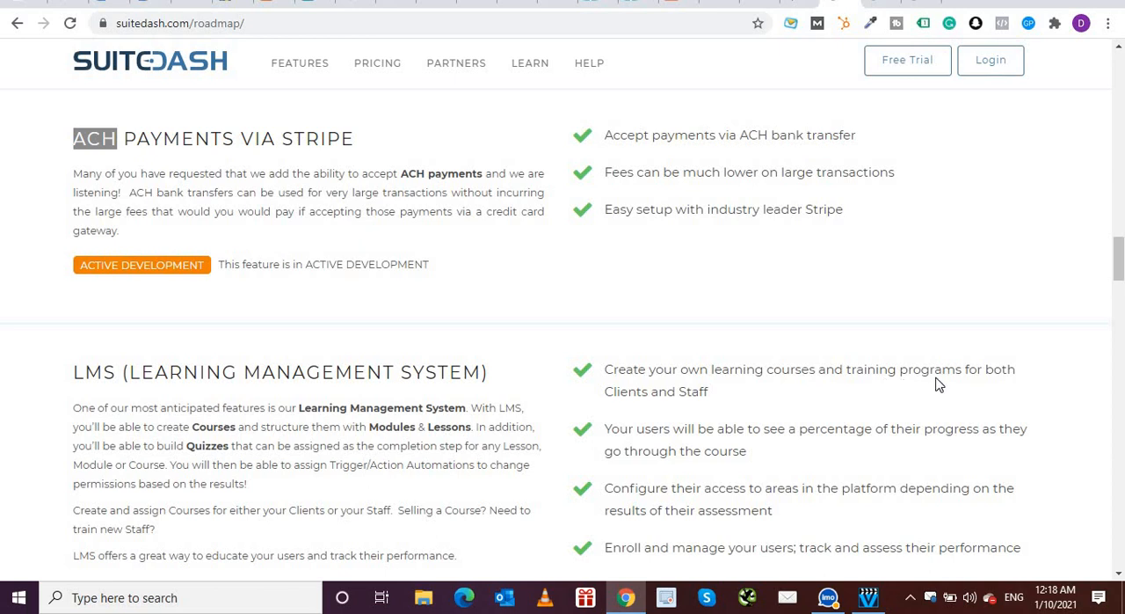
{"action": "mouse_move", "coordinate": [663, 410]}
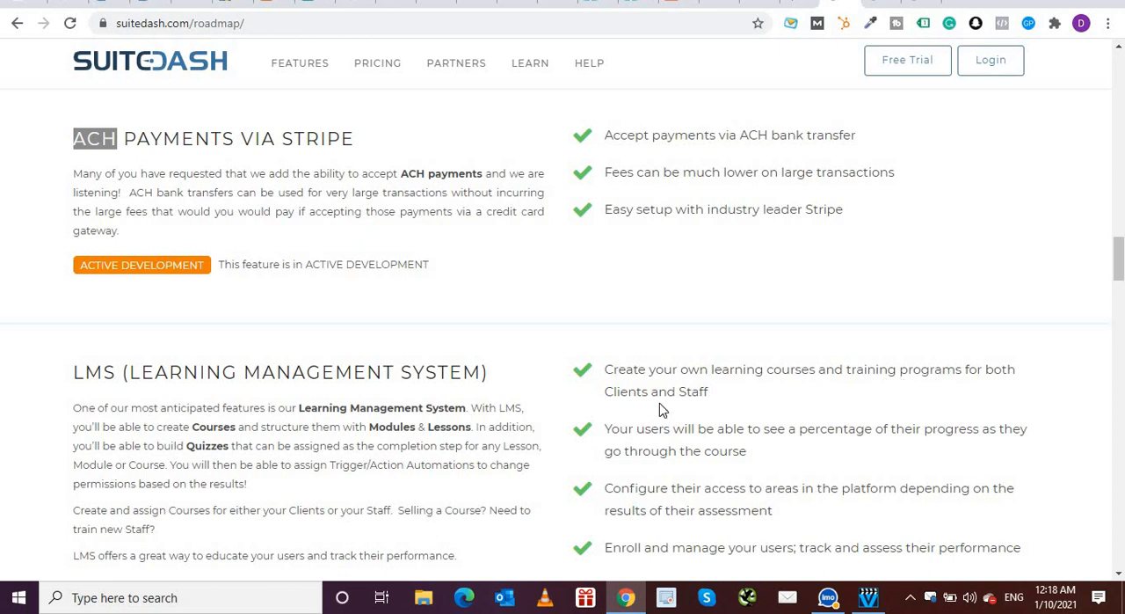
{"action": "mouse_move", "coordinate": [666, 409]}
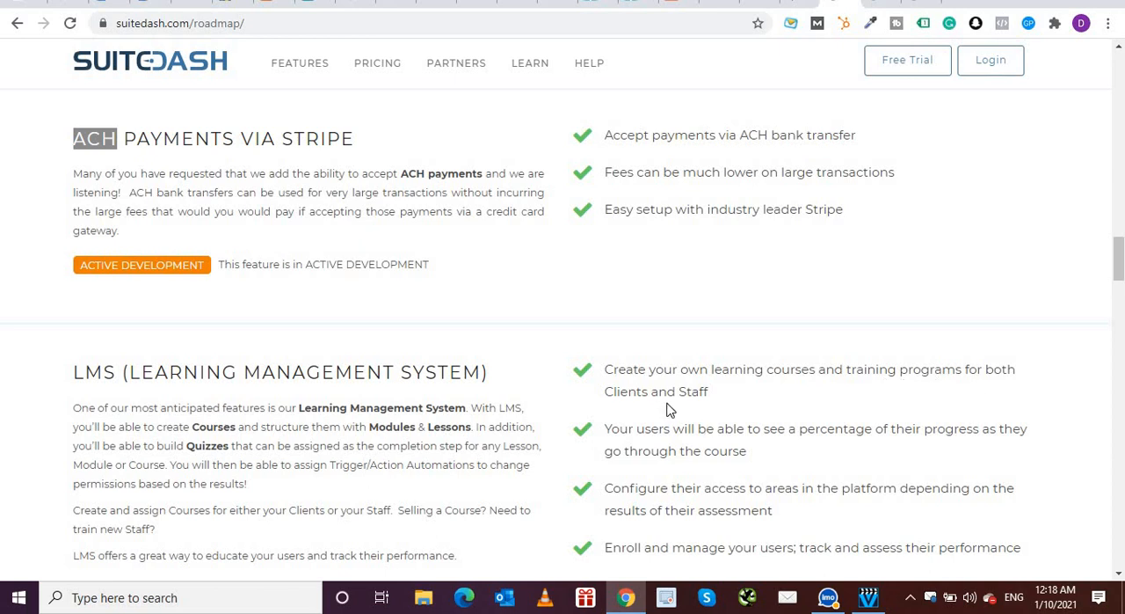
{"action": "mouse_move", "coordinate": [659, 450]}
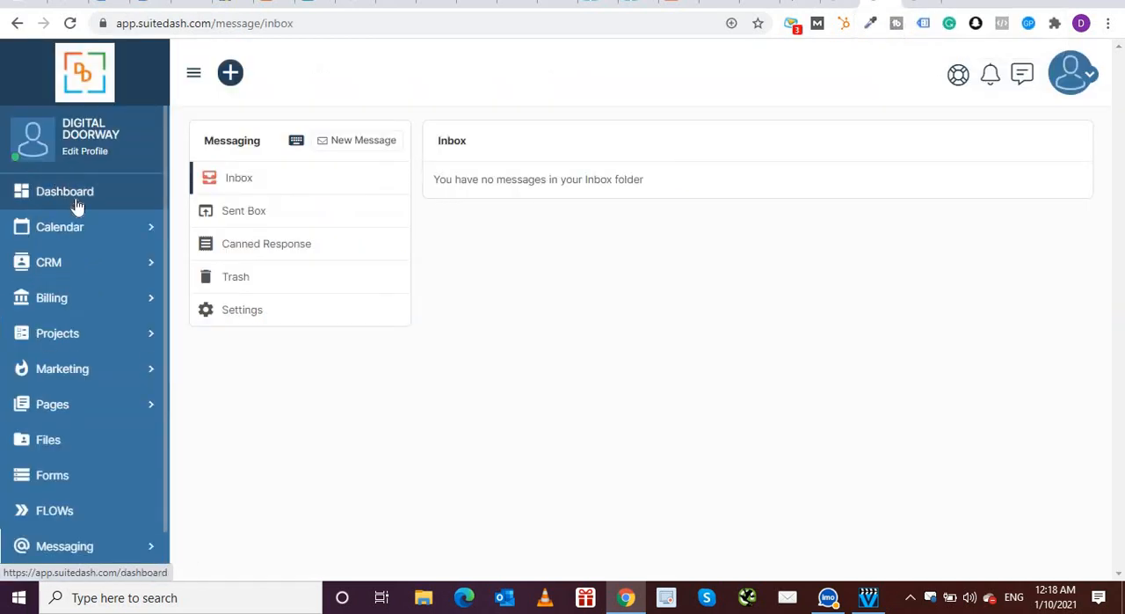
{"action": "left_click", "coordinate": [64, 191]}
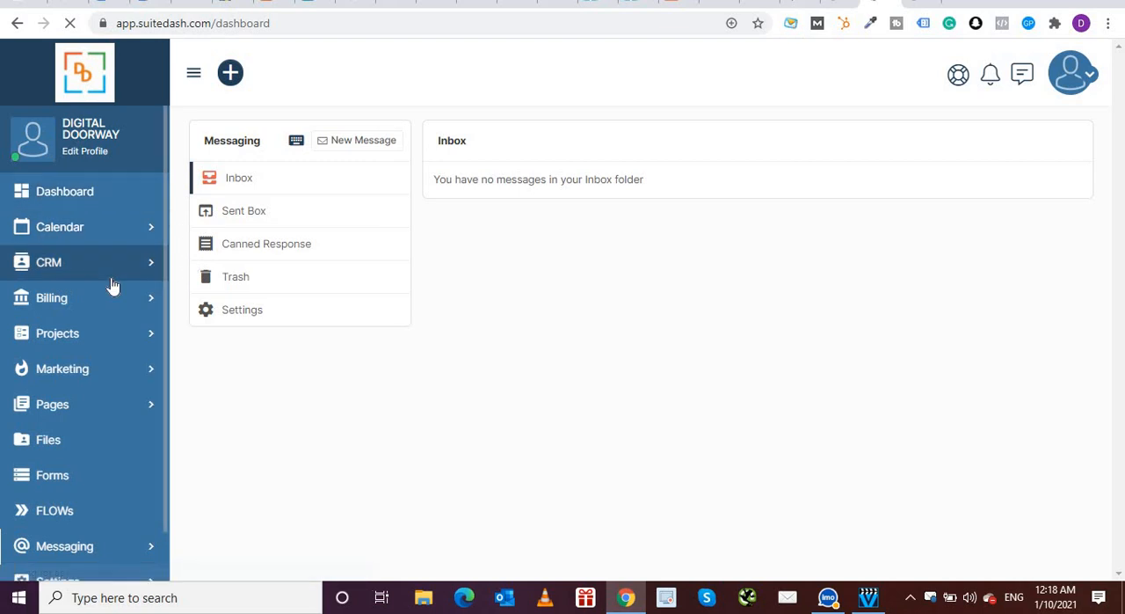
- Bring up the app Dashboard showing the Get Started widget, introductory video and Simple Start Video Series
{"action": "left_click", "coordinate": [59, 191]}
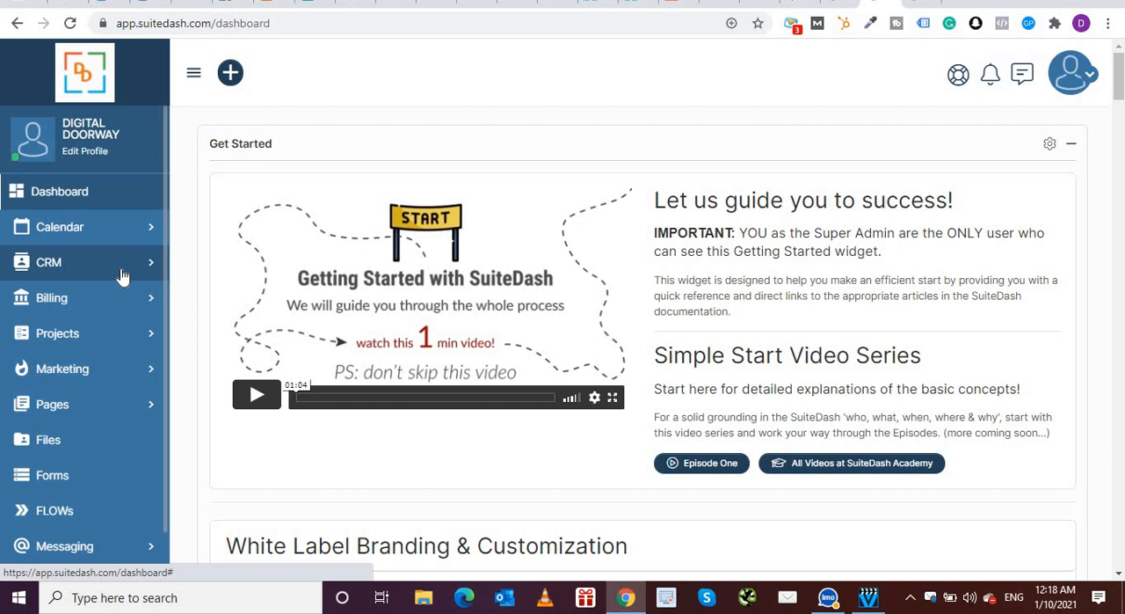
{"action": "mouse_move", "coordinate": [88, 510]}
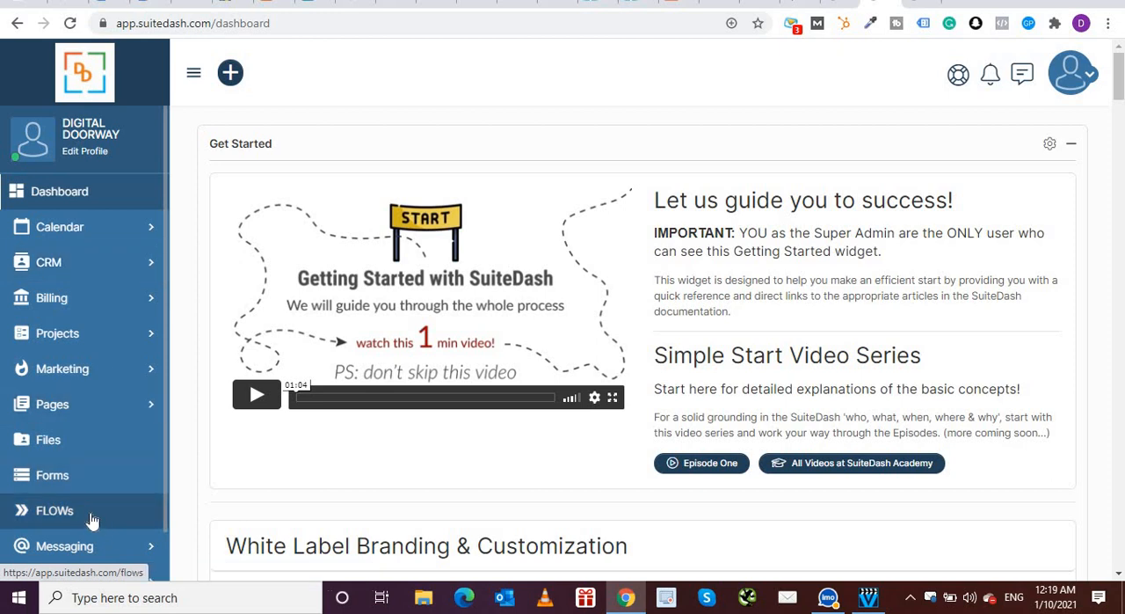
{"action": "mouse_move", "coordinate": [59, 226]}
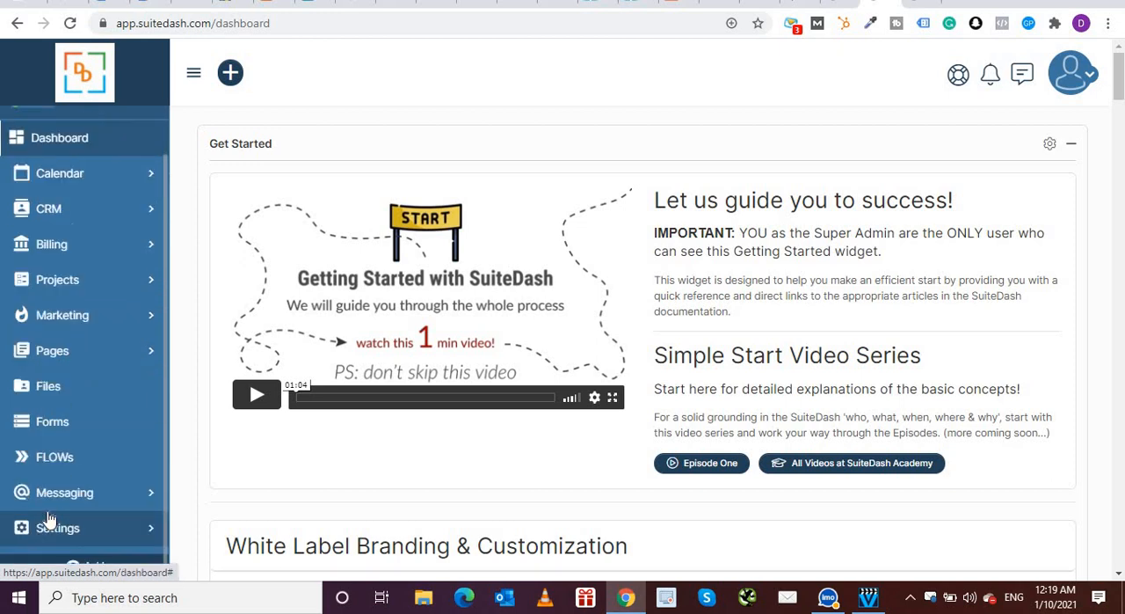
{"action": "mouse_move", "coordinate": [108, 530]}
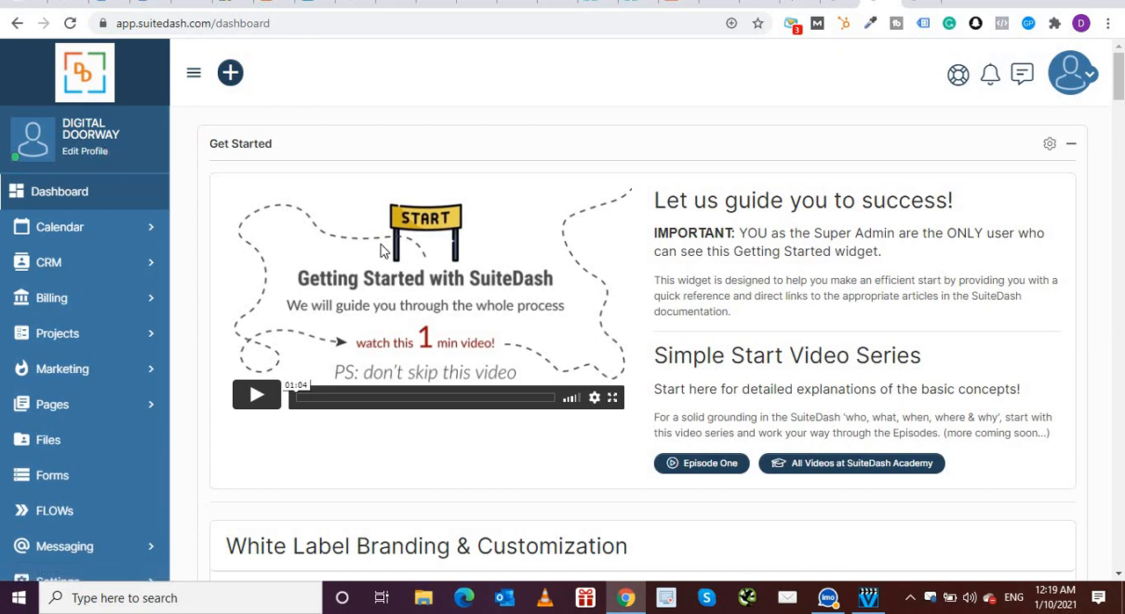
{"action": "mouse_move", "coordinate": [484, 167]}
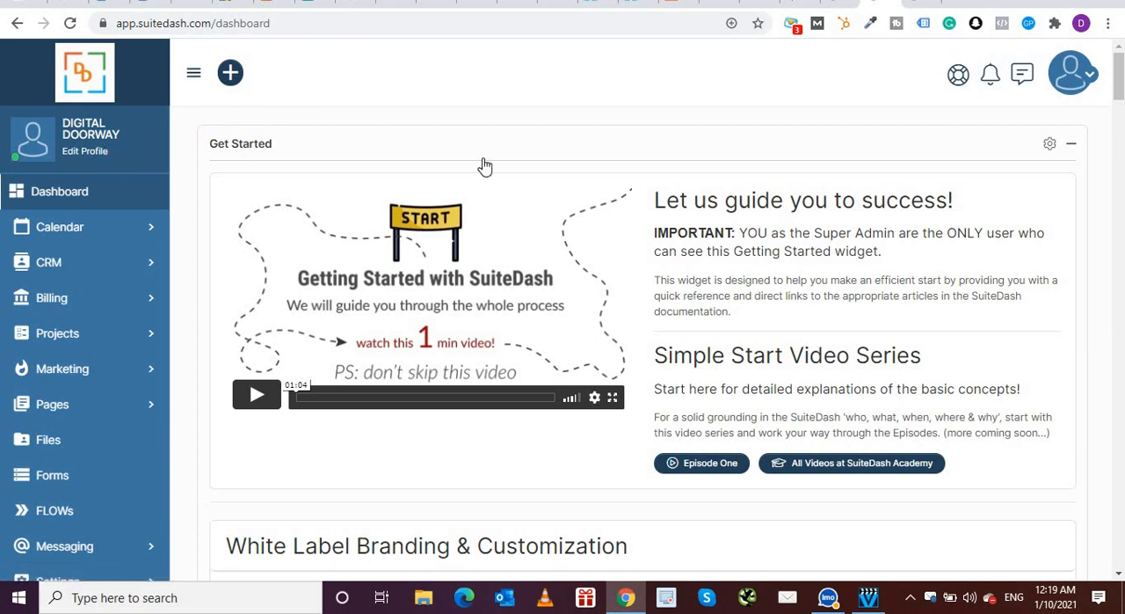